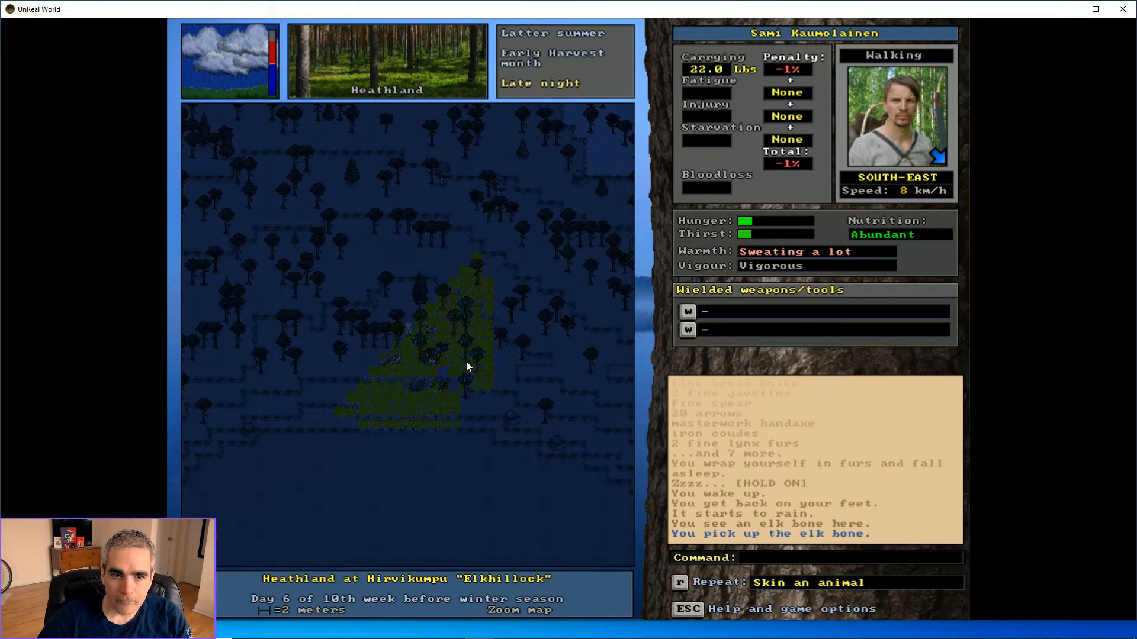
Throw the elk bone to Rossco the dog so it can eat
key(t)
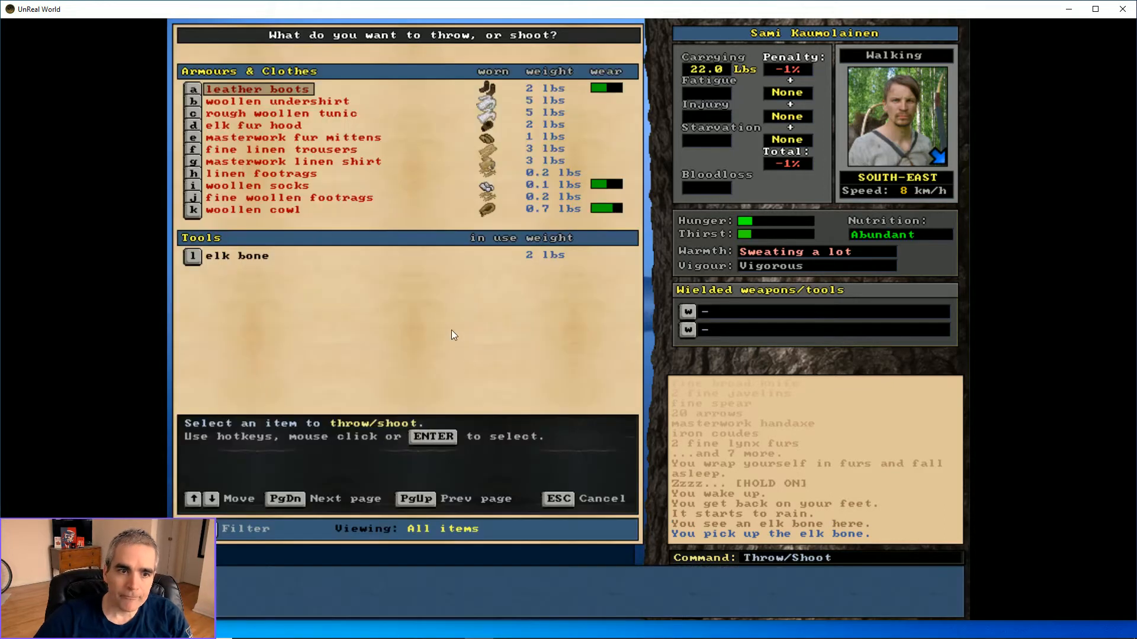
click(238, 256)
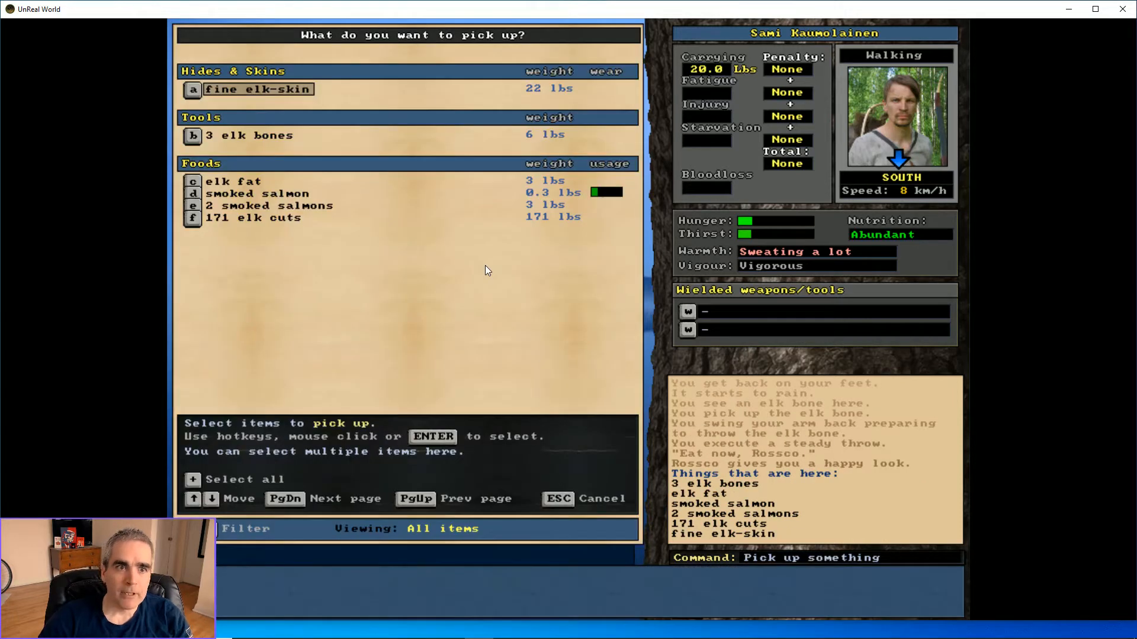
Pick up the fine elk-skin and the fine broad knife from the ground
click(258, 89)
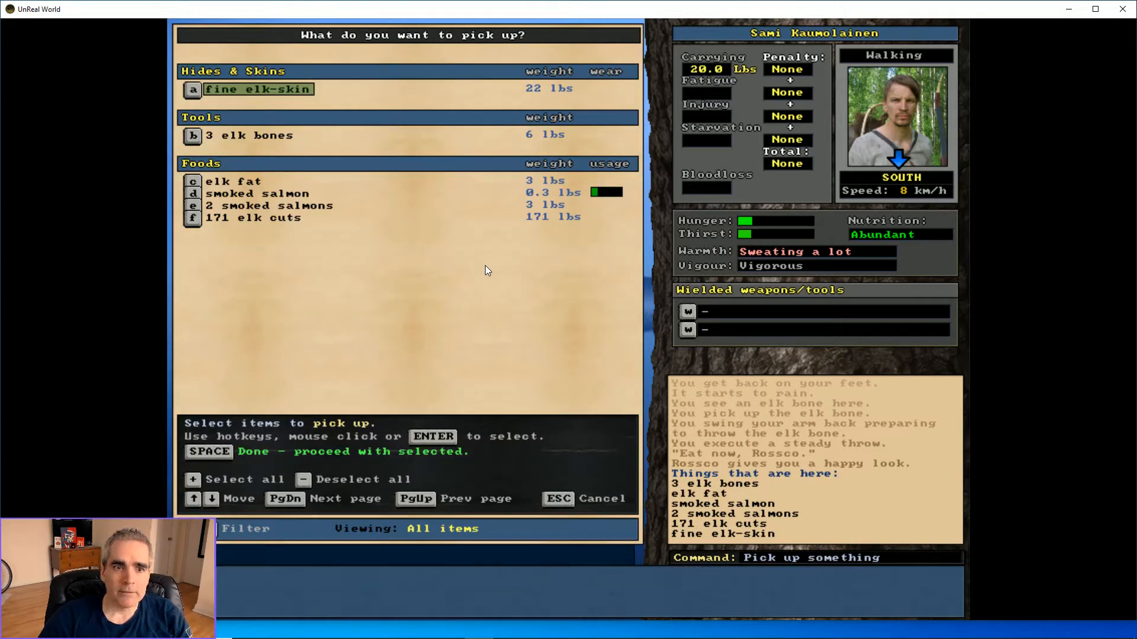
click(242, 181)
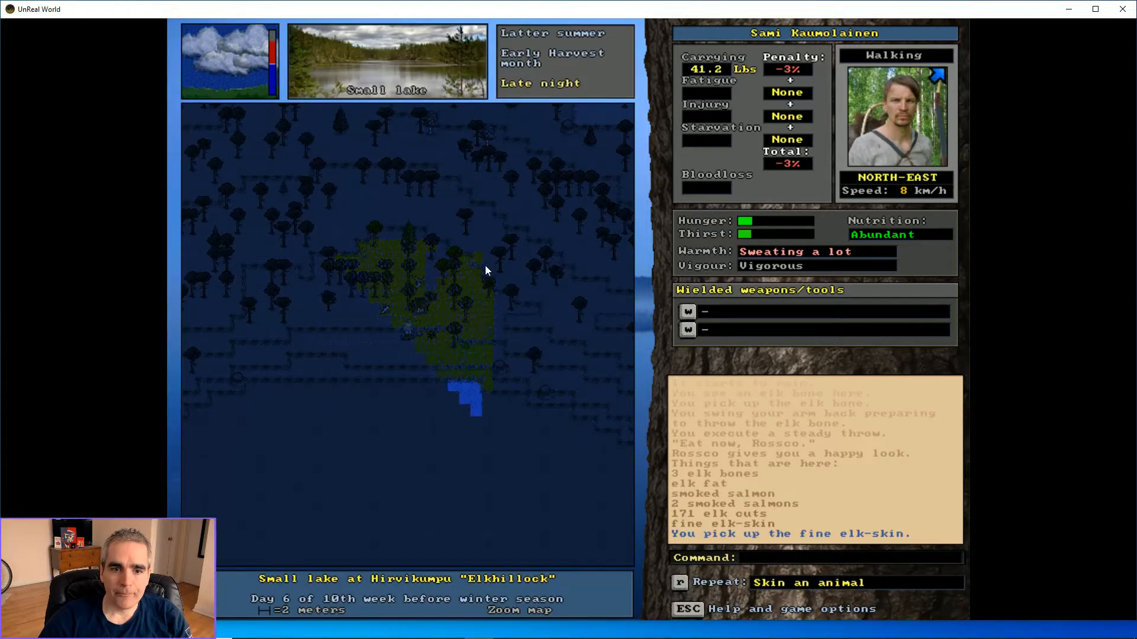
key(i)
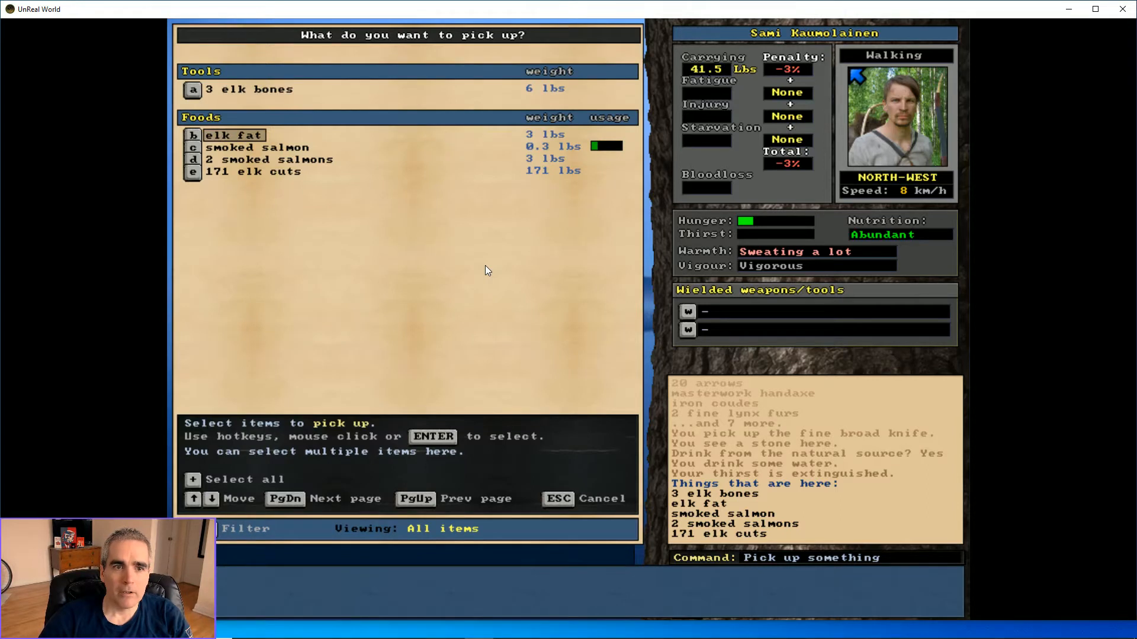
key(Escape)
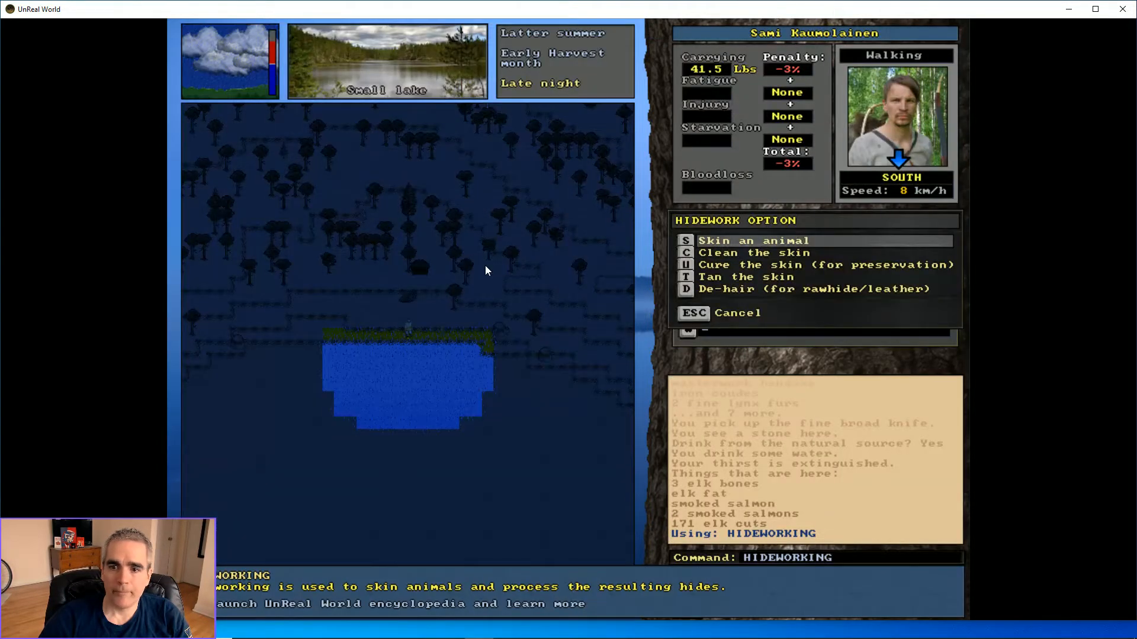
Clean the fine elk-skin at the lake, check nearby items, and bring up skills
key(c)
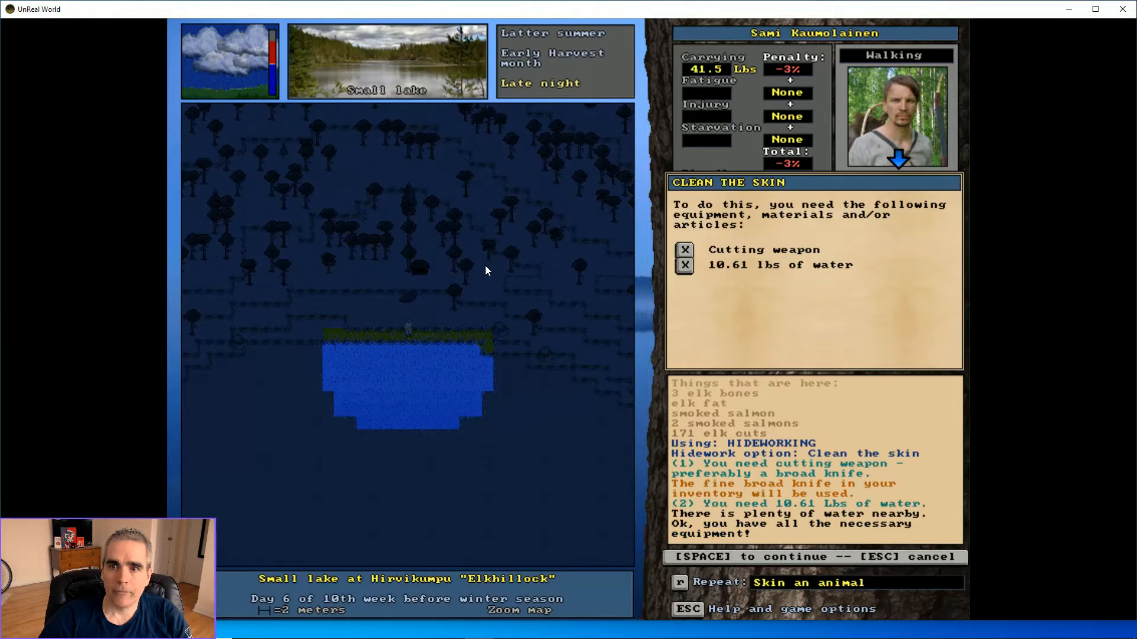
key(space)
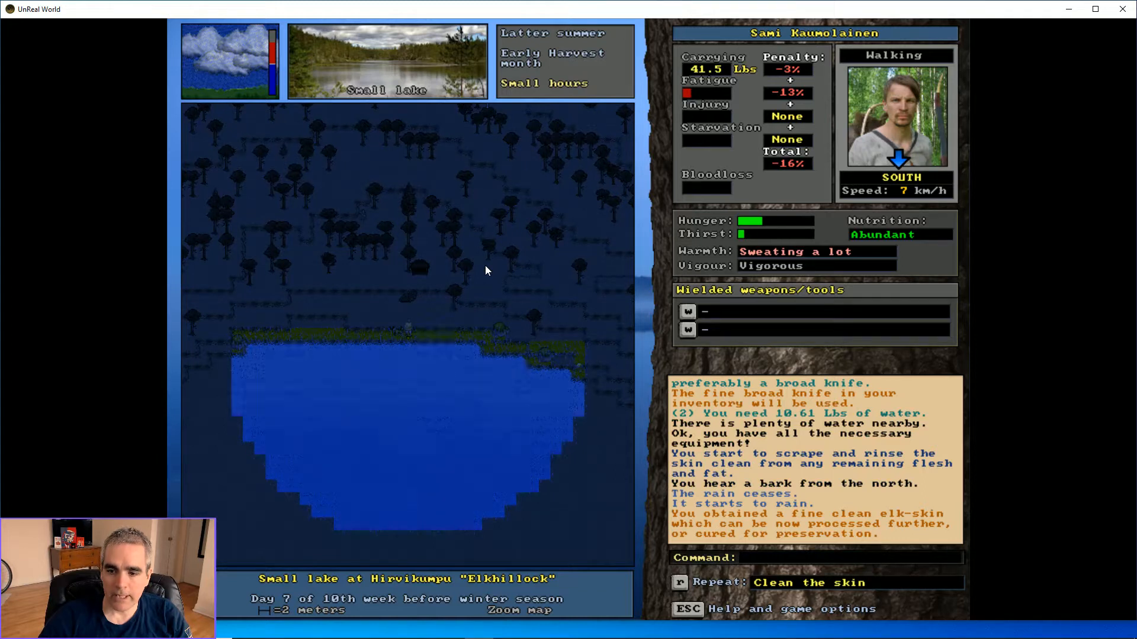
key(up)
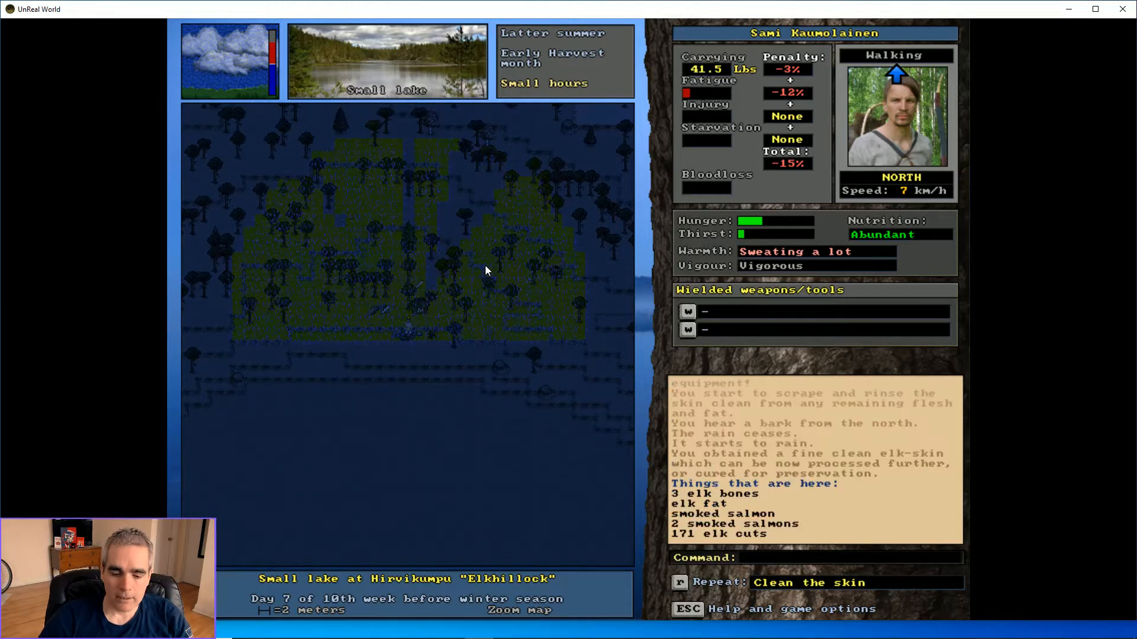
key(d)
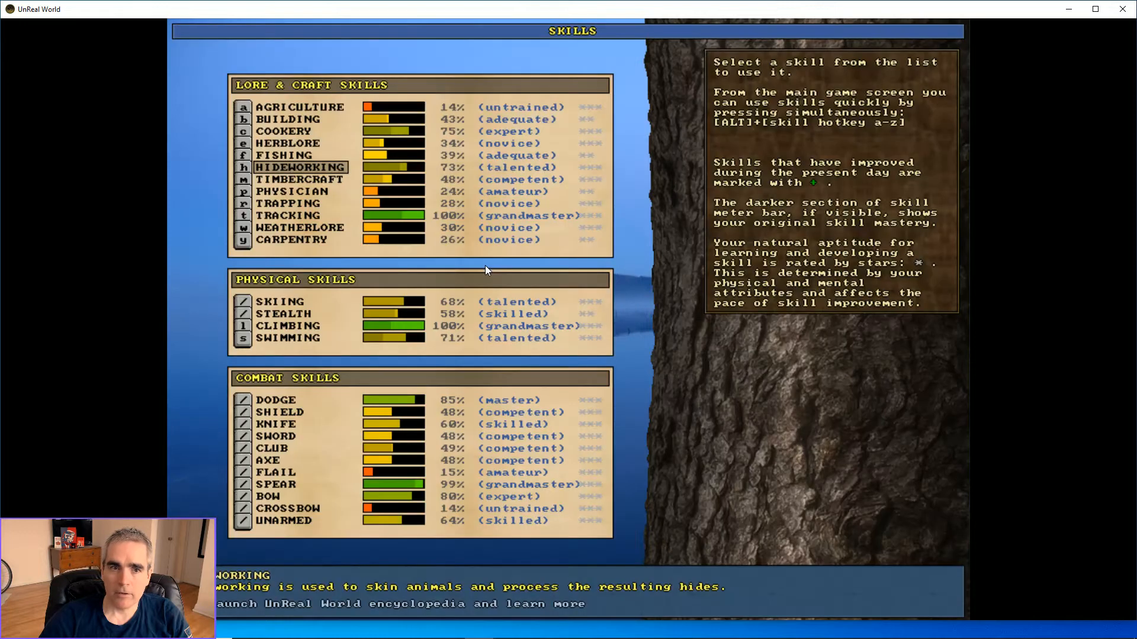
Rub elk fat onto the clean elk-skin via Hideworking, tanning until afternoon
click(298, 168)
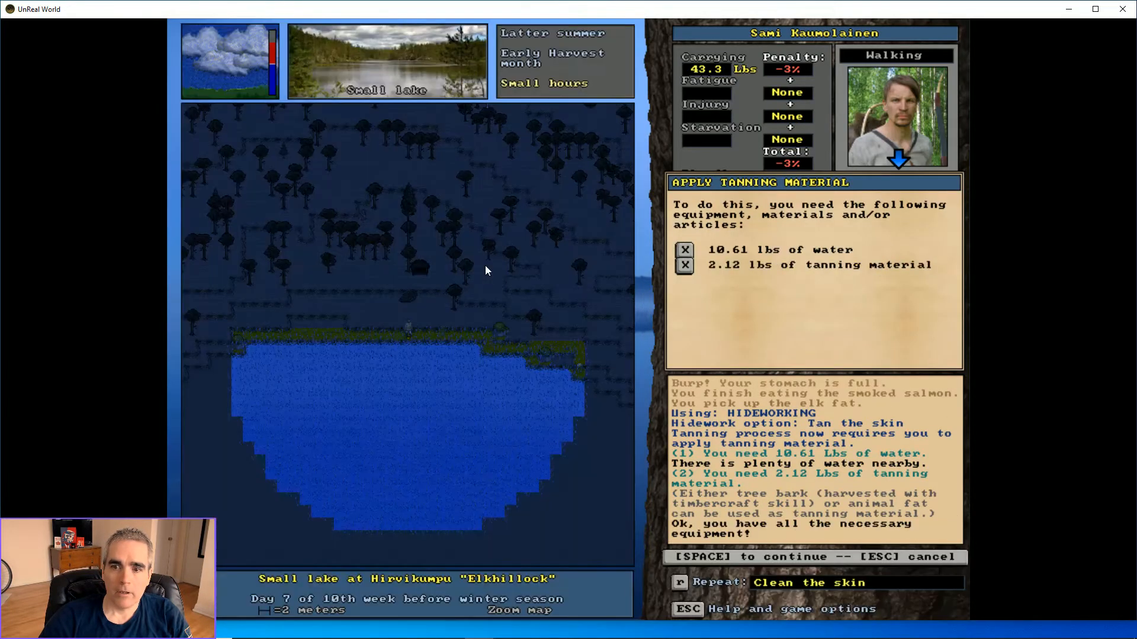
key(space)
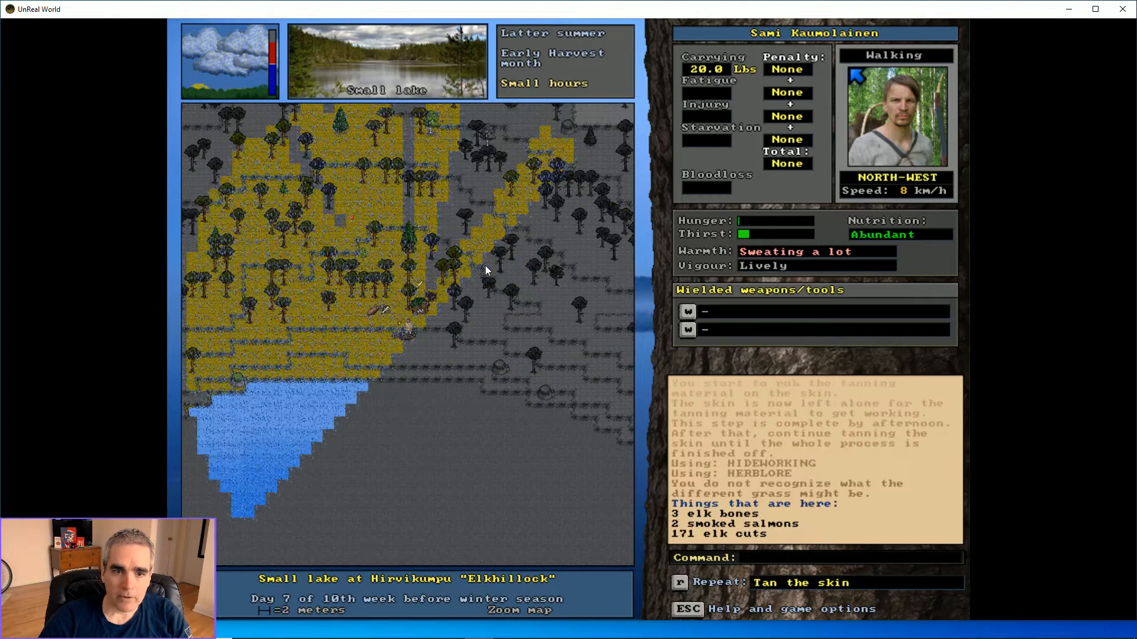
Walk north through the heathland, detouring around a blocking pine
key(up)
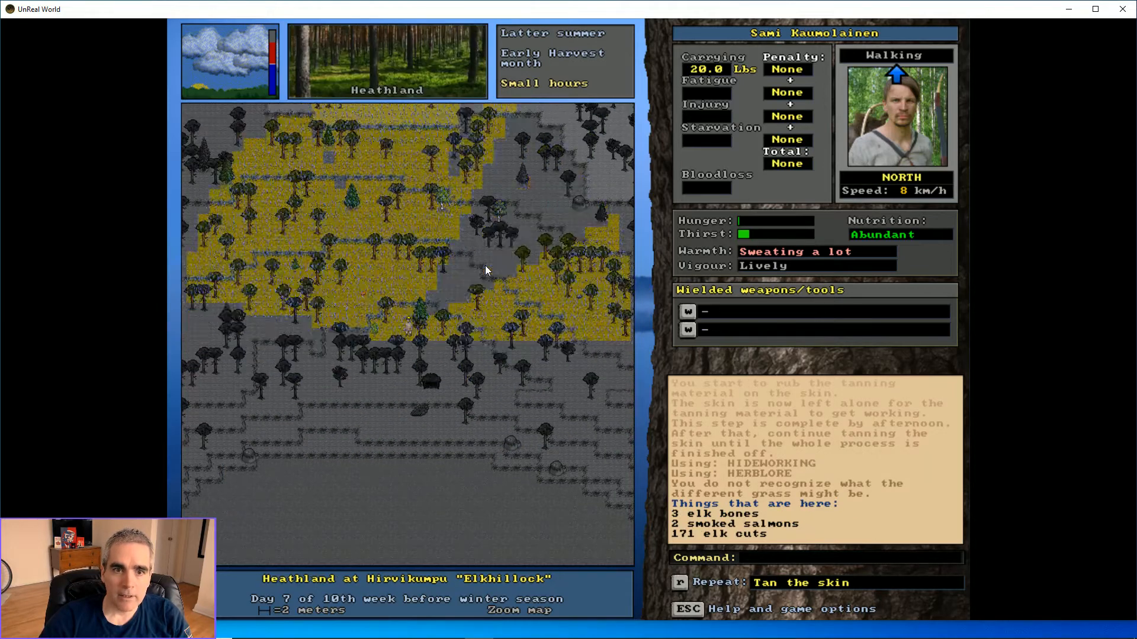
key(Up)
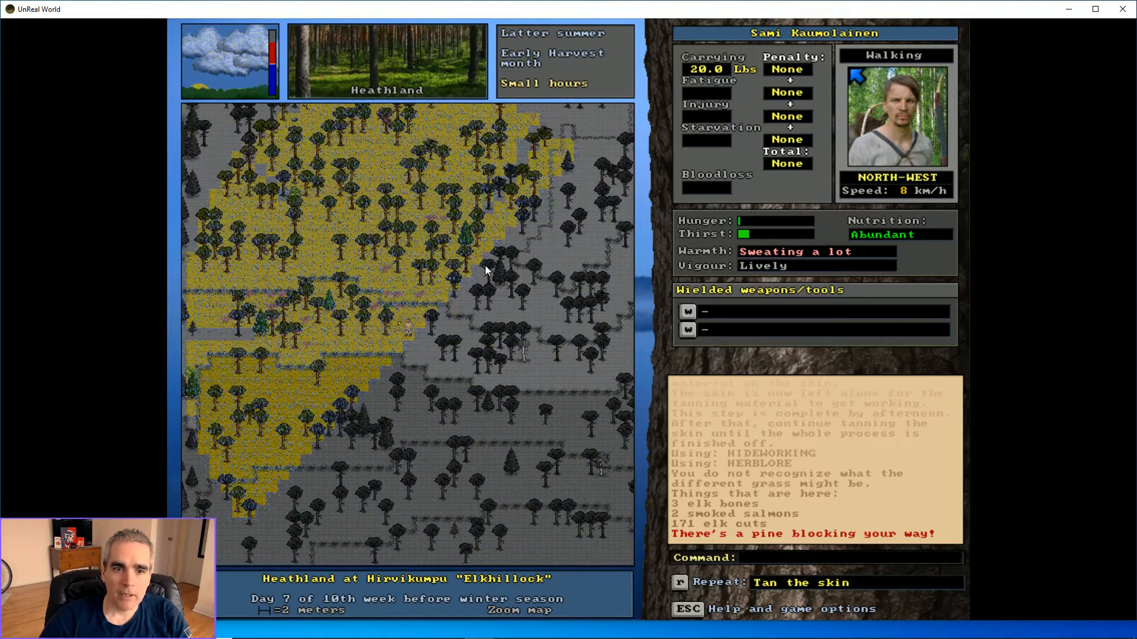
key(up)
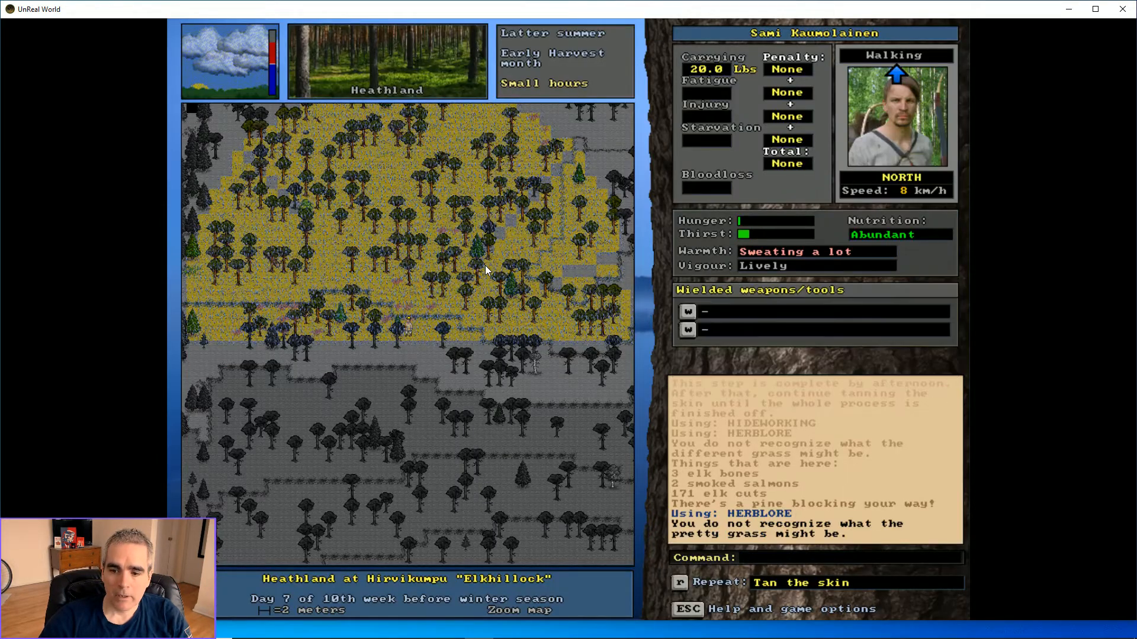
key(right)
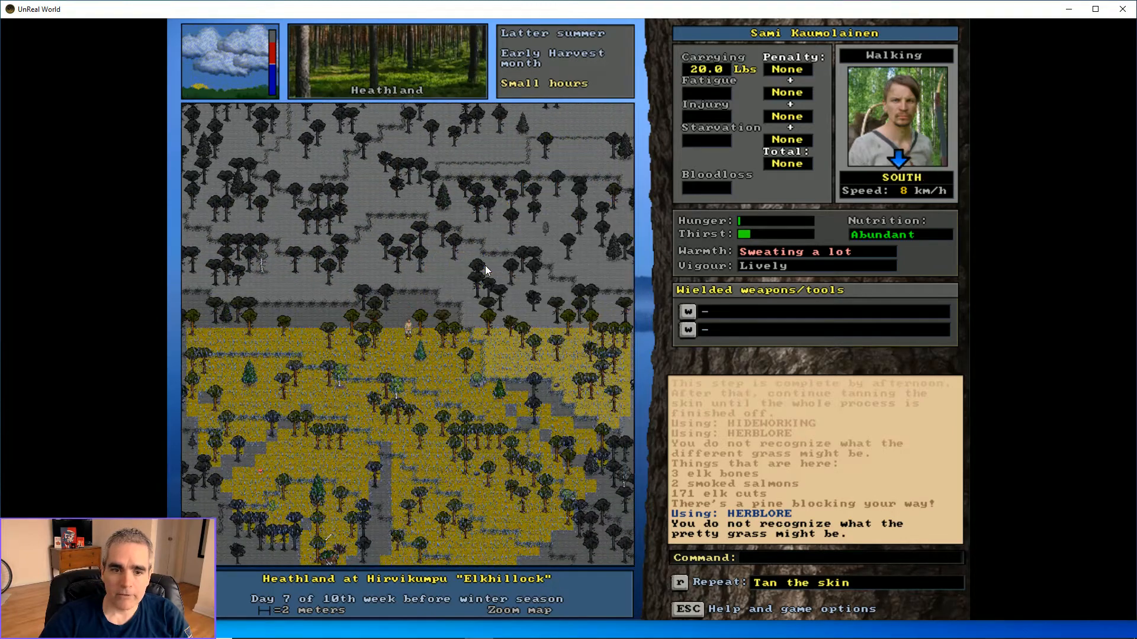
Head south to the lake, swim south and west across, then turn north
key(Down)
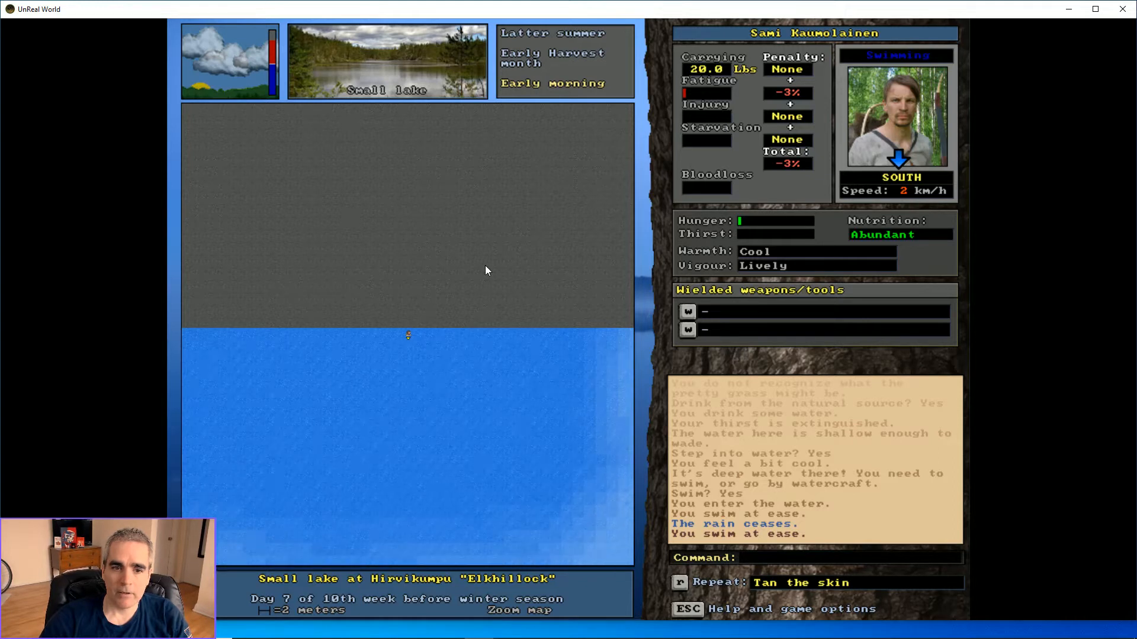
key(Left)
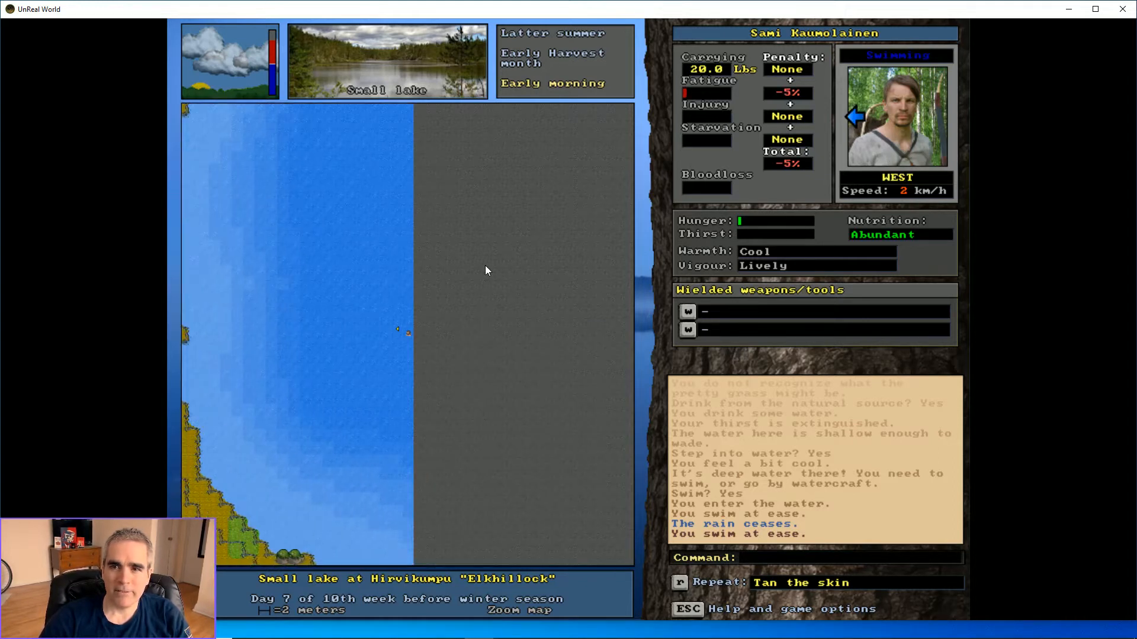
key(up)
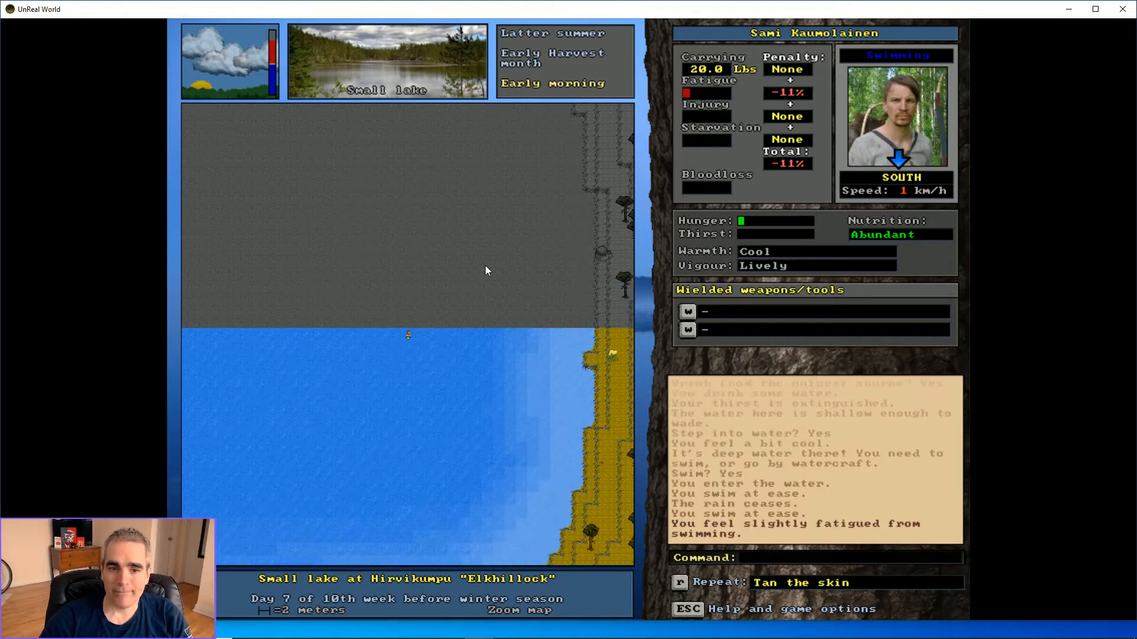
key(left)
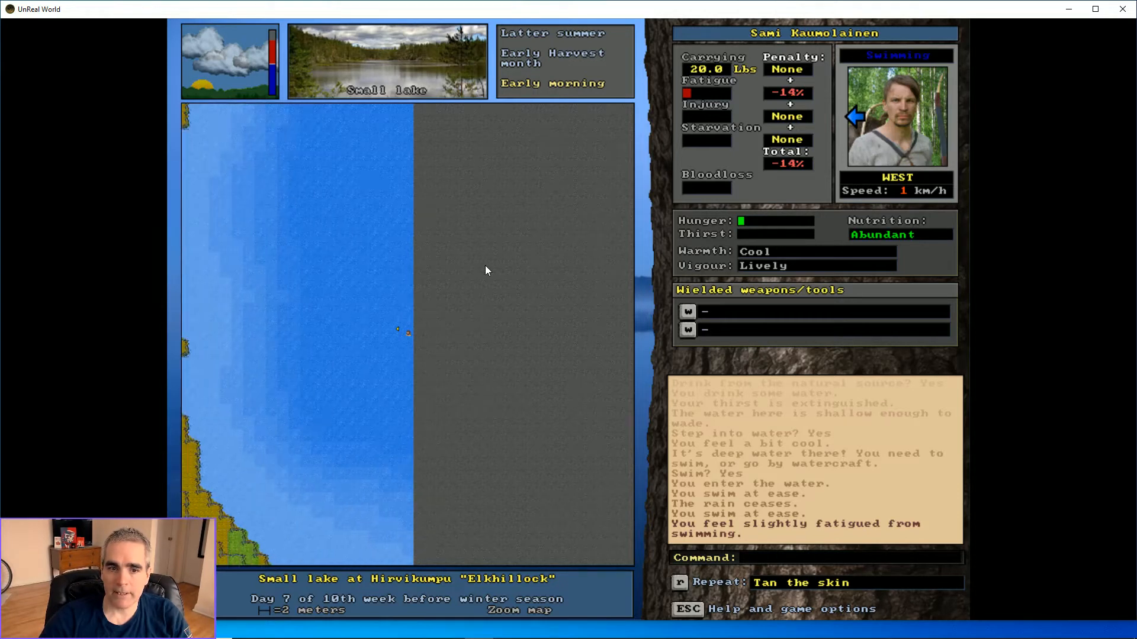
key(Up)
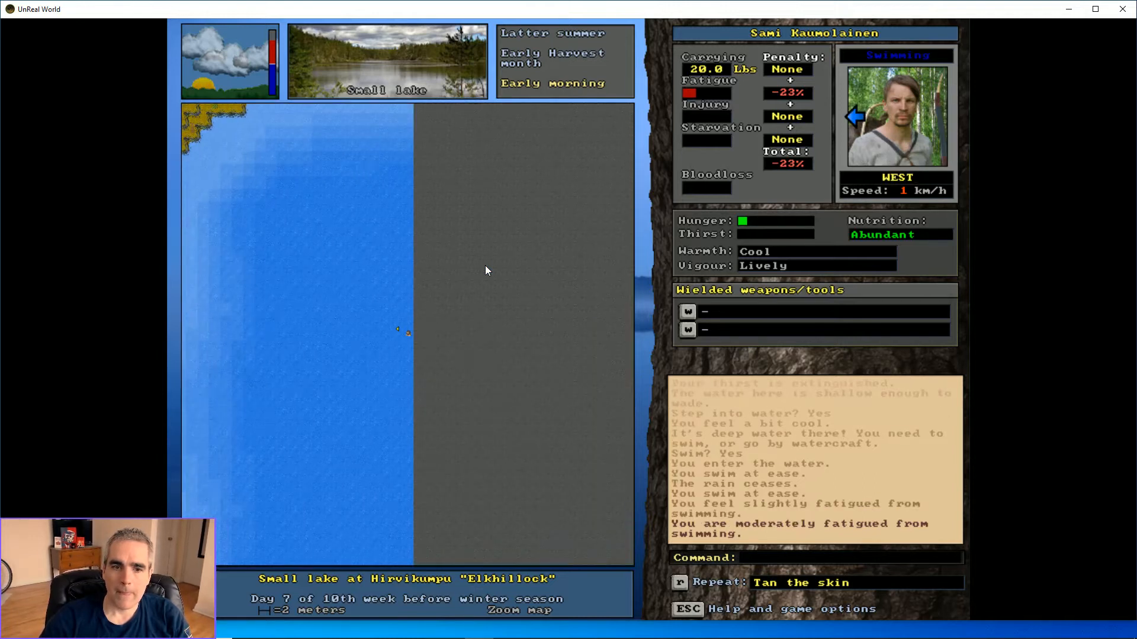
key(up)
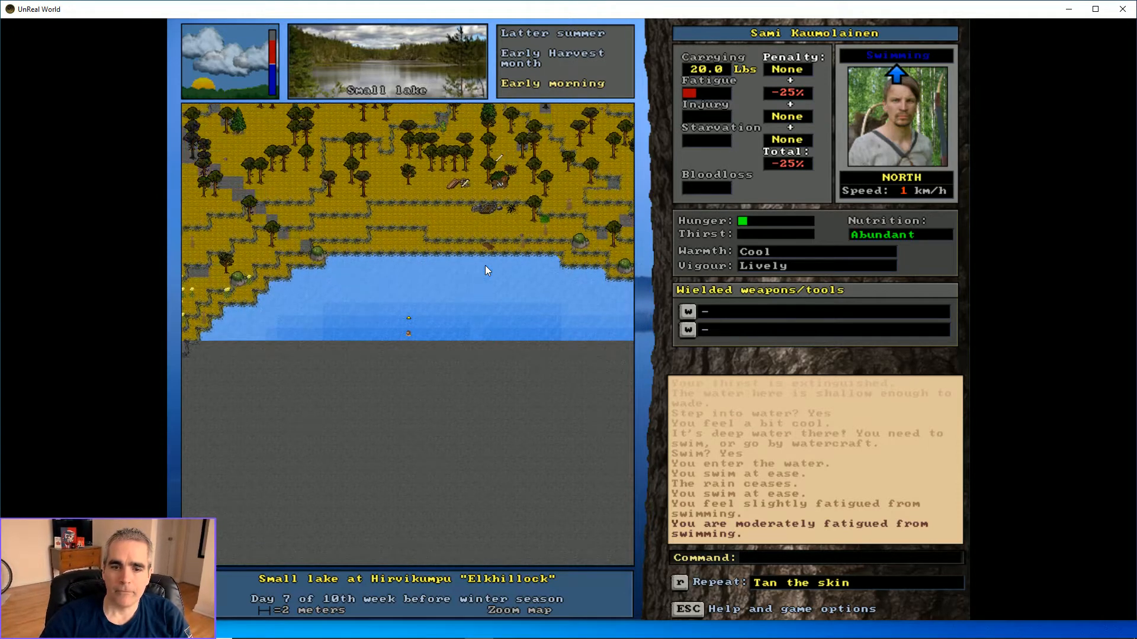
Climb out of the lake onto the shore beside the tanning elk-skin
key(up)
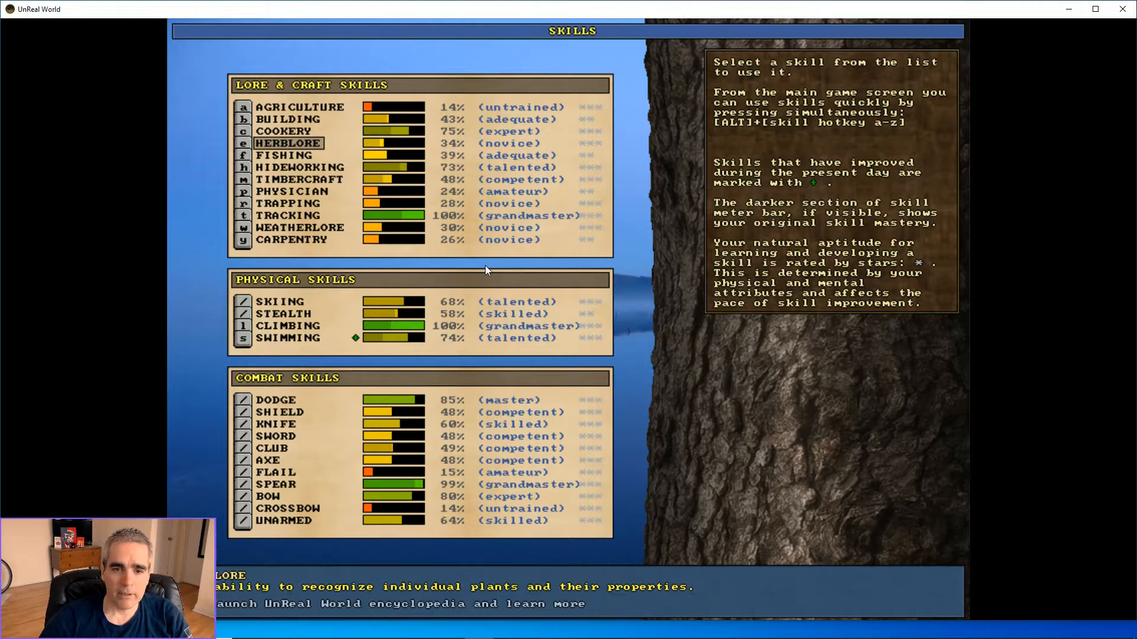
key(Escape)
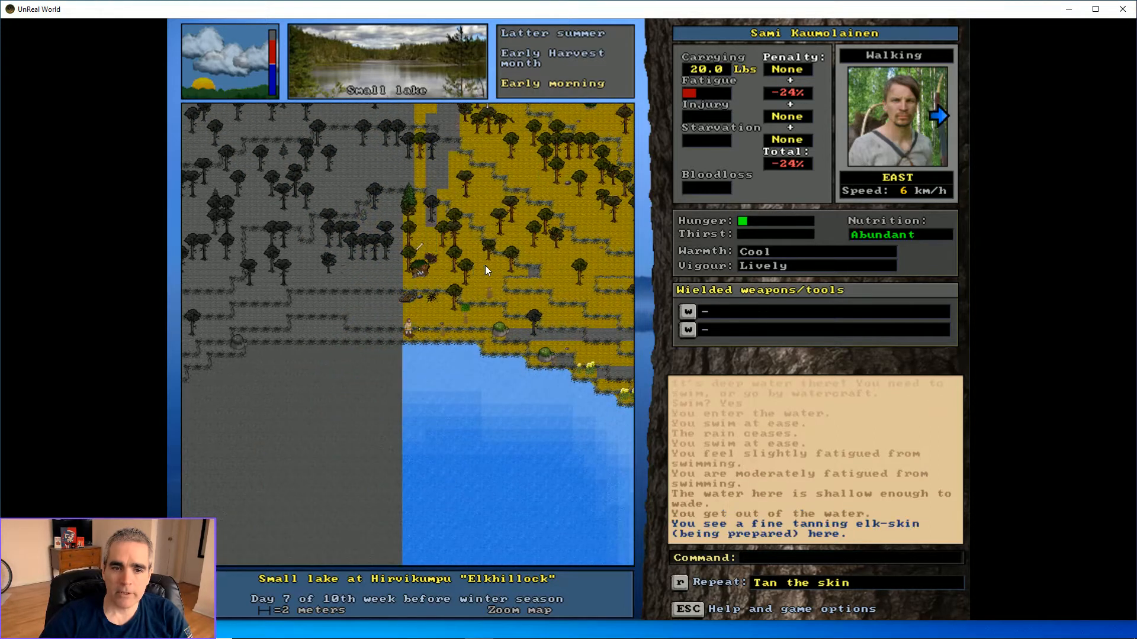
Walk north across the heathland and north-west into Elkhillock's coniferous forest
key(9)
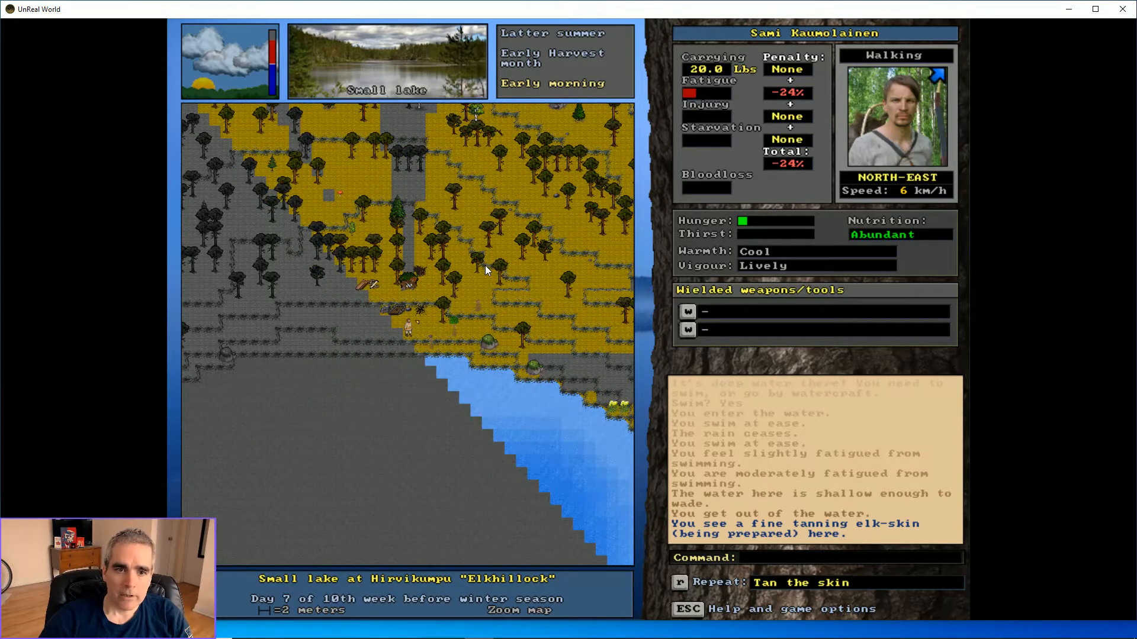
key(Up)
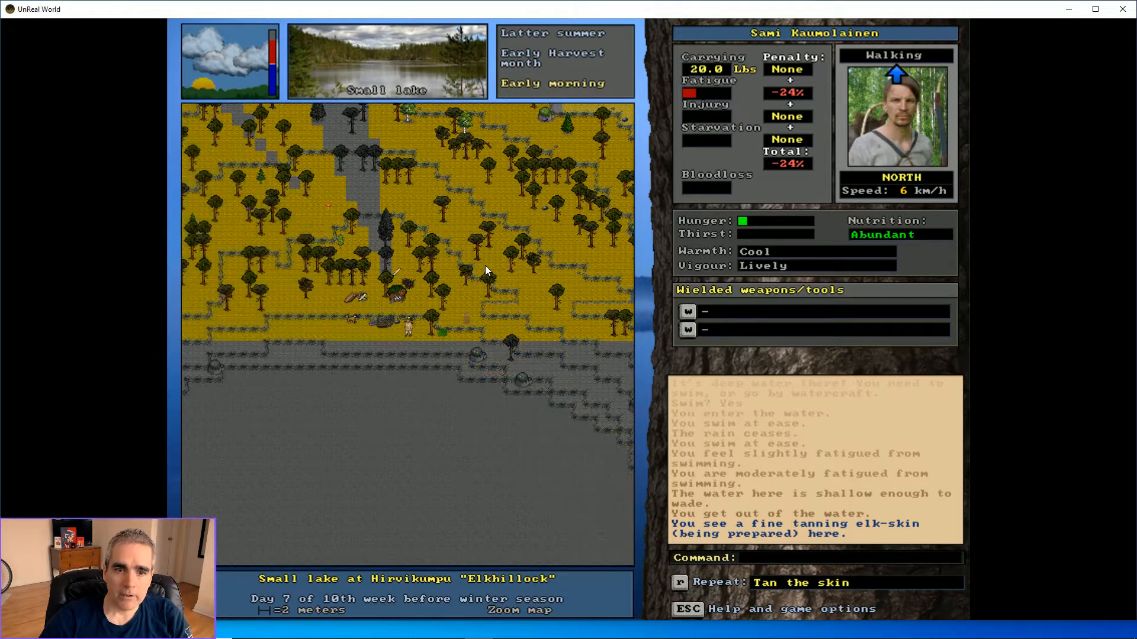
key(up)
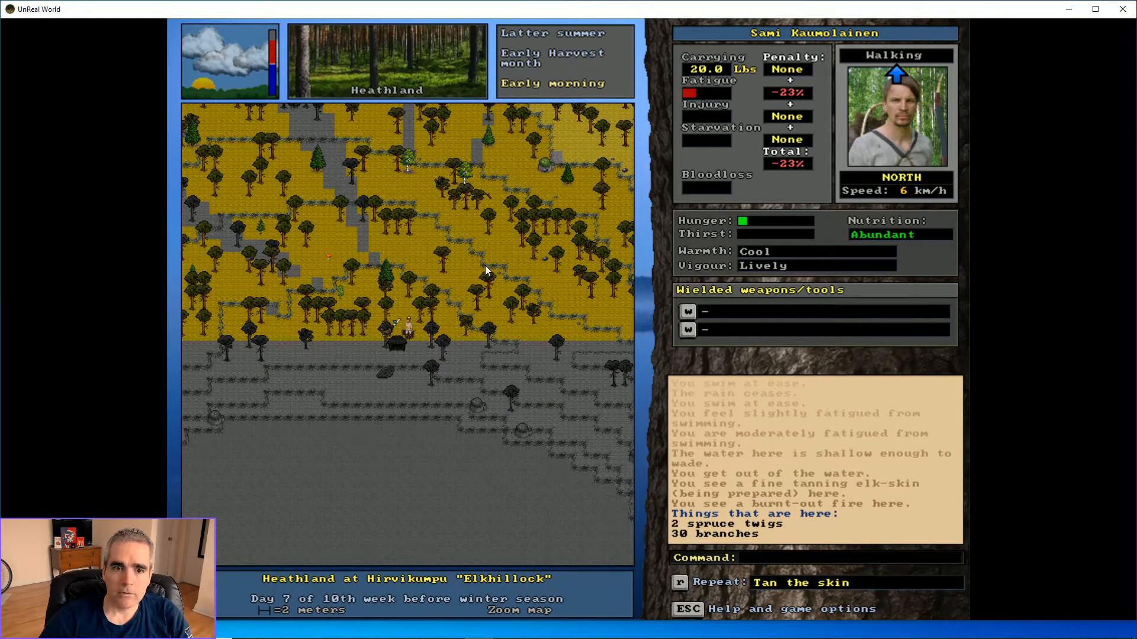
key(up)
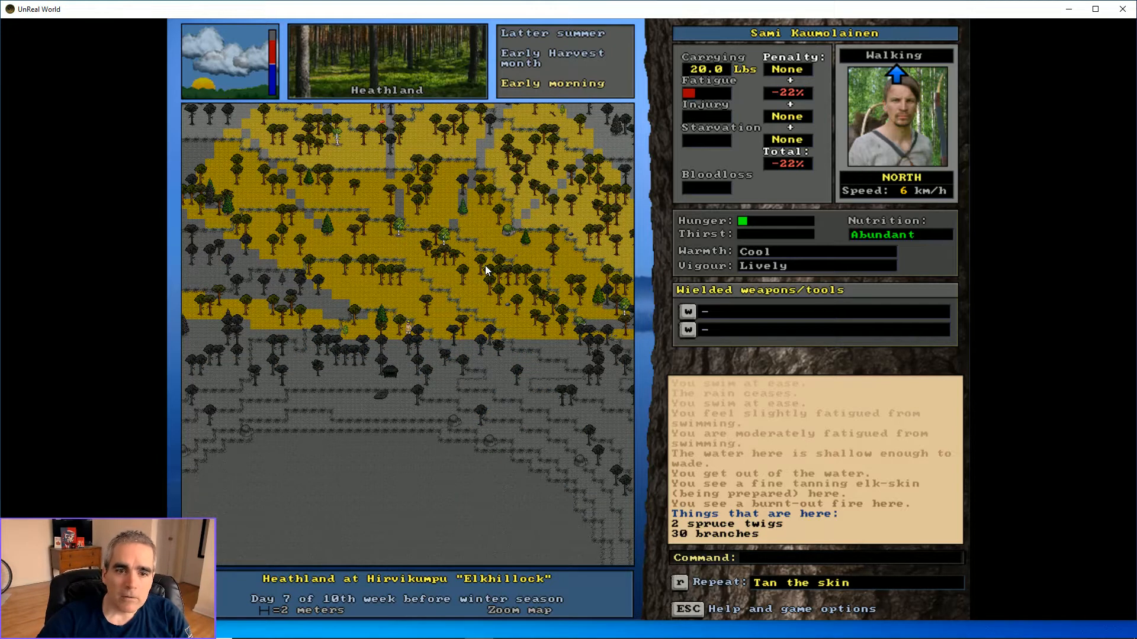
key(Left)
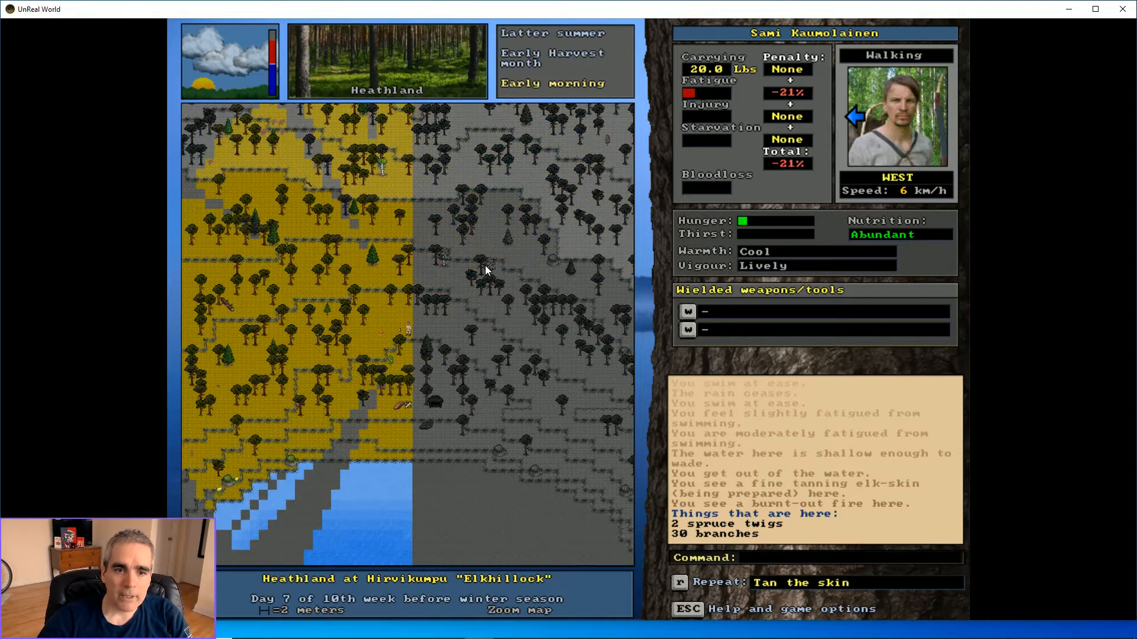
key(Up)
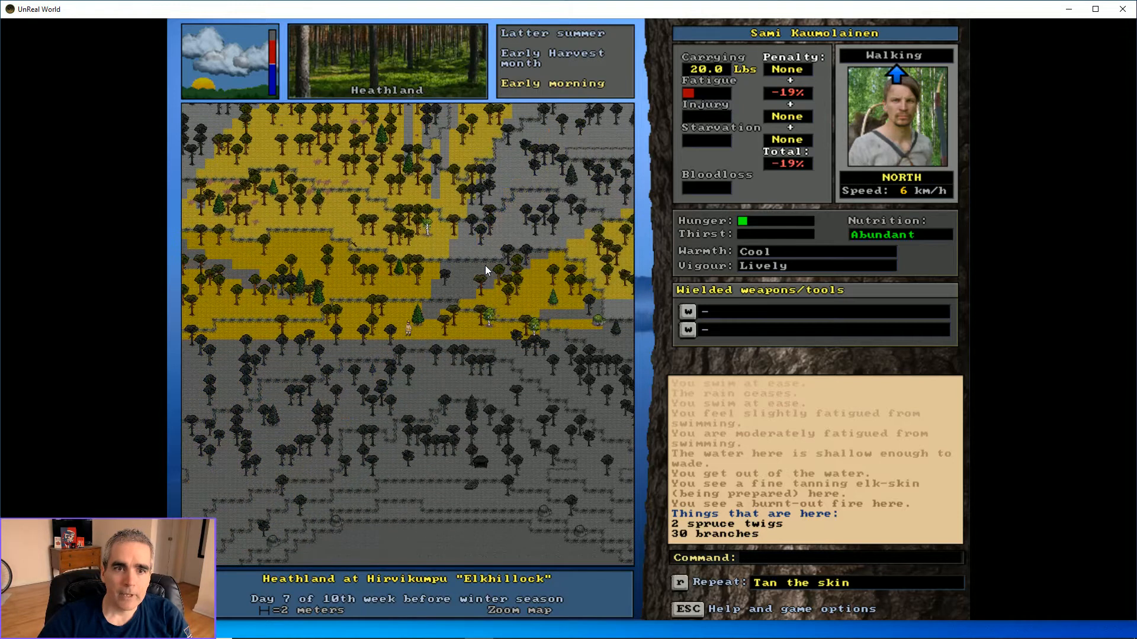
key(Left)
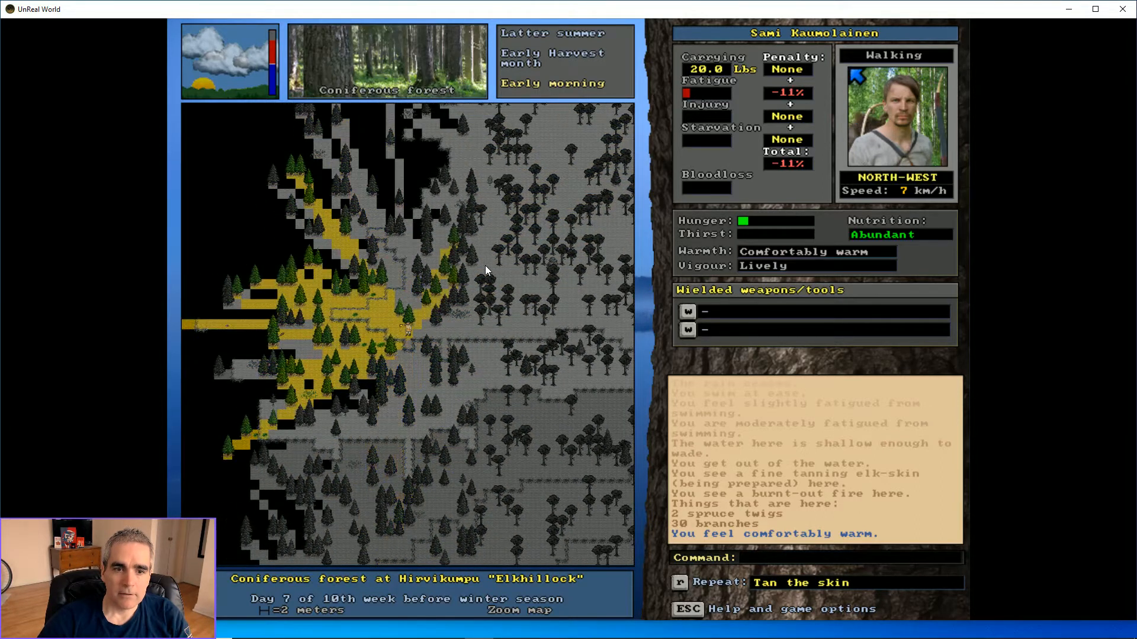
Walk east and north-east back to the heathland stash with the masterwork handaxe
key(up)
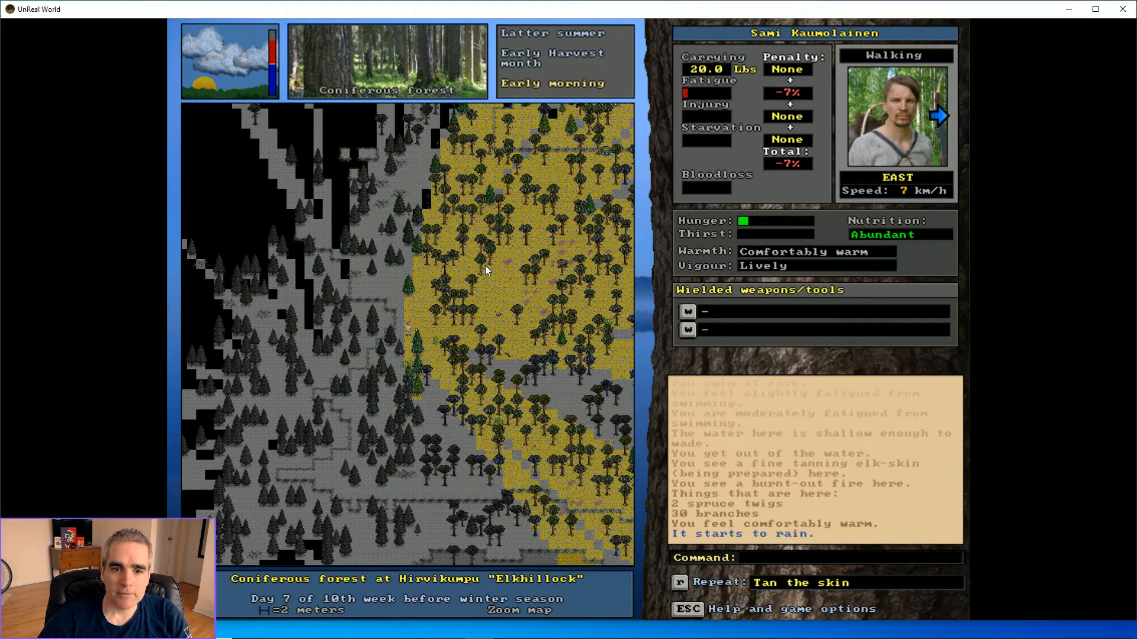
key(Right)
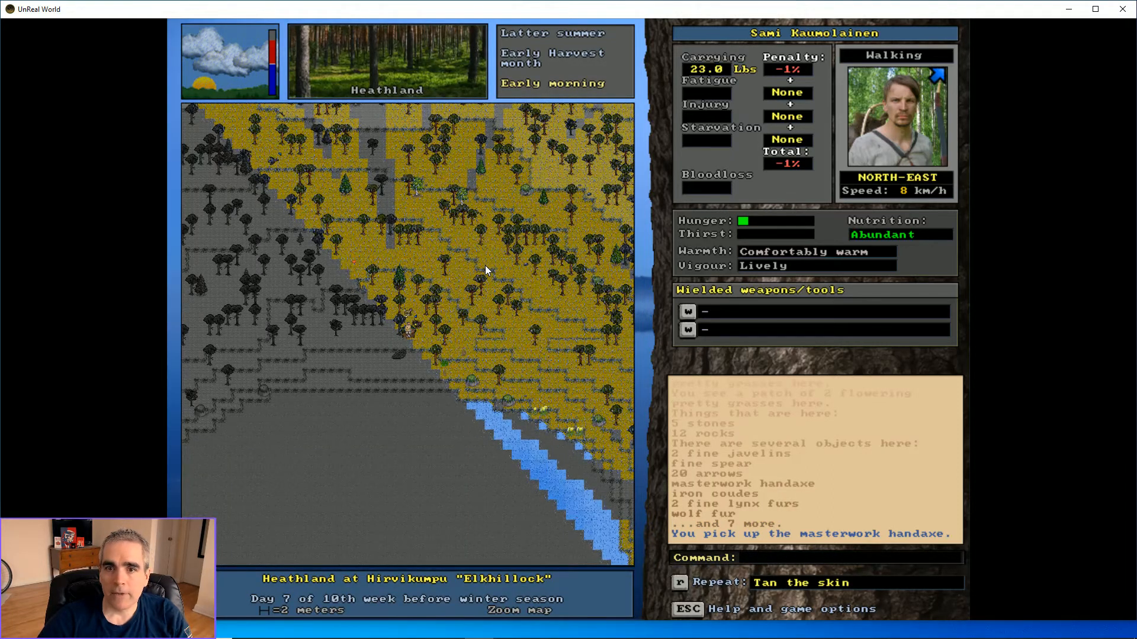
key(Up)
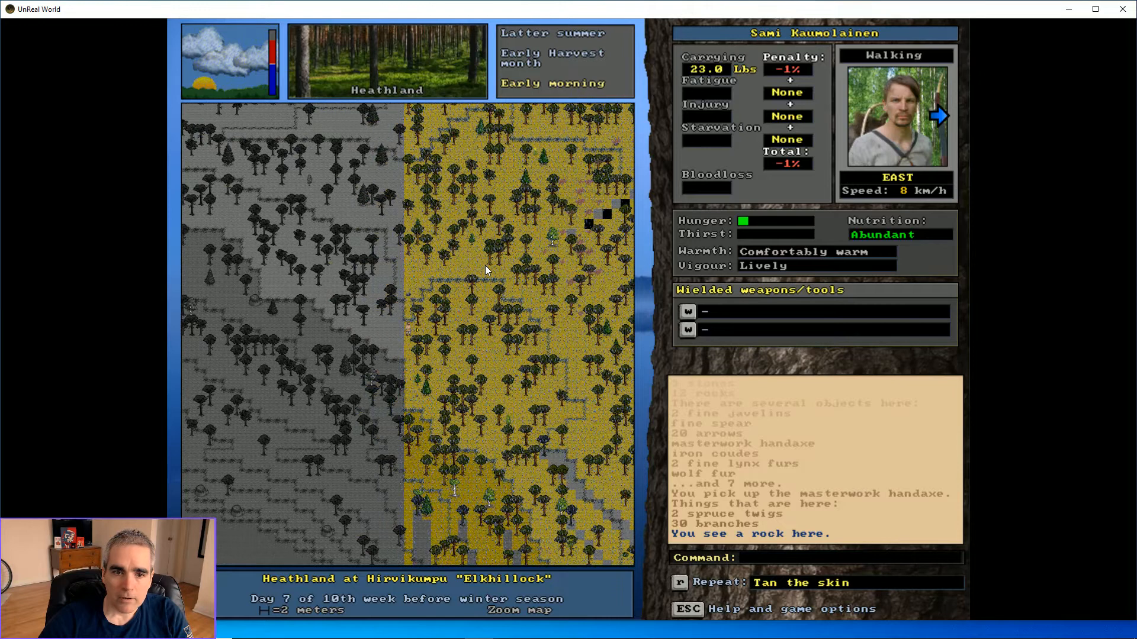
Walk east and fell the blocking young pine, leaving five slender trunks
key(9)
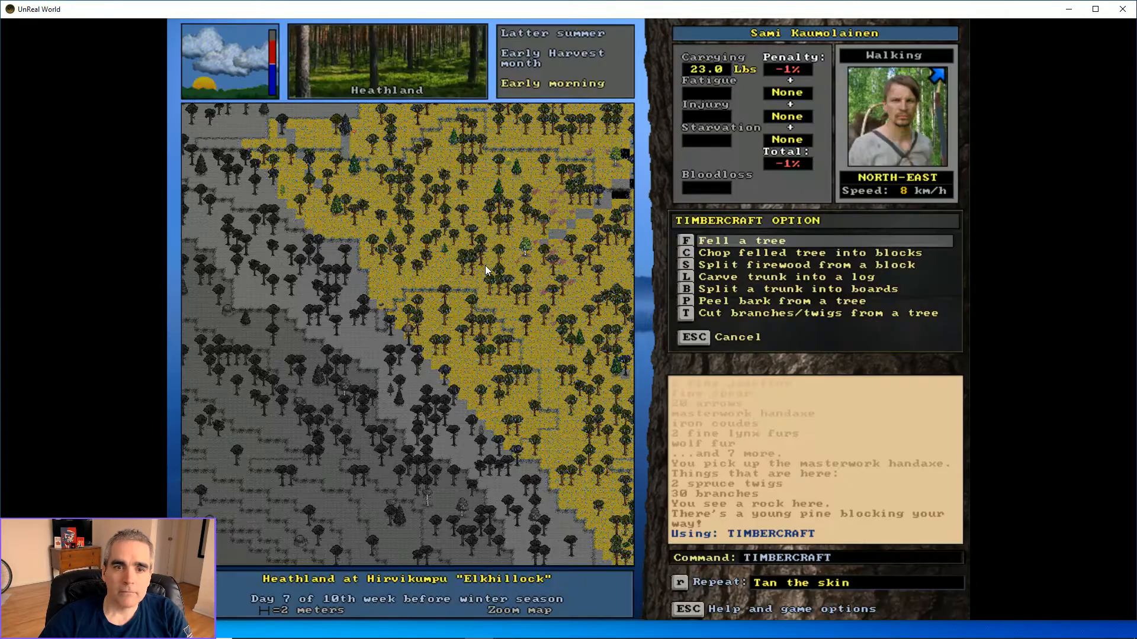
key(f)
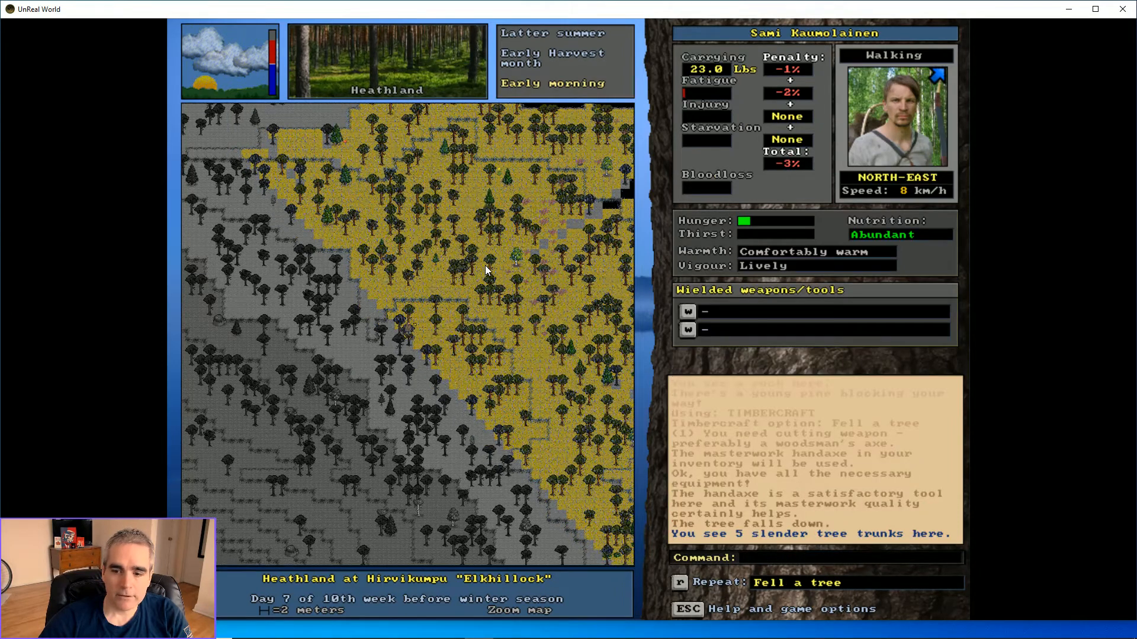
Pick up the five slender trunks and carry them north-west to the burnt-out lakeside fire
key(r)
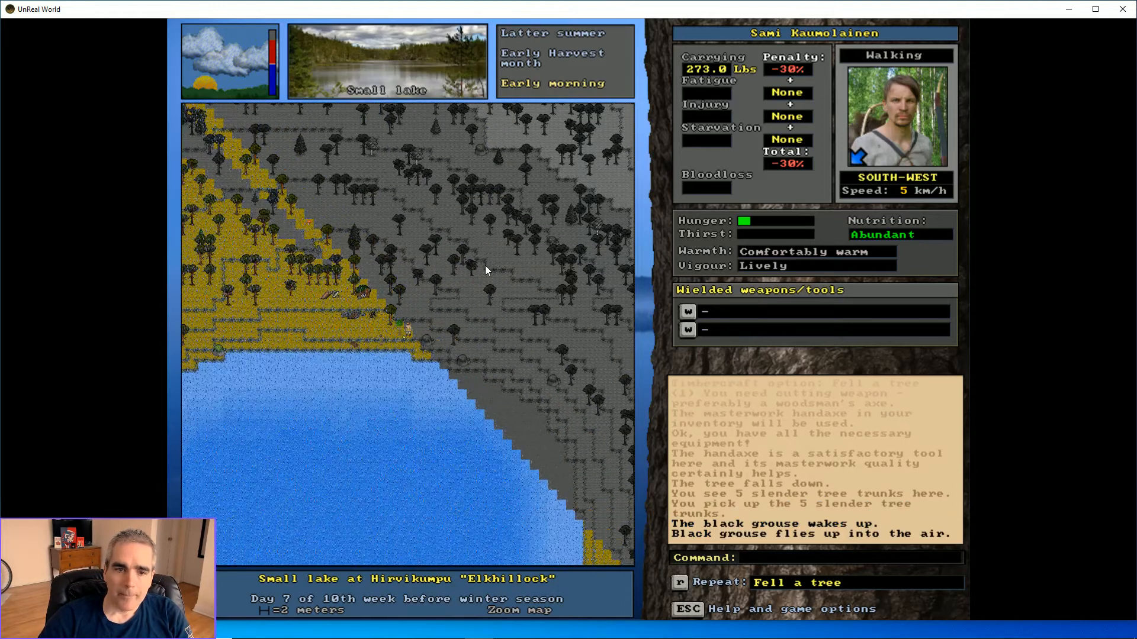
key(up)
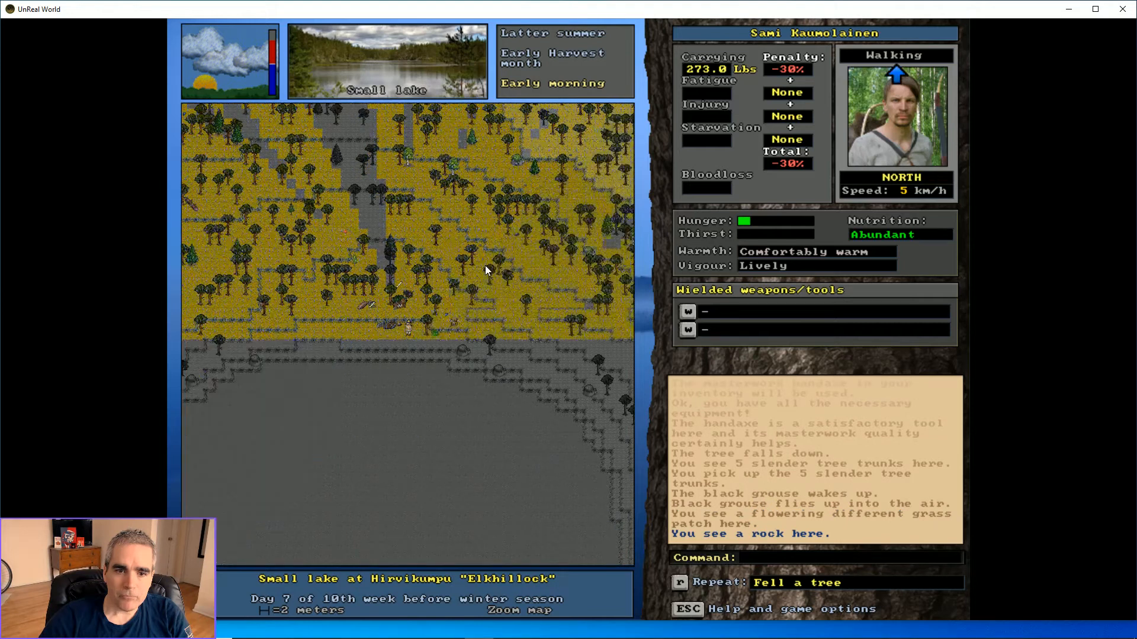
key(d)
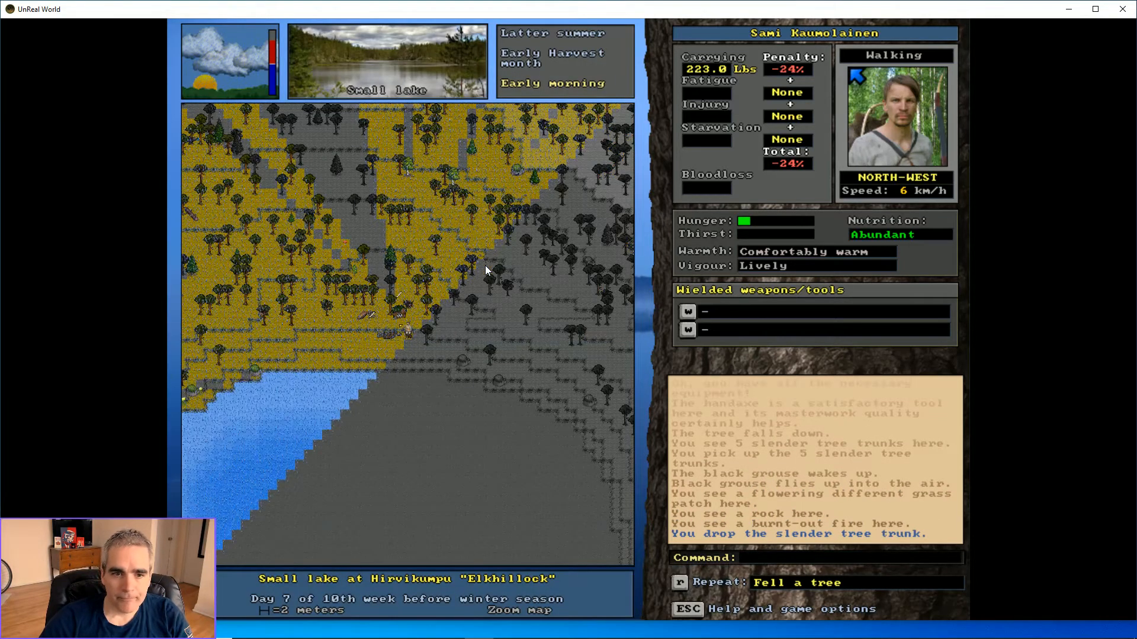
Drop the remaining four trunks on the woodpile
key(up)
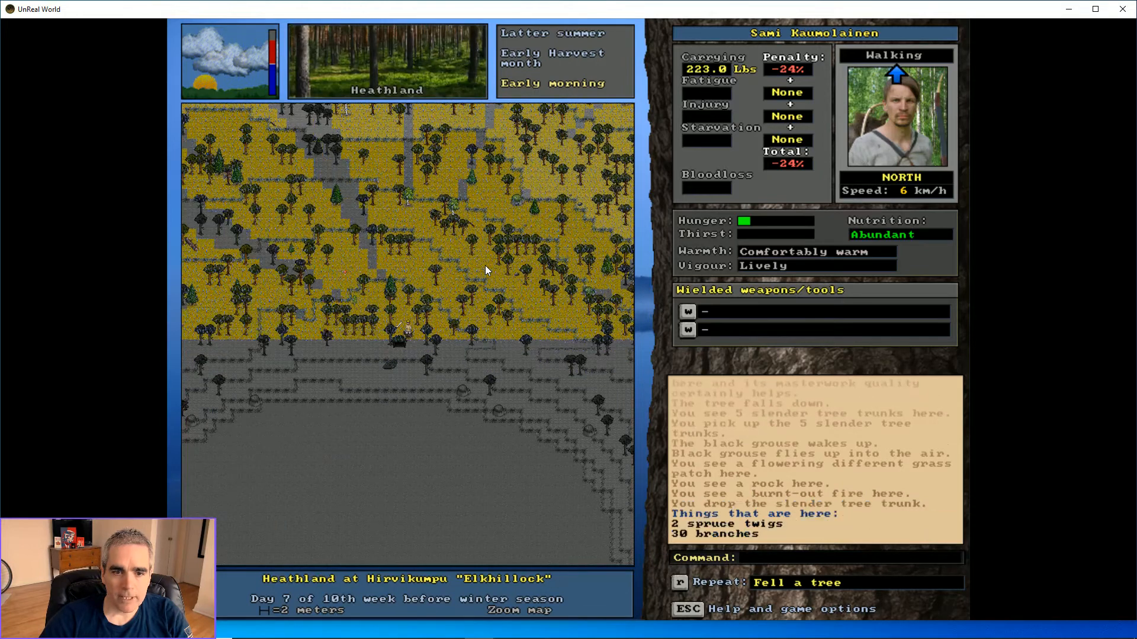
key(D)
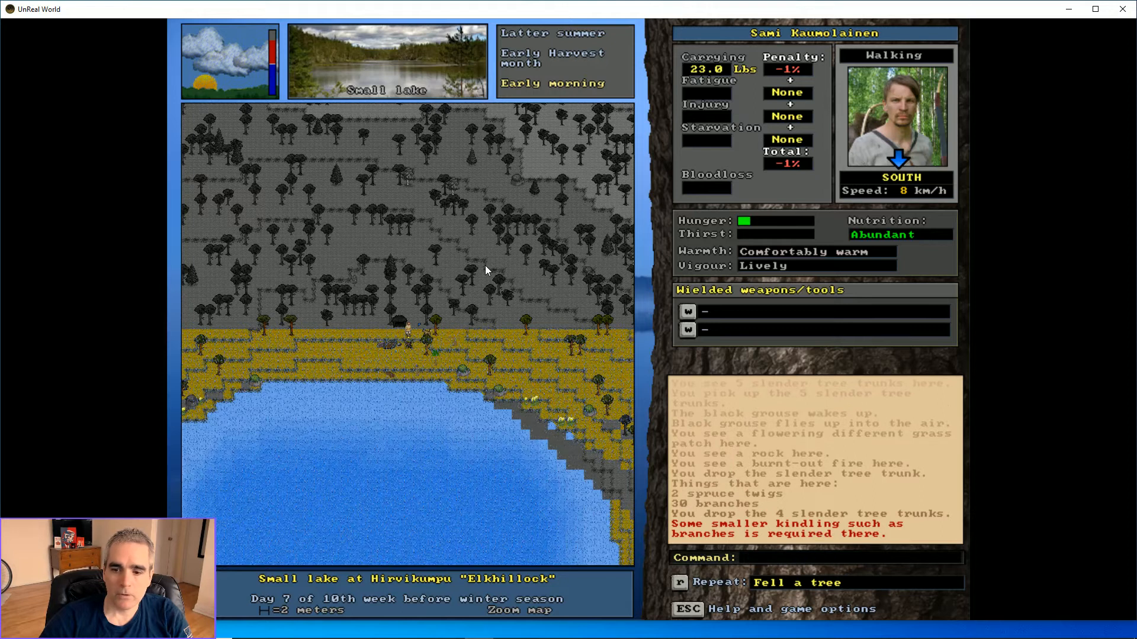
key(up)
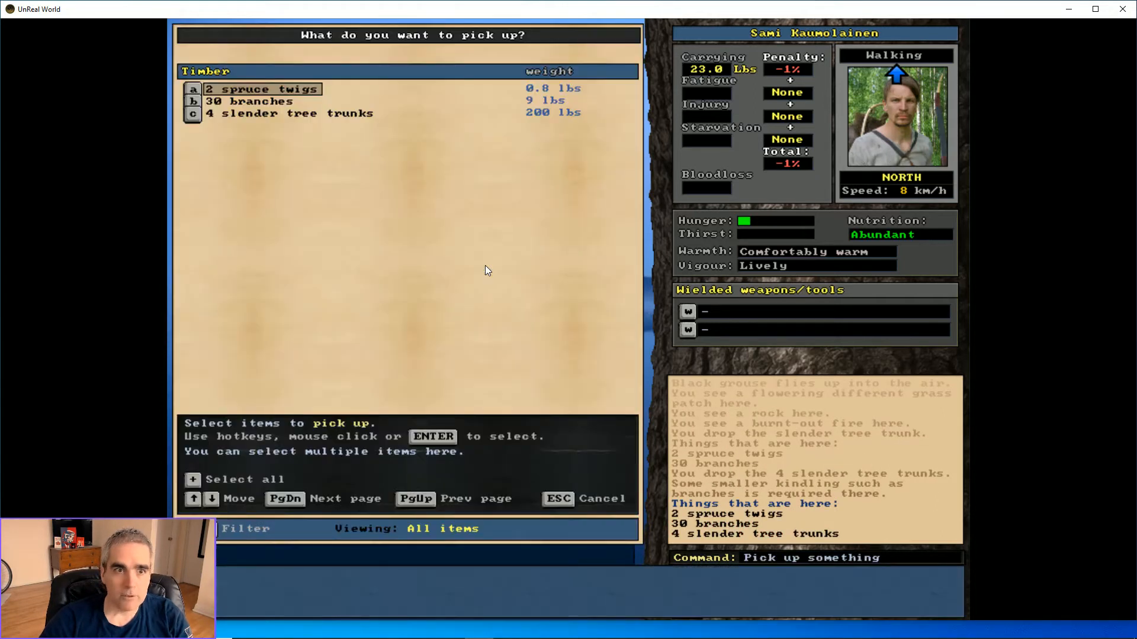
Bring the two spruce twigs and a branch to the fire as kindling
click(261, 89)
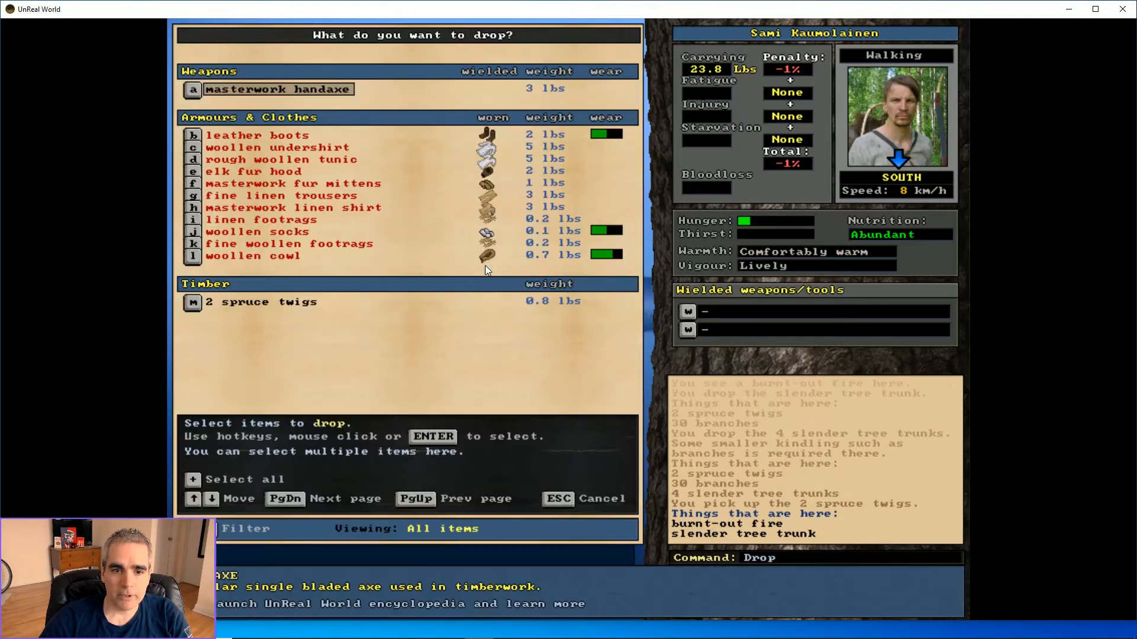
click(261, 302)
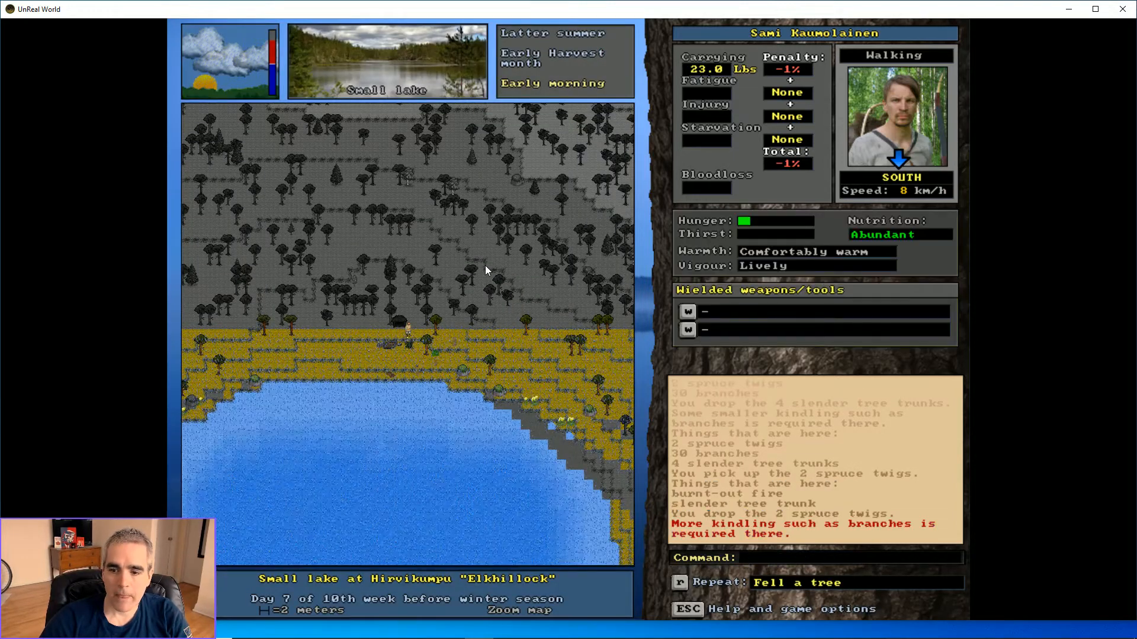
key(up)
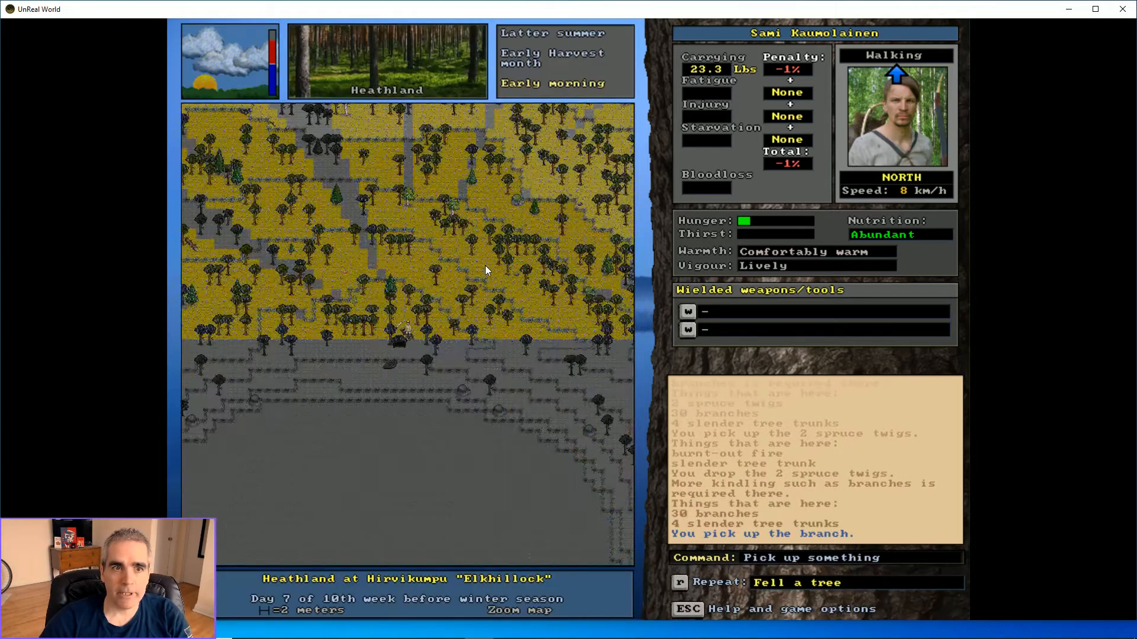
key(d)
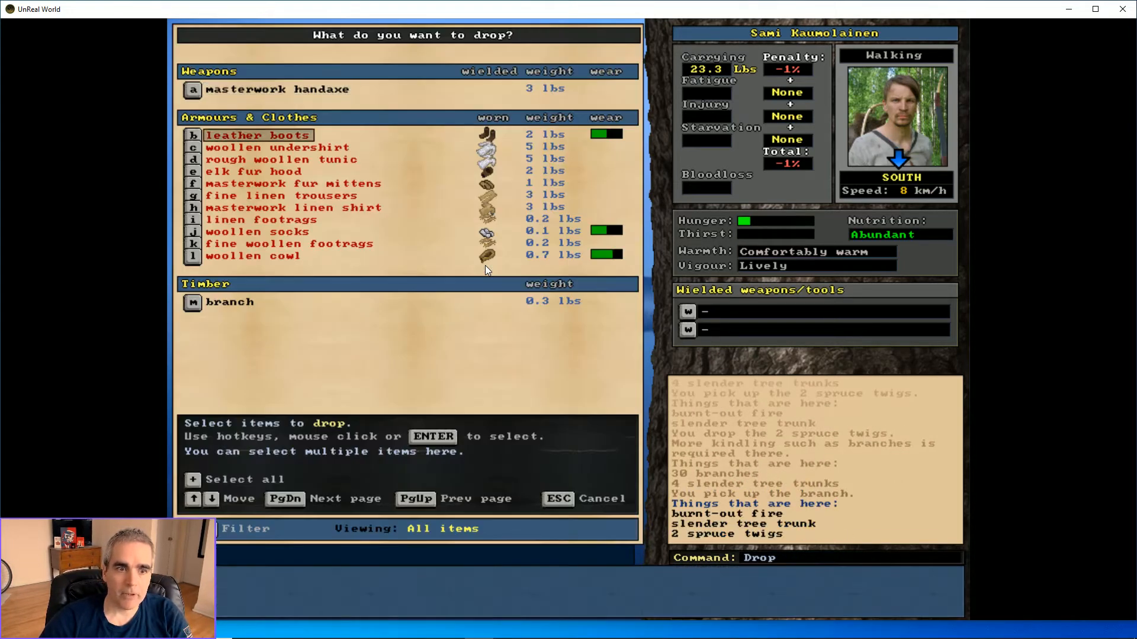
click(230, 301)
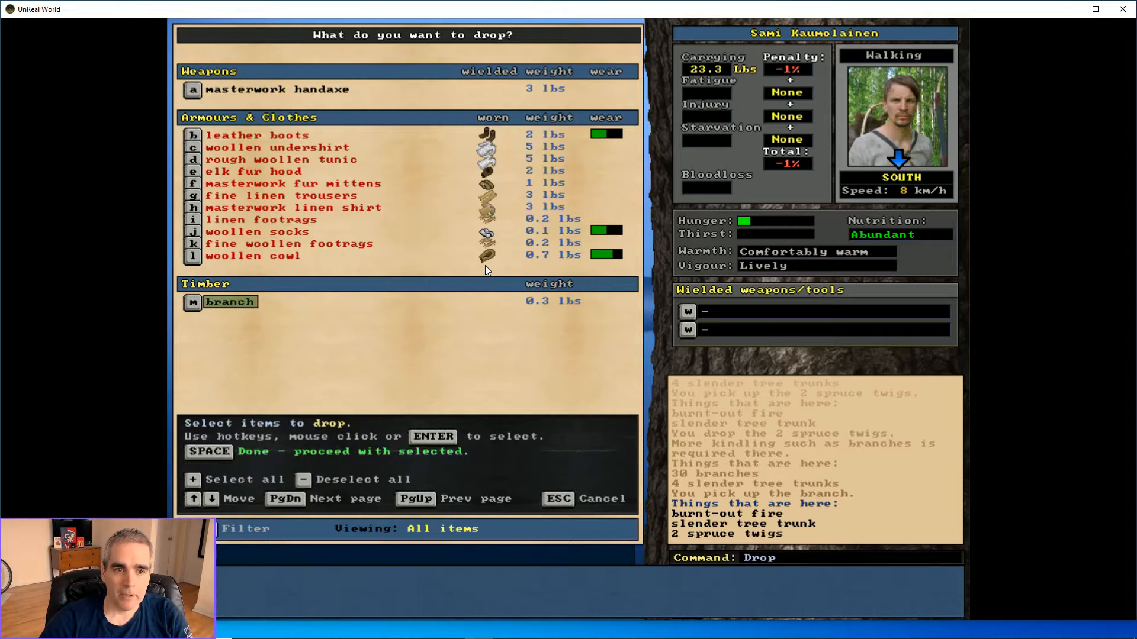
Drop the branch, build the fire while refusing each abort prompt, then return to the gear pile
key(space)
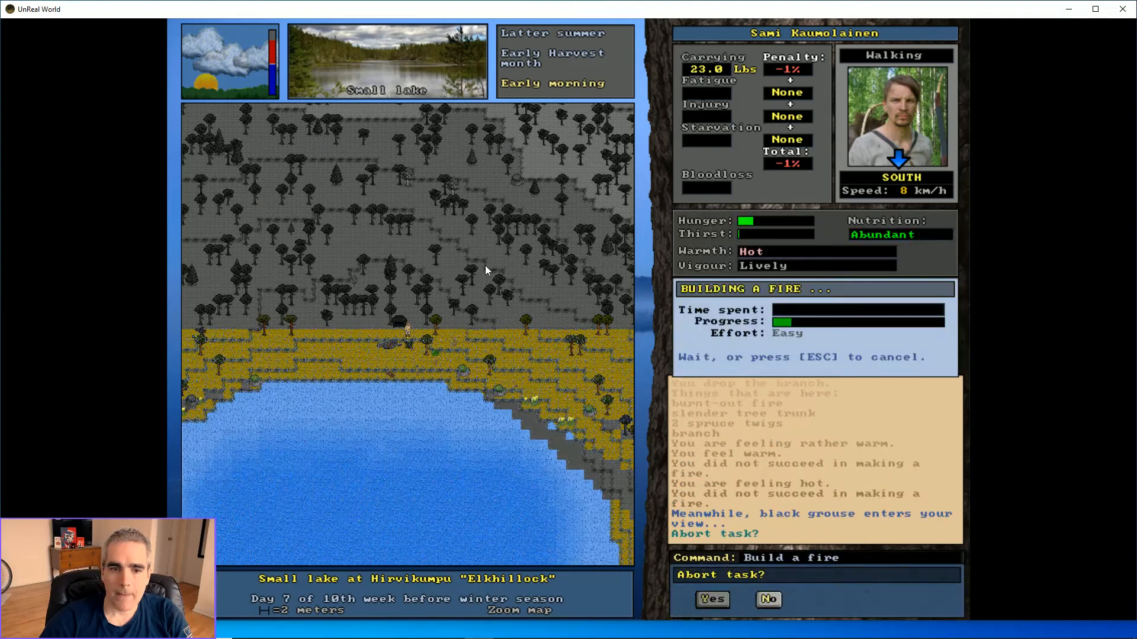
click(767, 598)
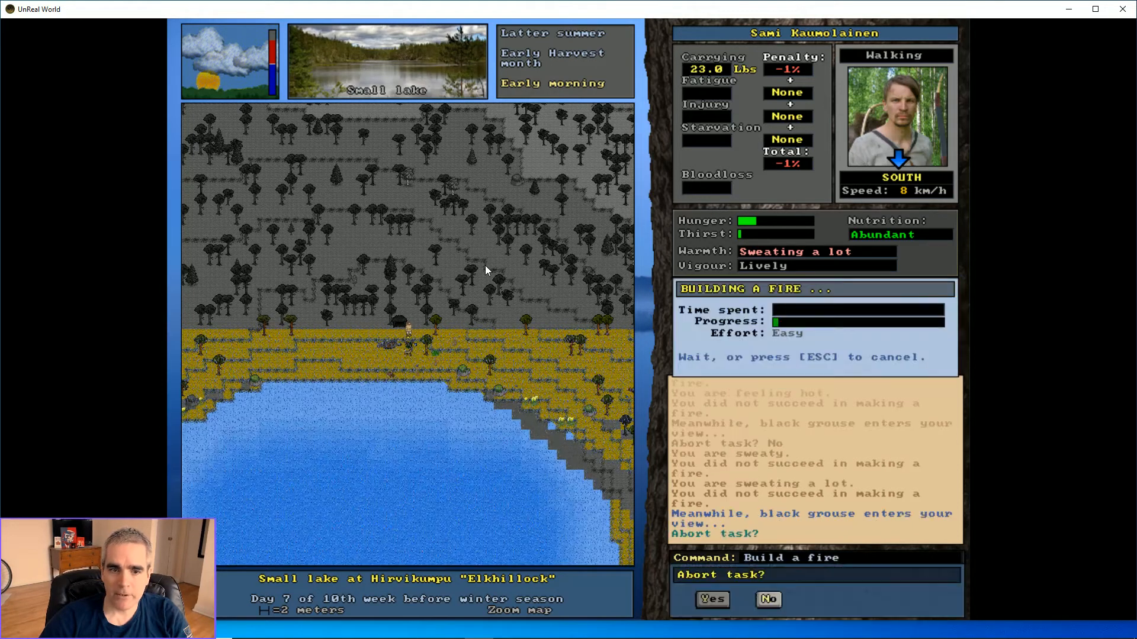
click(767, 599)
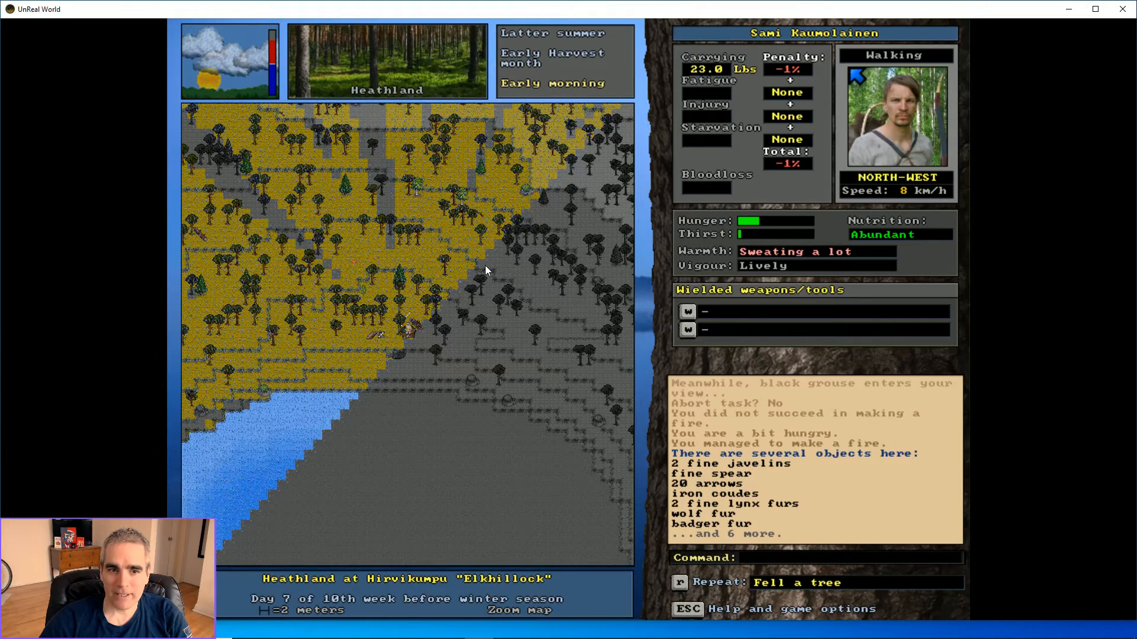
key(D)
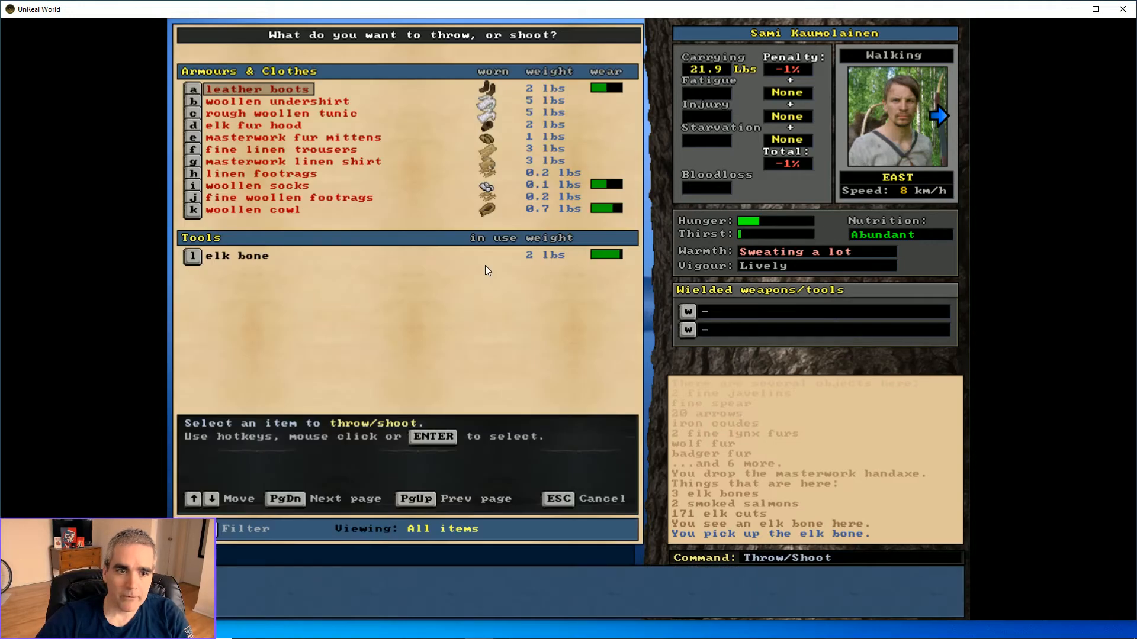
Throw the elk bone to Rossco, then take the 171 elk cuts to the fire to roast
click(218, 255)
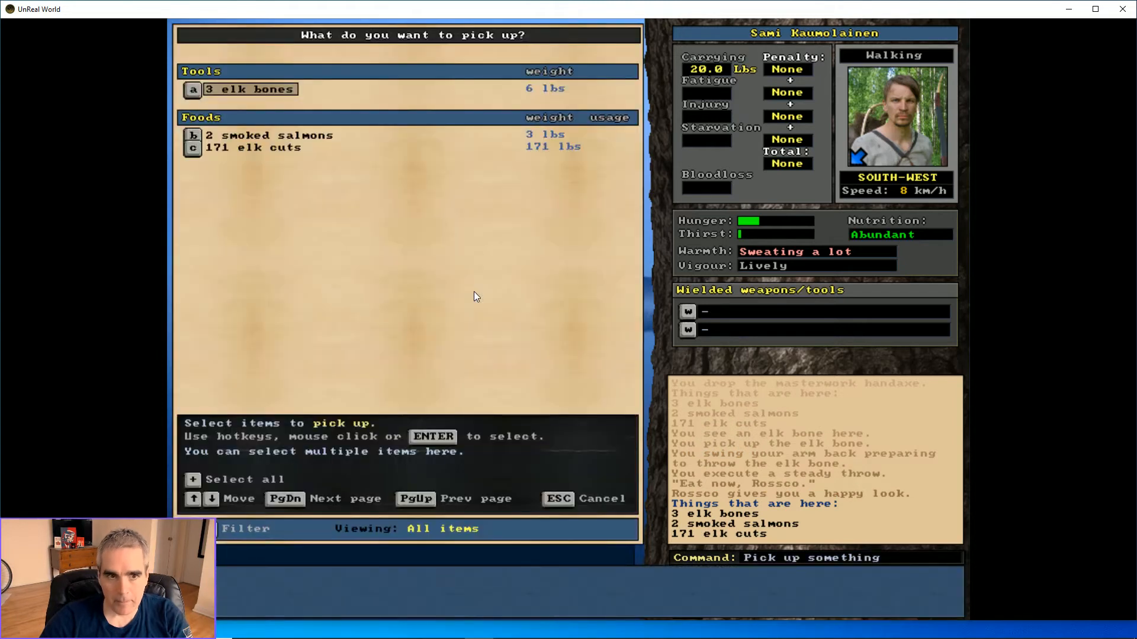
click(254, 147)
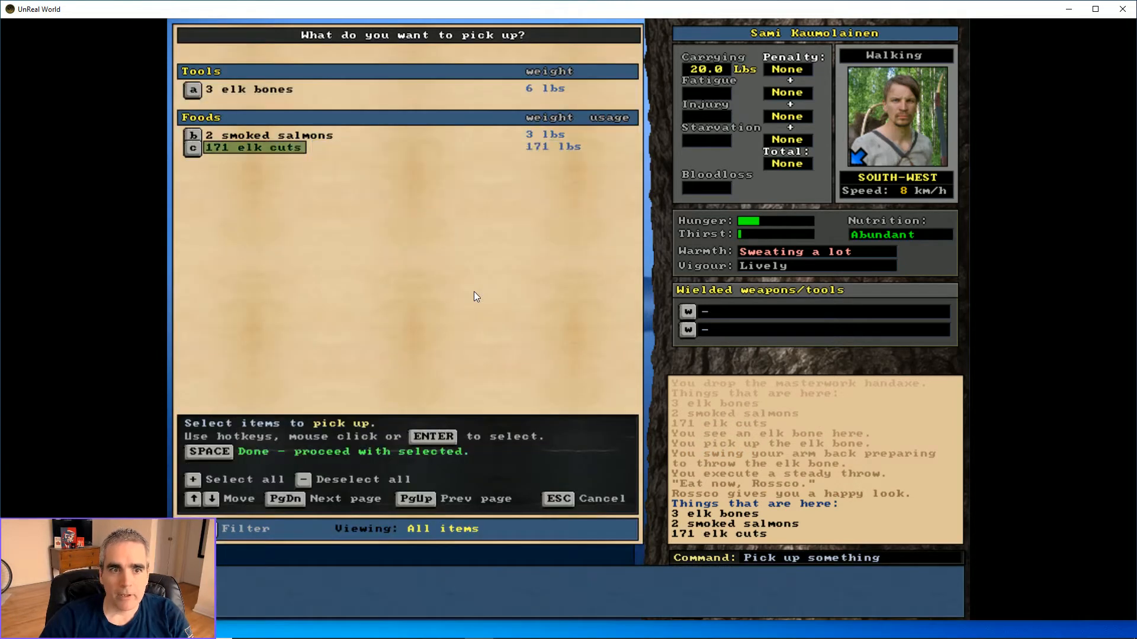
key(space)
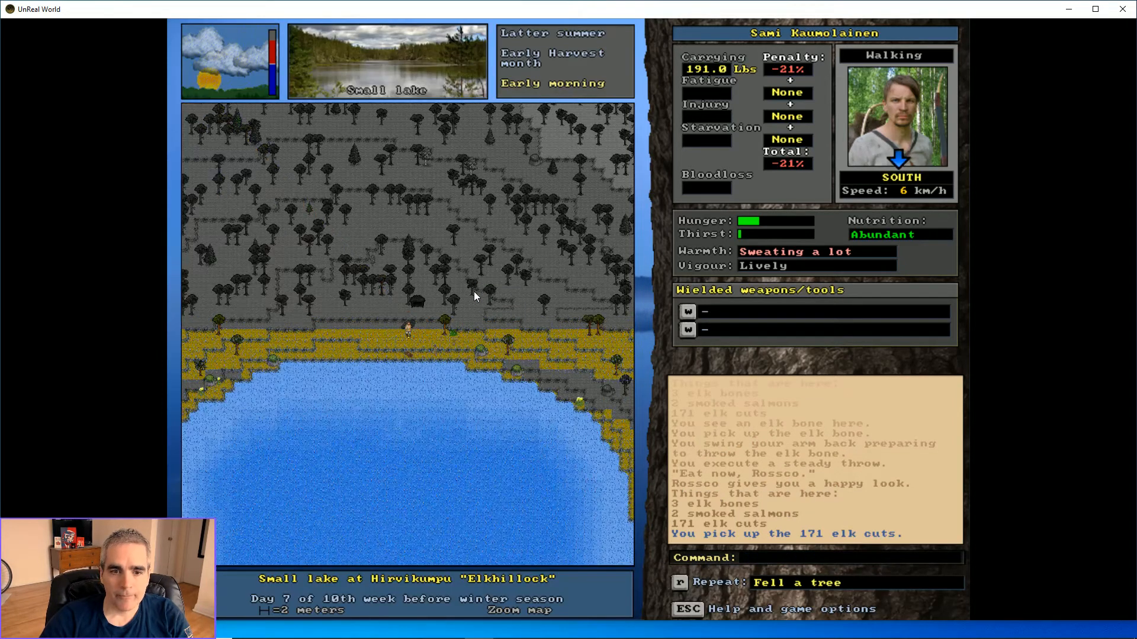
key(d)
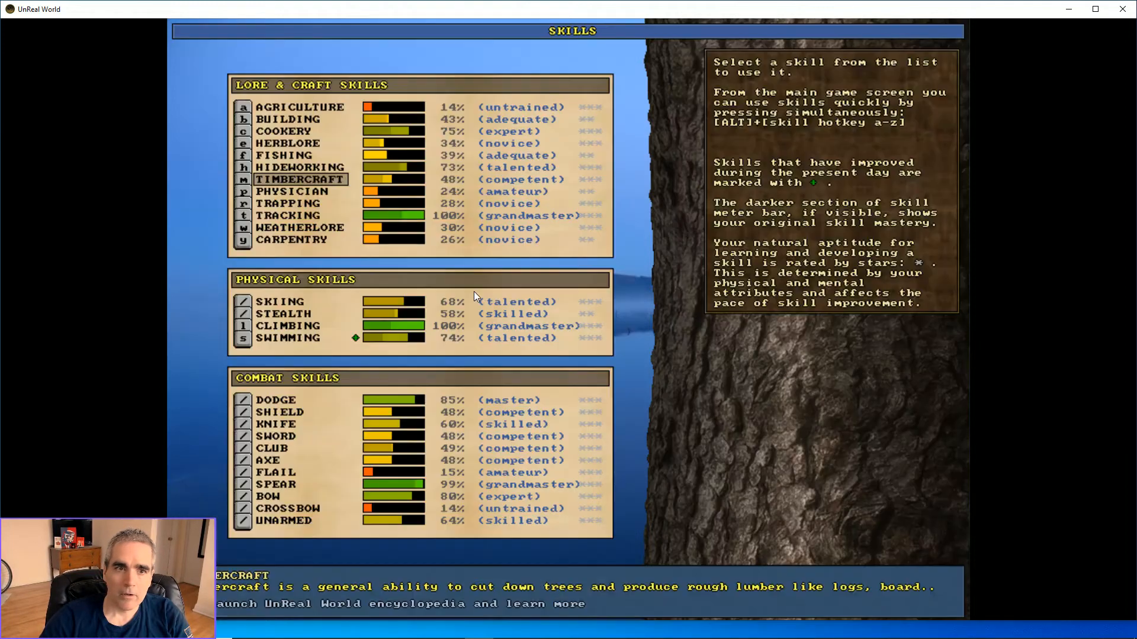
click(283, 130)
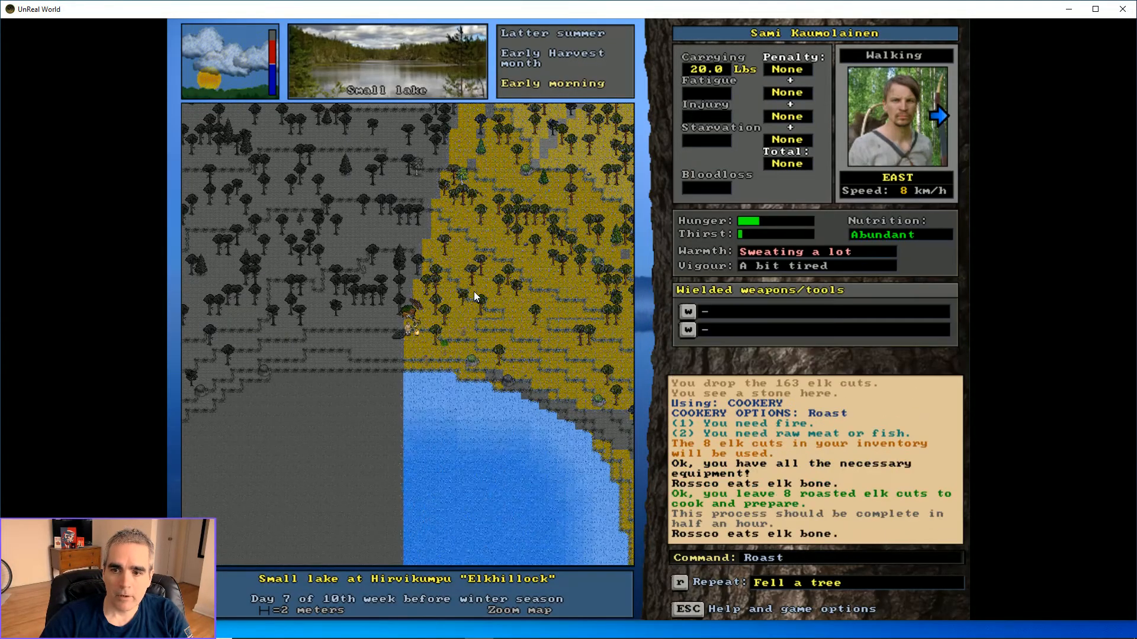
Roast another batch of eight elk cuts at the fire, then step west
key(Left)
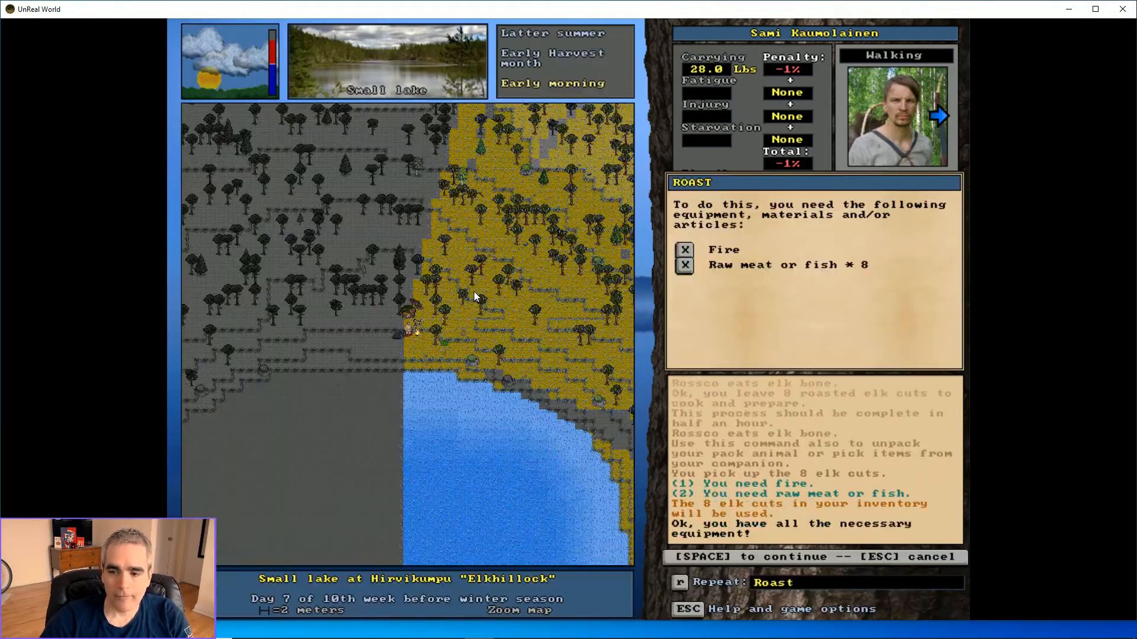
key(space)
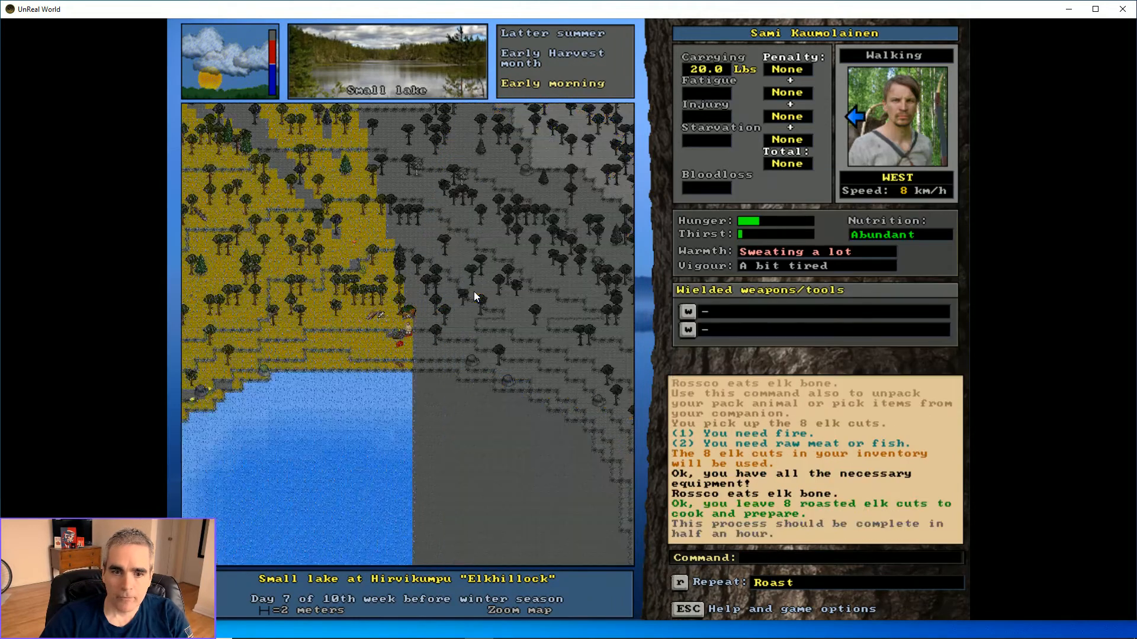
key(p)
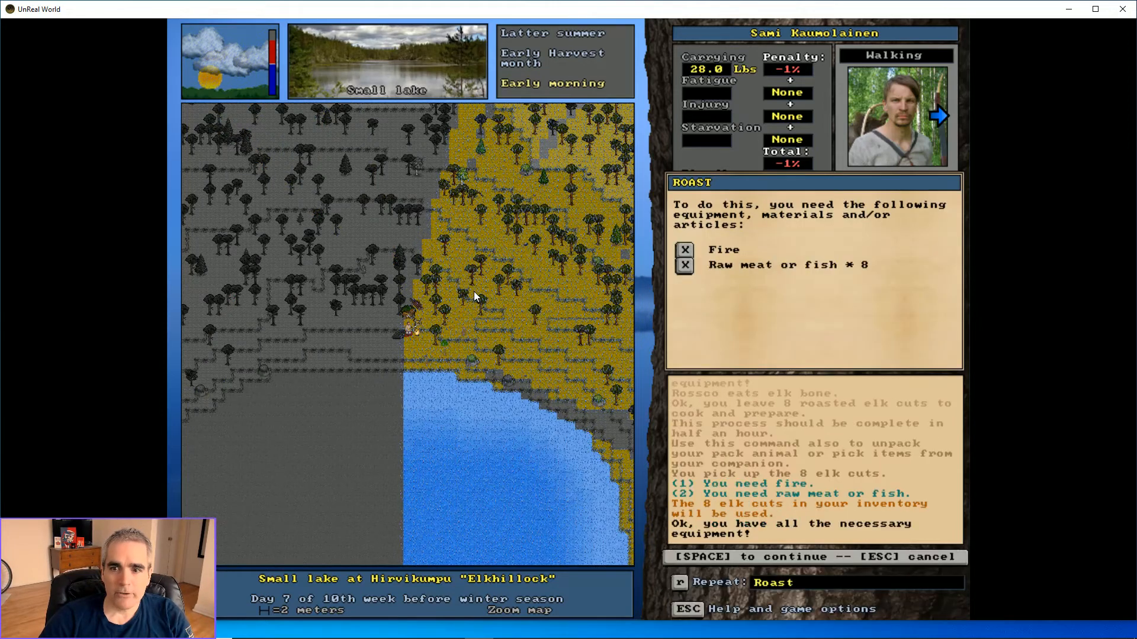
key(space)
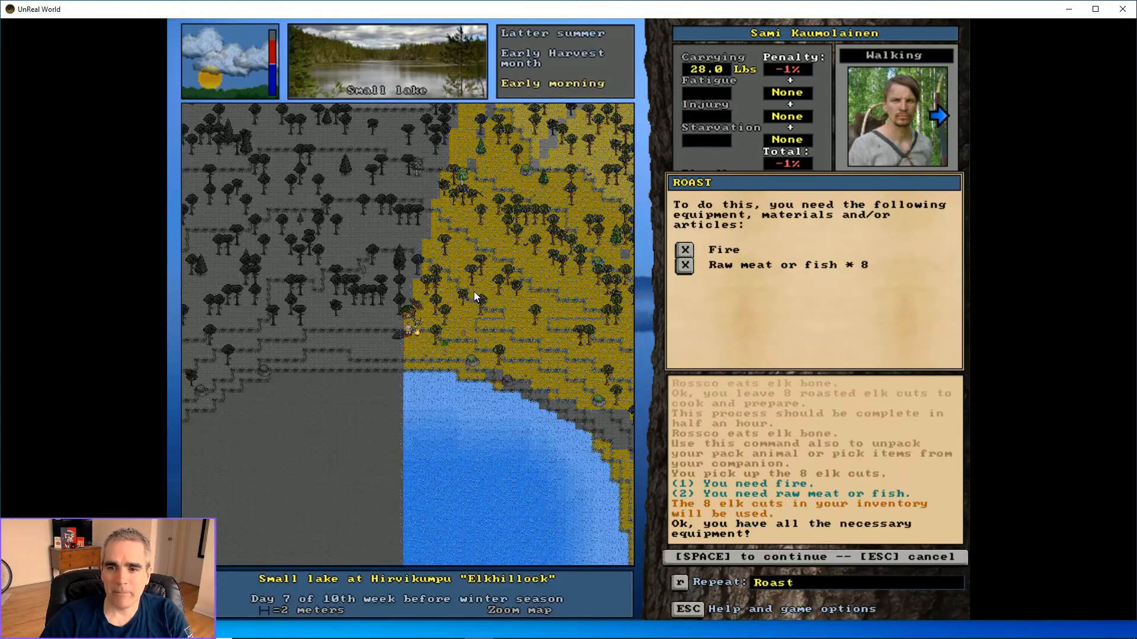
key(space)
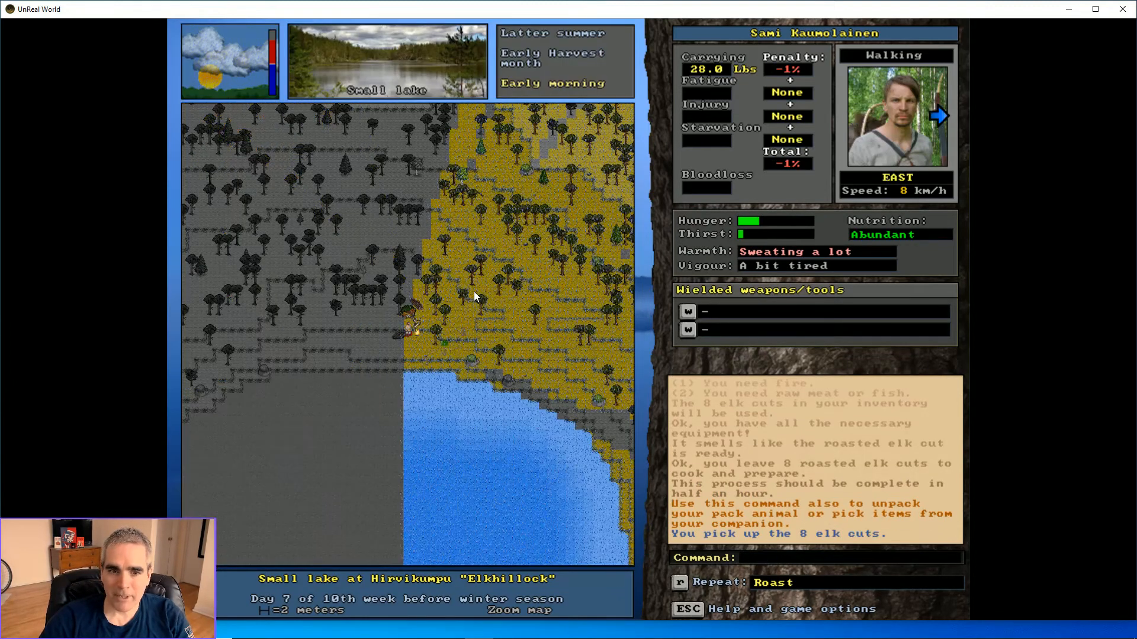
key(Return)
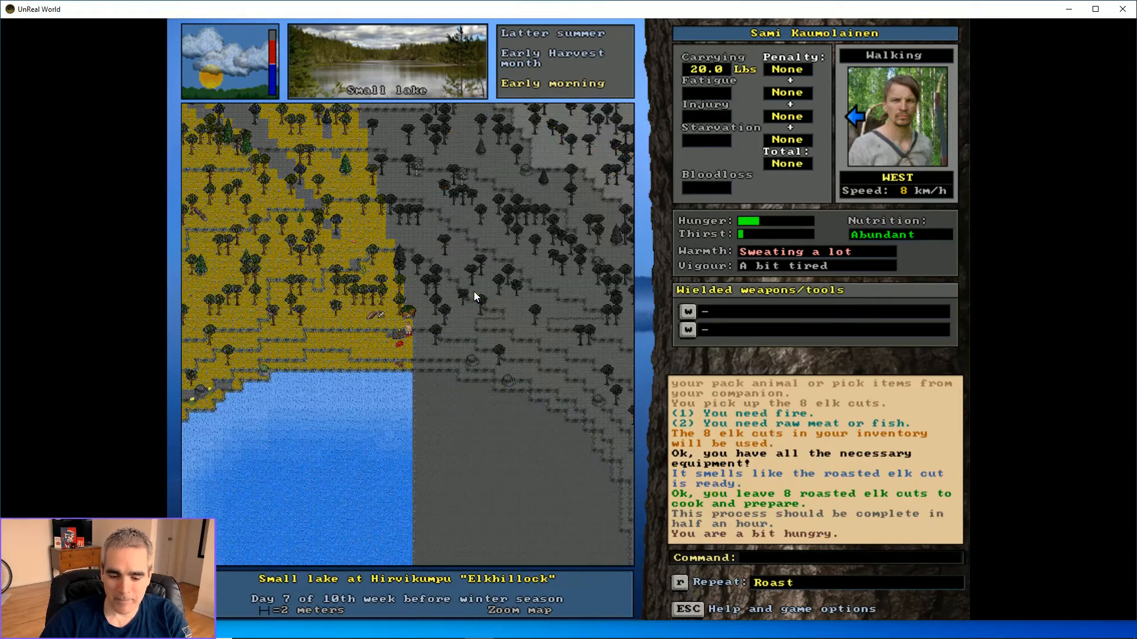
Return to the fire, keep cooking, and start the next batch of elk cuts
key(right)
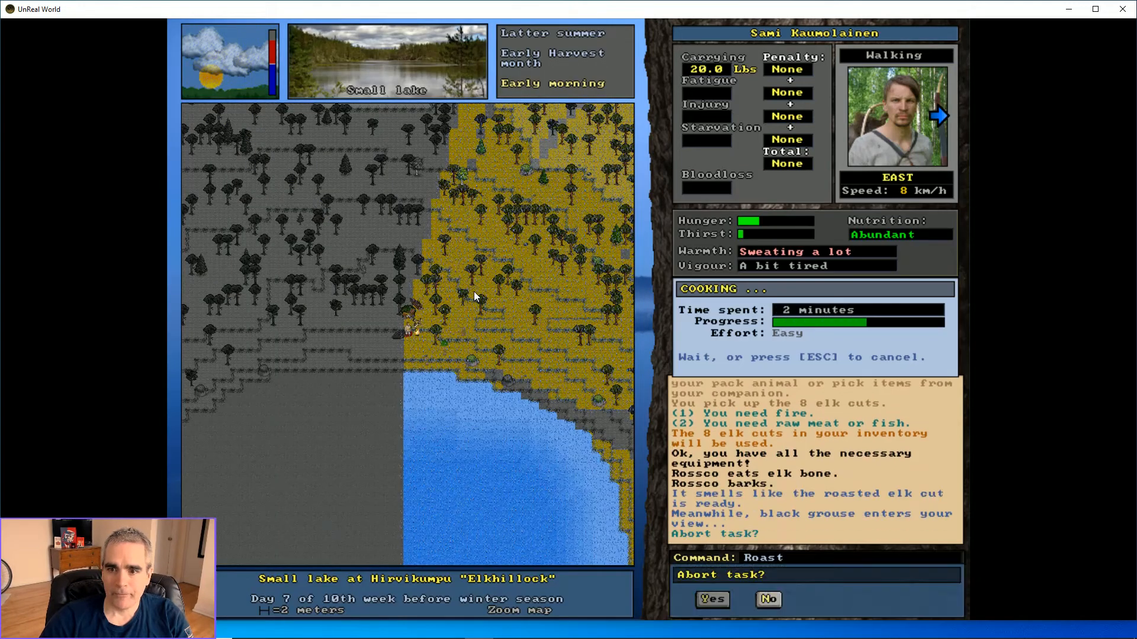
click(767, 600)
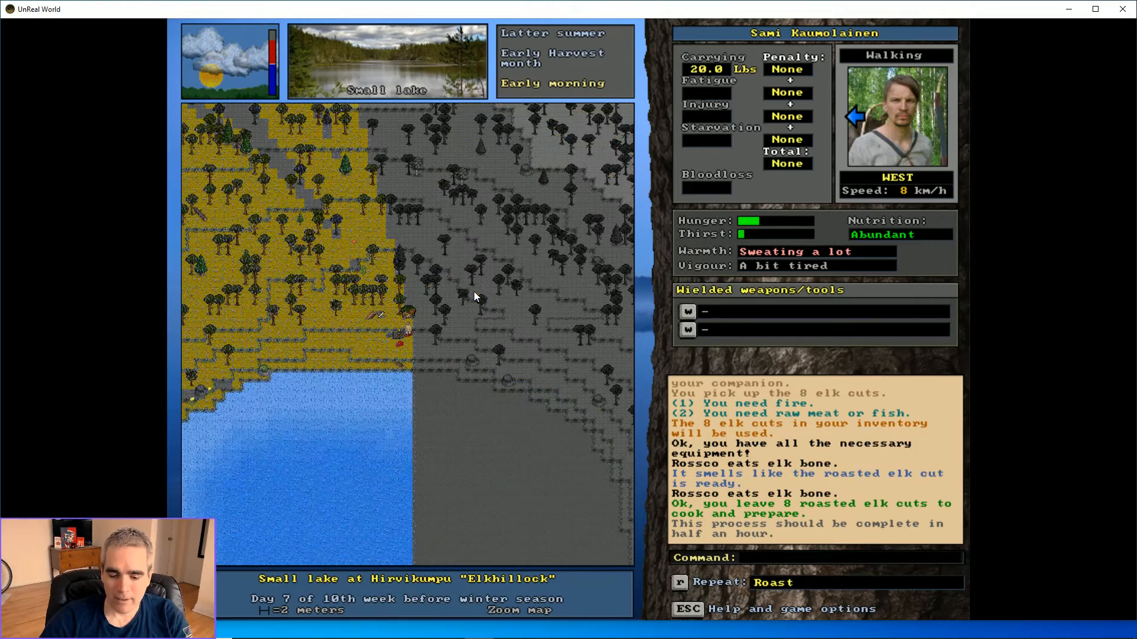
key(Right)
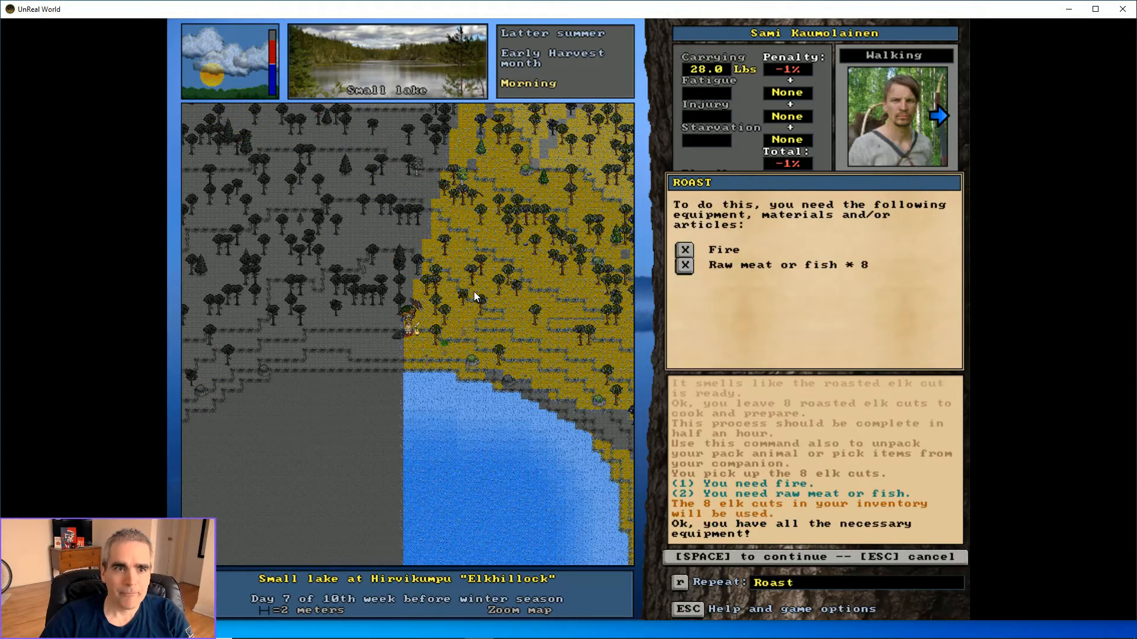
Confirm the current elk-cut roast, decline aborting, and step away from the fire
key(space)
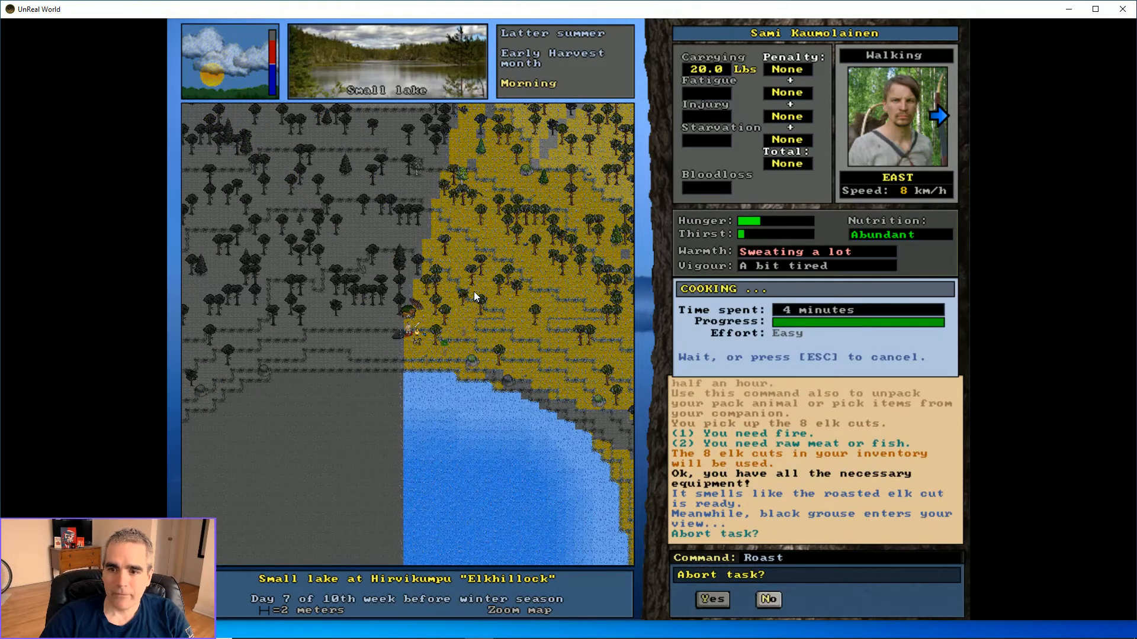
click(767, 600)
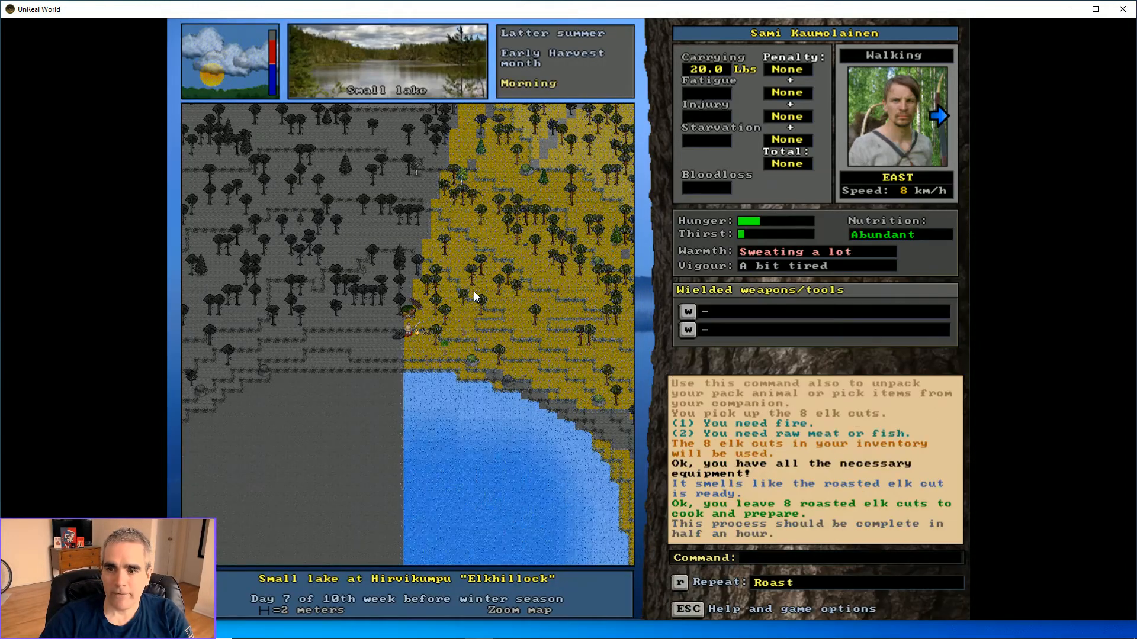
key(Left)
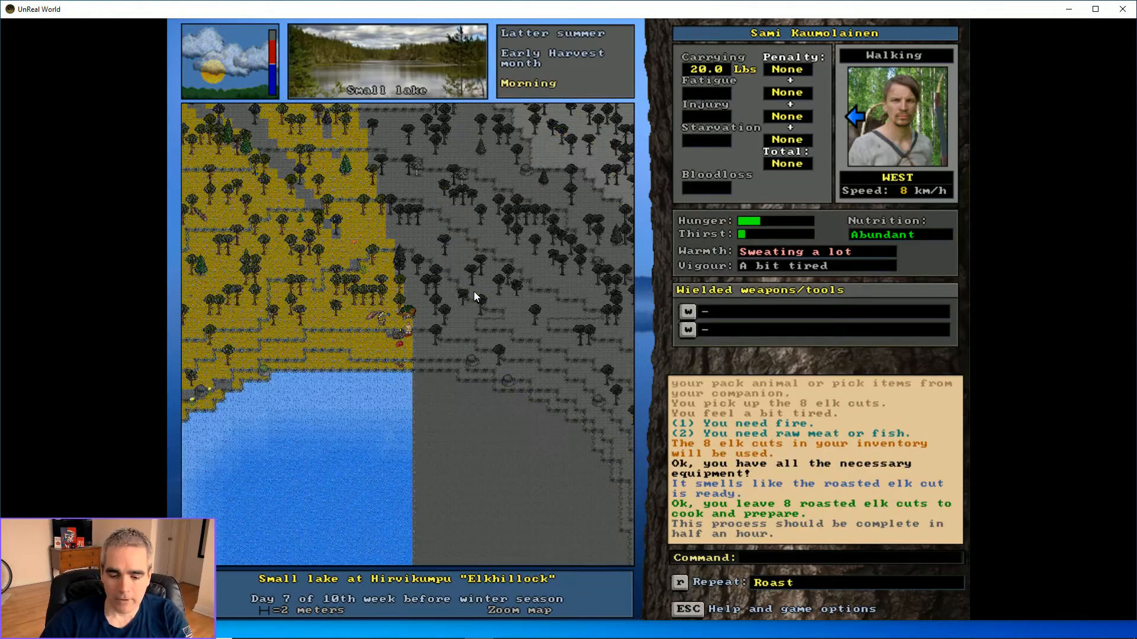
Roast another batch of eight elk cuts, declining the abort prompt
key(Right)
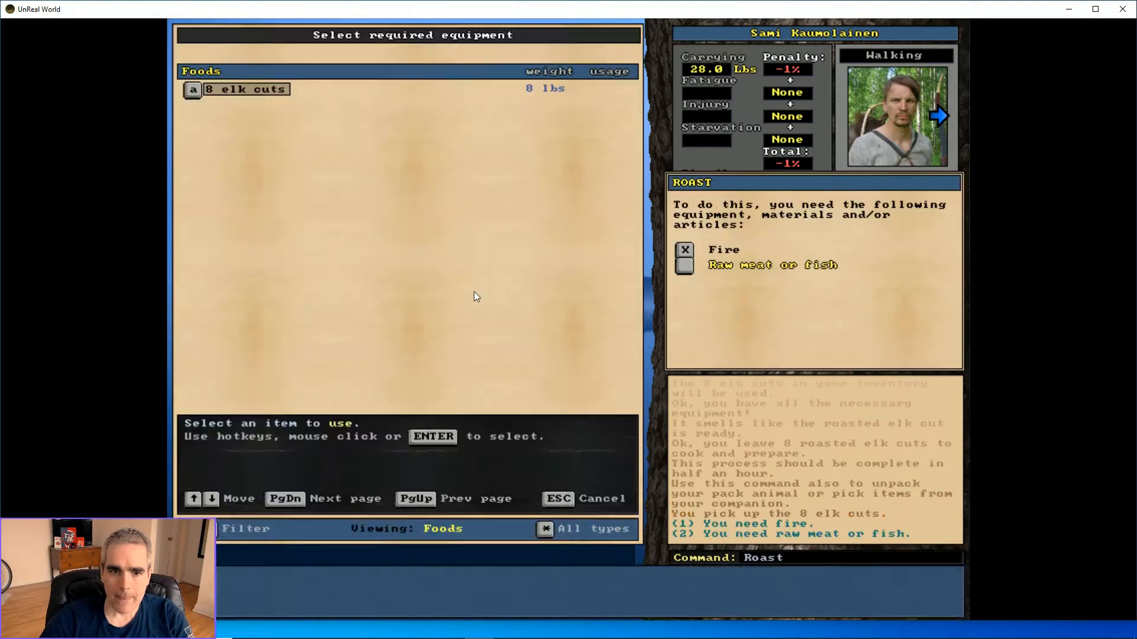
click(245, 90)
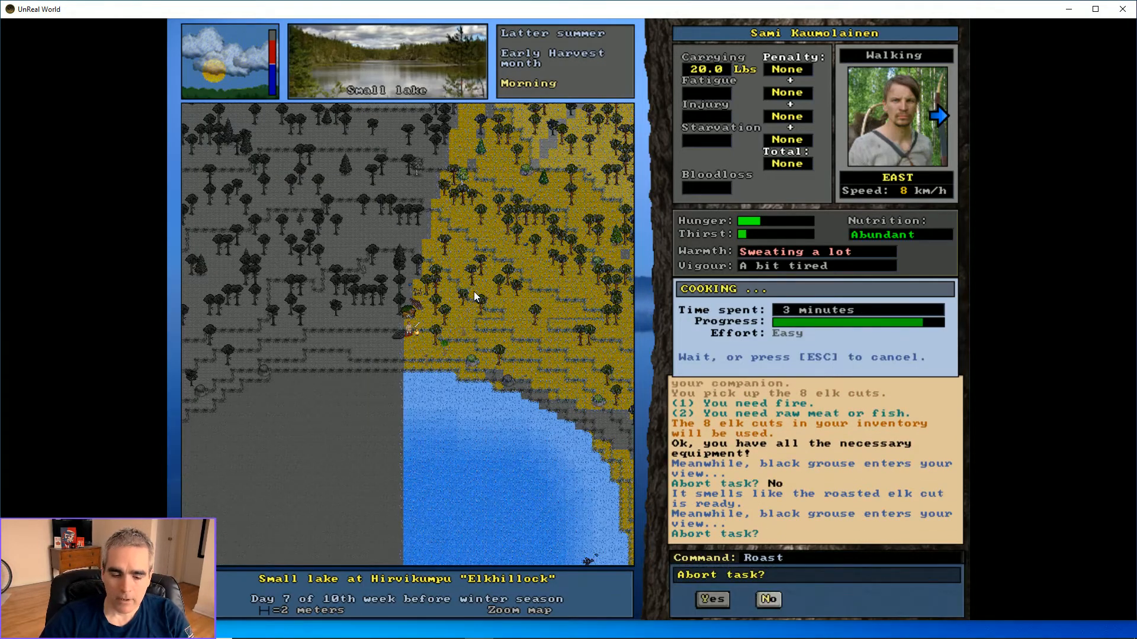
click(767, 600)
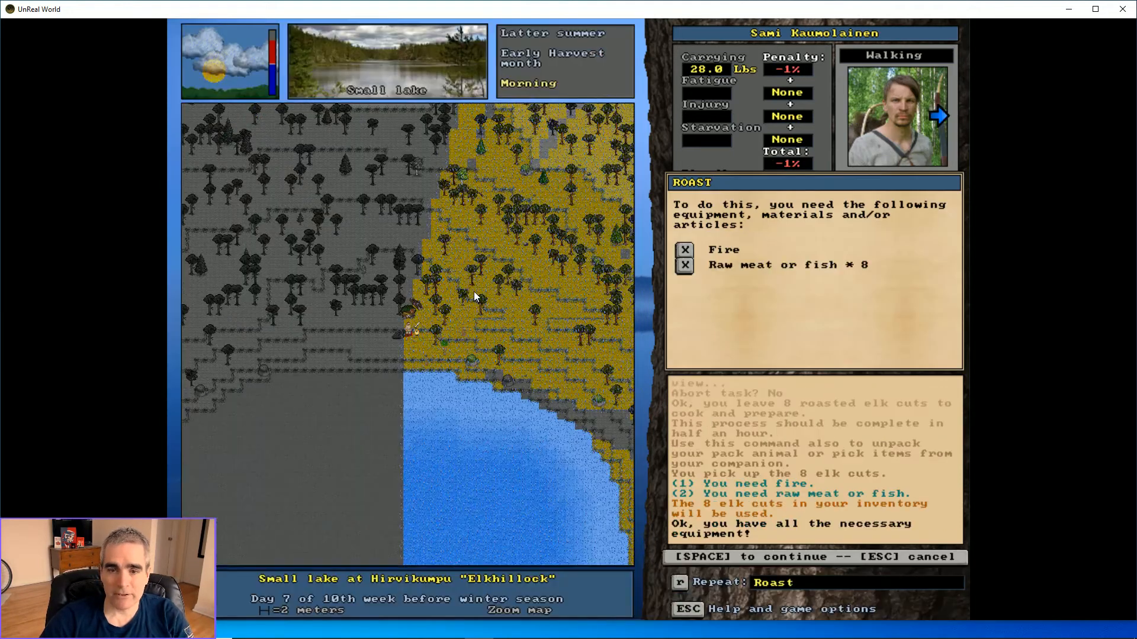
key(space)
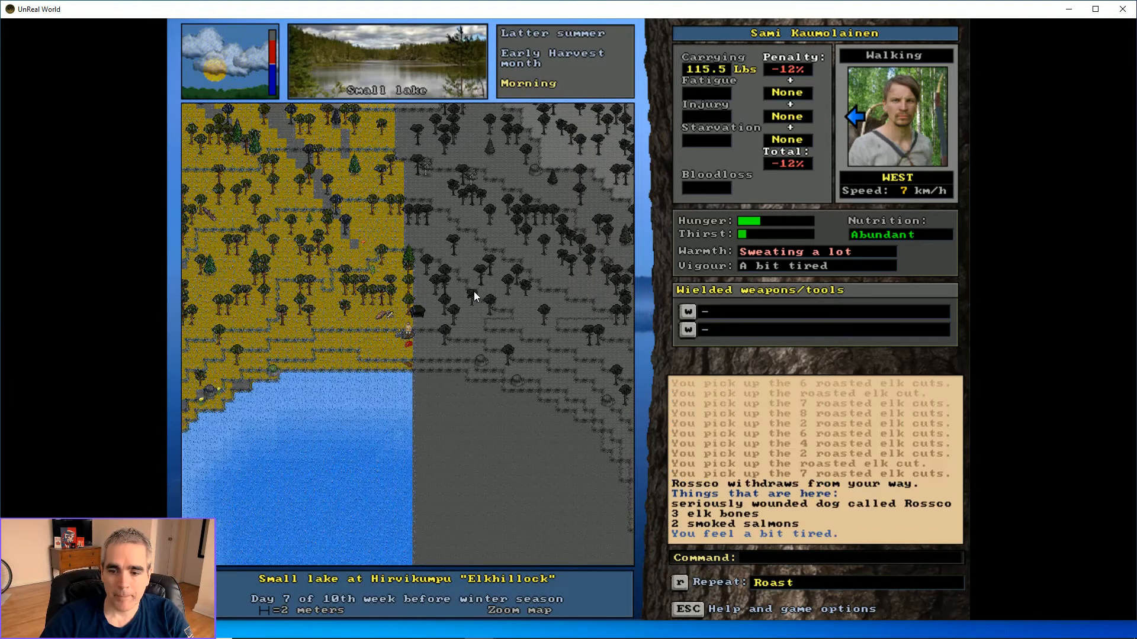
Drop the roasted elk cuts, take some back, and drink from the lake
key(d)
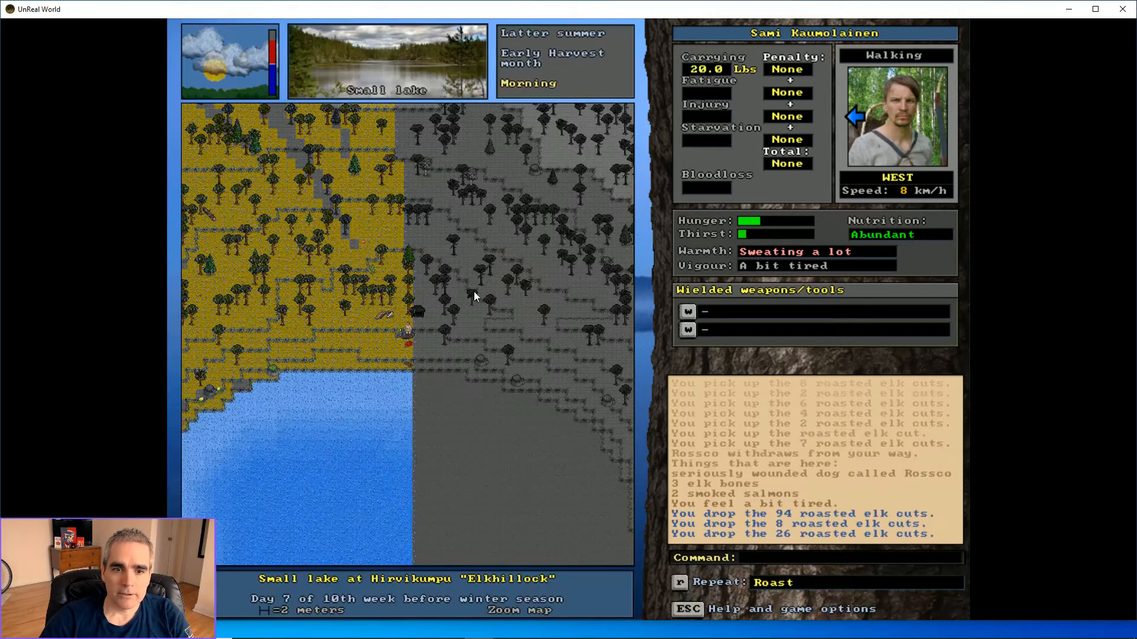
key(right)
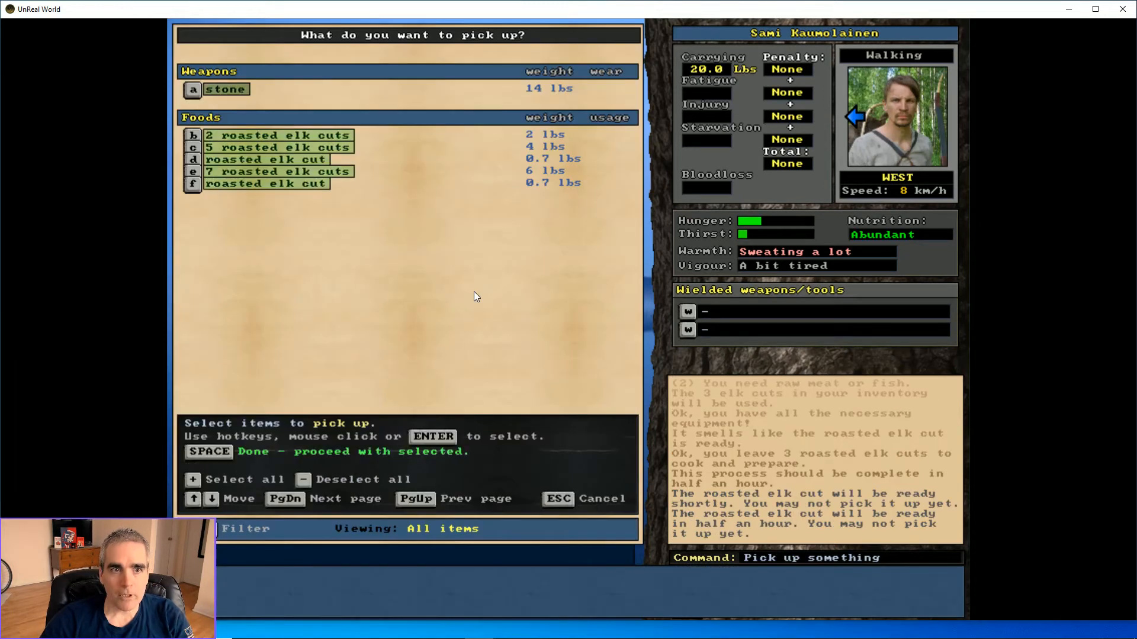
key(space)
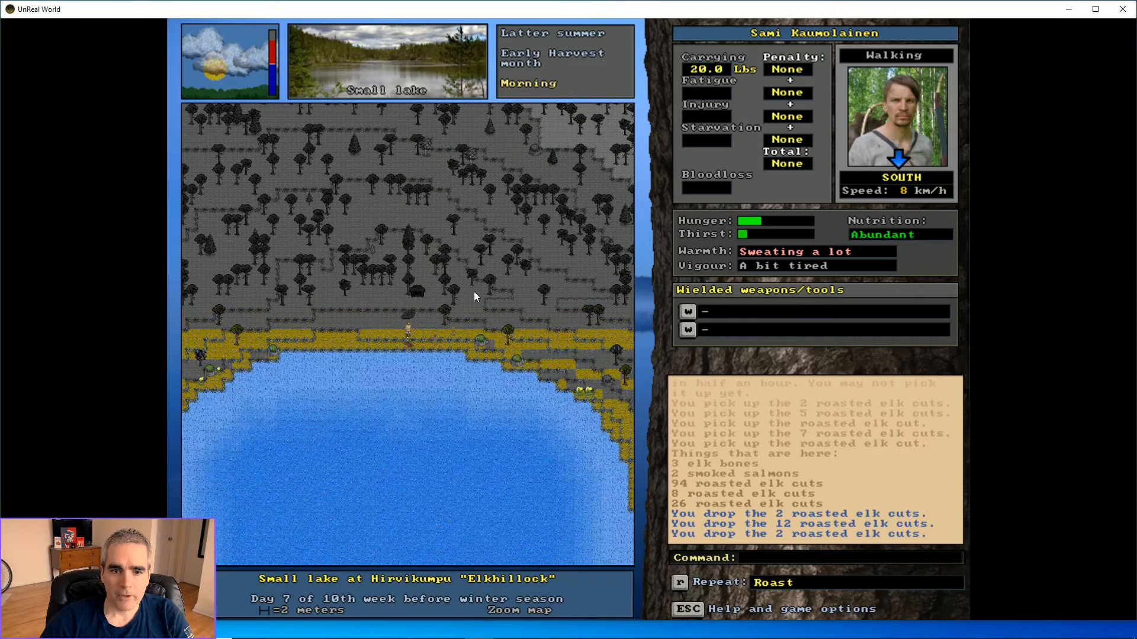
key(up)
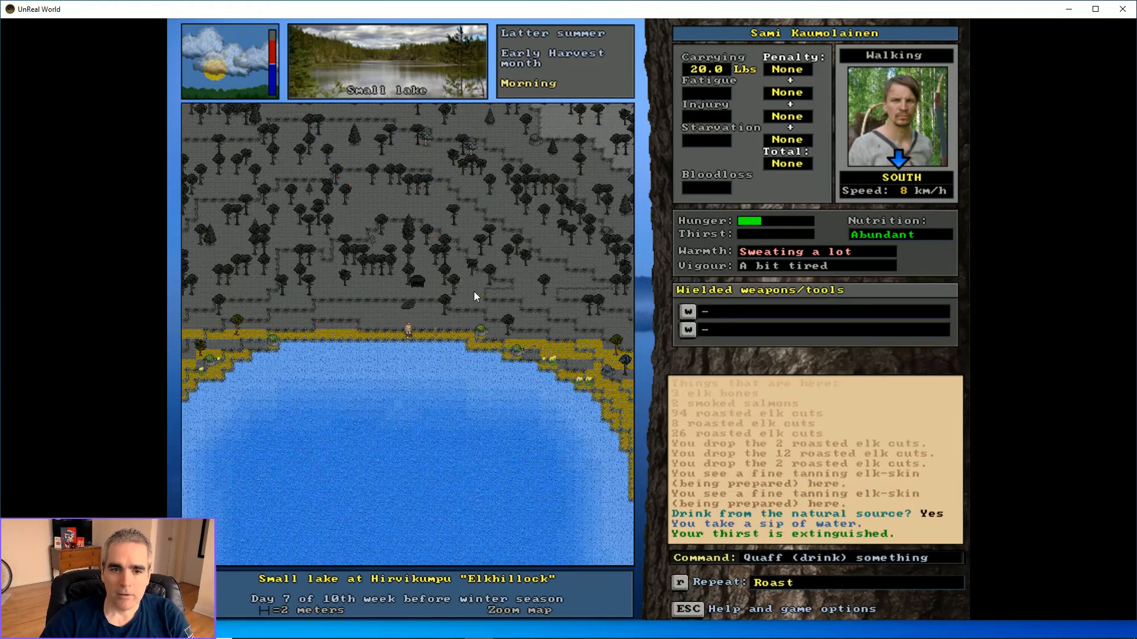
Pick up the 106 and 30 roasted elk cut piles to add to the stockpile
key(up)
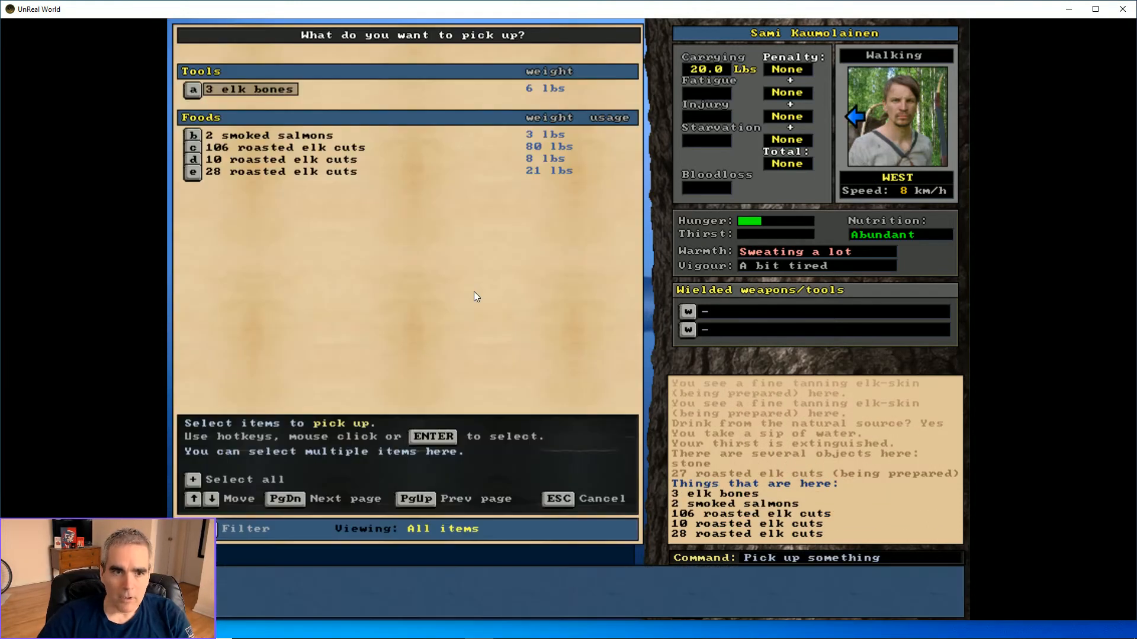
click(286, 146)
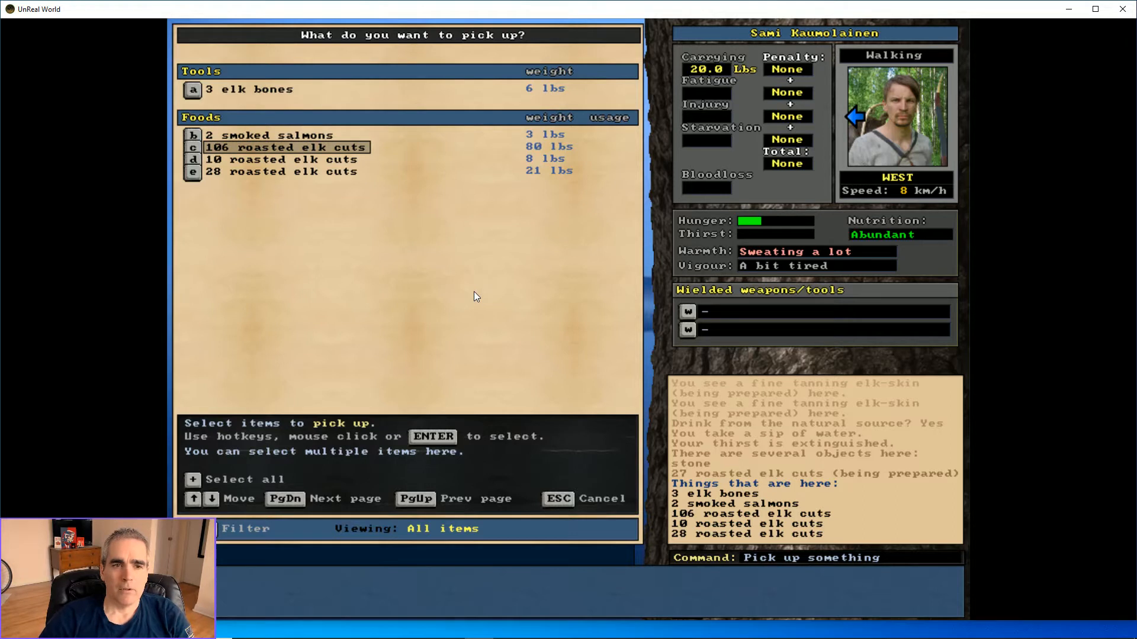
click(285, 147)
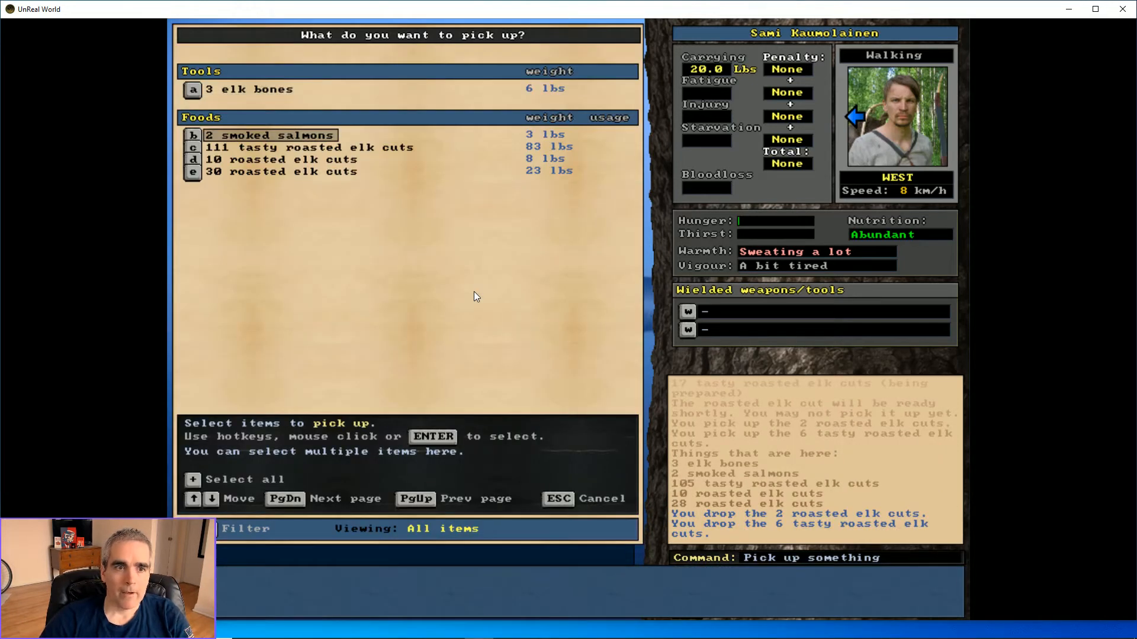
click(304, 147)
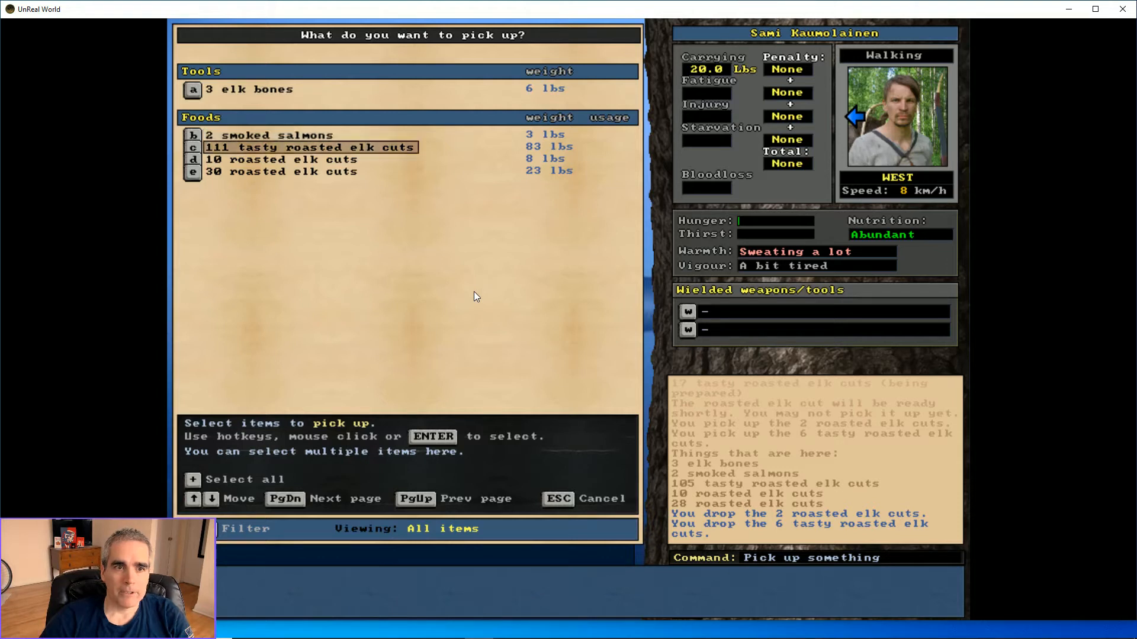
click(297, 171)
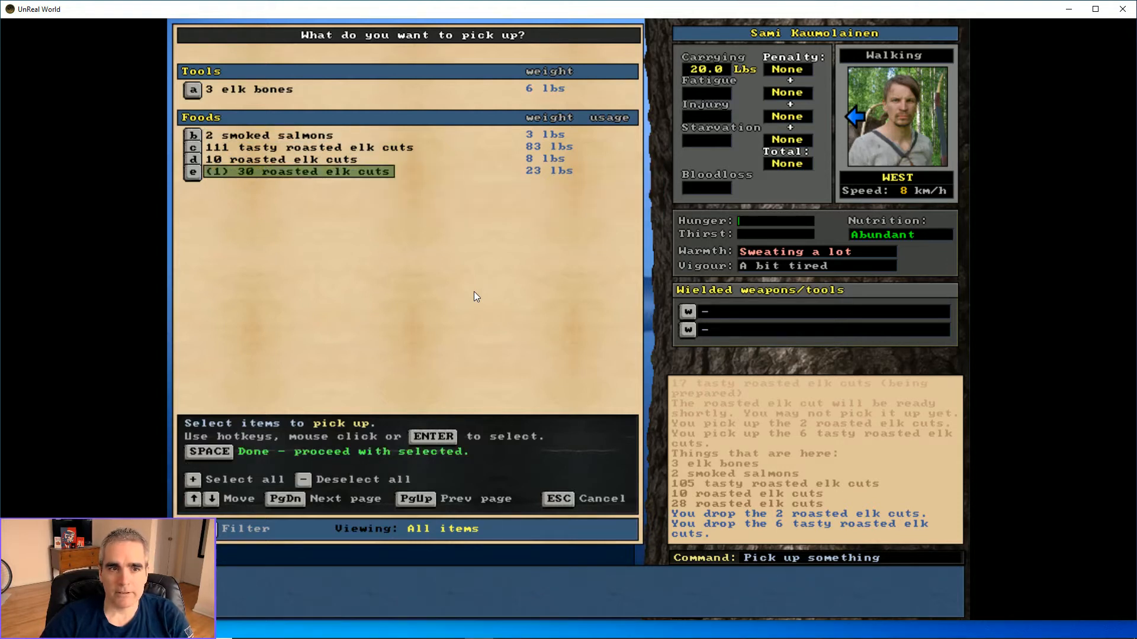
key(space)
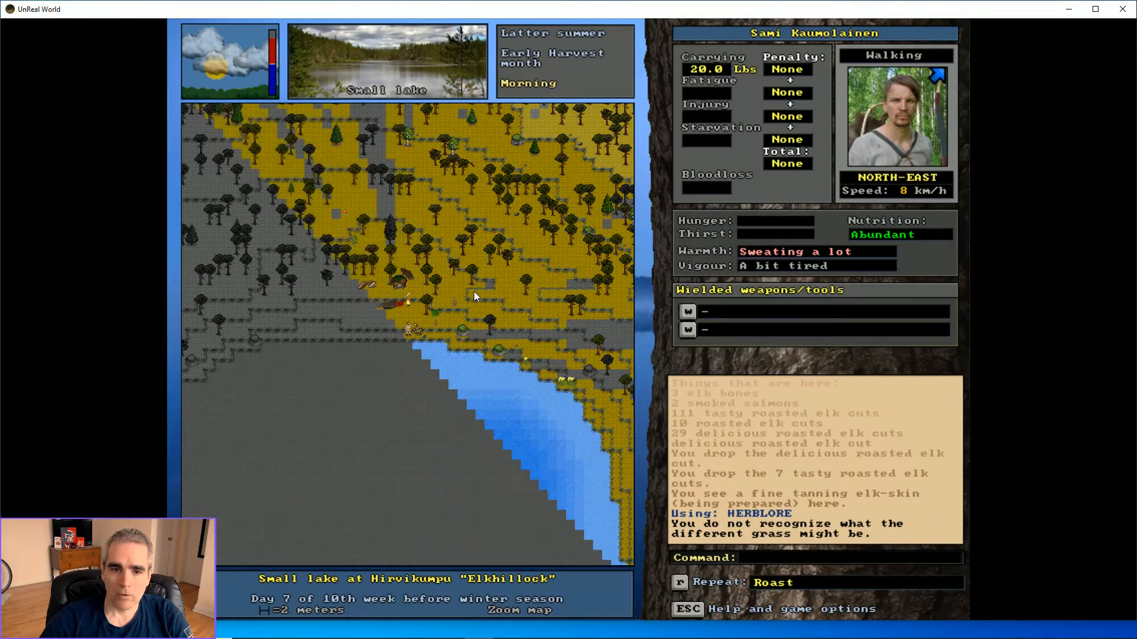
Walk into the heathland, try Herblore on the pretty grasses, then return to the lake
key(Up)
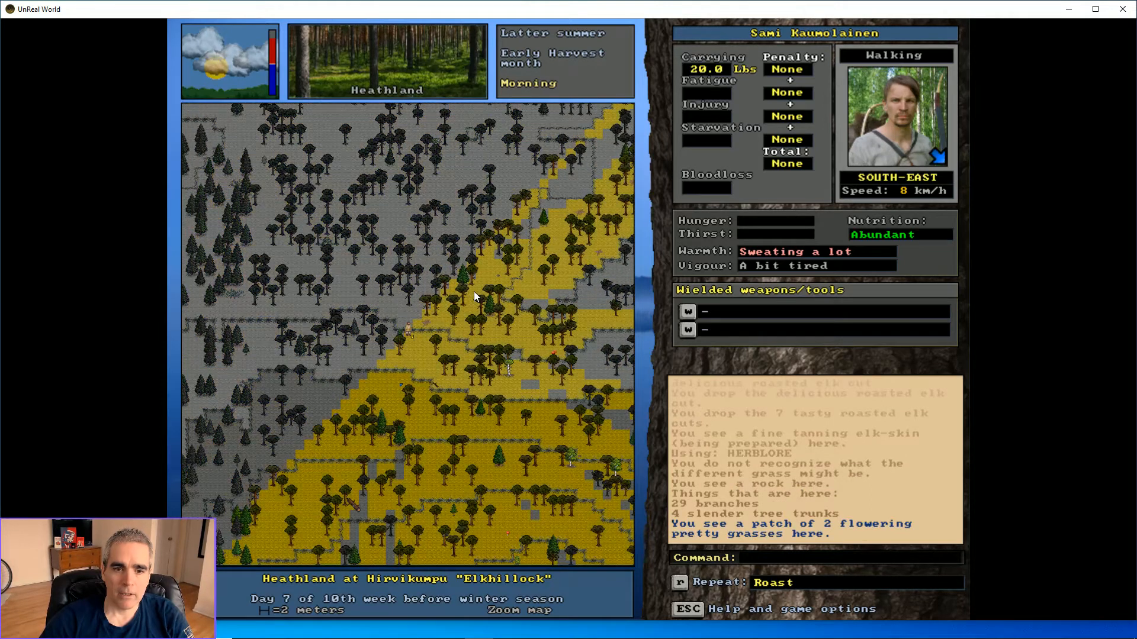
key(Right)
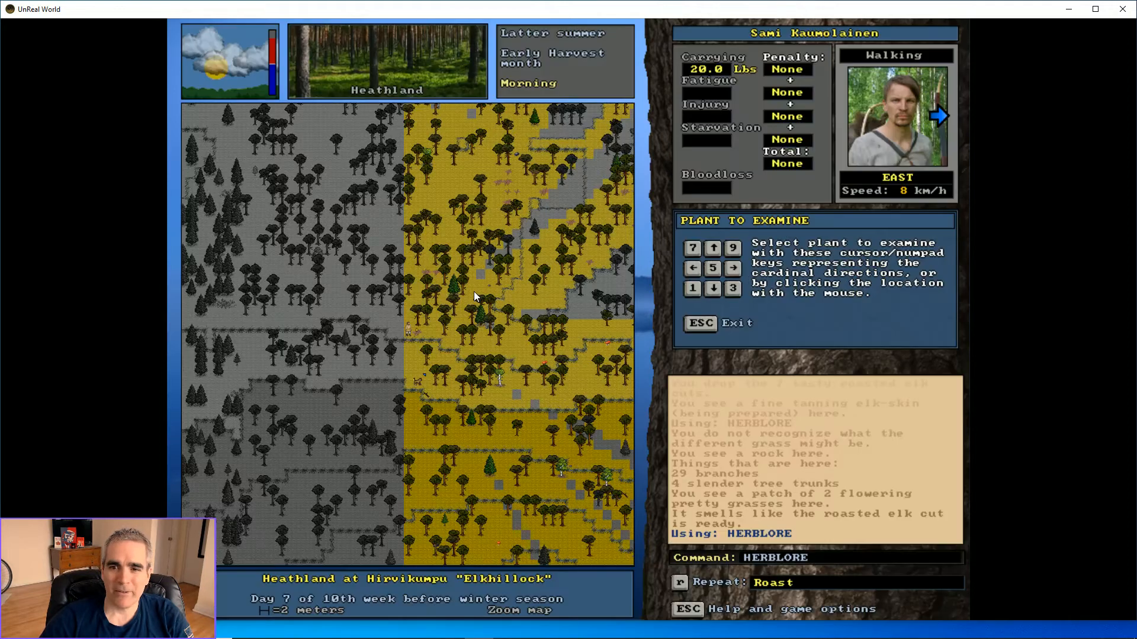
key(Escape)
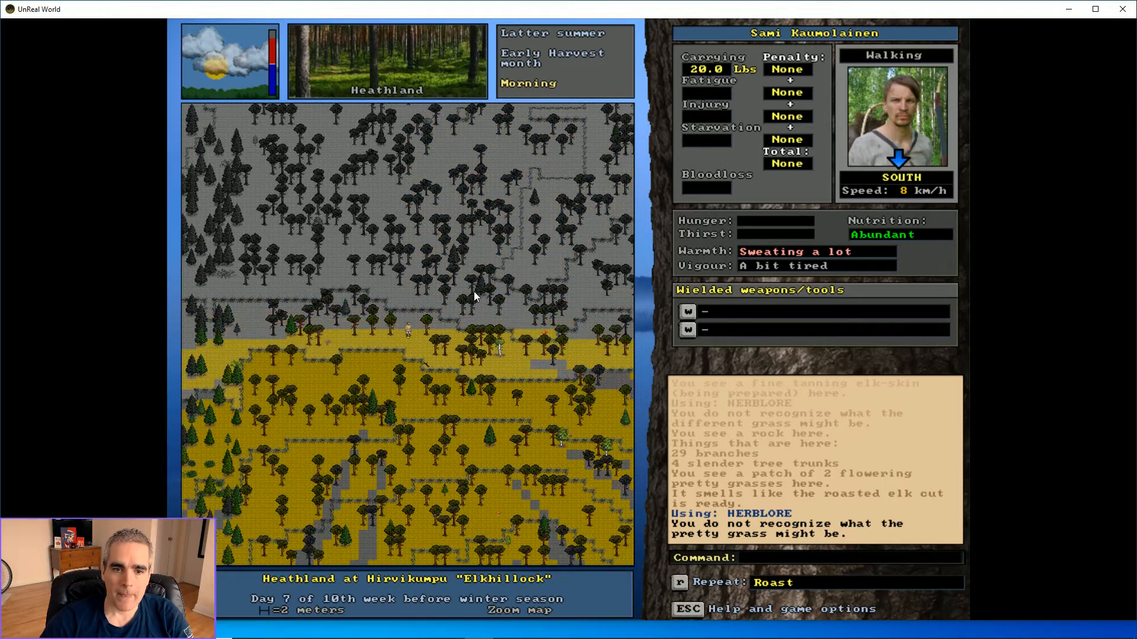
key(down)
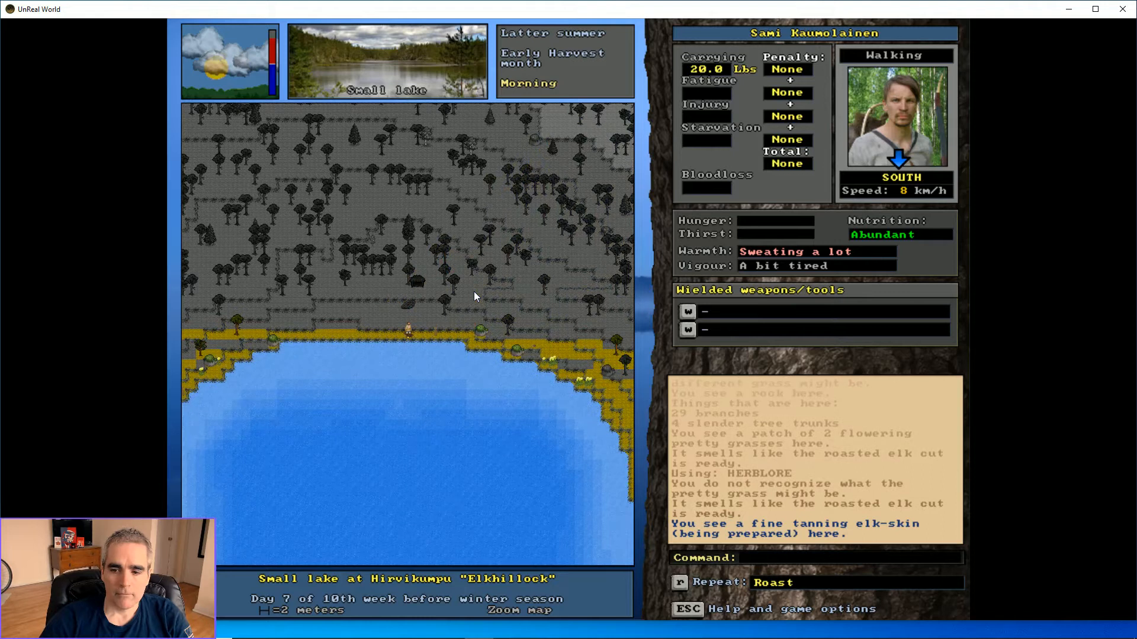
Walk through camp to the elk bone, pick it up, and throw it to Rossco
key(up)
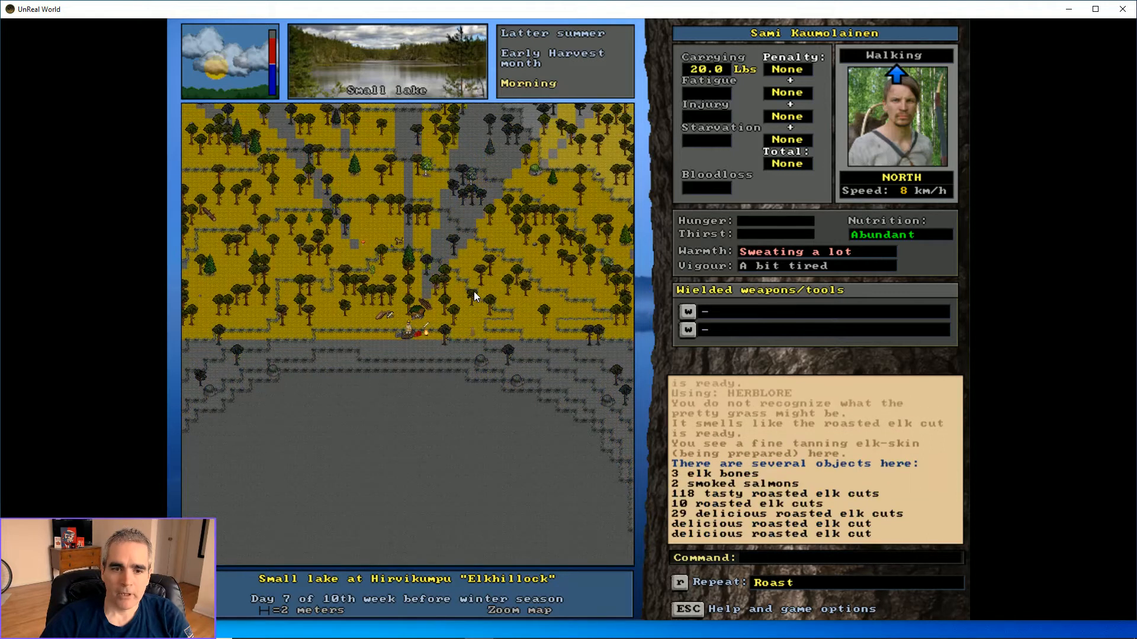
key(right)
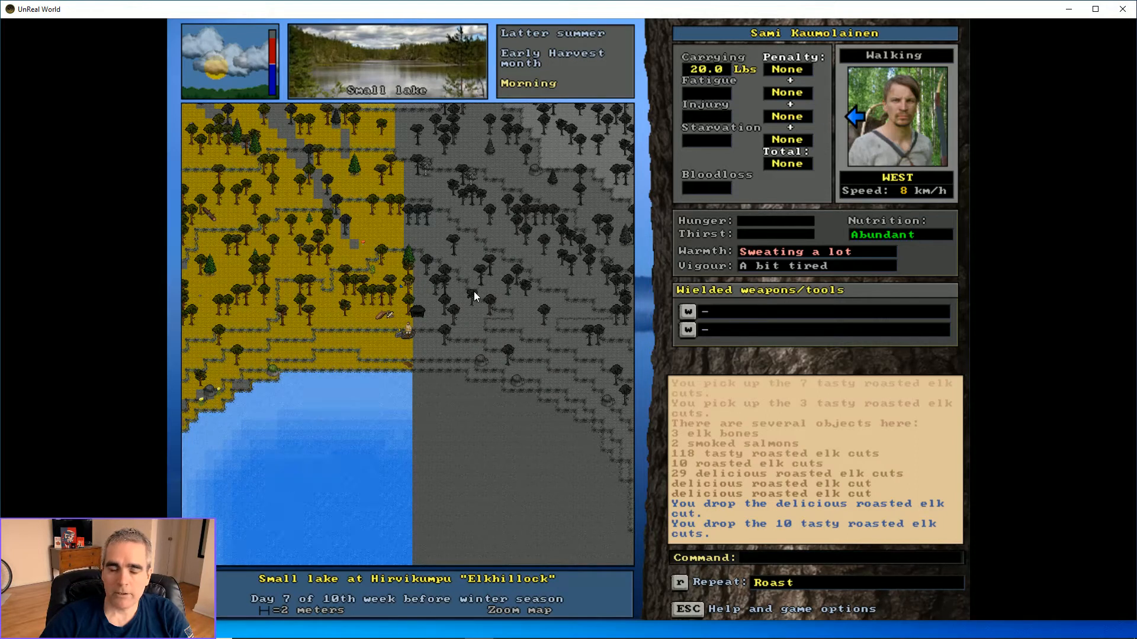
key(right)
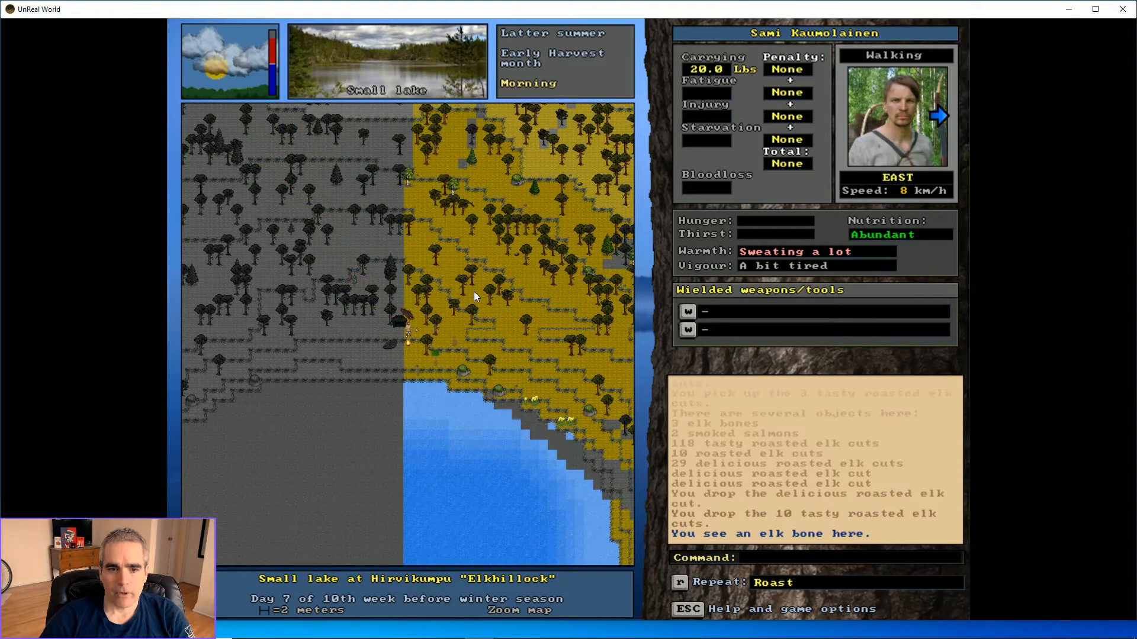
key(Left)
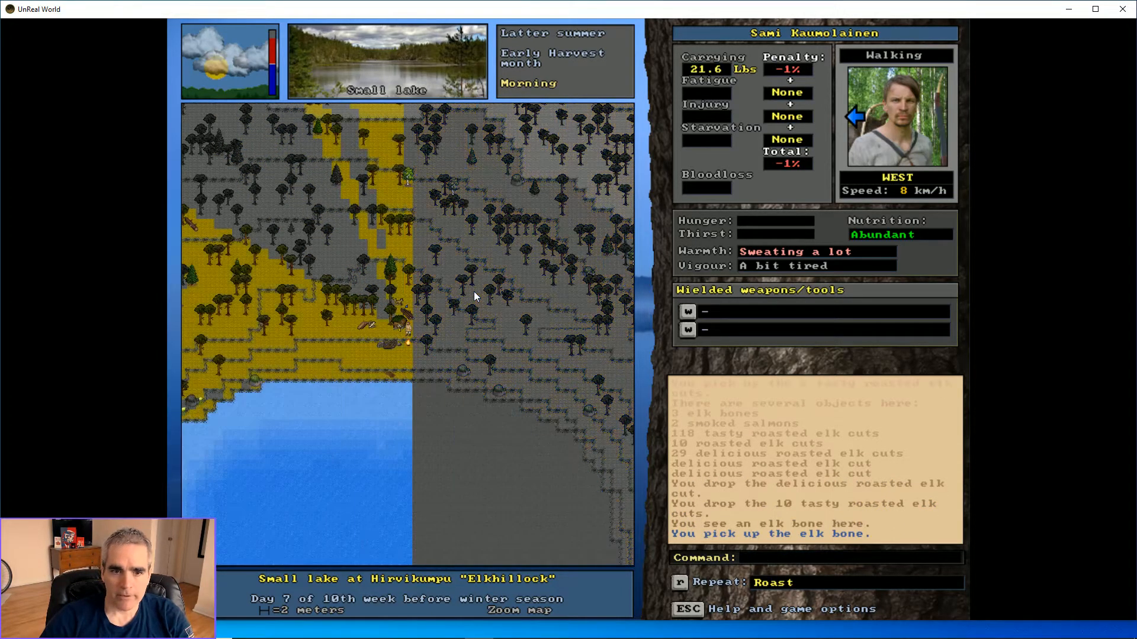
key(up)
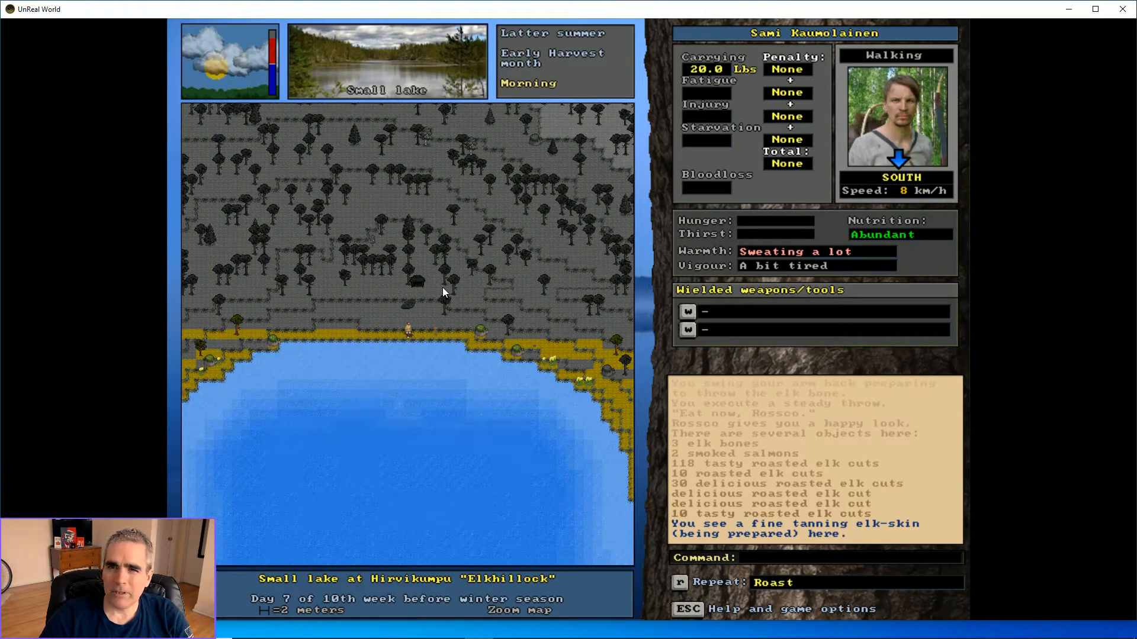
Identify the nearby grass, then roam the heathland toward Rossco and spot the elk bone
key(Up)
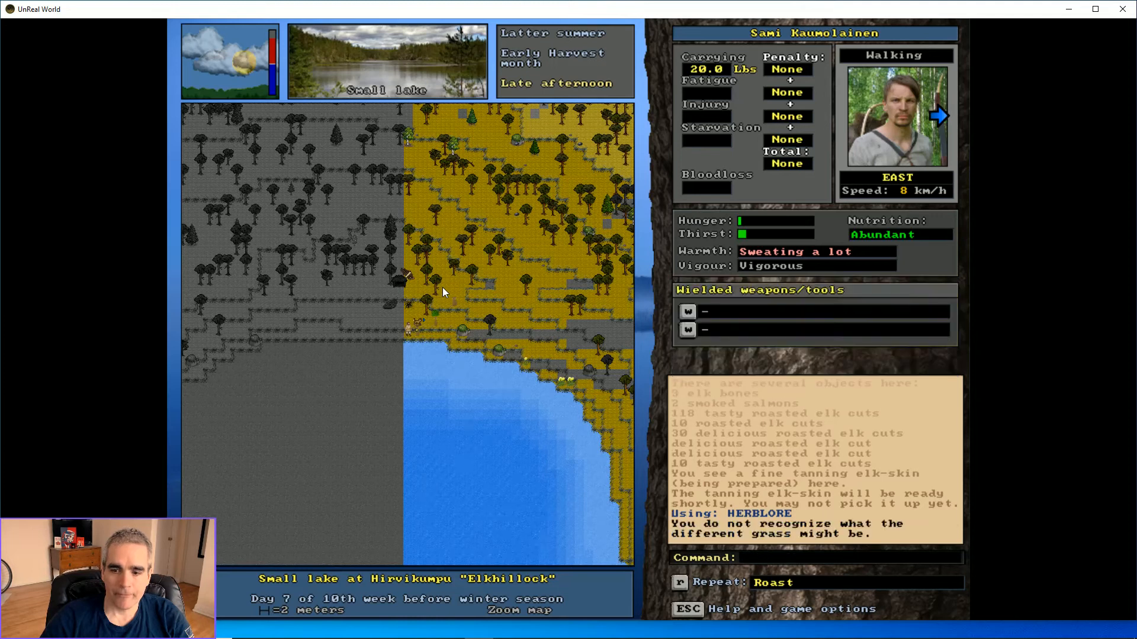
key(Up)
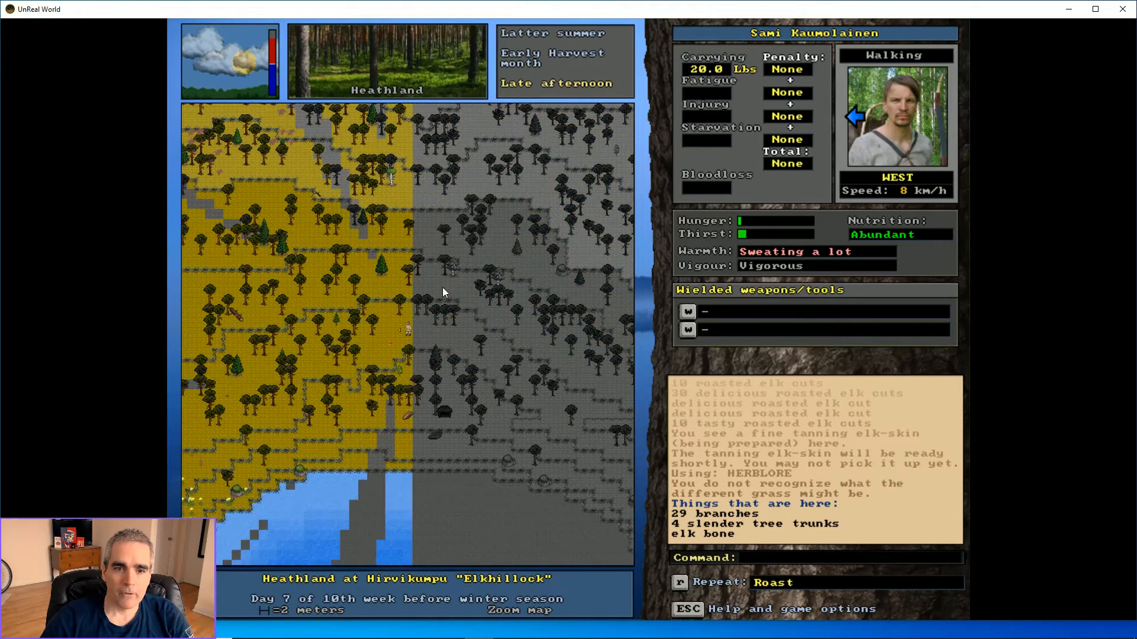
key(up)
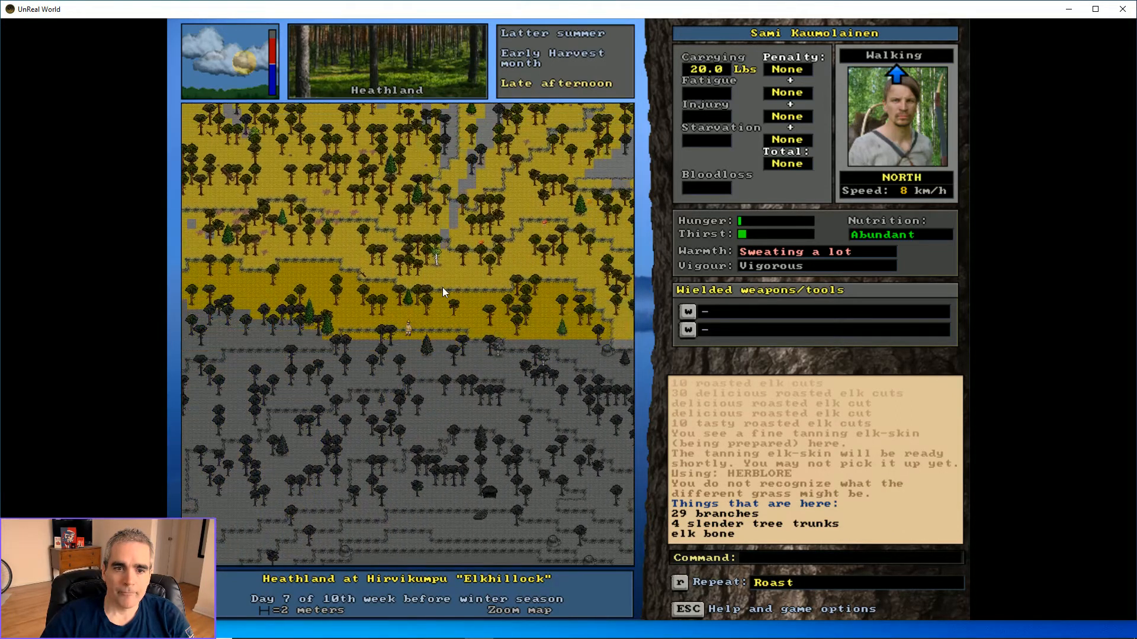
key(7)
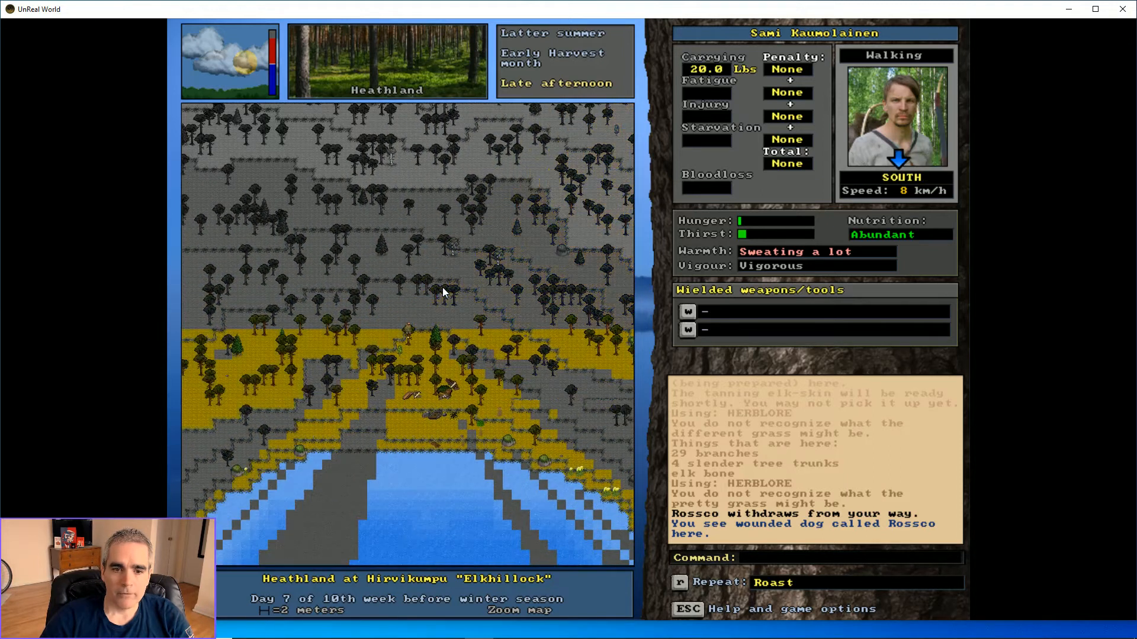
Pick up the heathland elk bone, throw it to Rossco, then drink from the lake
key(Down)
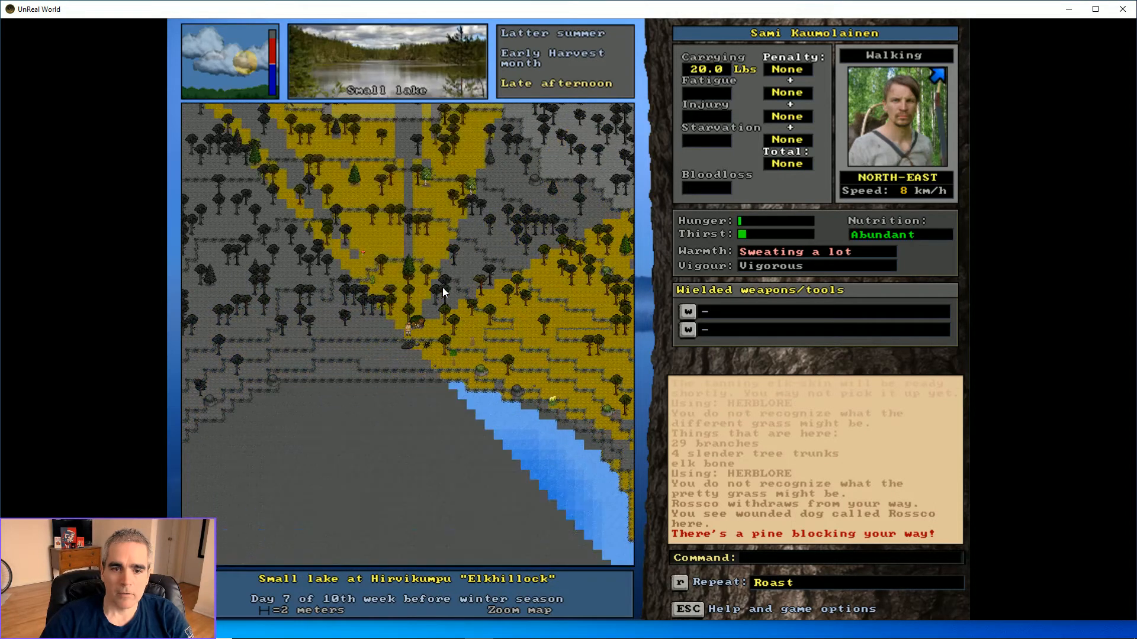
key(p)
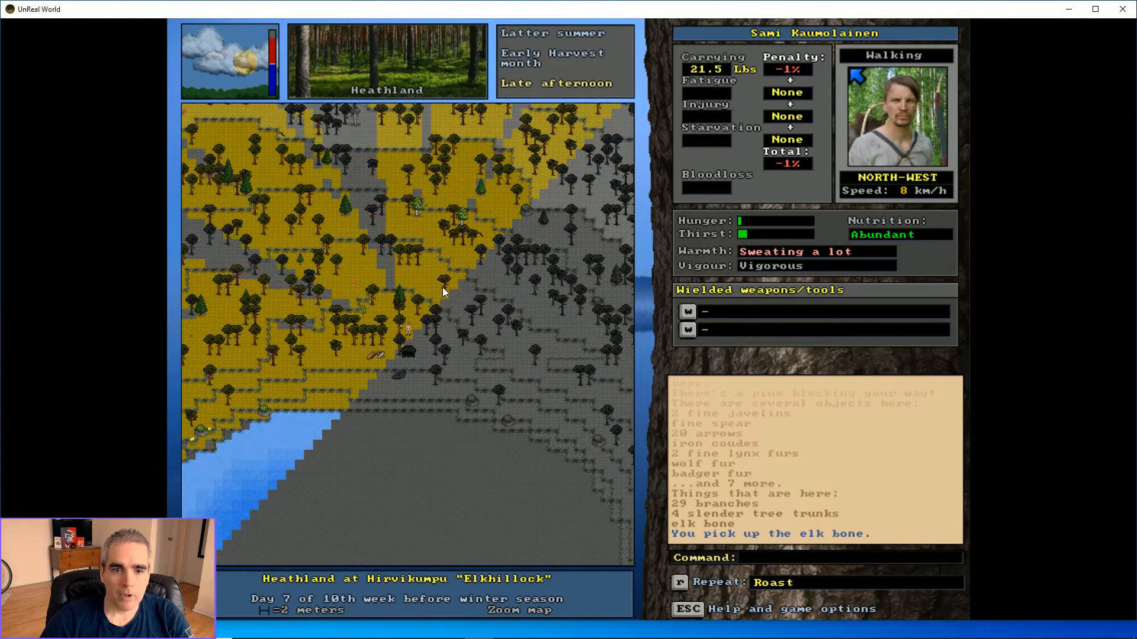
key(left)
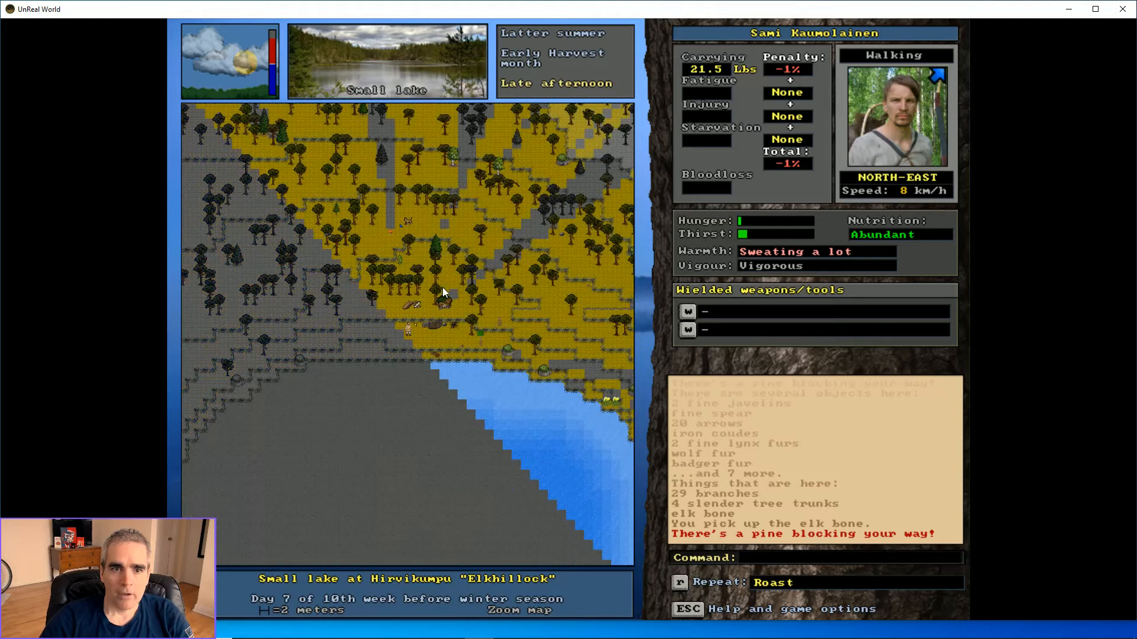
key(up)
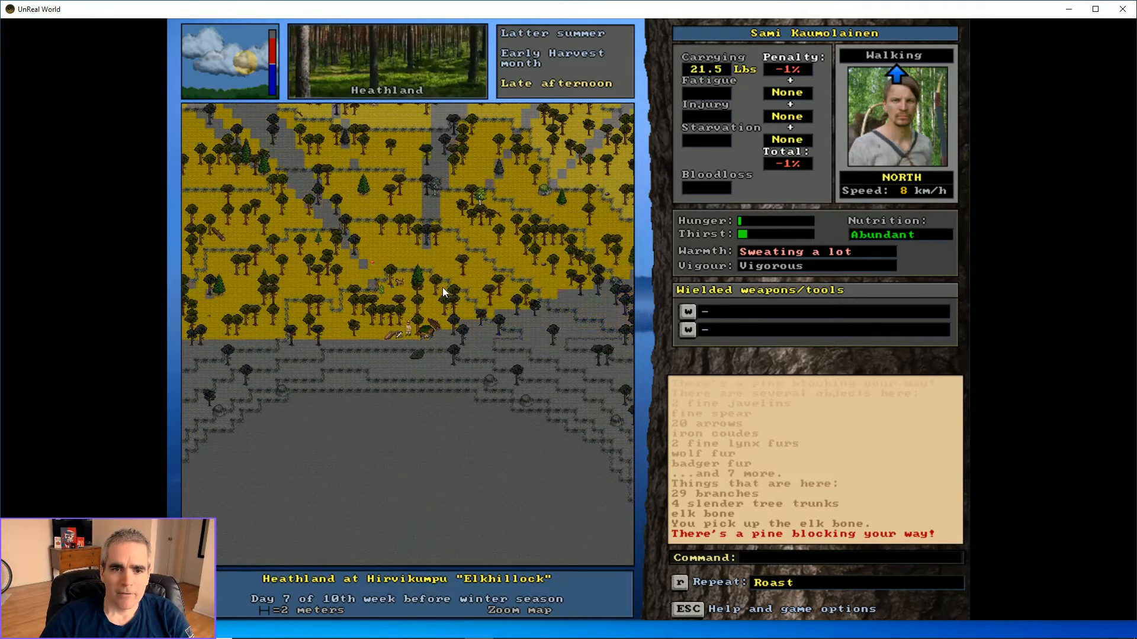
key(t)
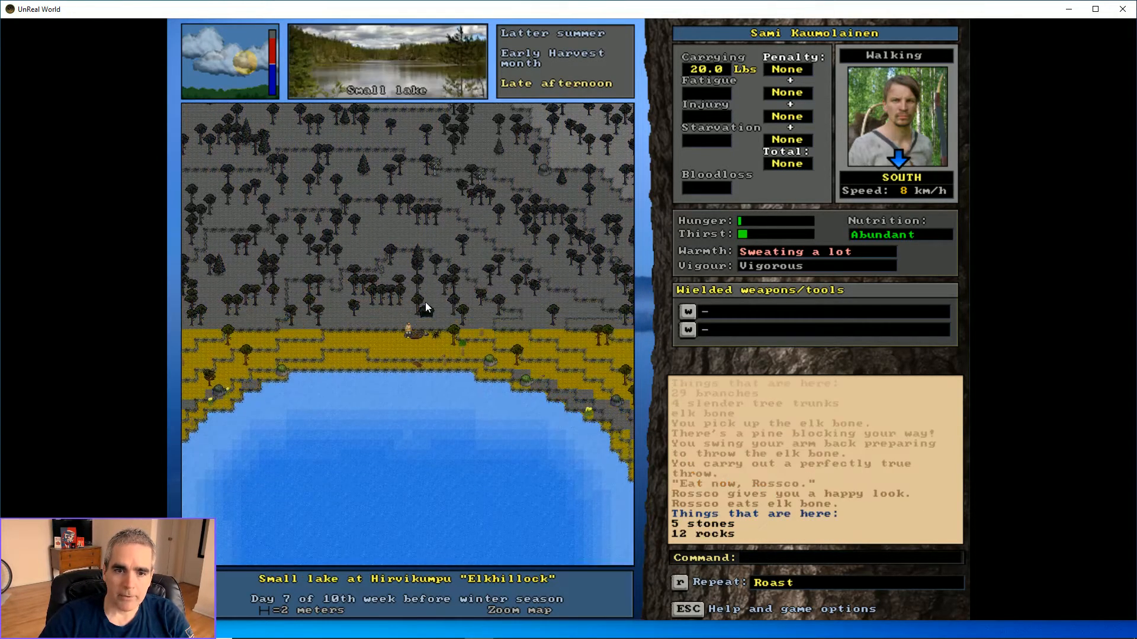
key(up)
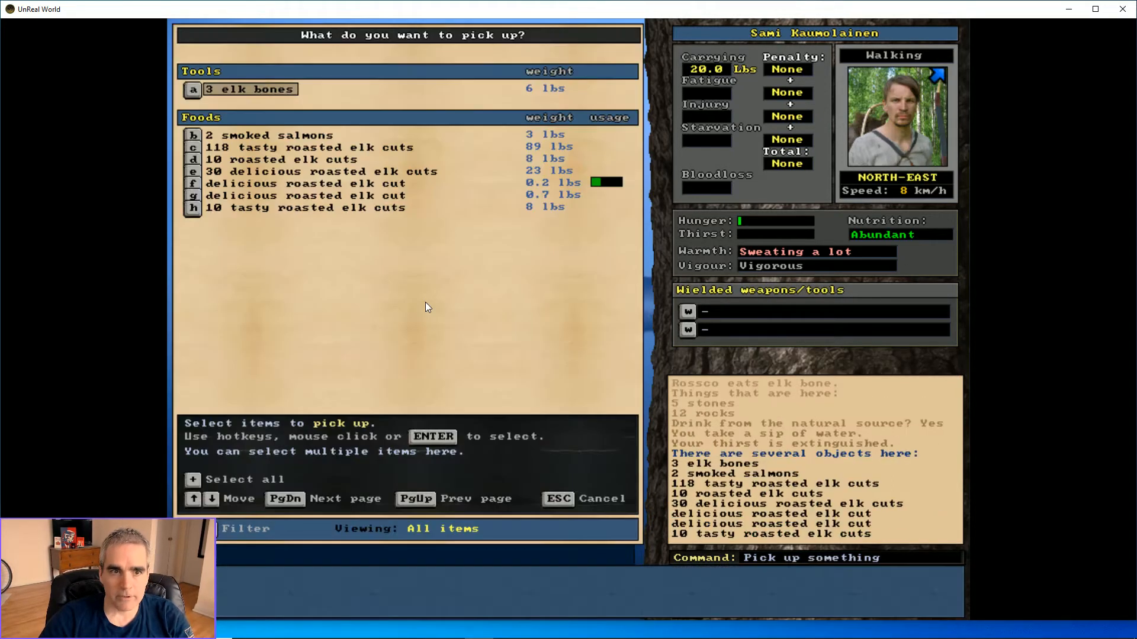
Eat a delicious and then a tasty roasted elk cut from the camp pile
click(305, 183)
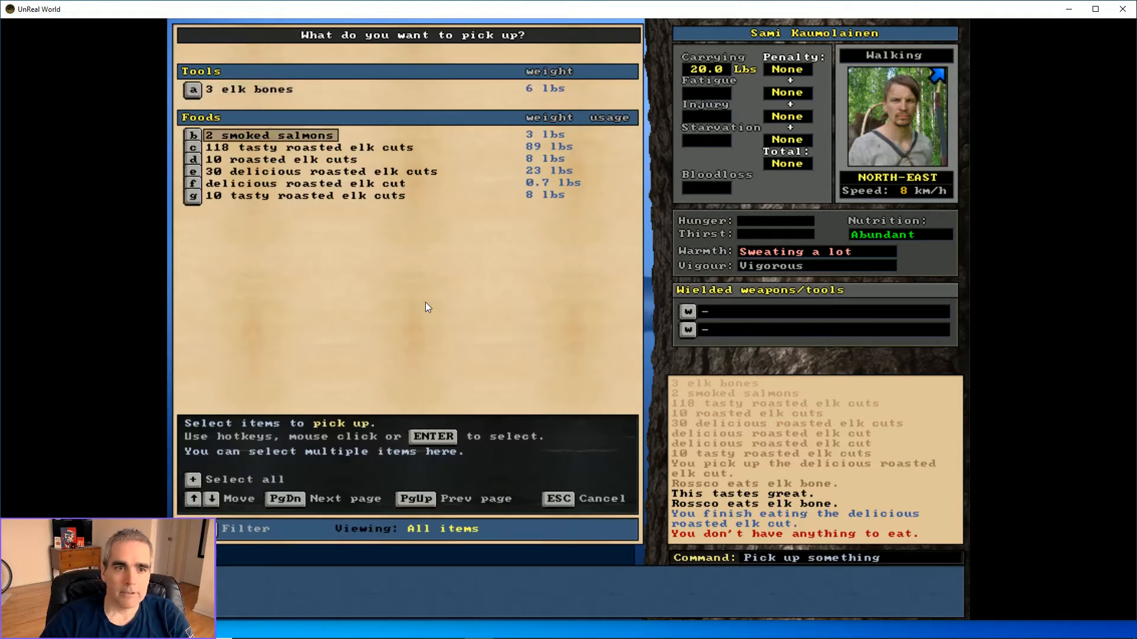
click(304, 196)
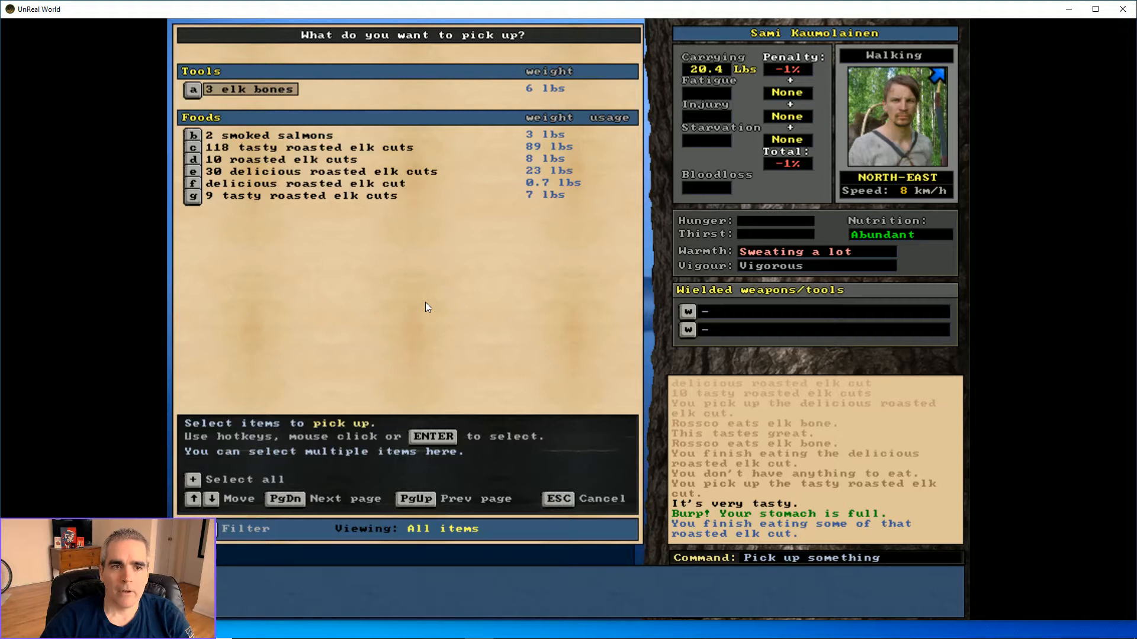
key(Escape)
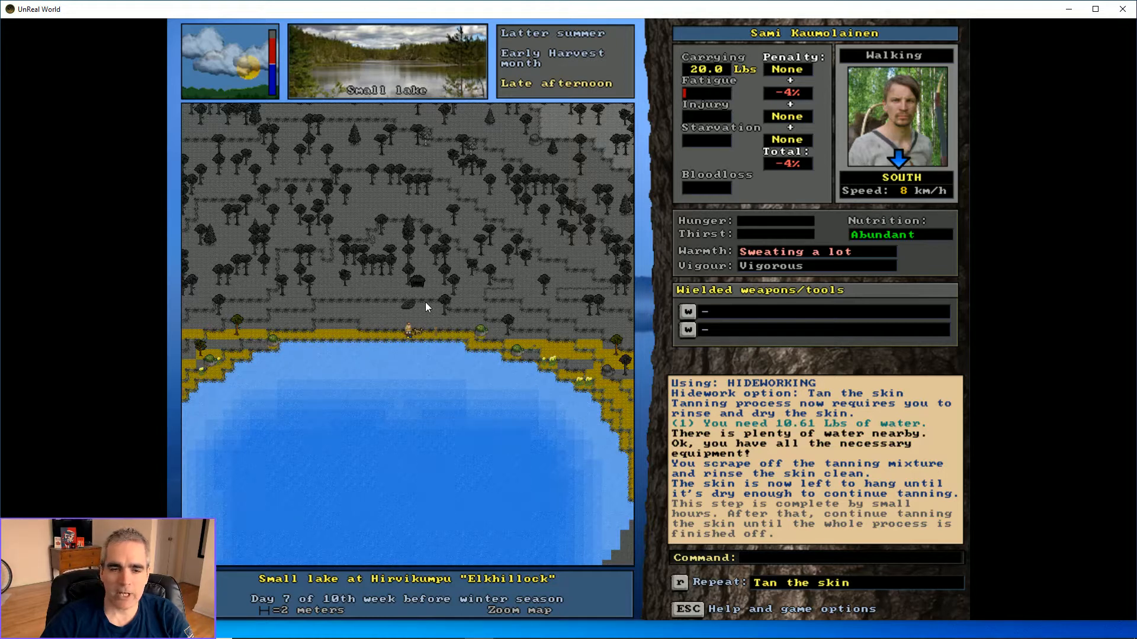
Leave the rinsed elk skin hanging to dry and list the dropped gear nearby
key(up)
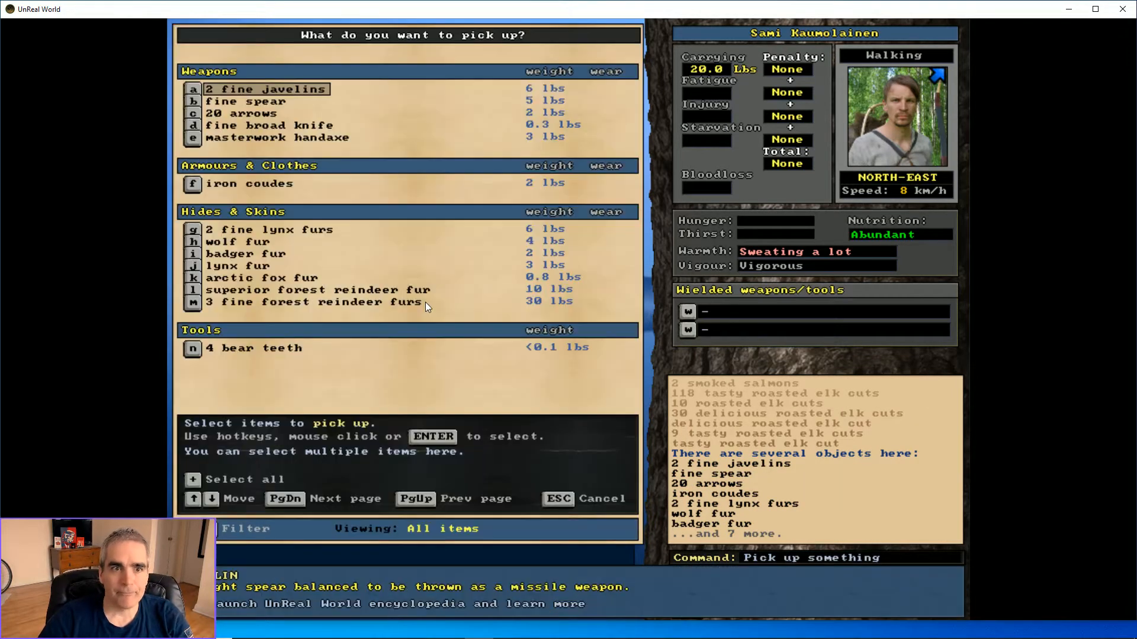
Select the 2 fine javelins, broad knife and handaxe, 20 arrows and 4 bear teeth
click(266, 89)
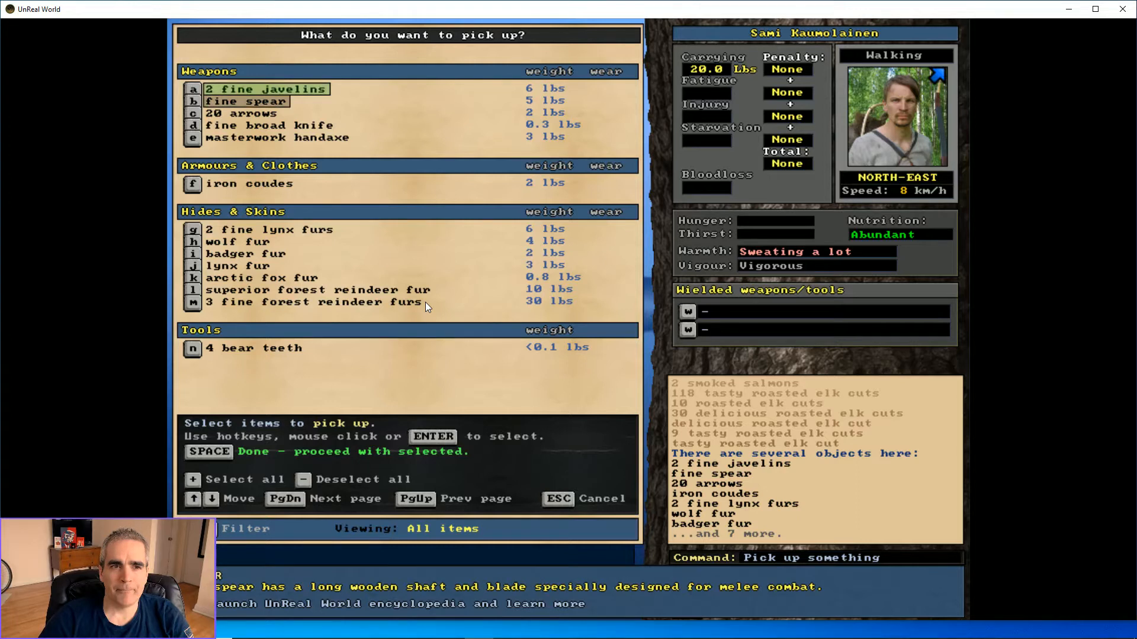
click(277, 136)
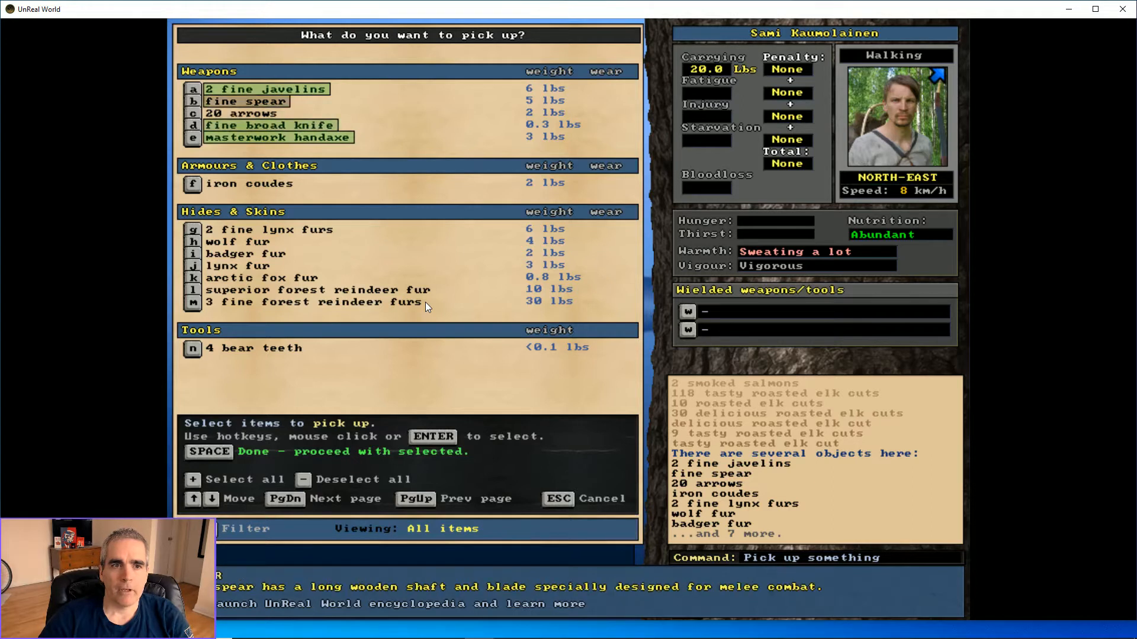
click(242, 113)
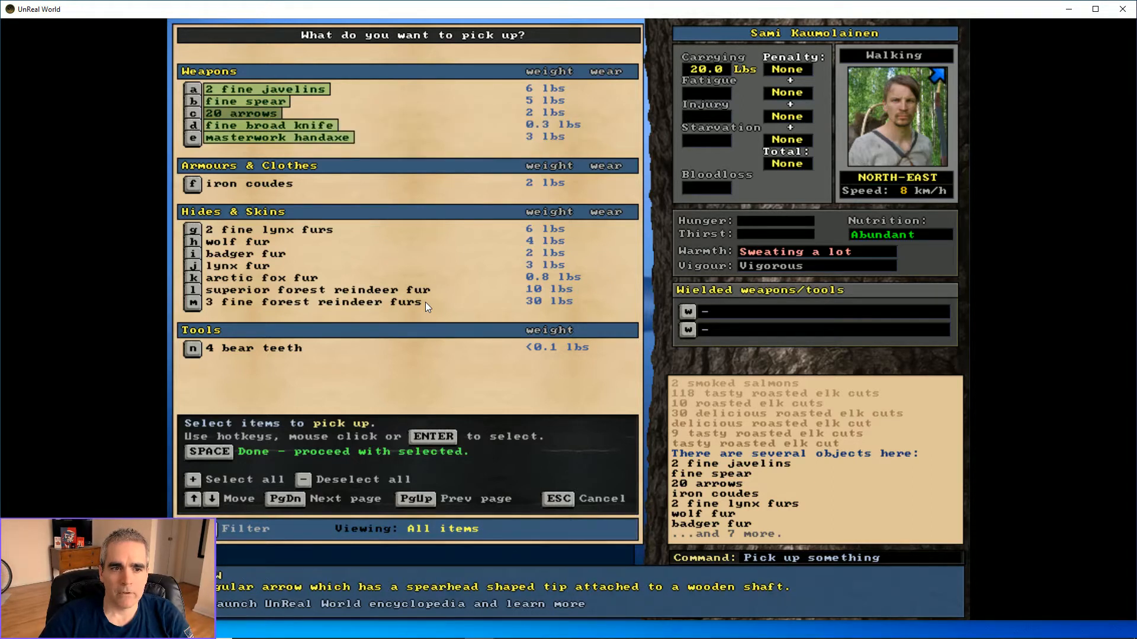
click(254, 348)
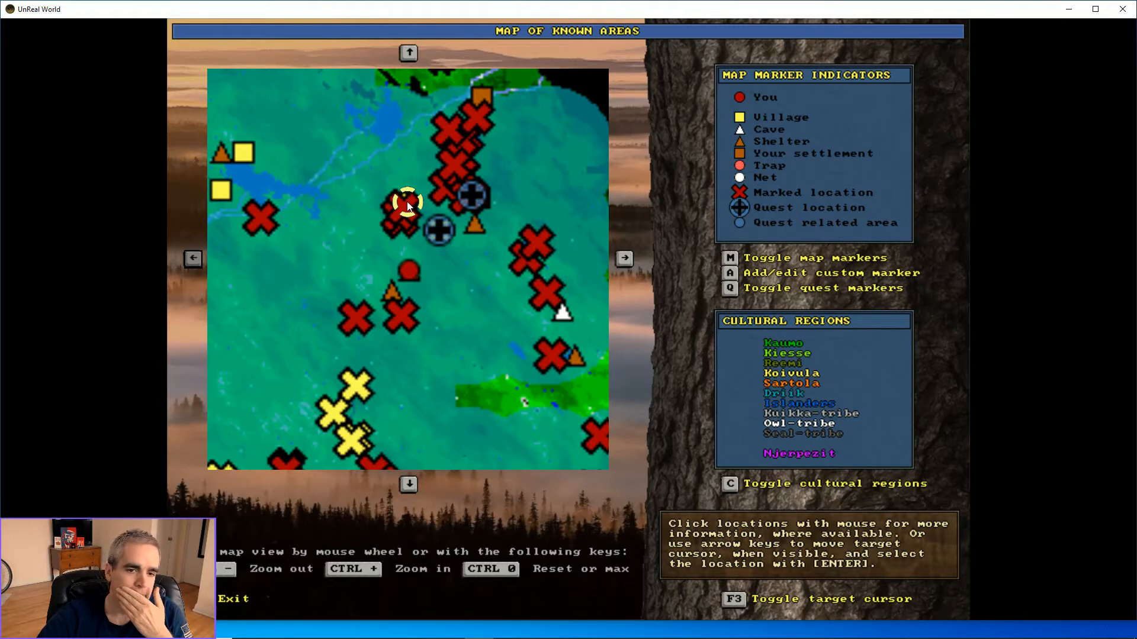
mouse_move(502, 241)
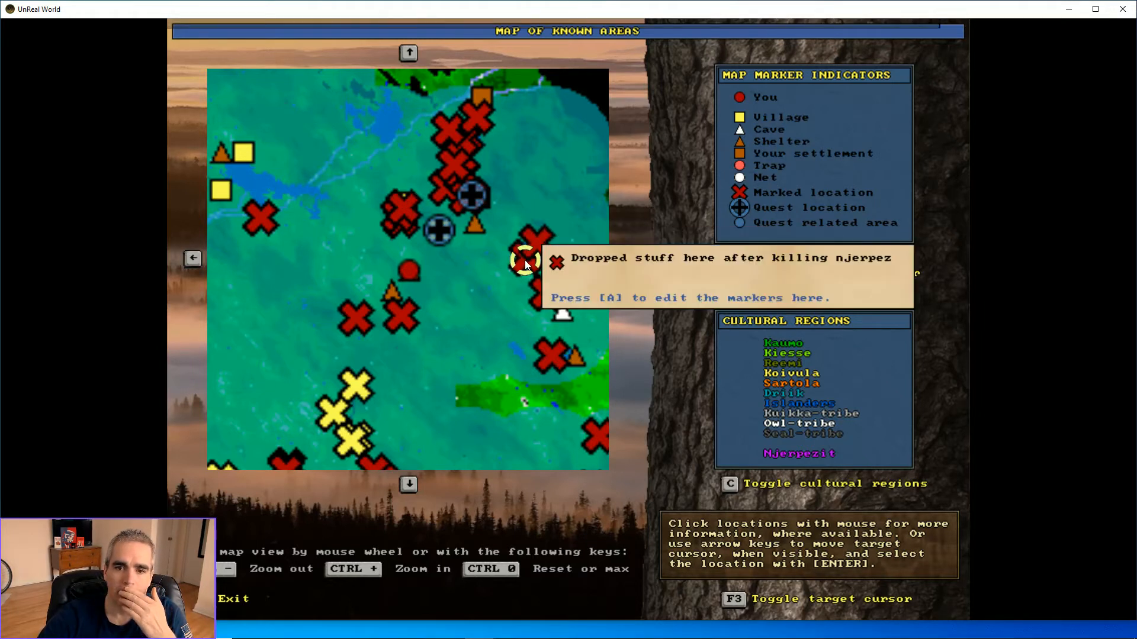
Read the red X marker notes, including the njerpez dropped-gear spot, and move the target
click(549, 300)
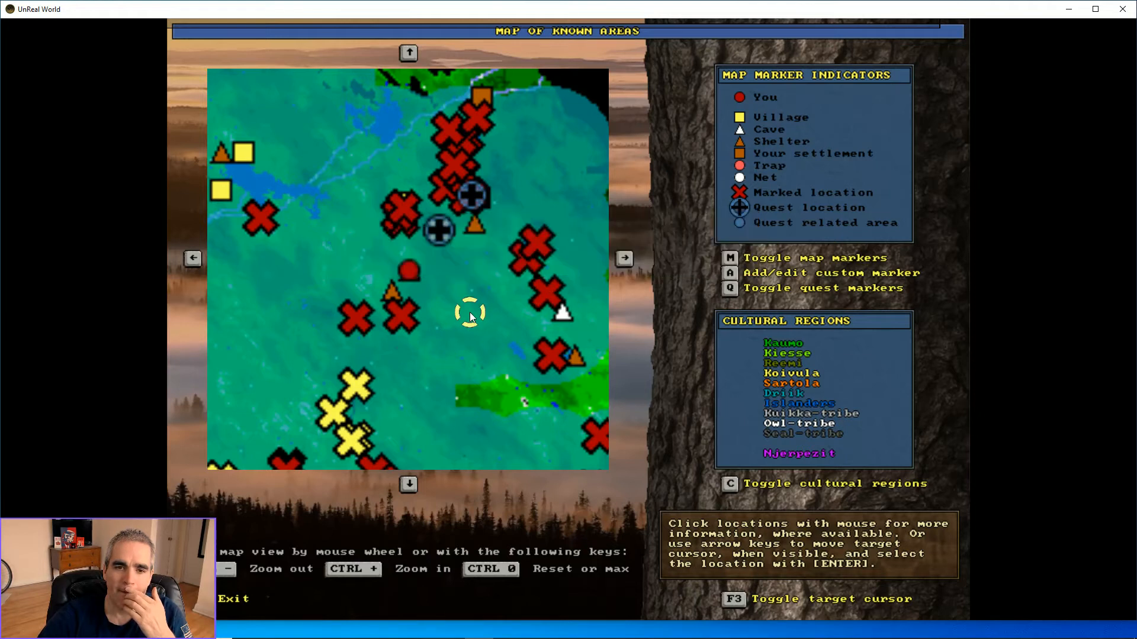
key(left)
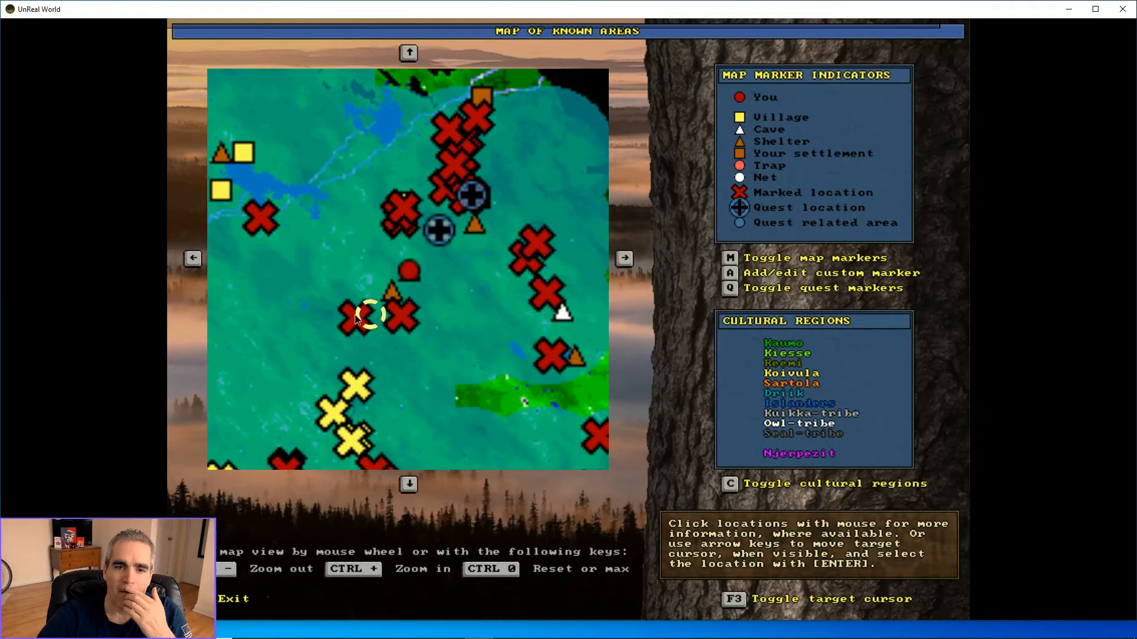
mouse_move(497, 292)
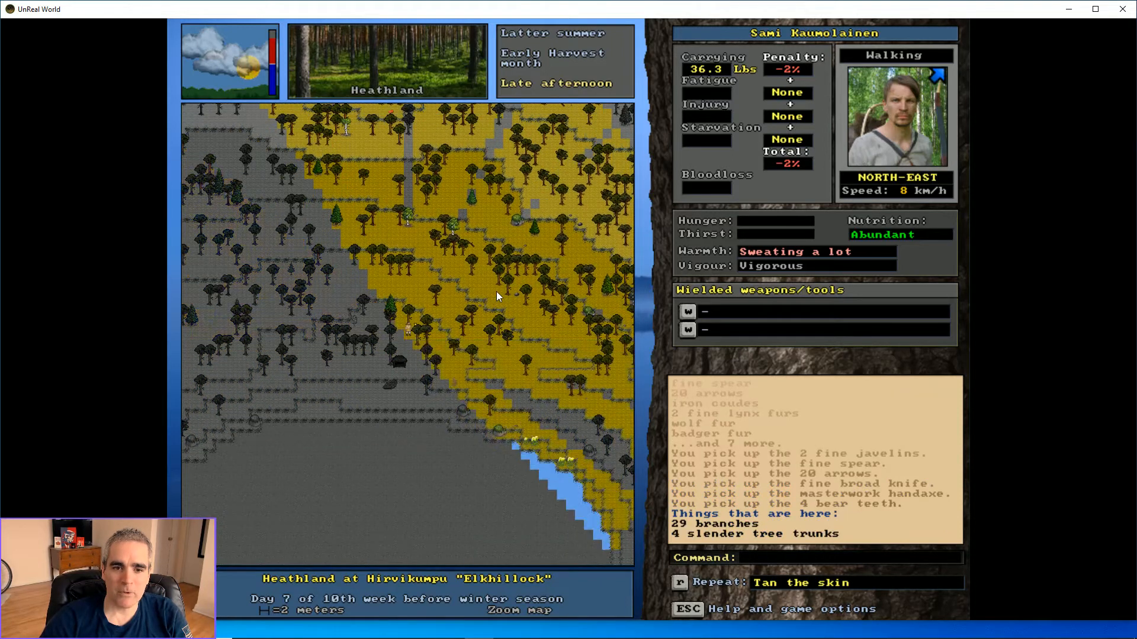
Bring the map of known areas back up with the z key
key(z)
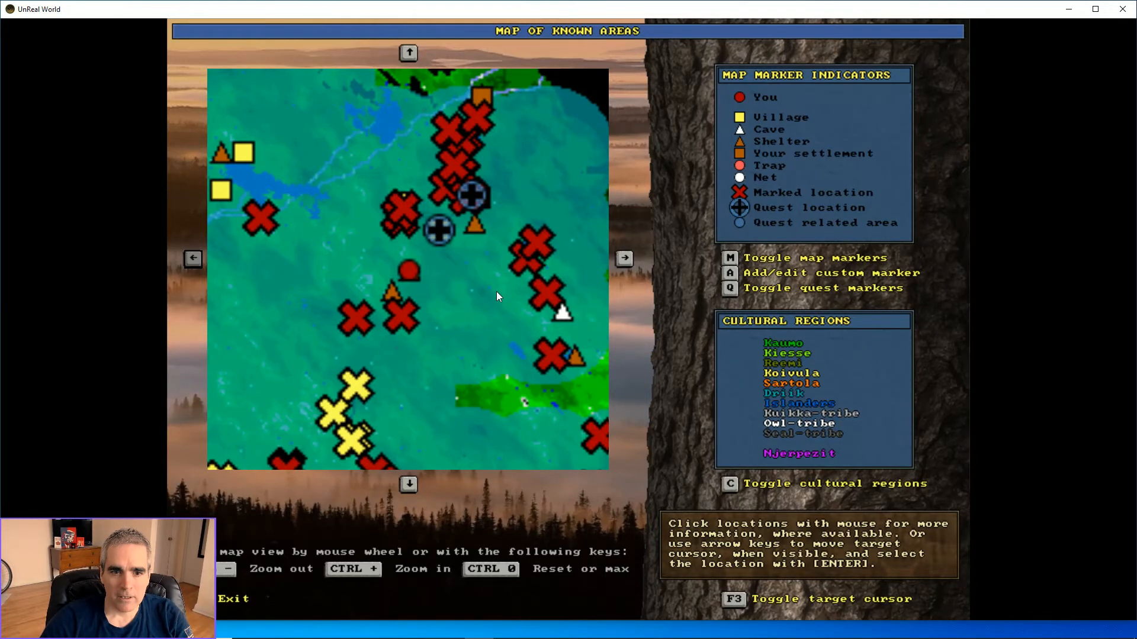
Close the map of known areas and return to the game view
click(233, 599)
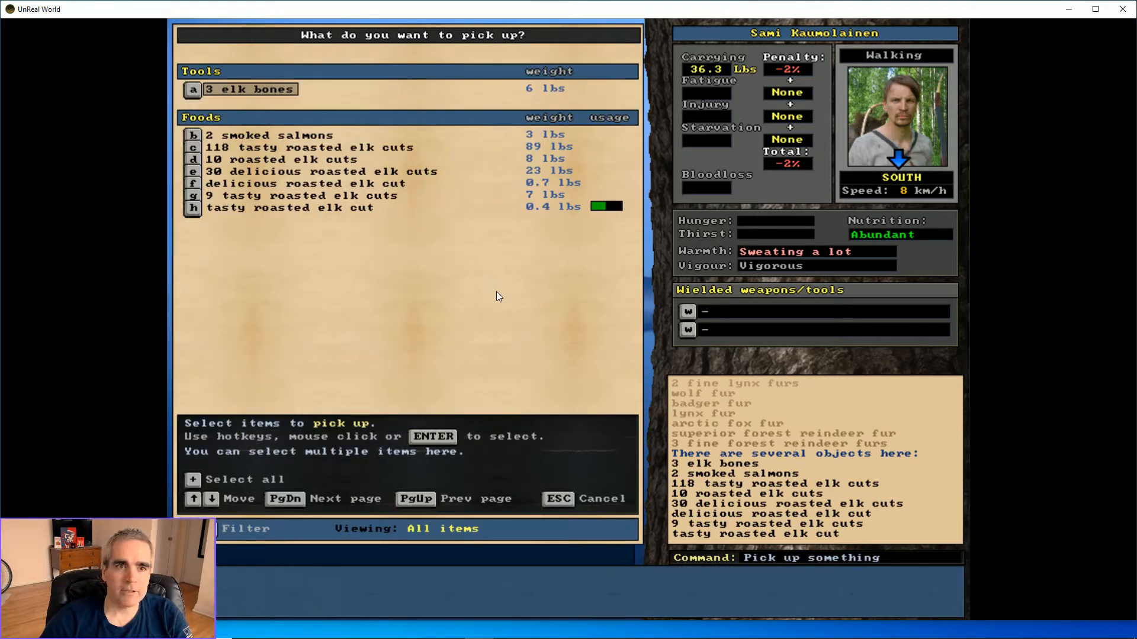
Pick up roasted elk cuts c–h, leaving the elk bones and smoked salmons
click(309, 147)
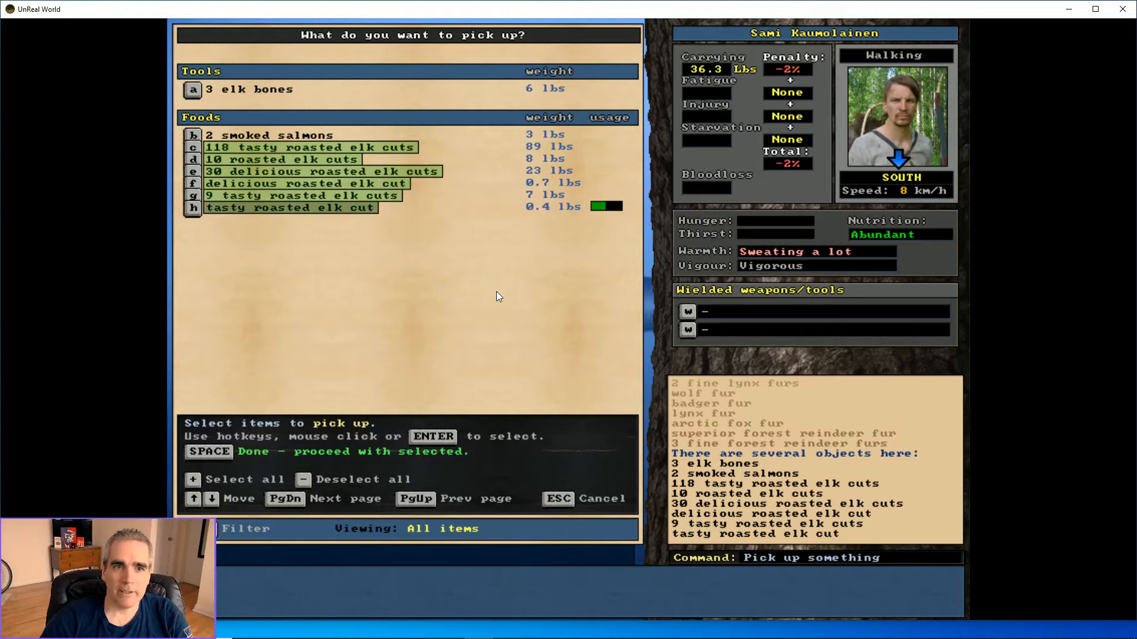
key(space)
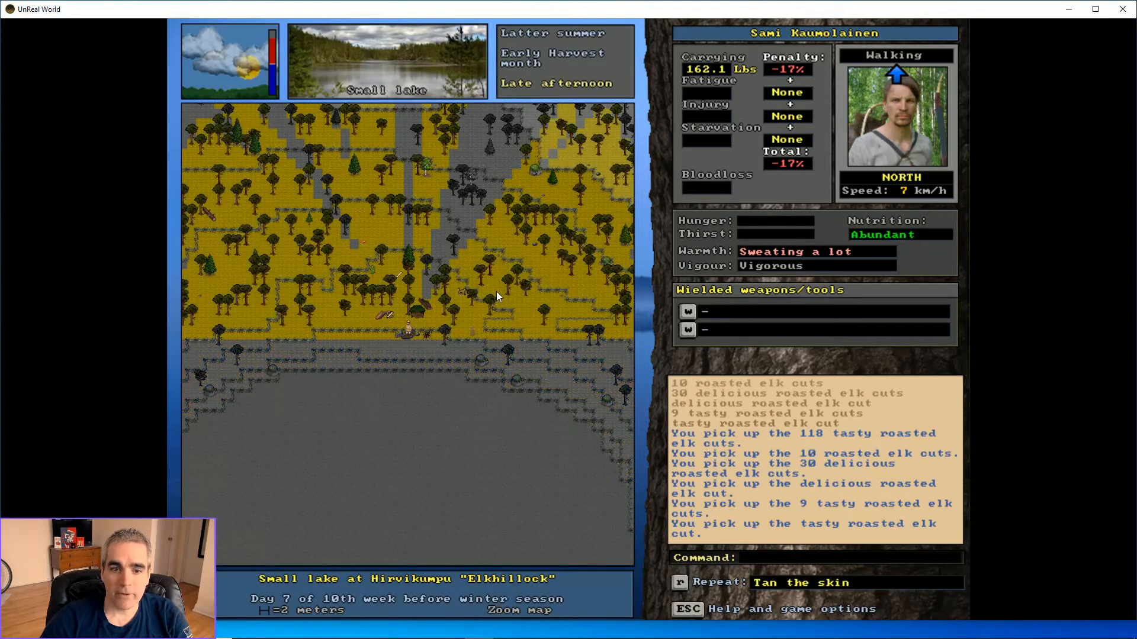
key(9)
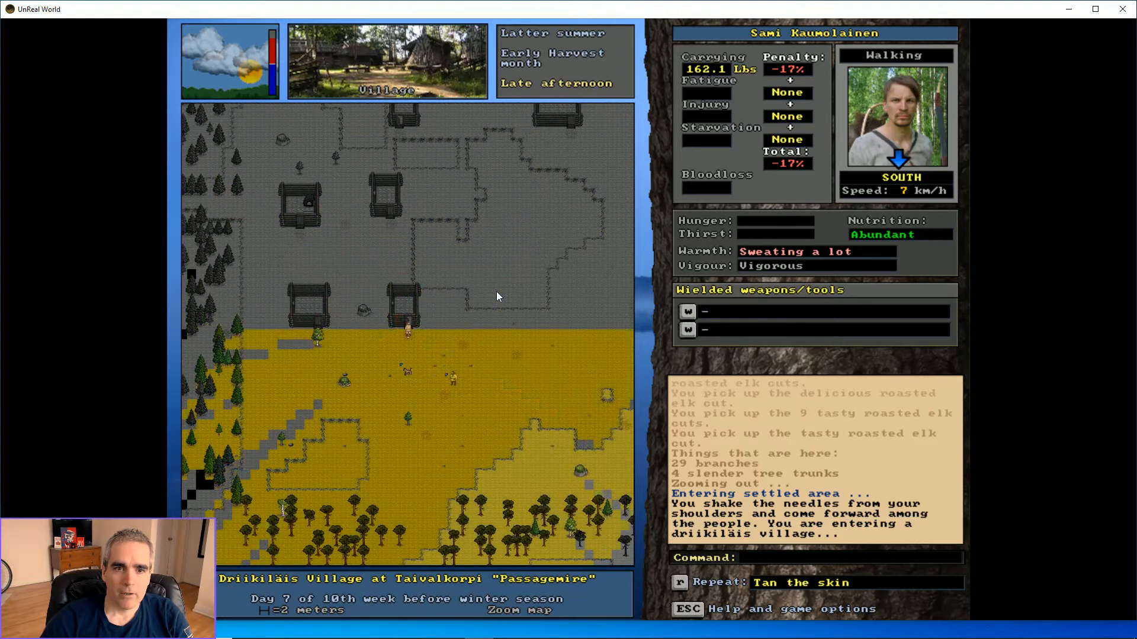
Walk east into the village and step inside the first house to see its items
key(up)
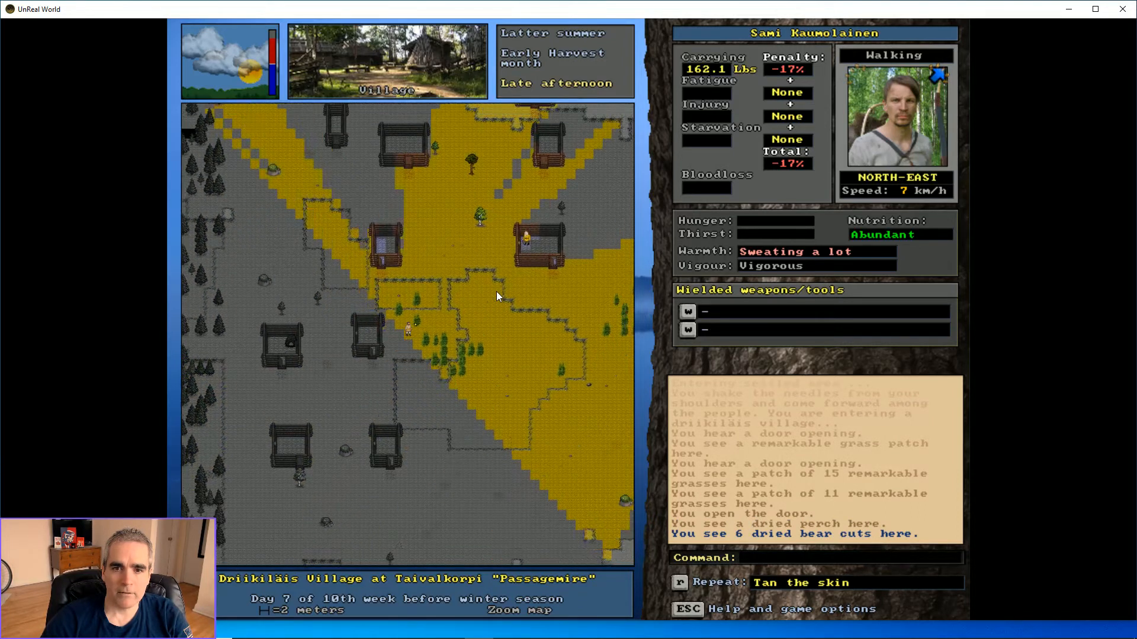
key(Right)
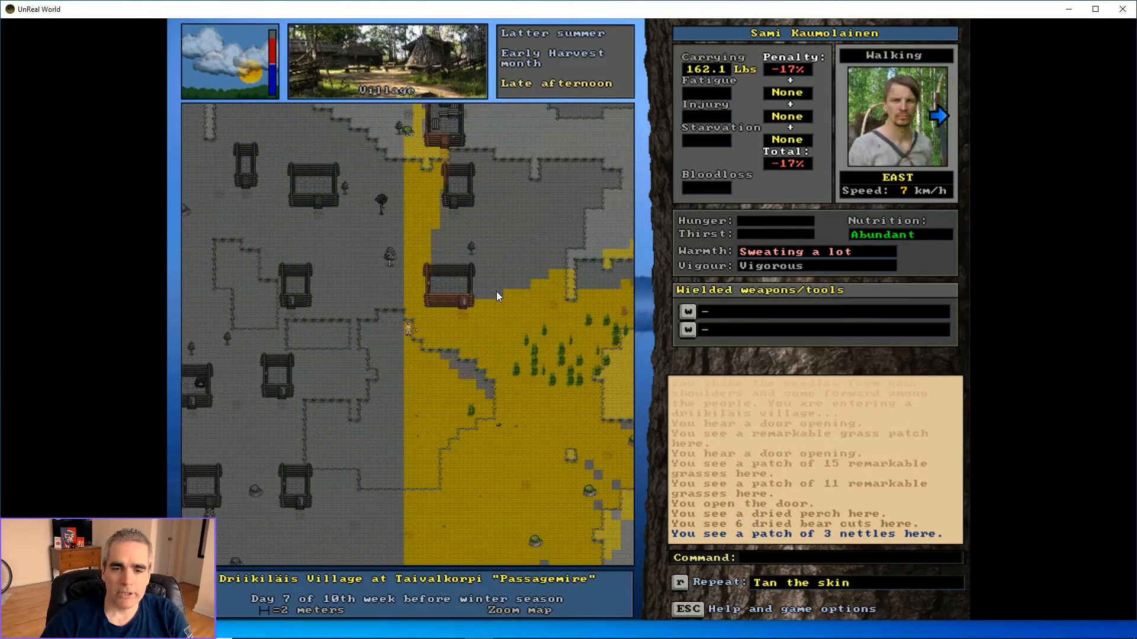
key(up)
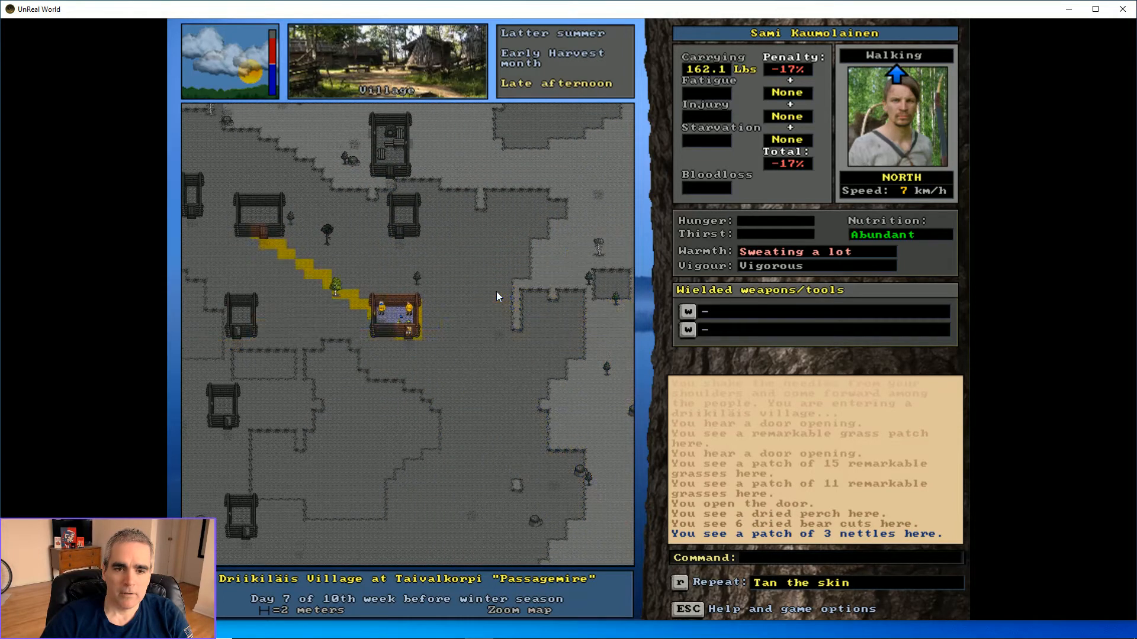
key(Left)
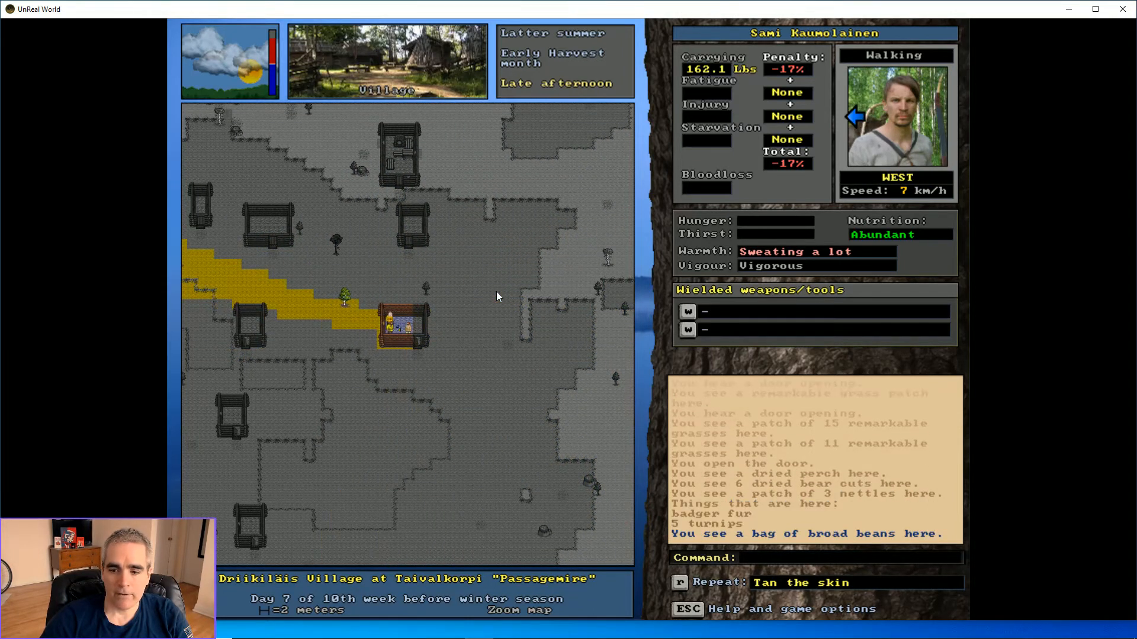
key(Numpad3)
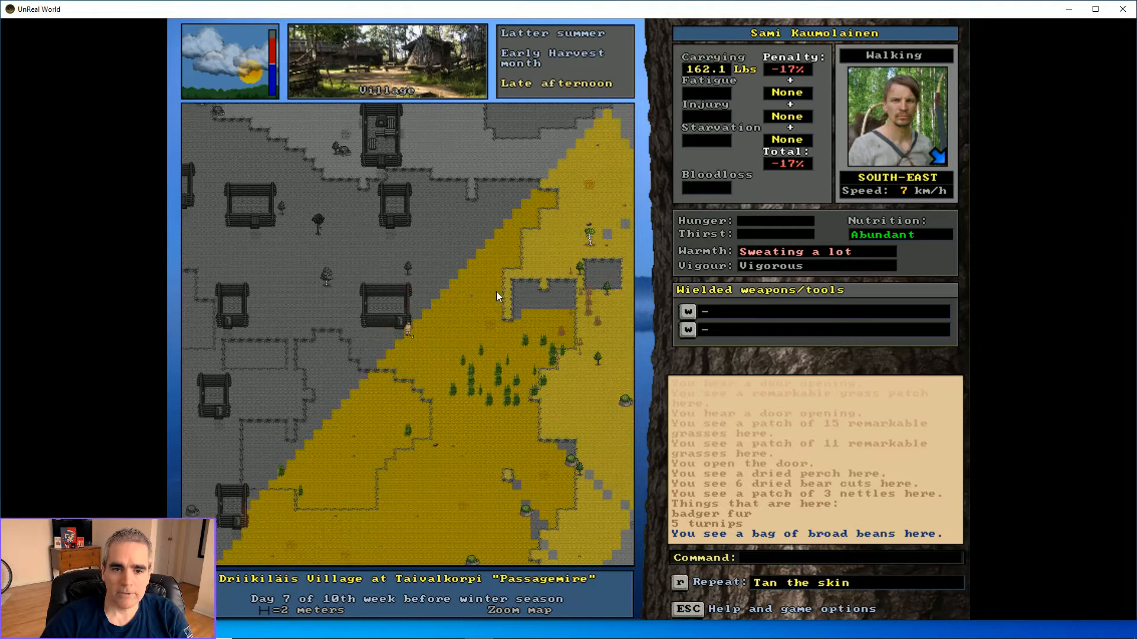
Open the doors of the next houses further north and check their goods
key(up)
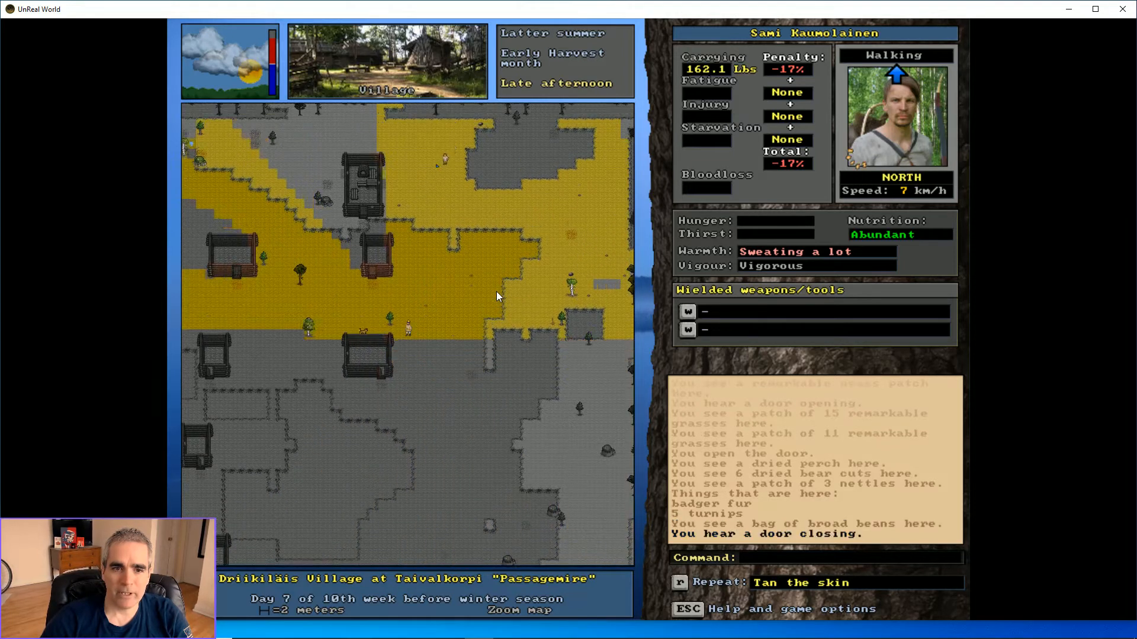
key(up)
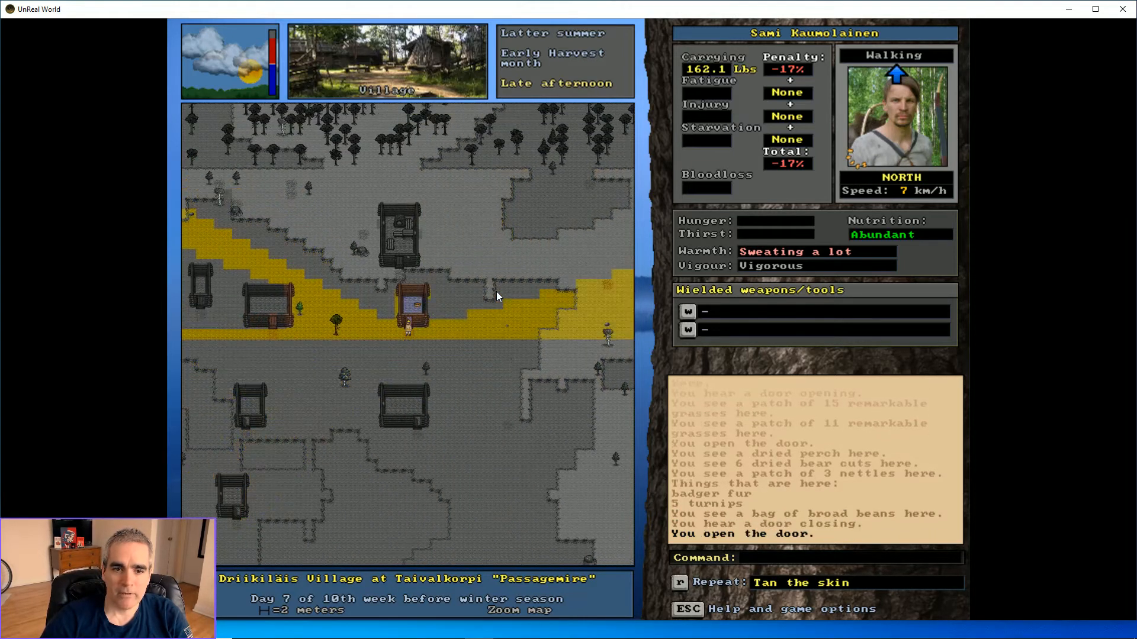
key(Left)
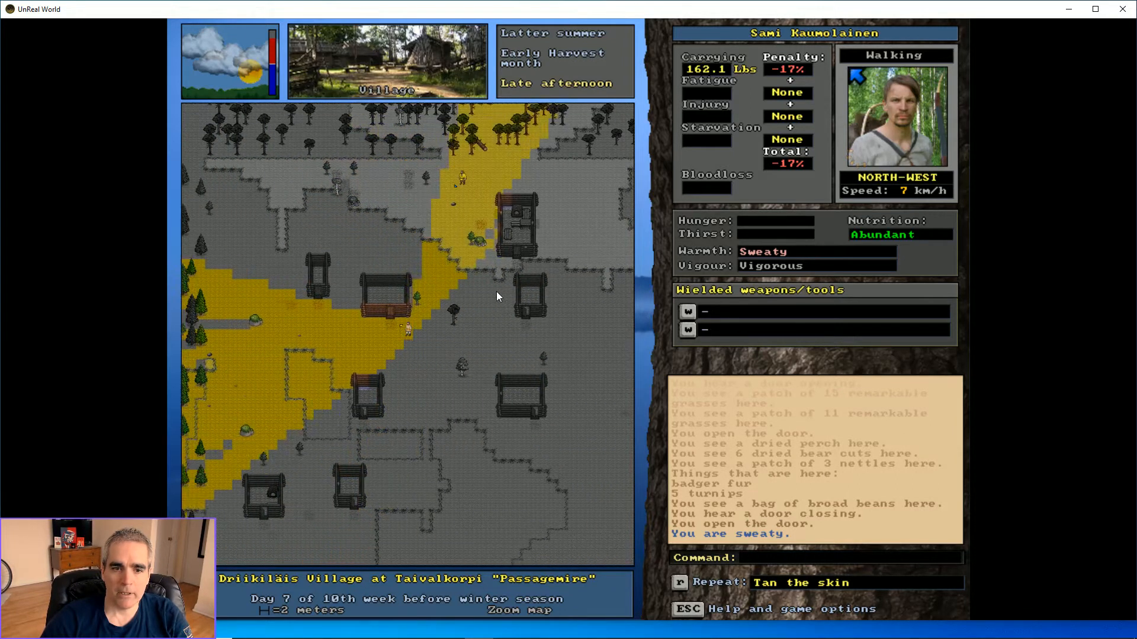
key(Right)
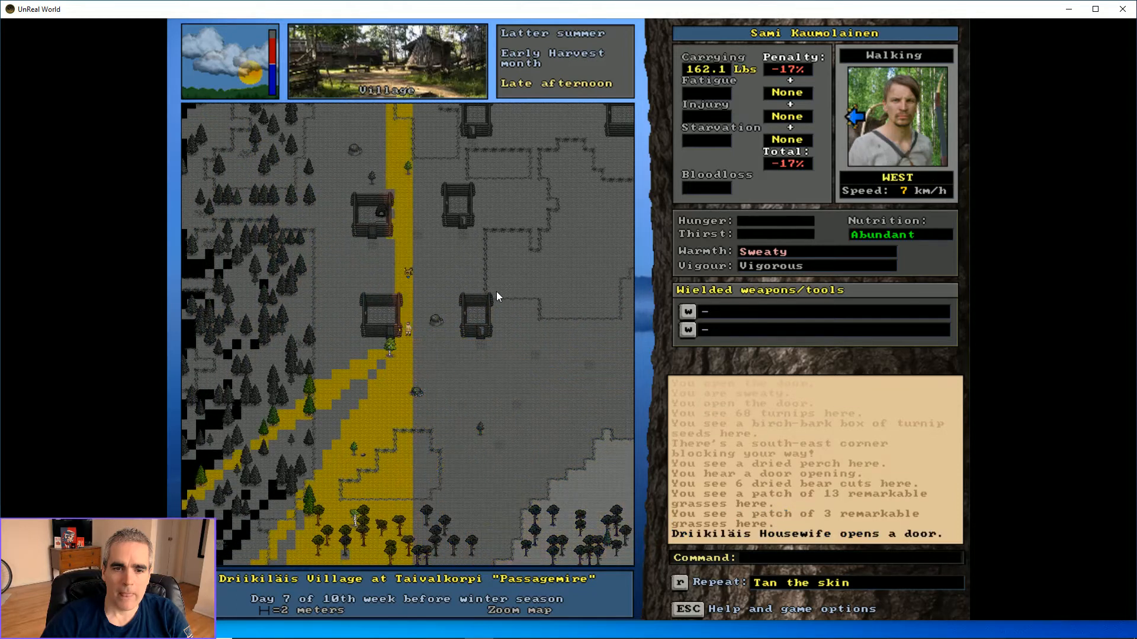
key(7)
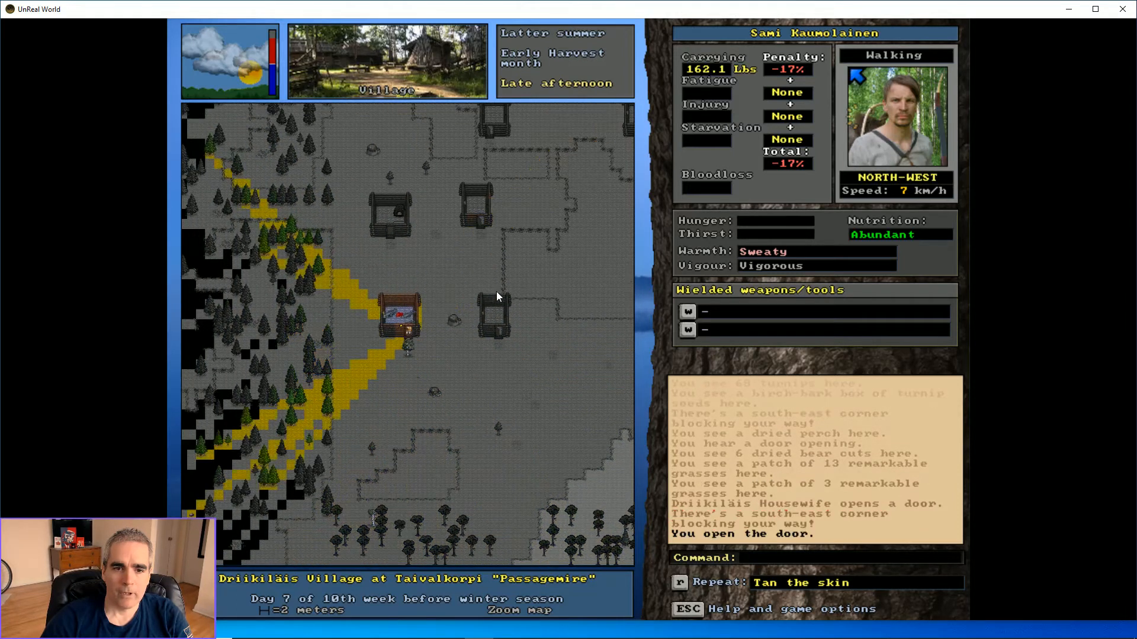
key(Left)
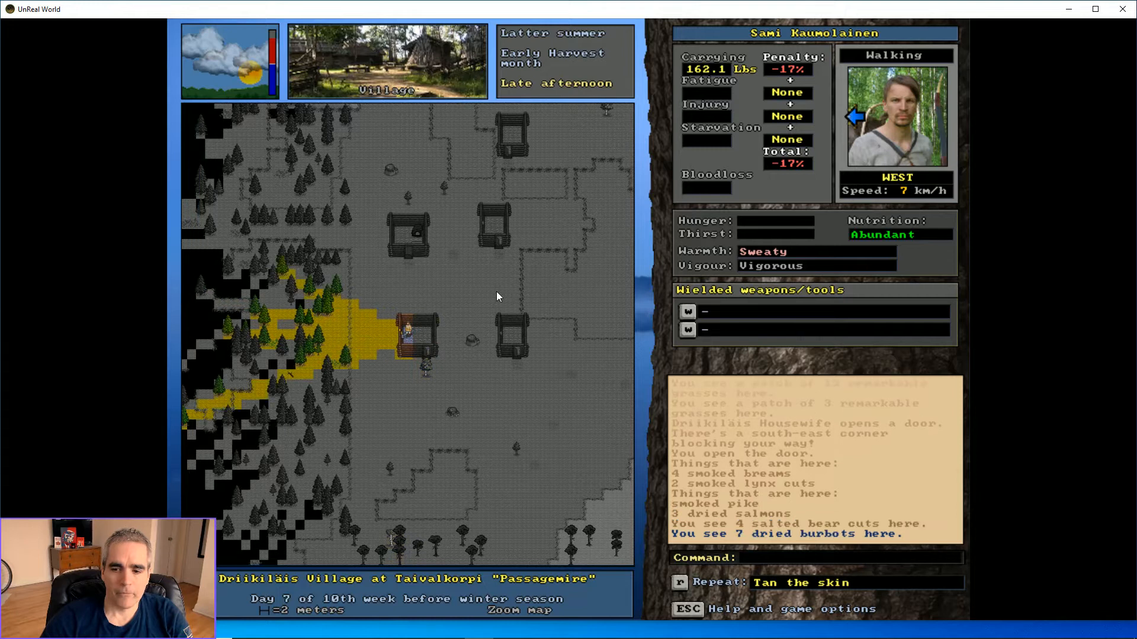
key(up)
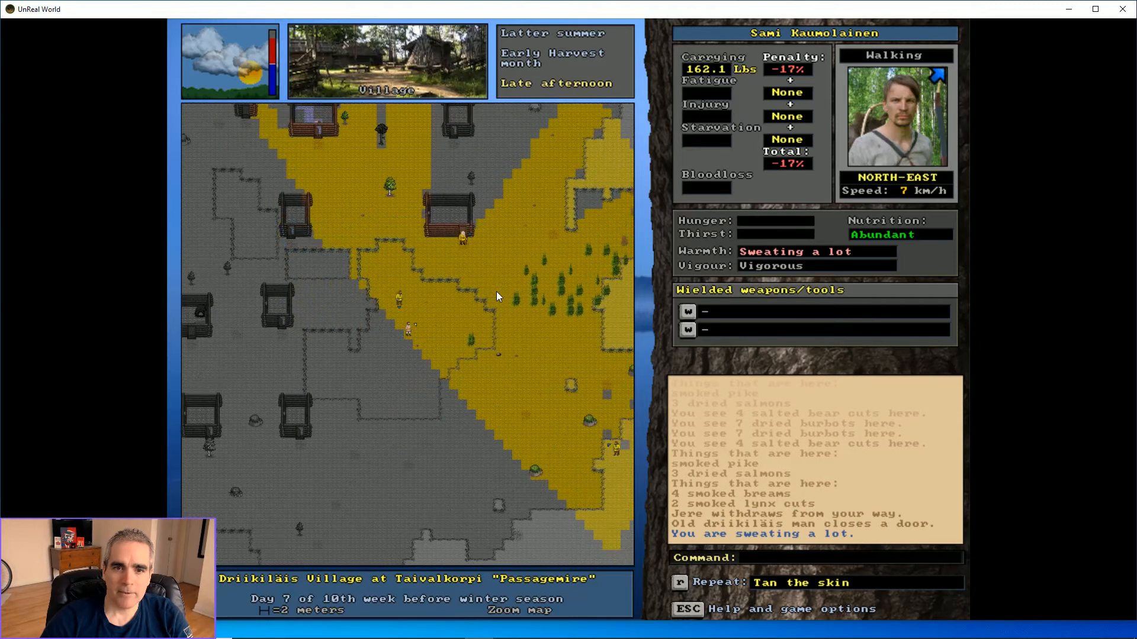
Enter the house with turnips, then inspect another house to the north-west
key(up)
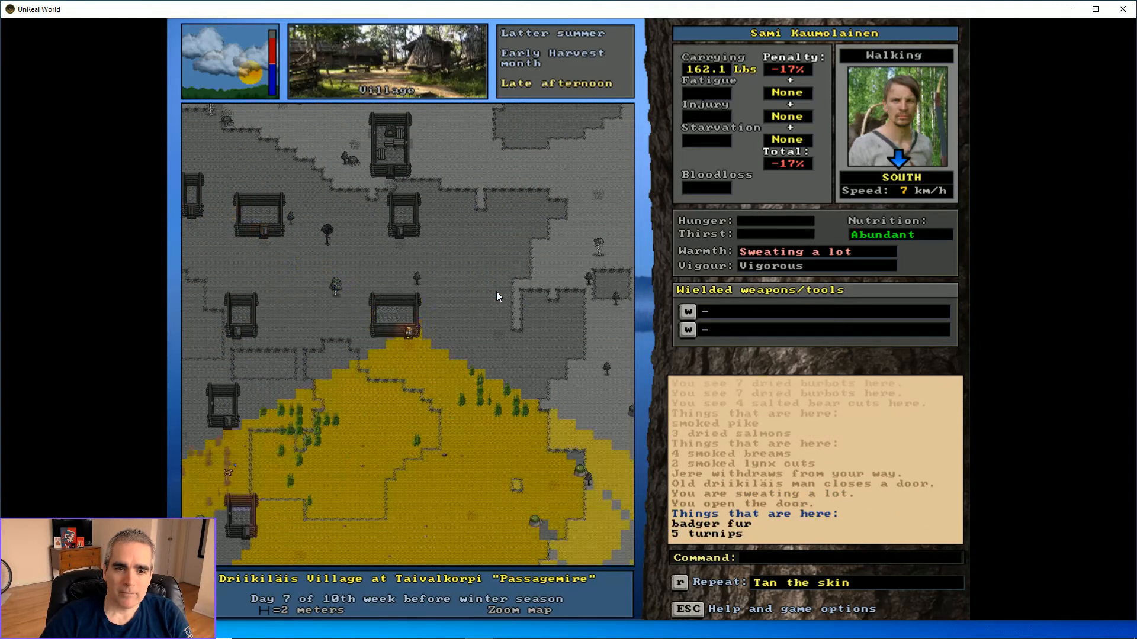
key(up)
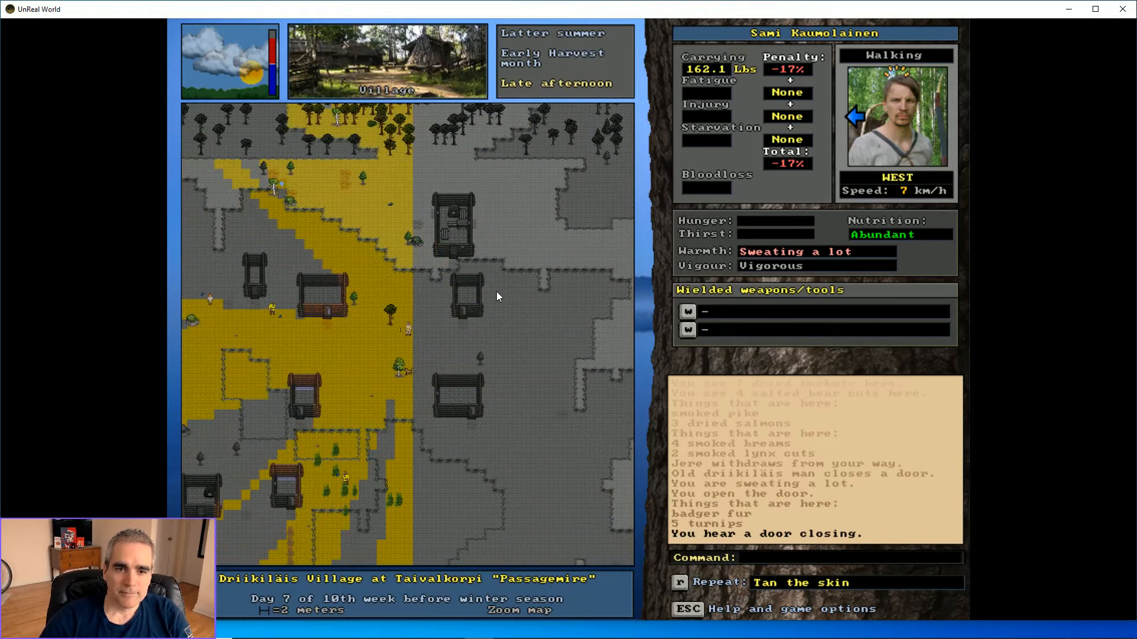
key(7)
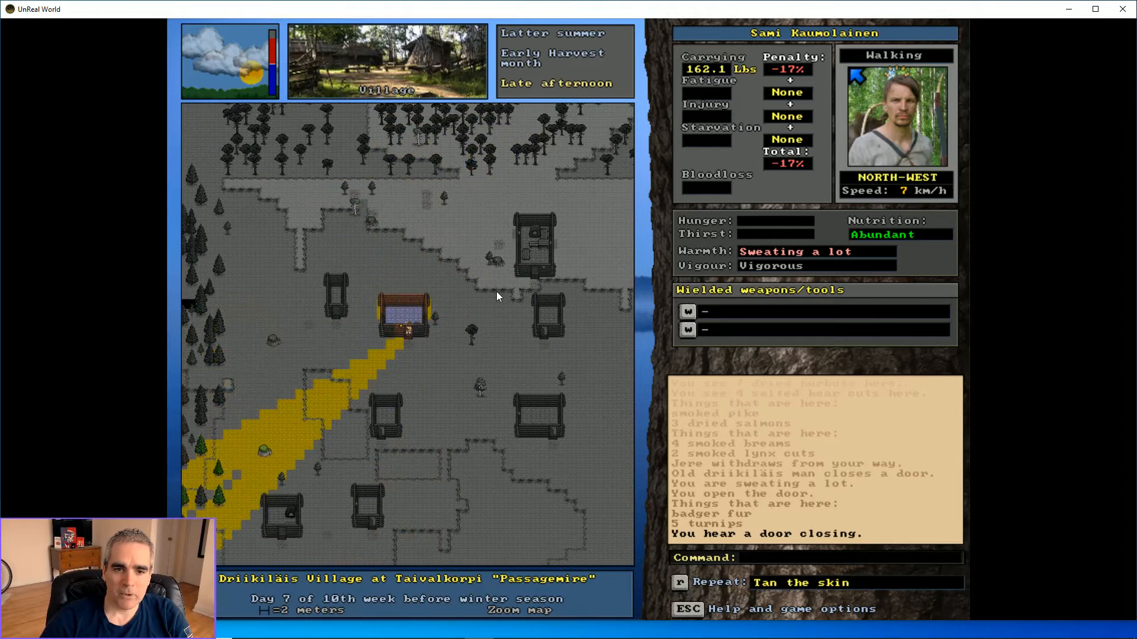
key(Up)
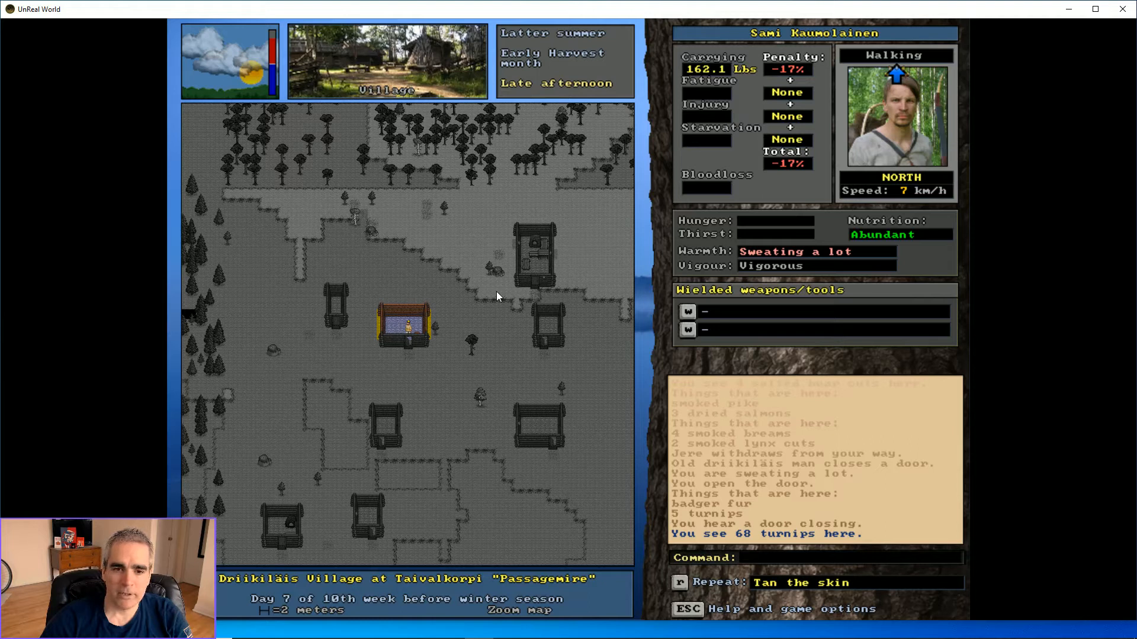
key(Left)
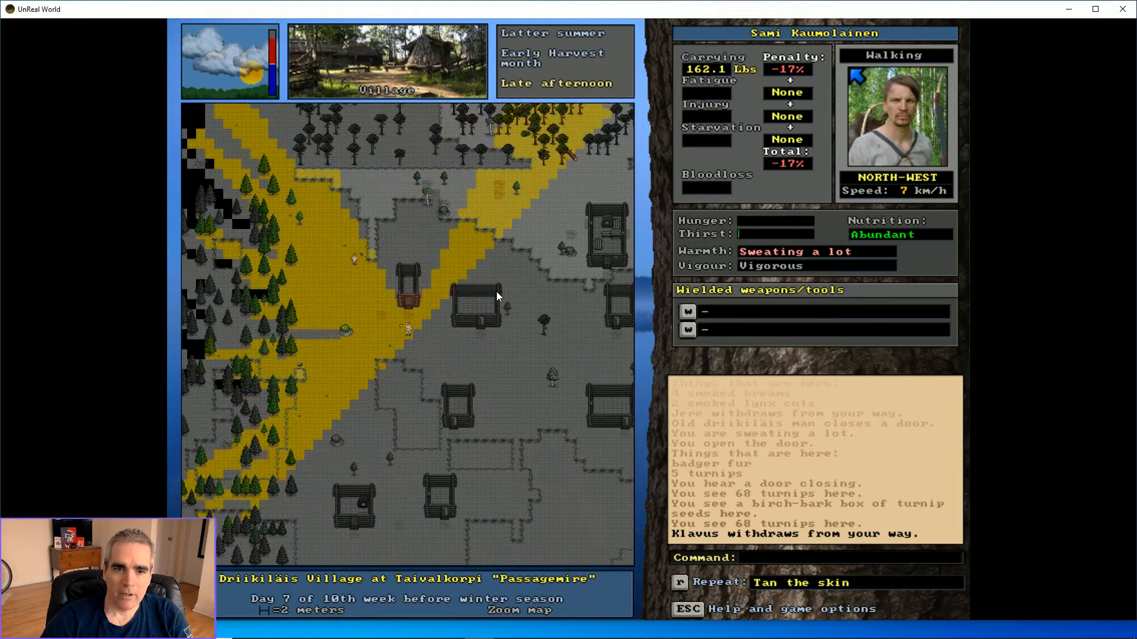
Enter Lars's house, pick up the sickle, and start chatting with Lars
key(up)
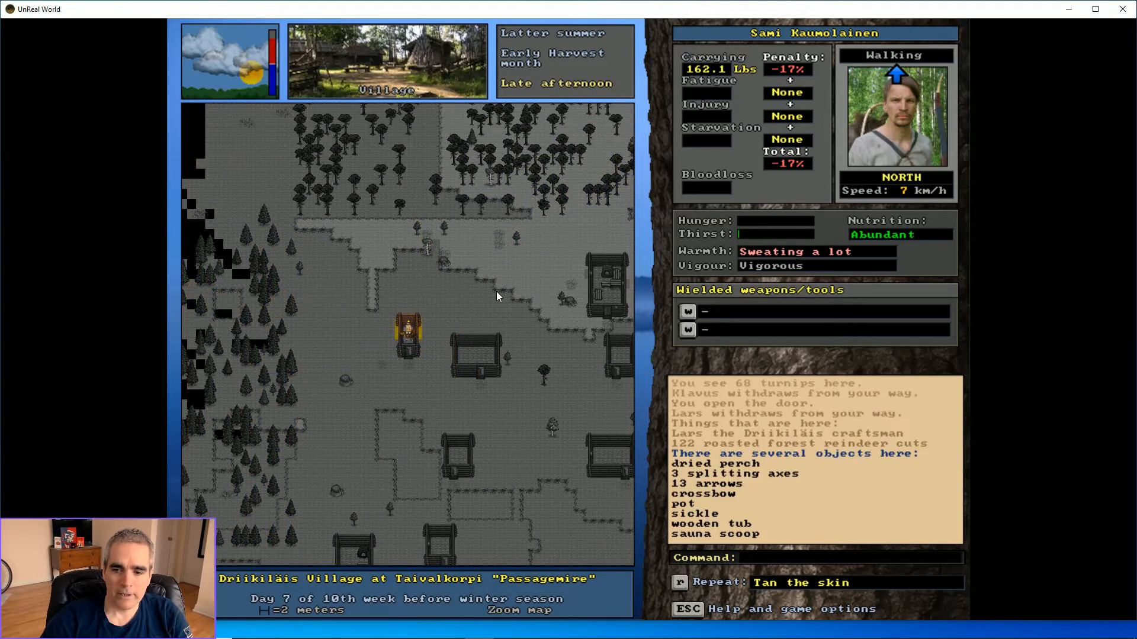
key(down)
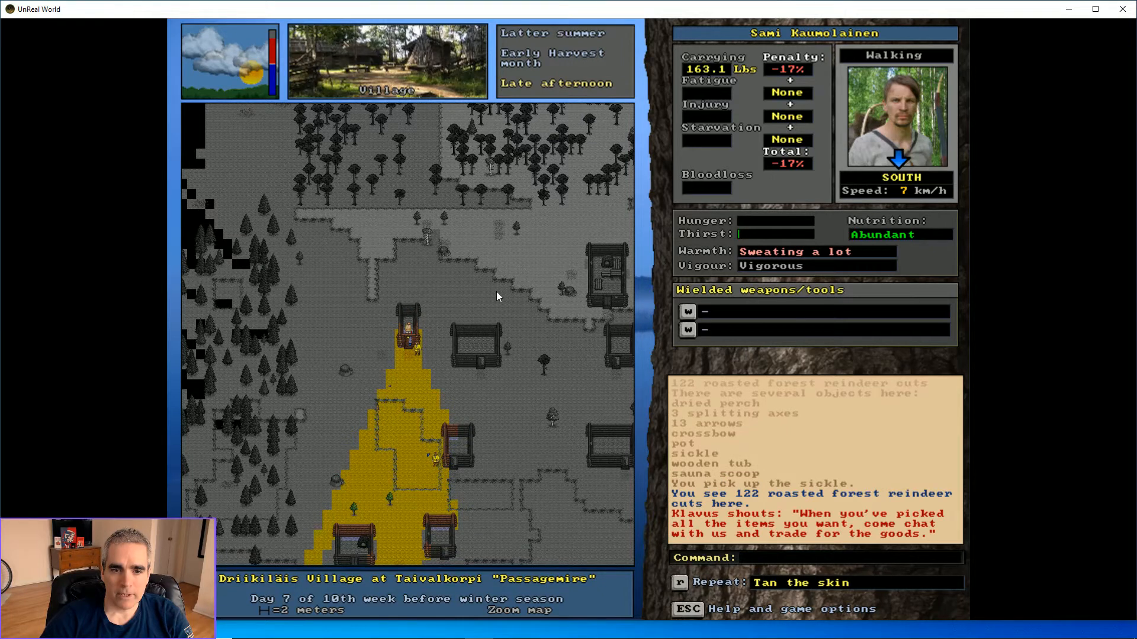
key(t)
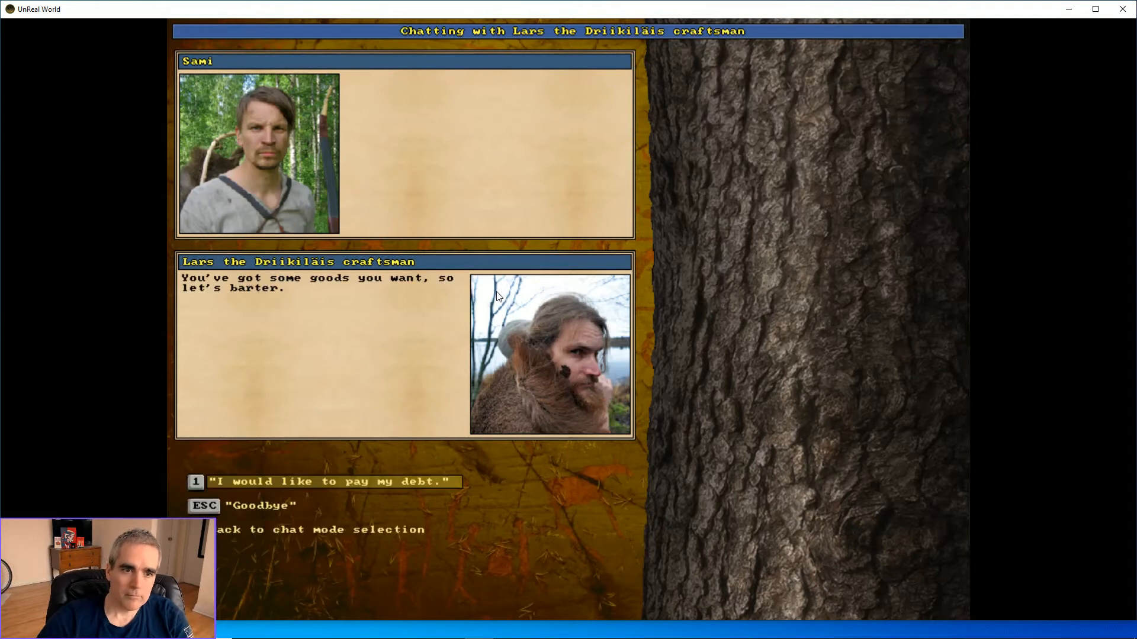
Choose to pay off the debt and offer 75 tasty roasted elk cuts
click(330, 482)
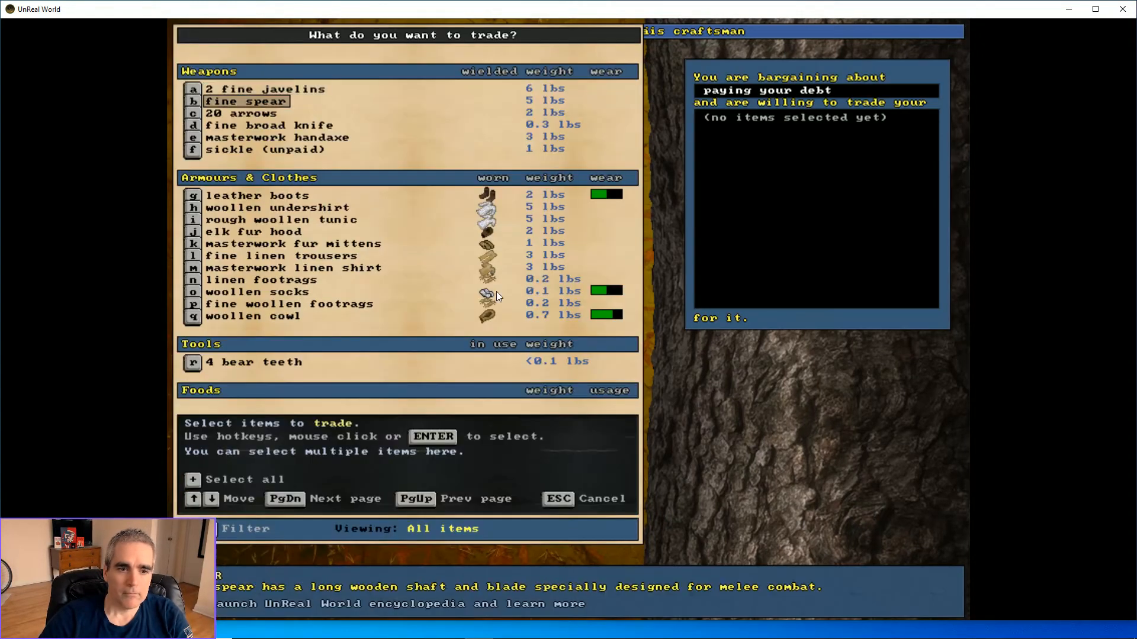
scroll(down, 3)
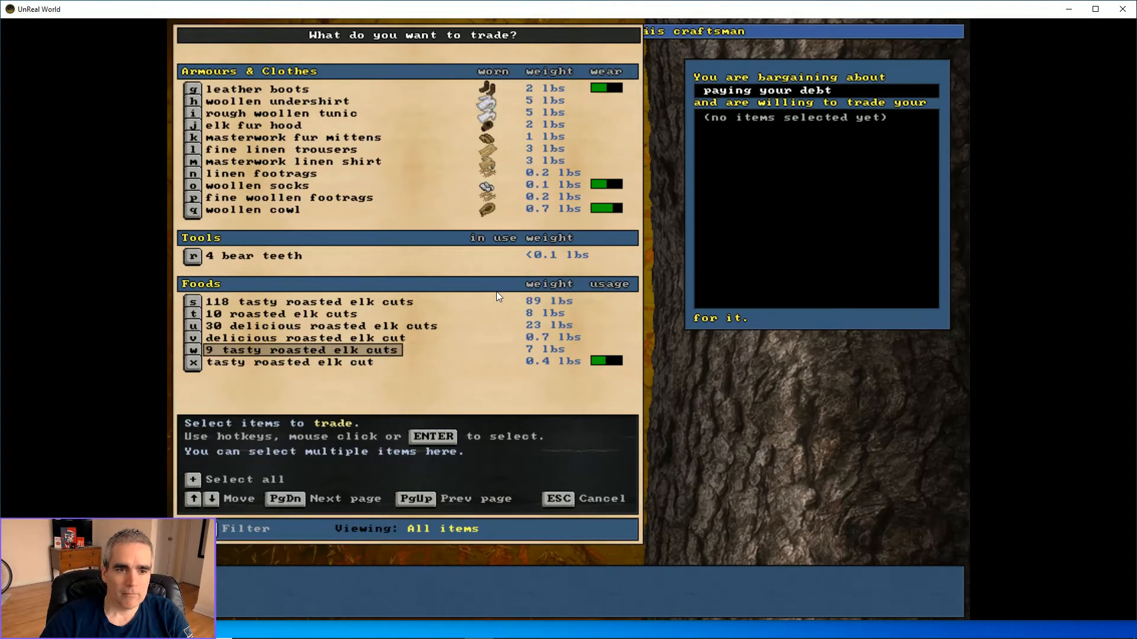
click(304, 301)
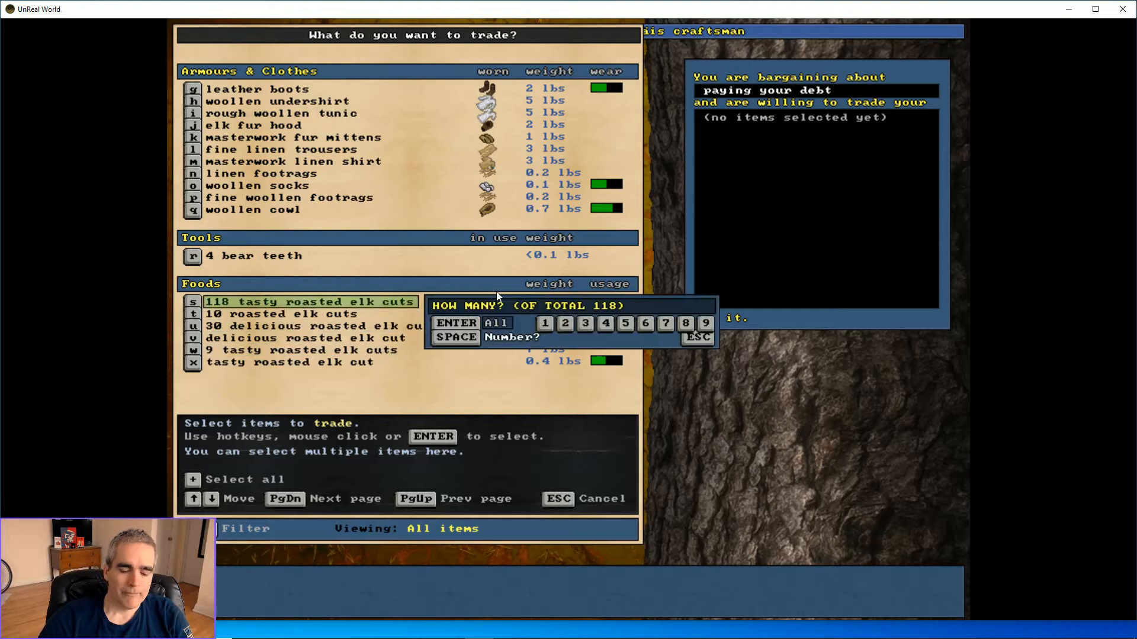
text(75)
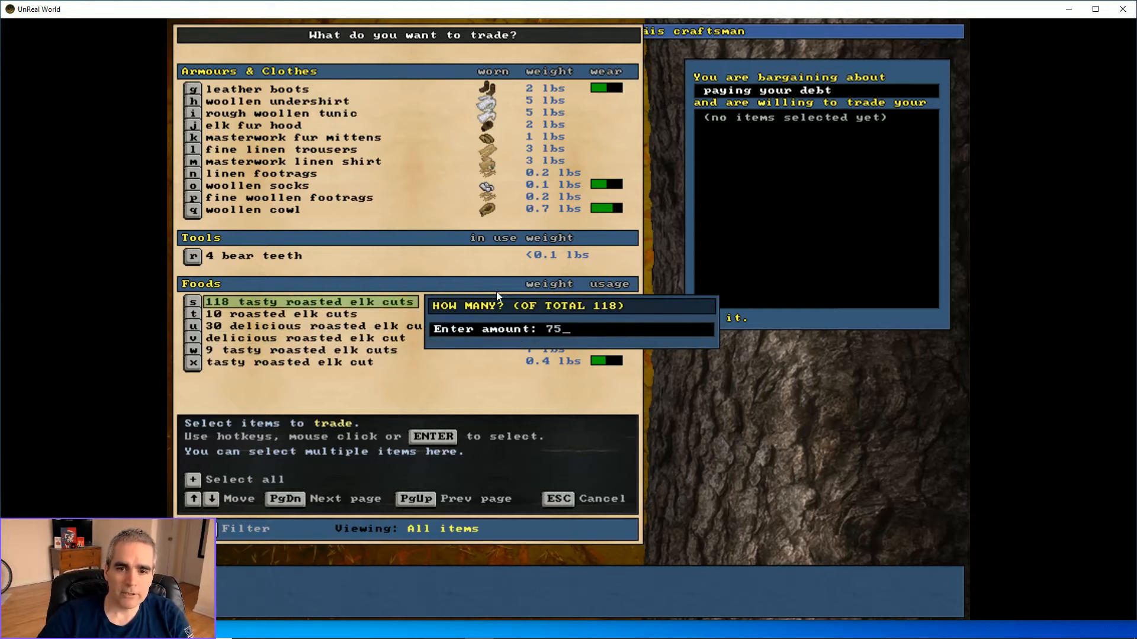
key(Return)
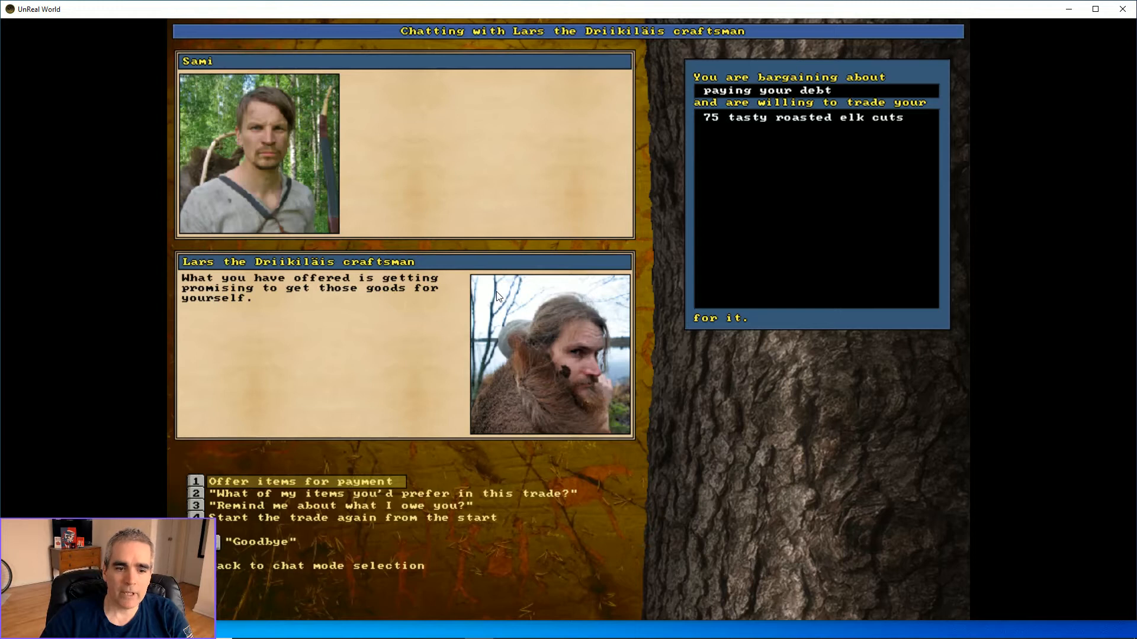
Ask his preferences and revise the offer until he accepts 97 tasty and 2 roasted cuts
click(301, 482)
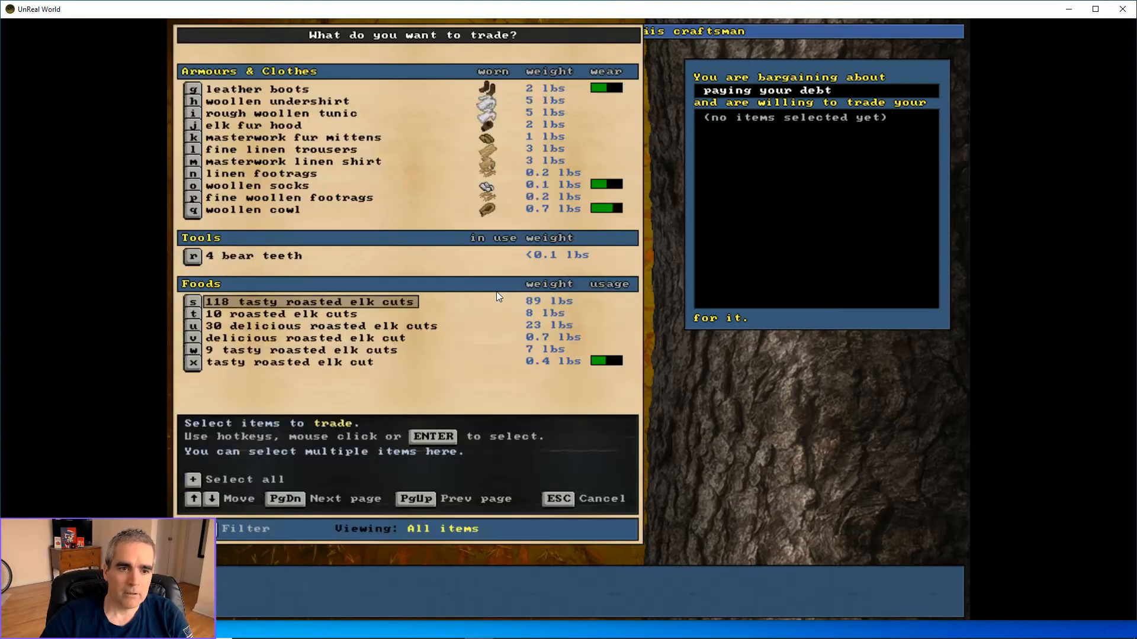
click(310, 301)
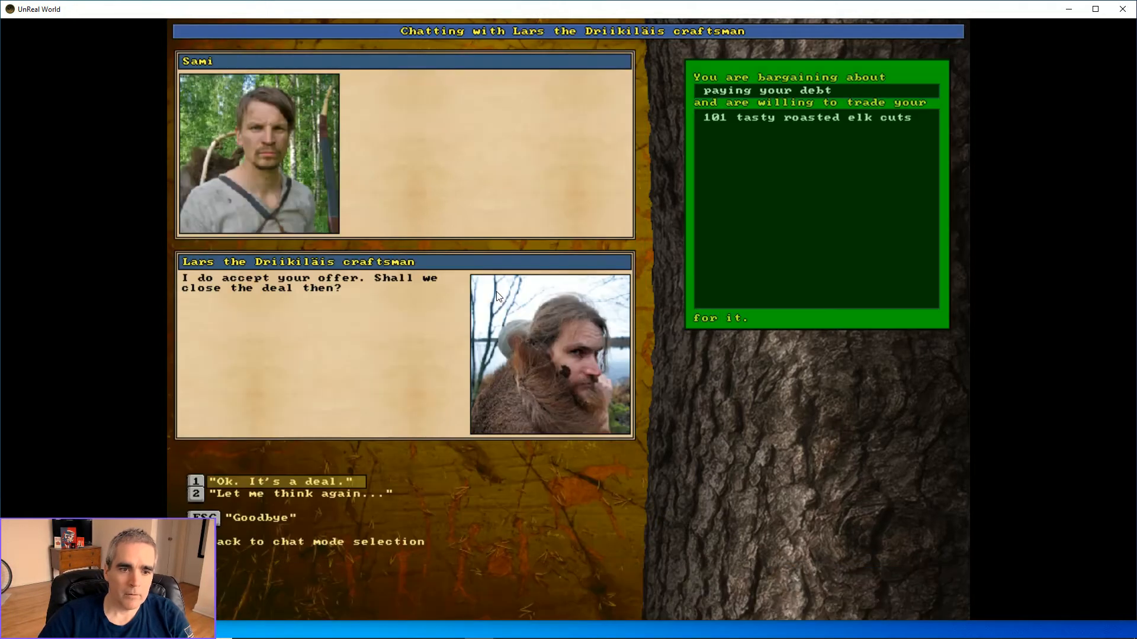
click(283, 482)
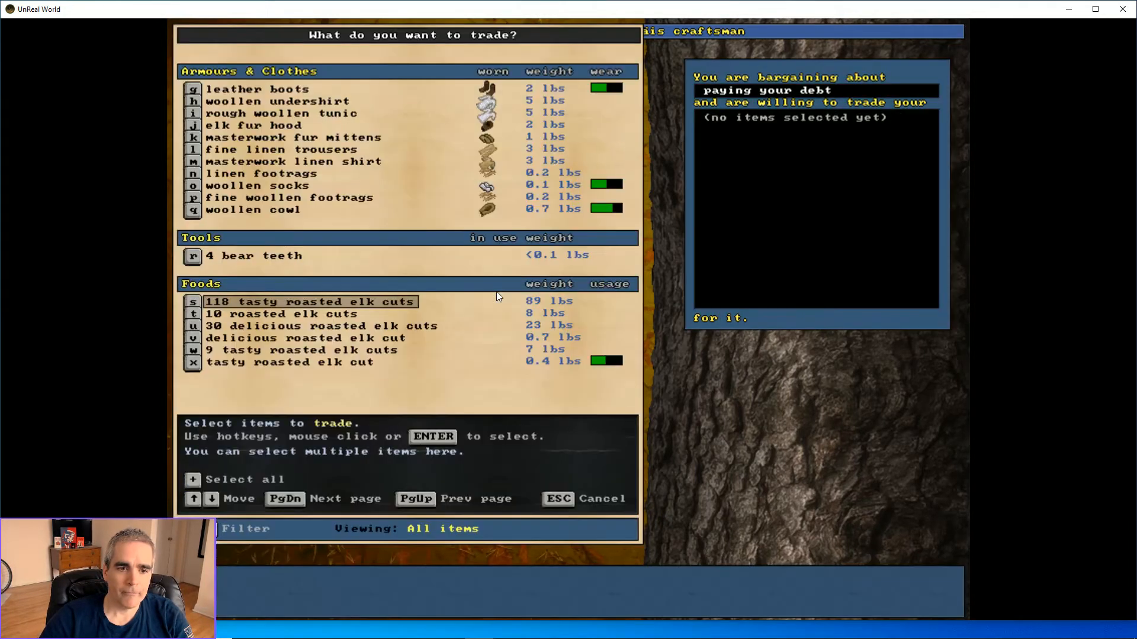
click(308, 302)
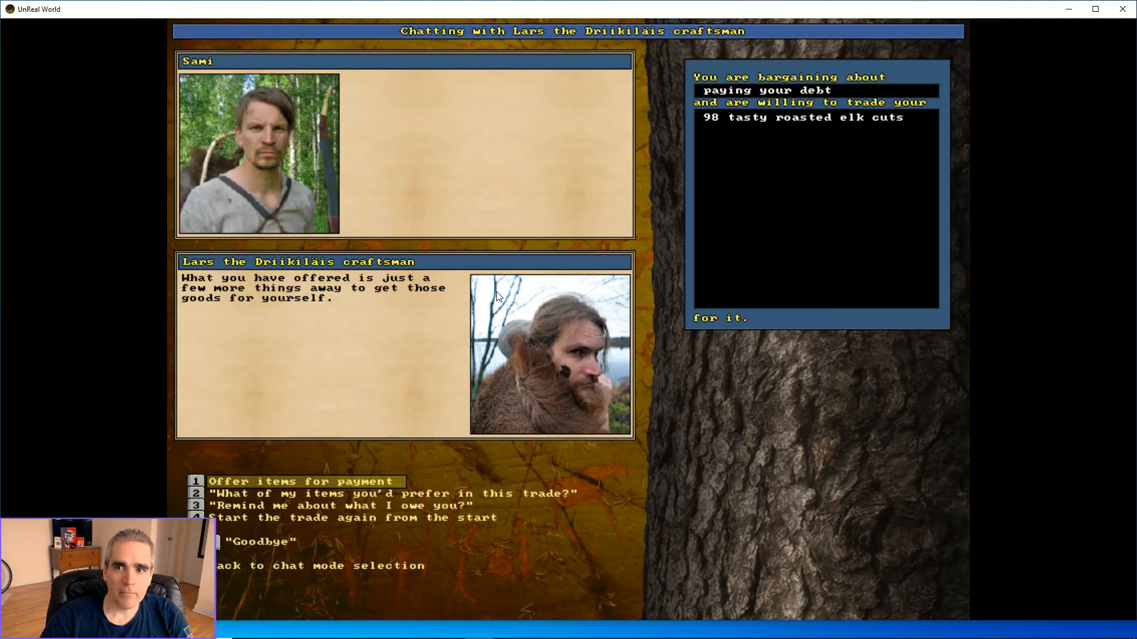
click(297, 482)
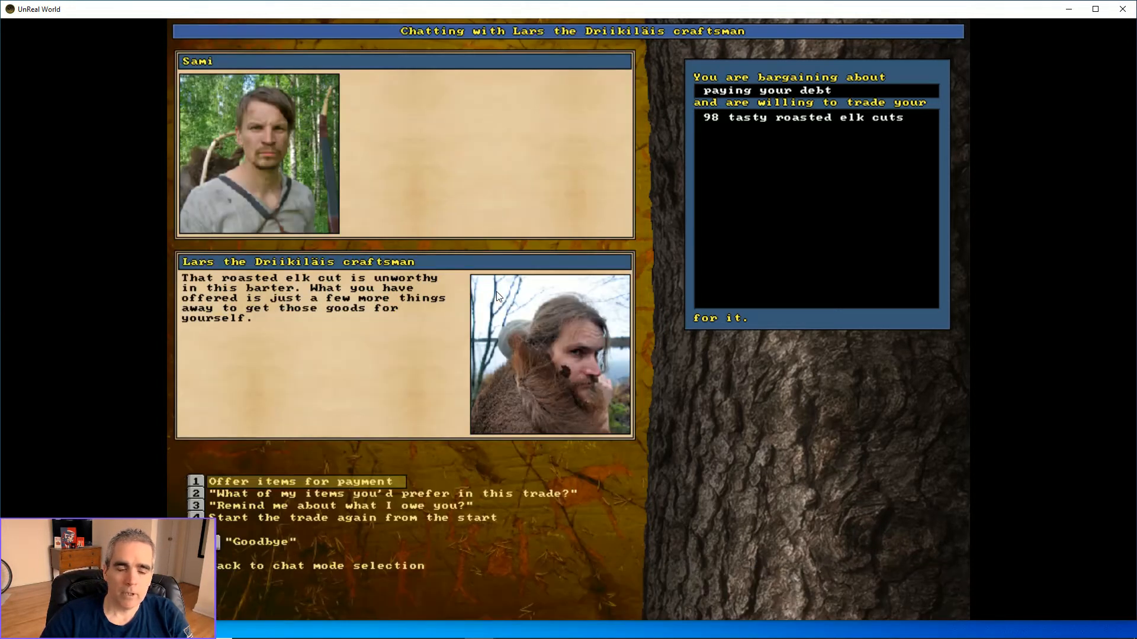
click(291, 481)
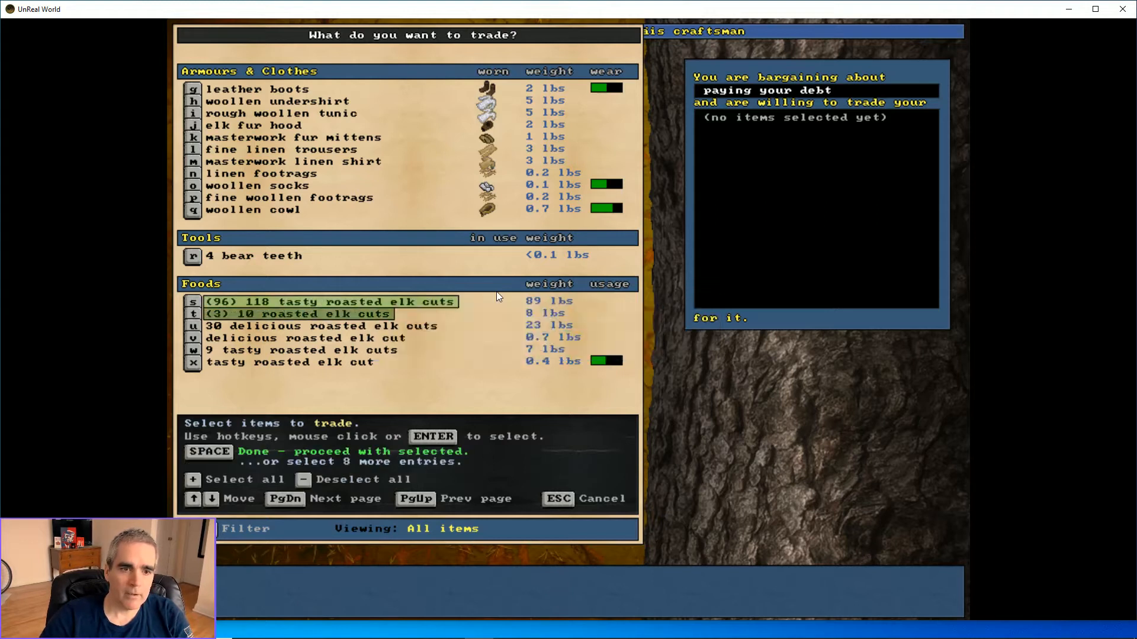
key(space)
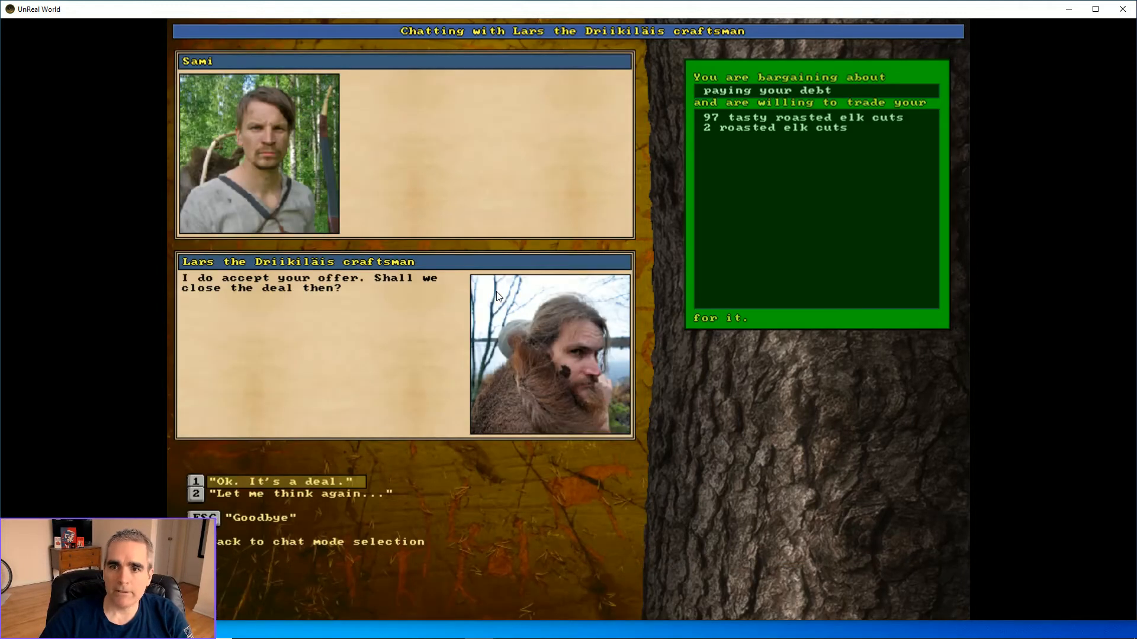
Accept 'Ok. It's a deal.' to settle the debt with the elk cuts
click(283, 481)
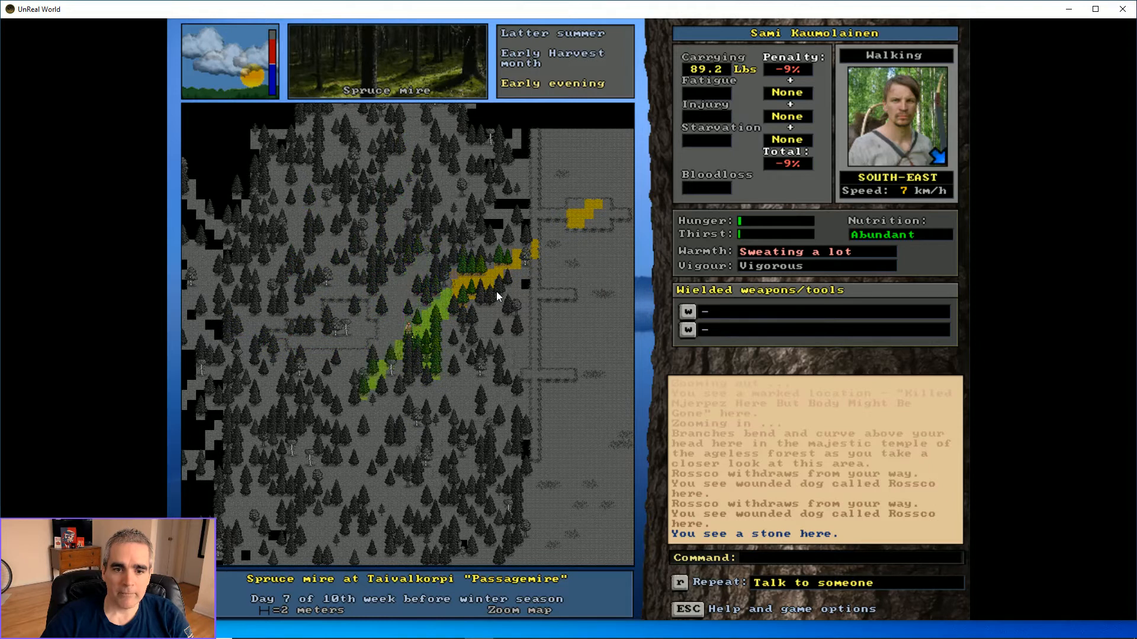
Walk east, west and north-west through the spruce mire searching for the body
key(right)
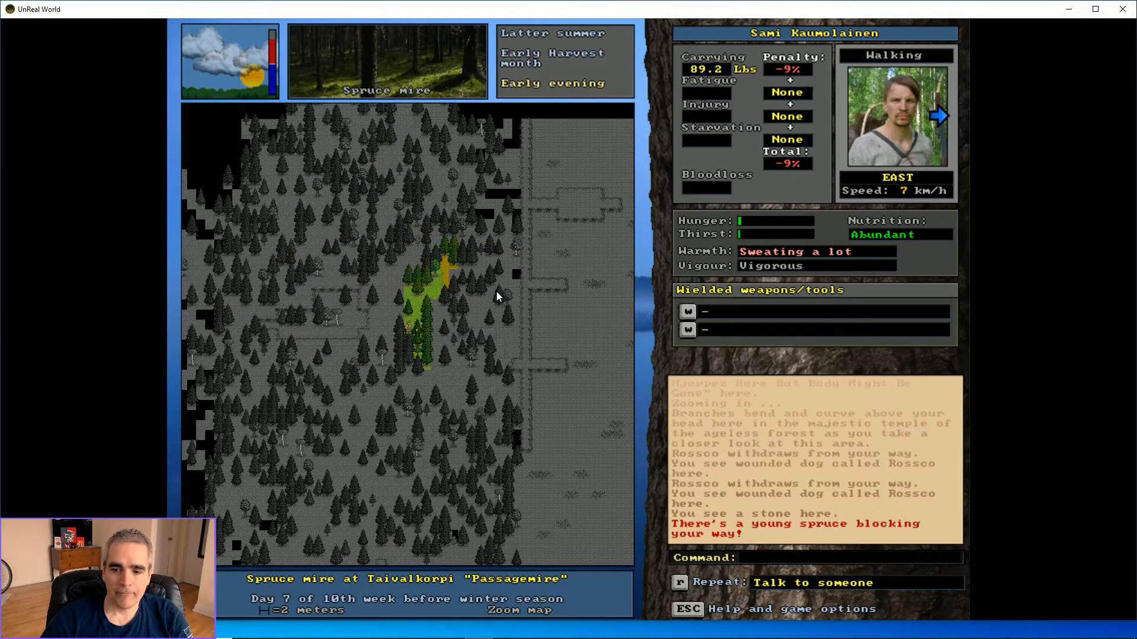
key(Left)
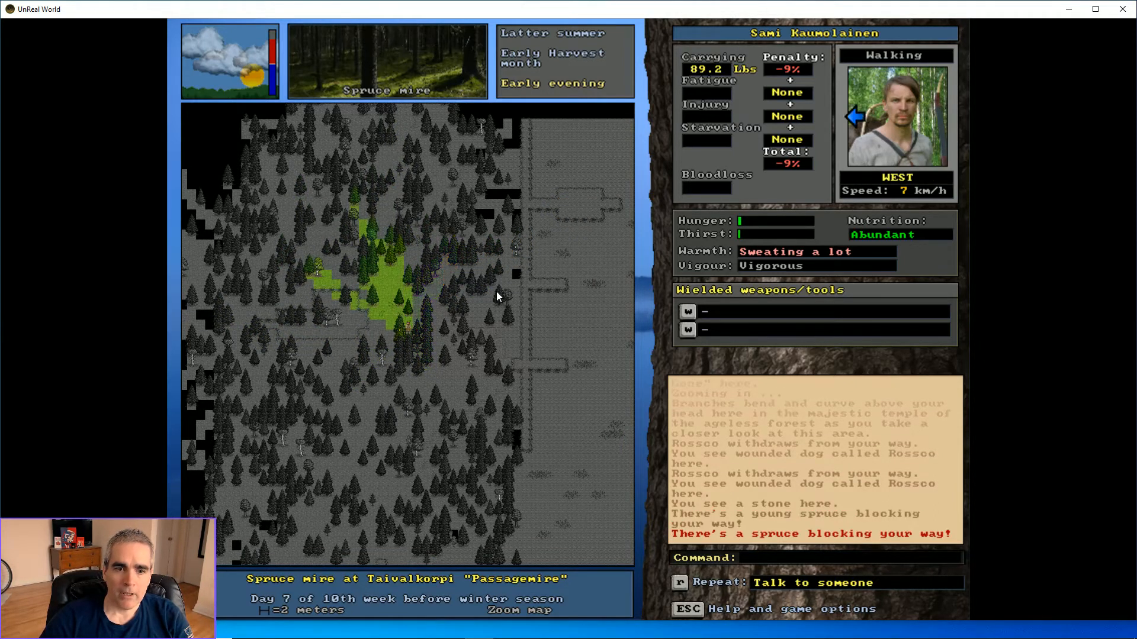
key(Up)
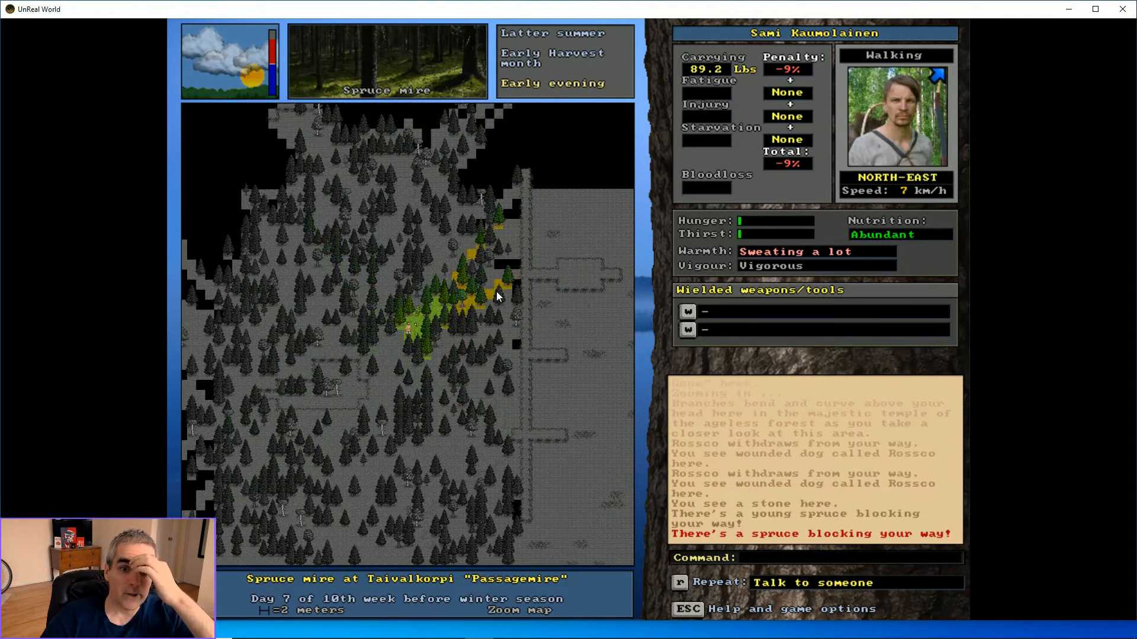
key(up)
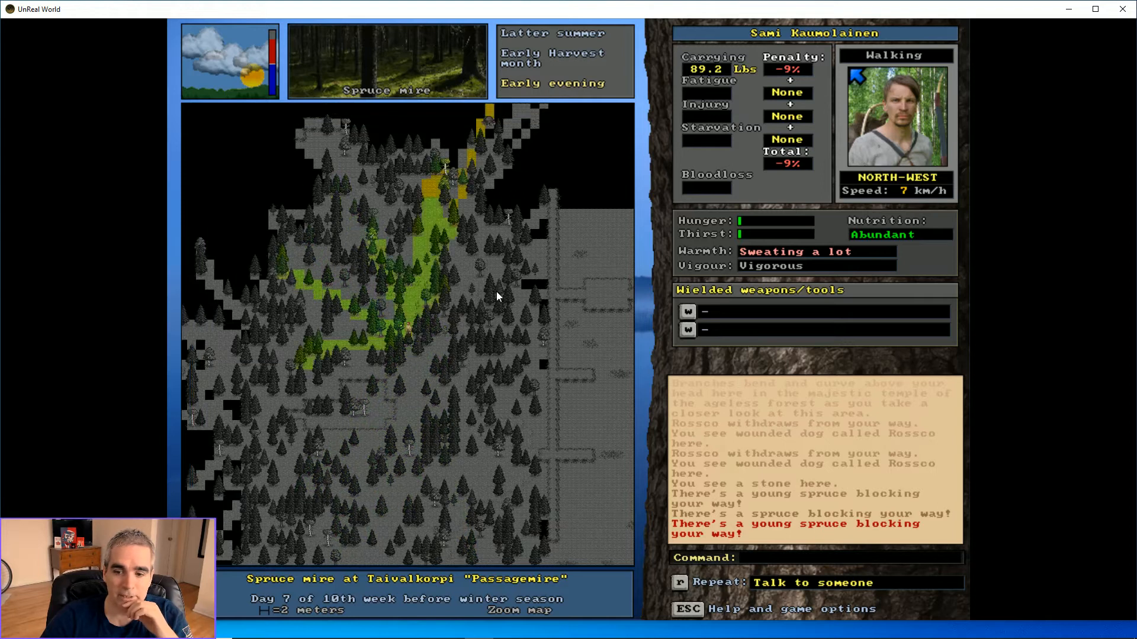
key(up)
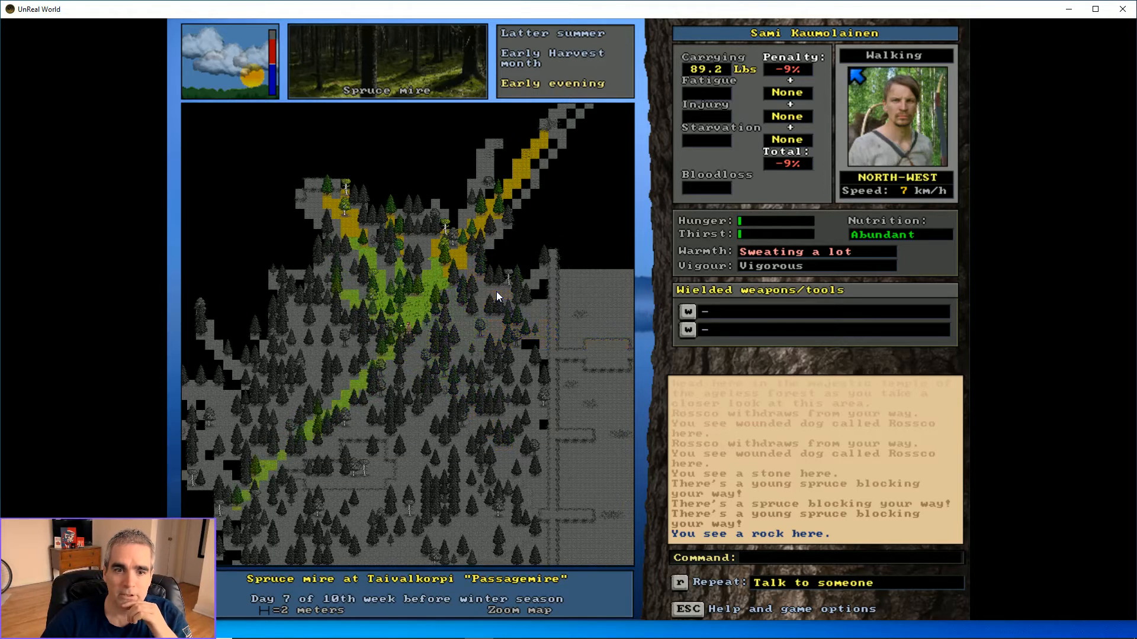
key(left)
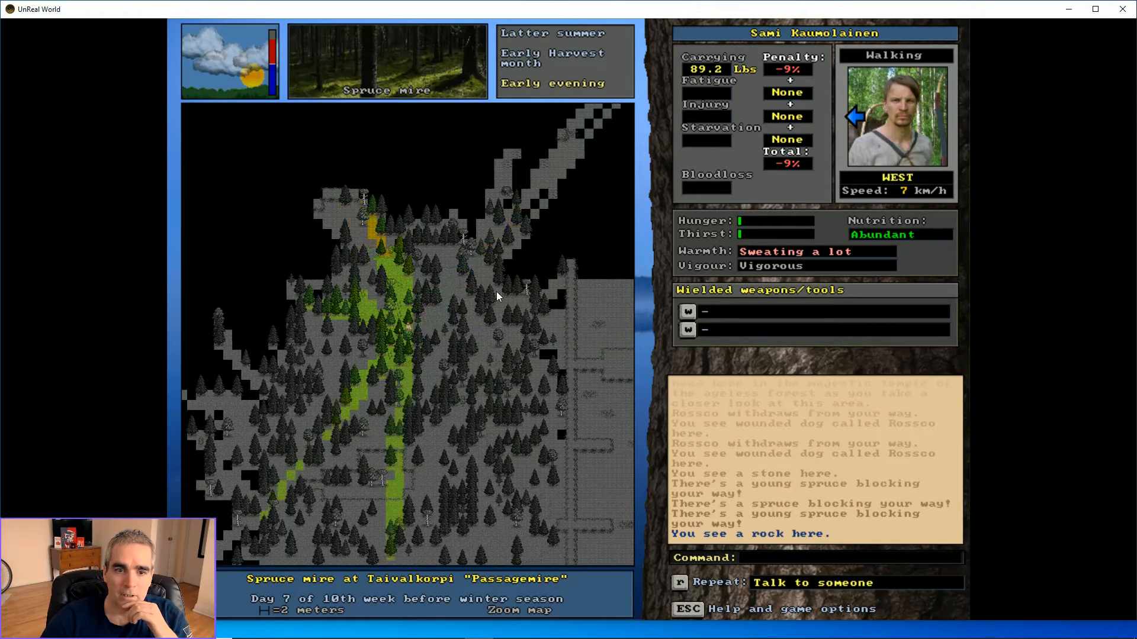
Search the southern mire, spot north-west njerpez tracks, and head to the village craftsman
key(Up)
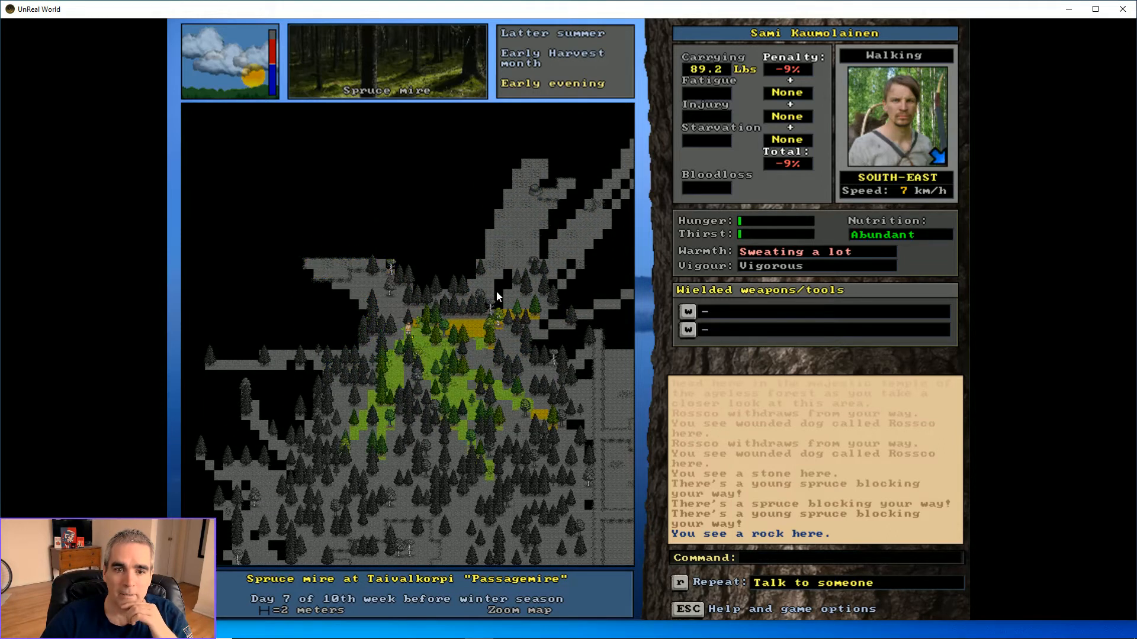
key(up)
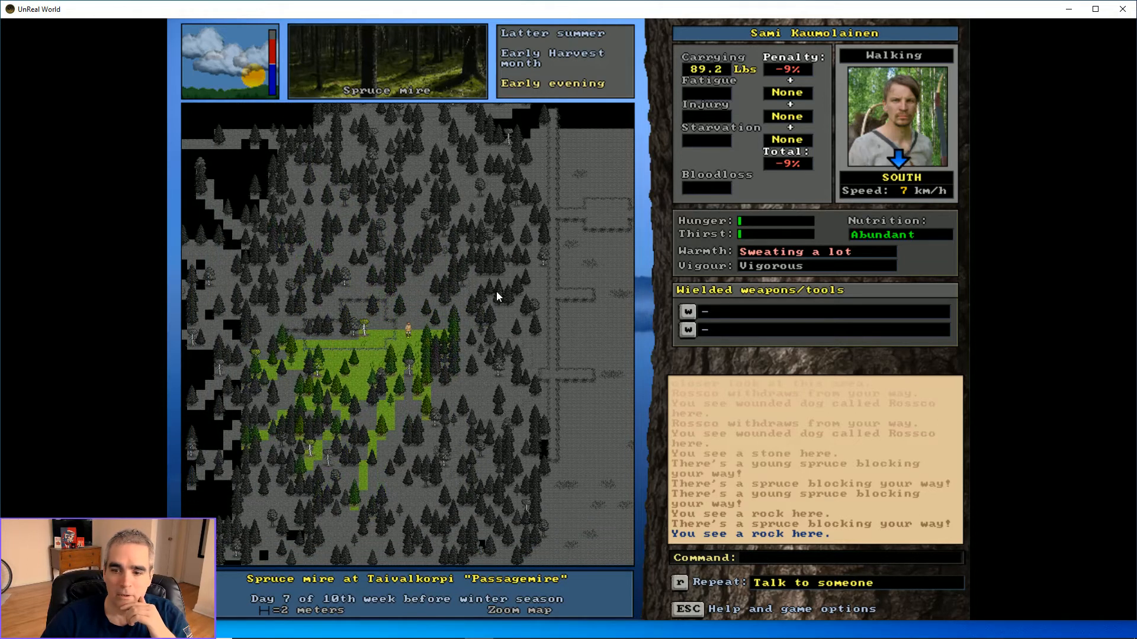
key(up)
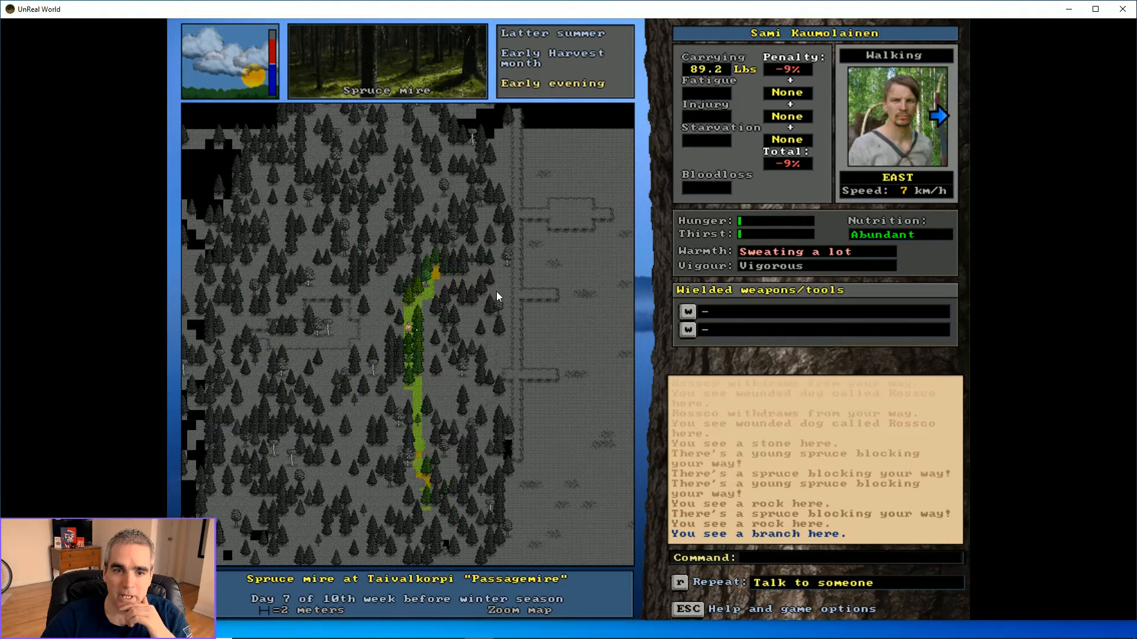
key(left)
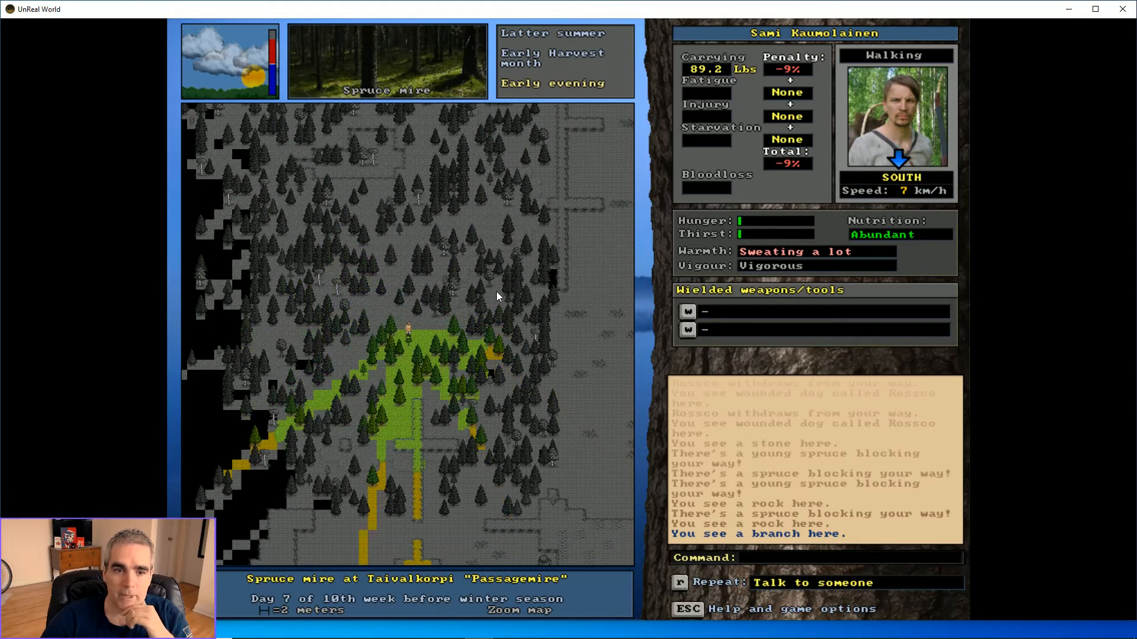
key(7)
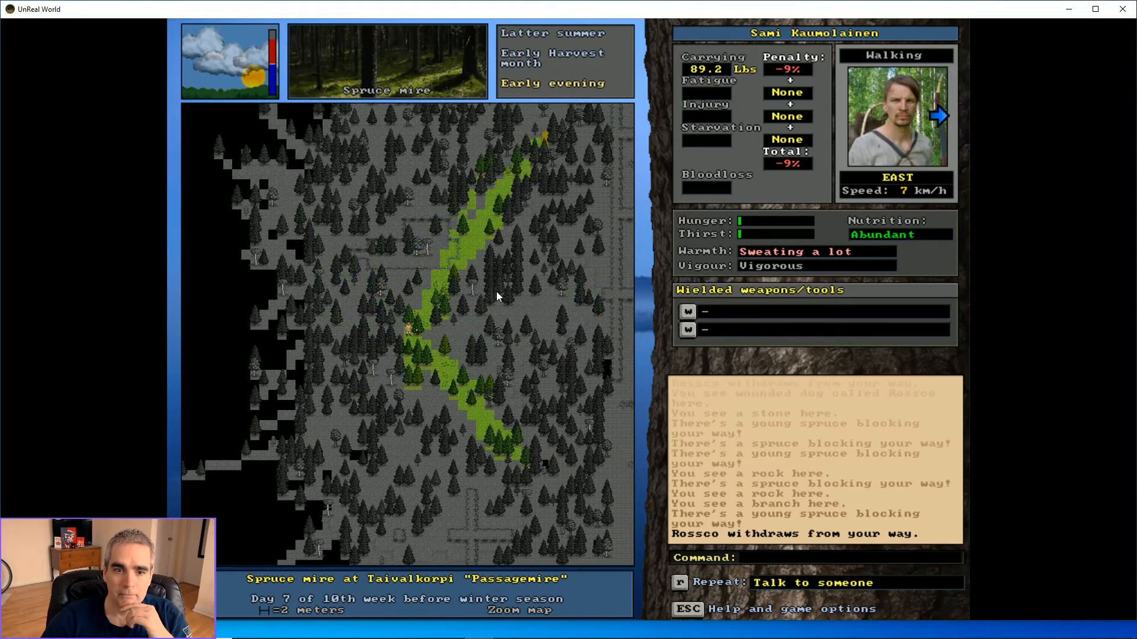
key(9)
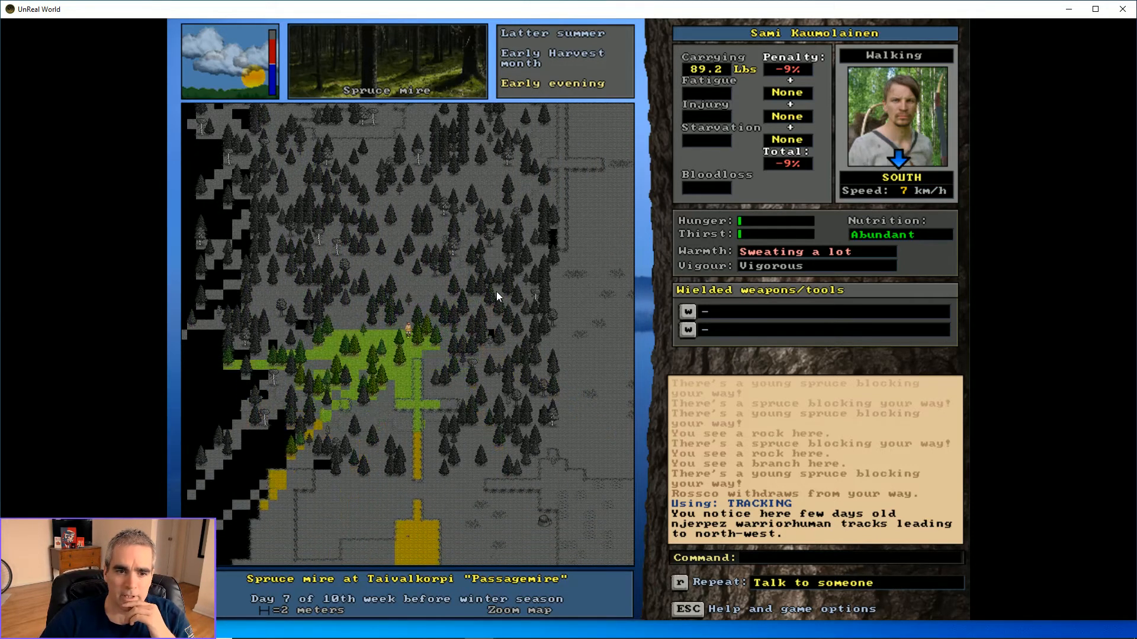
key(Left)
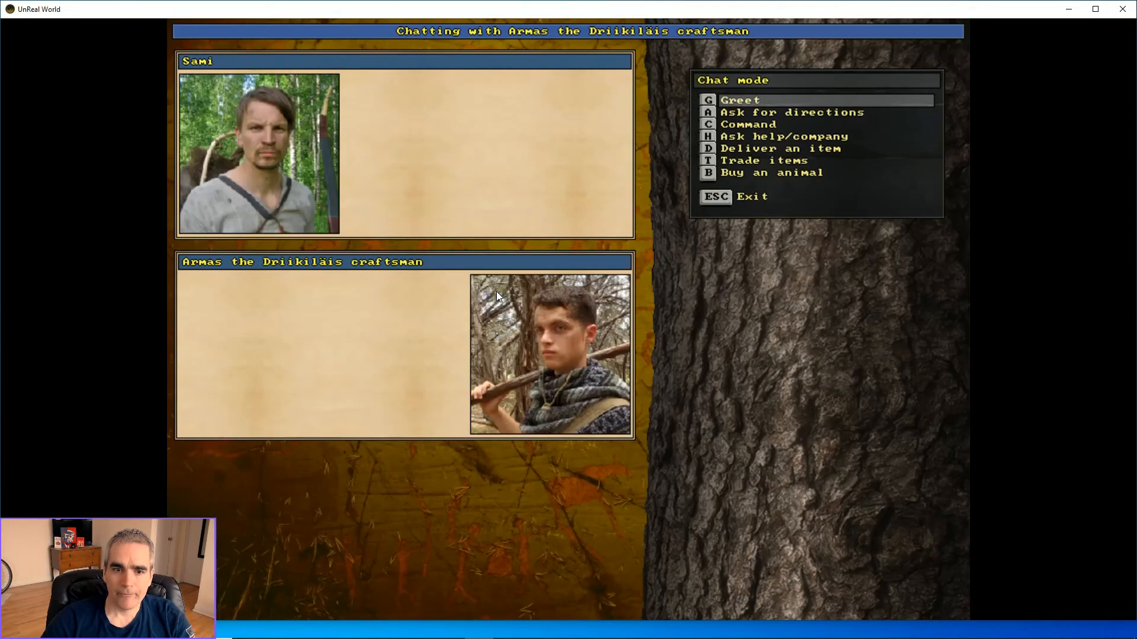
Greet craftsmen Reko and Maunu in turn, leaving each conversation
key(g)
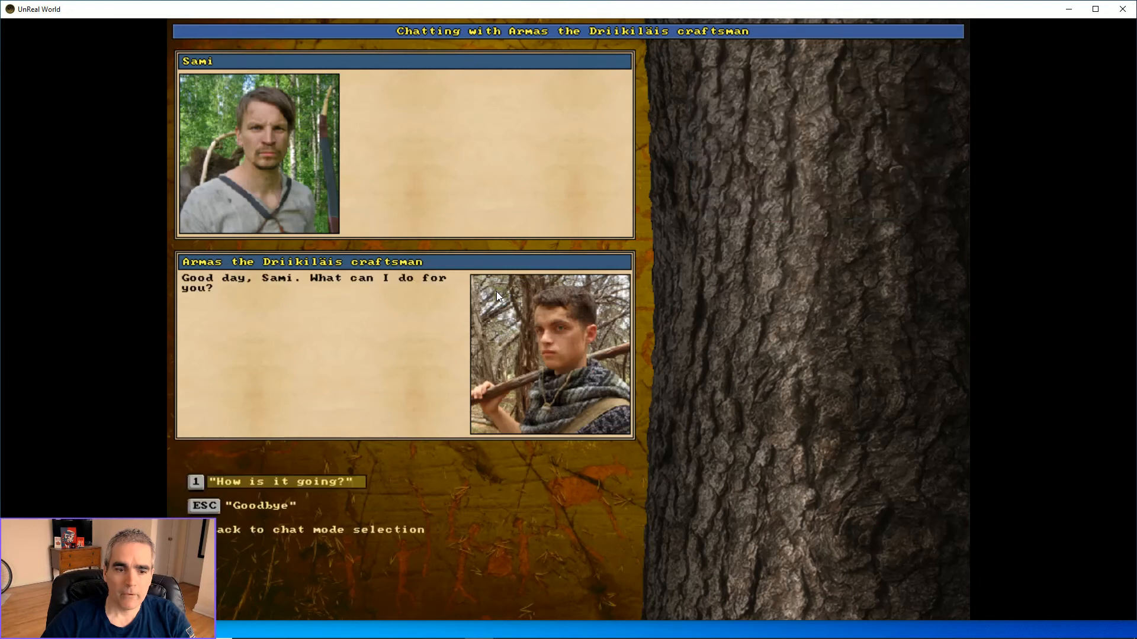
key(Escape)
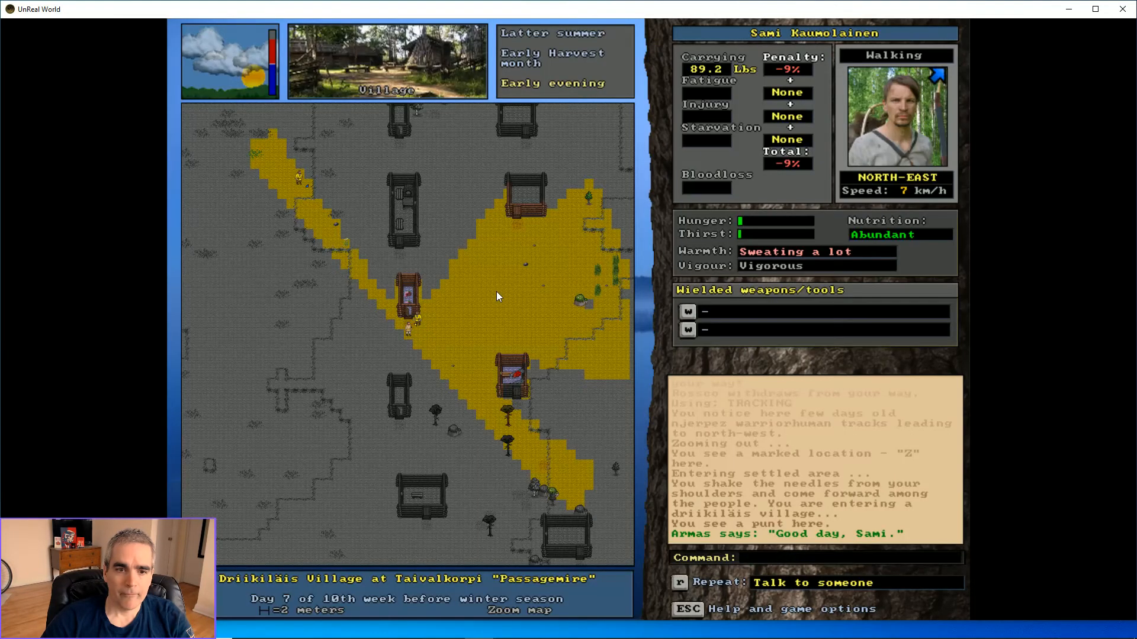
key(Left)
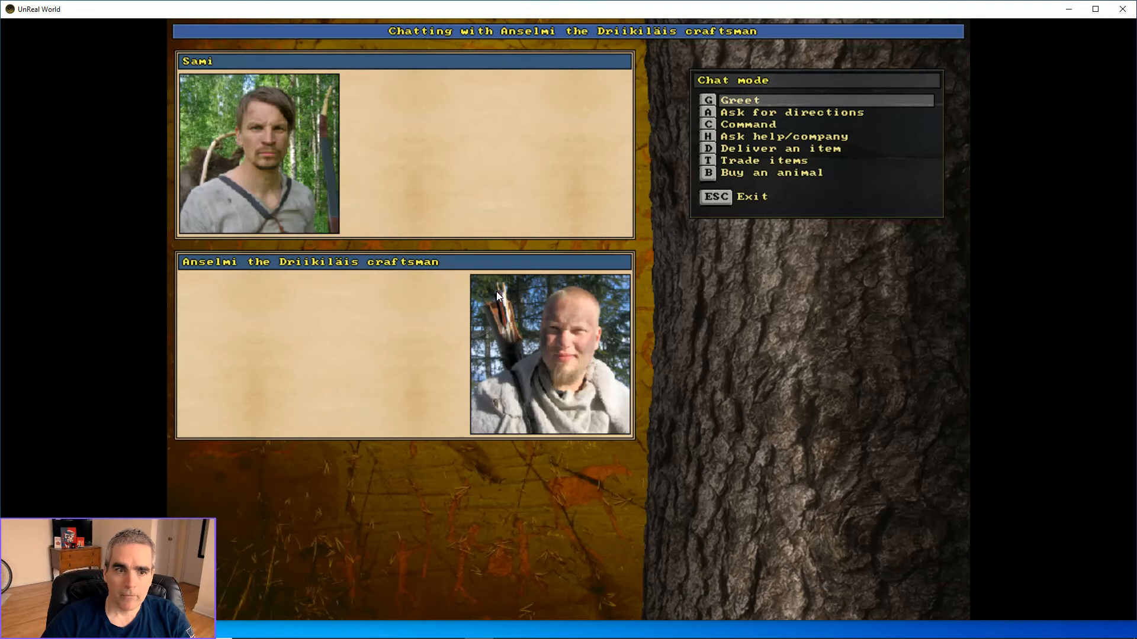
key(g)
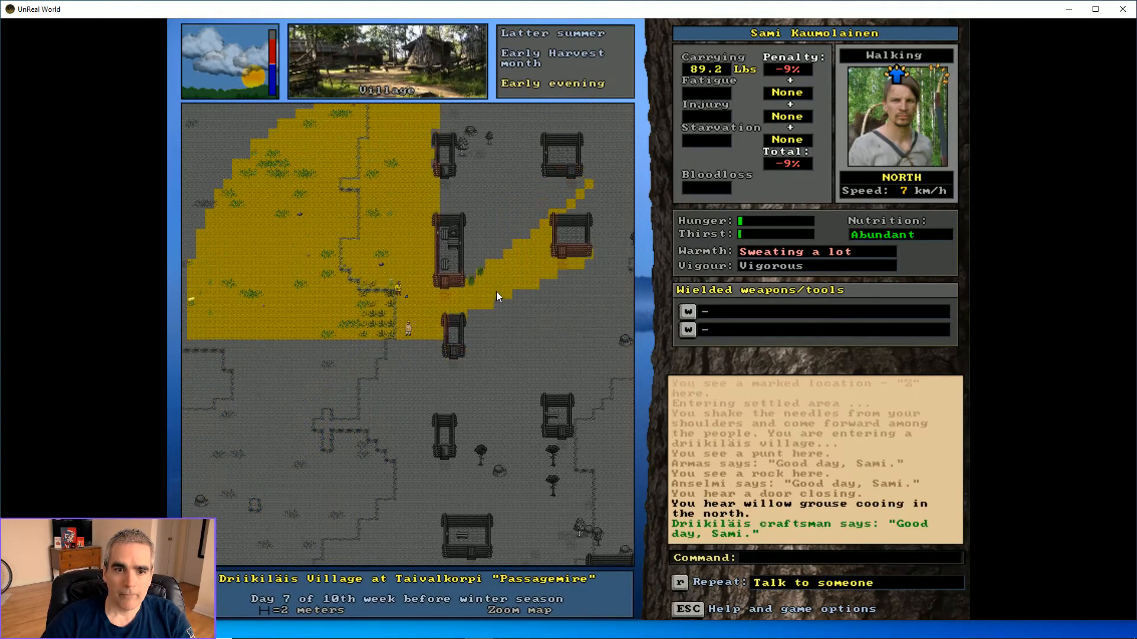
key(up)
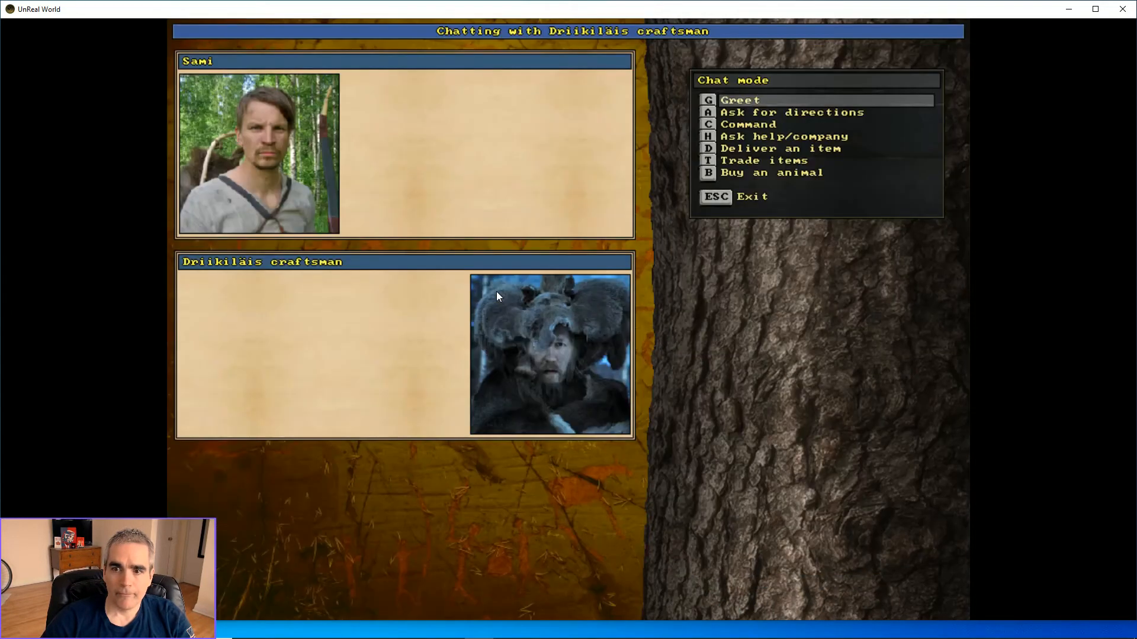
key(g)
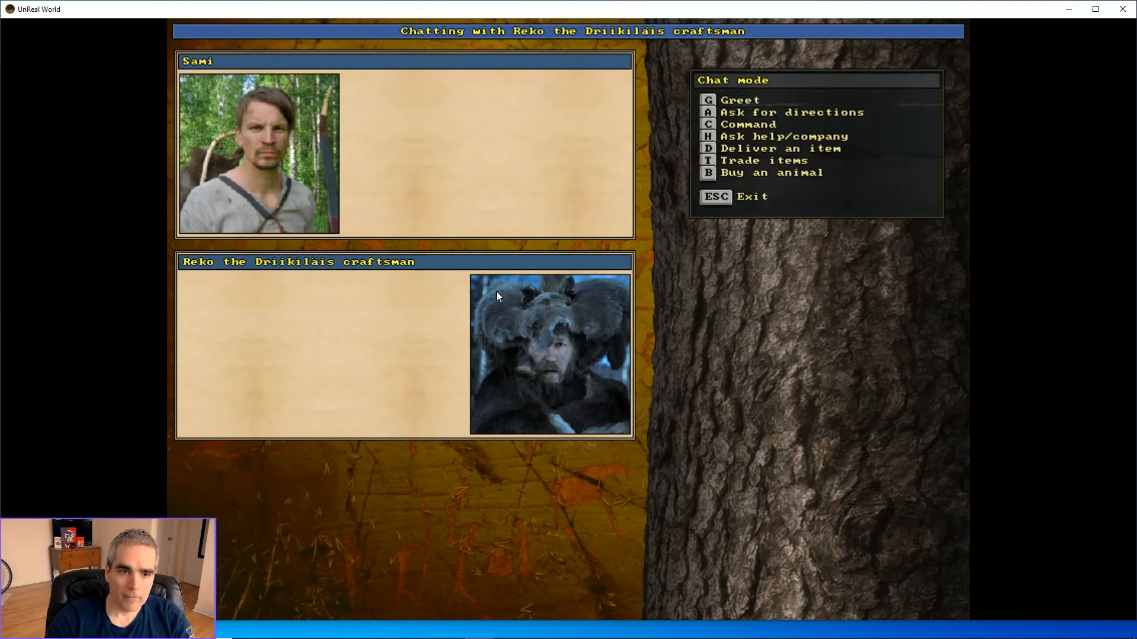
key(Escape)
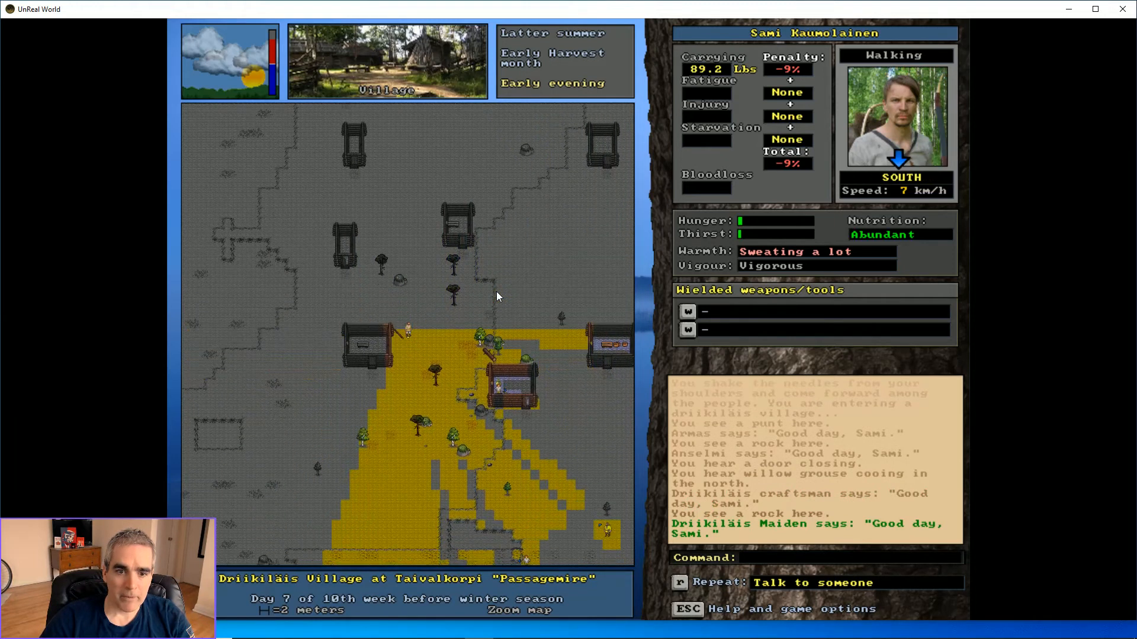
Walk north through the village and ask another craftsman how it is going
key(up)
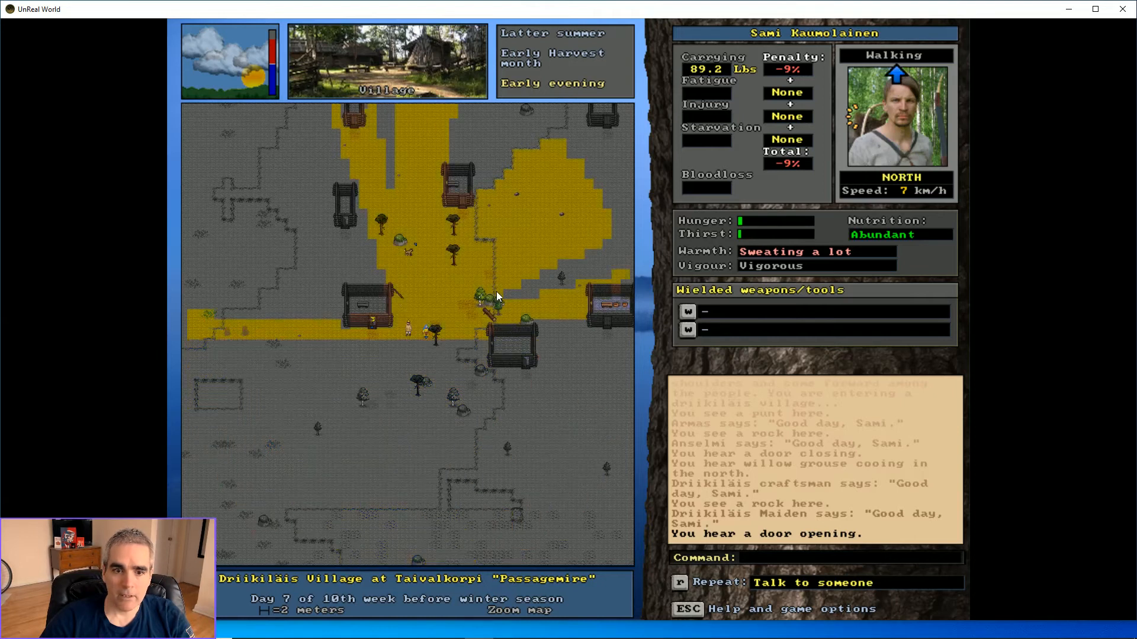
key(up)
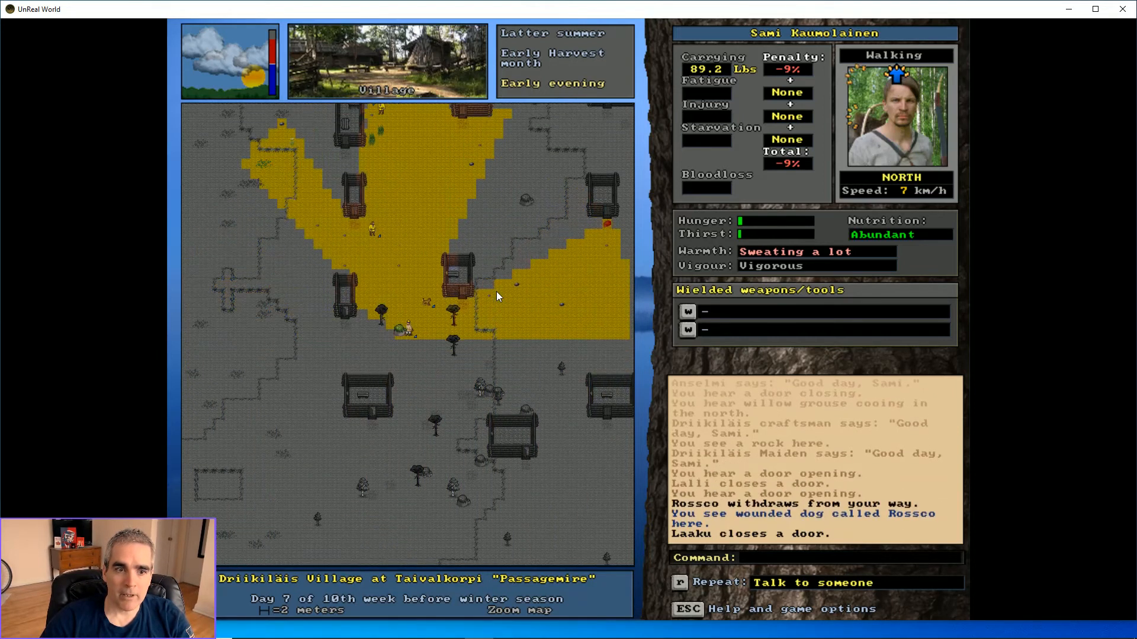
key(up)
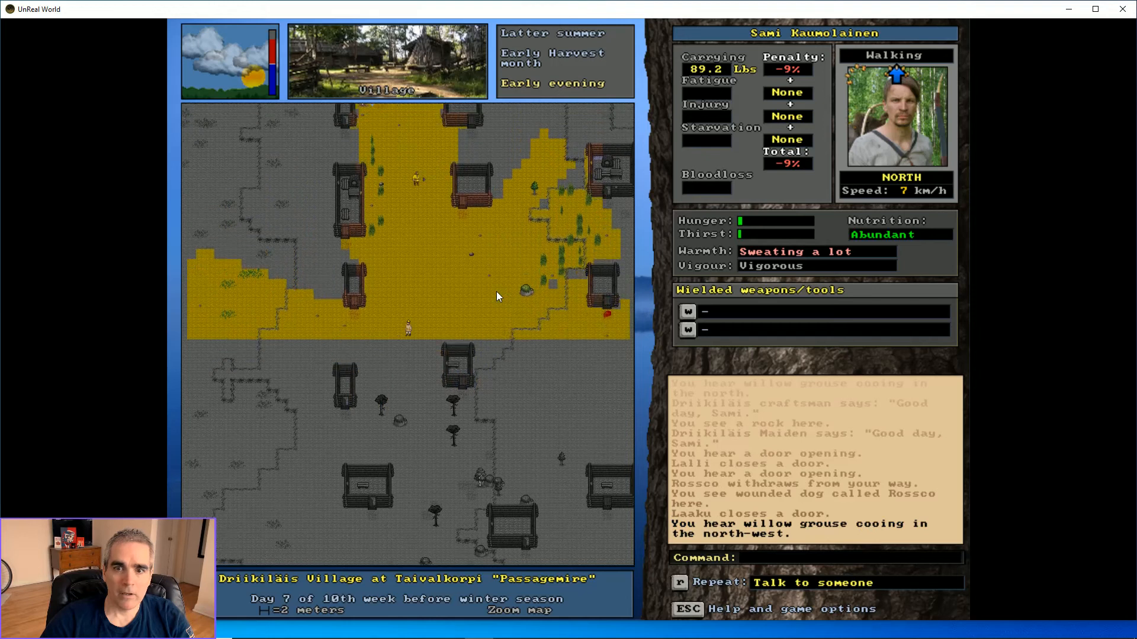
key(up)
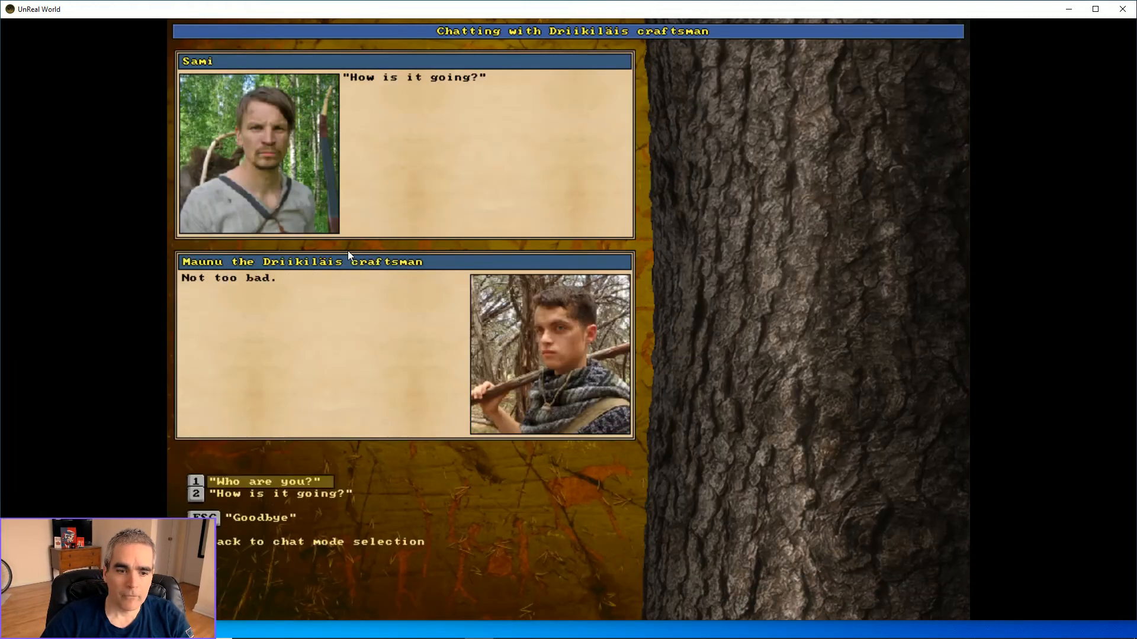
key(Escape)
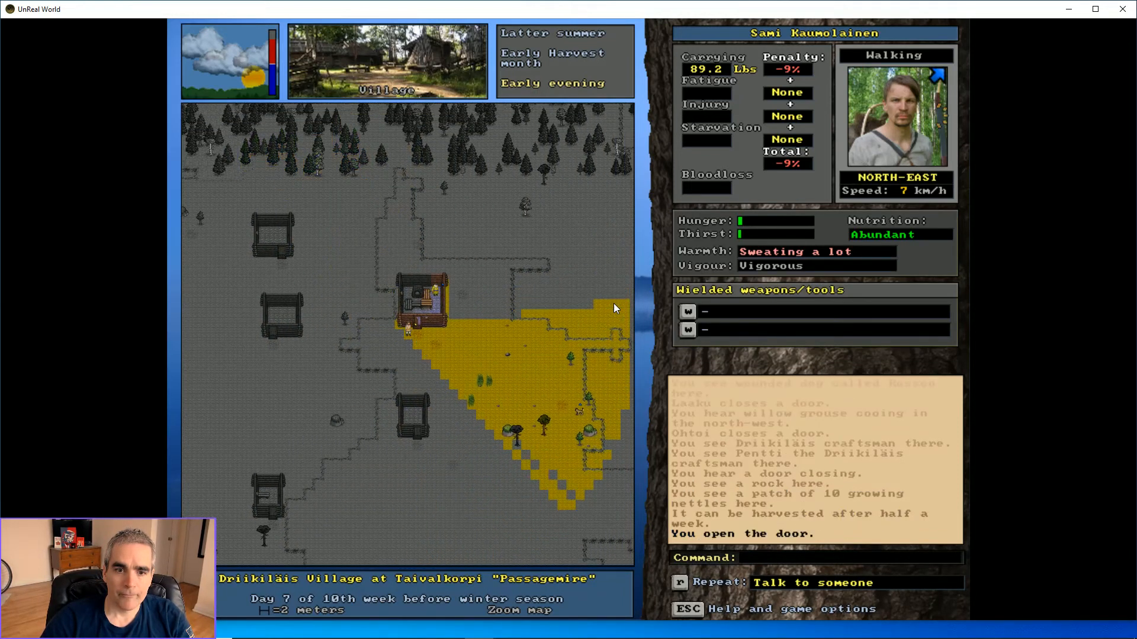
Ask Pentti the craftsman how the punt is coming along
key(up)
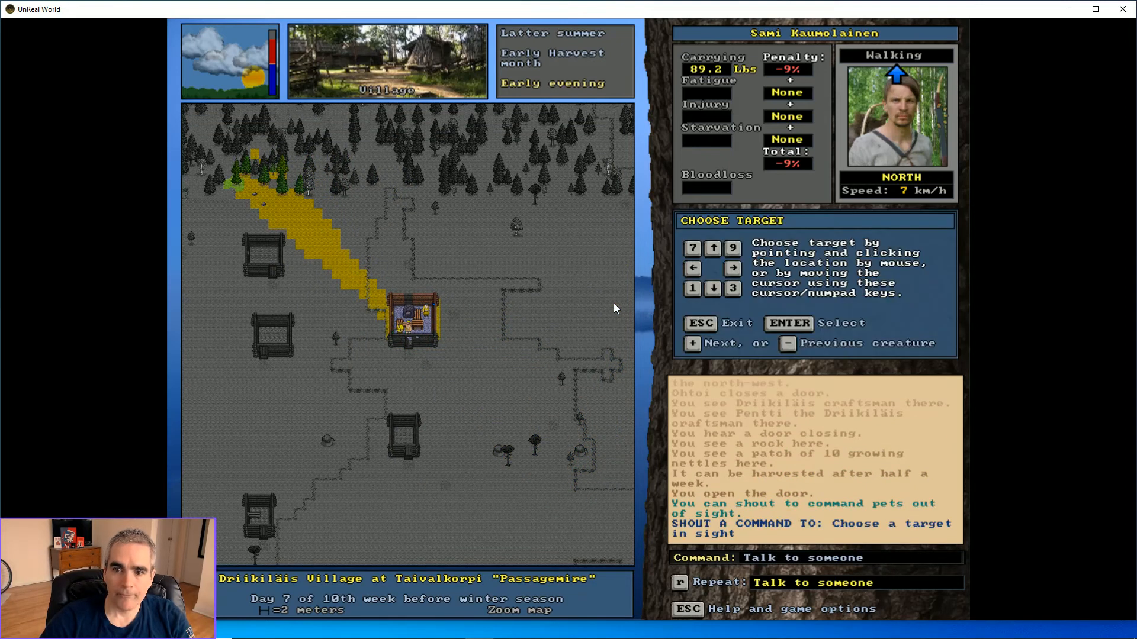
click(410, 323)
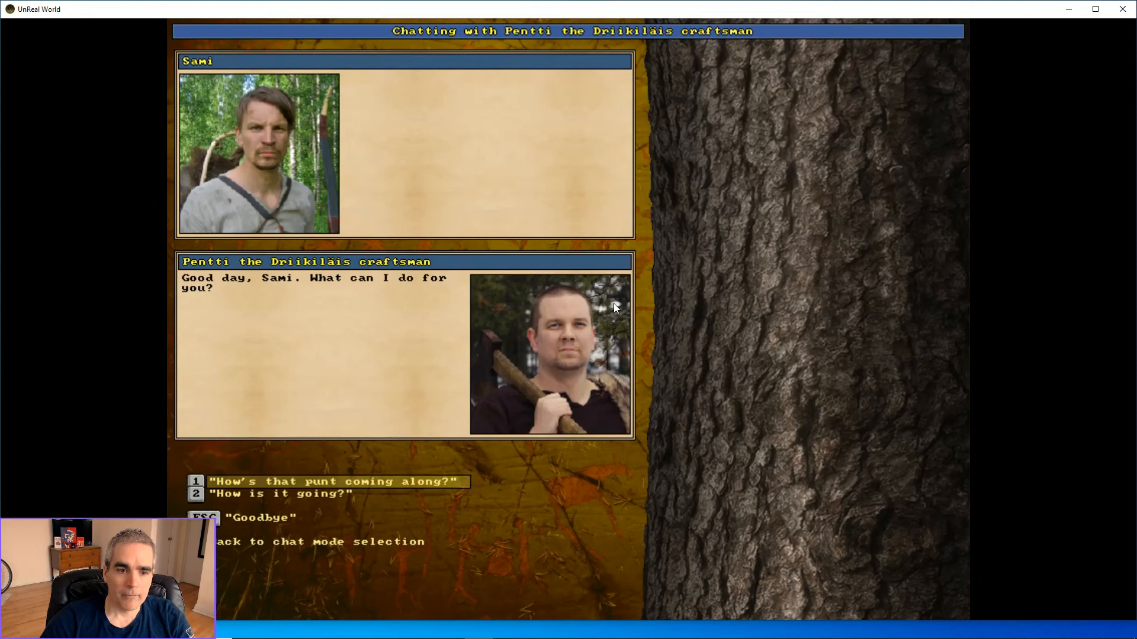
click(332, 481)
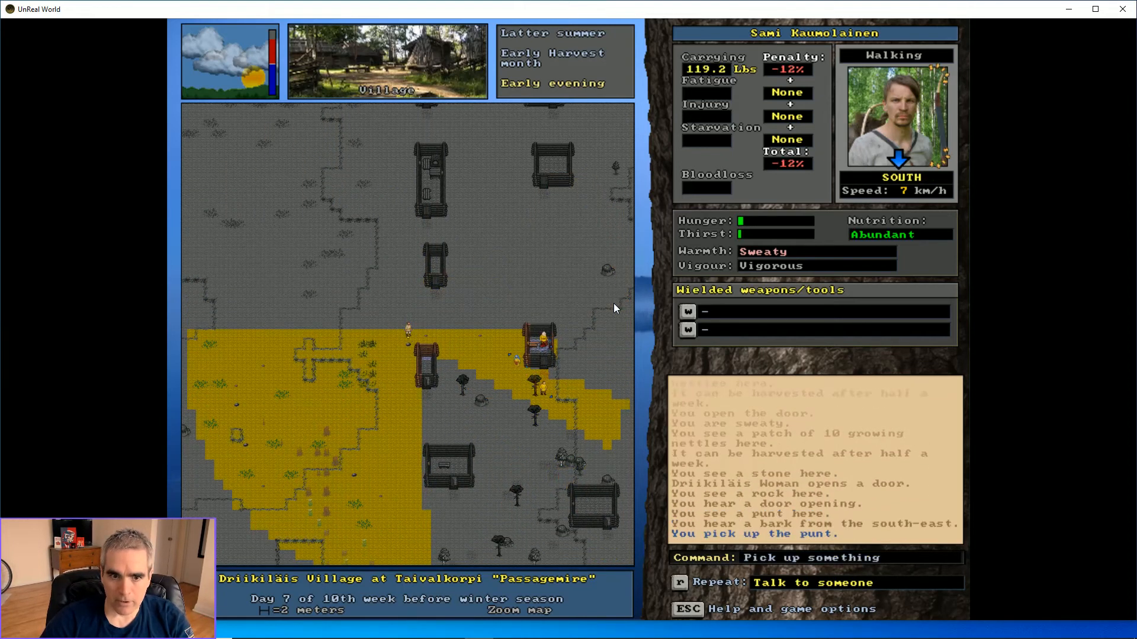
Greet Hannu the Driikiläis peasant, then end the chat
key(right)
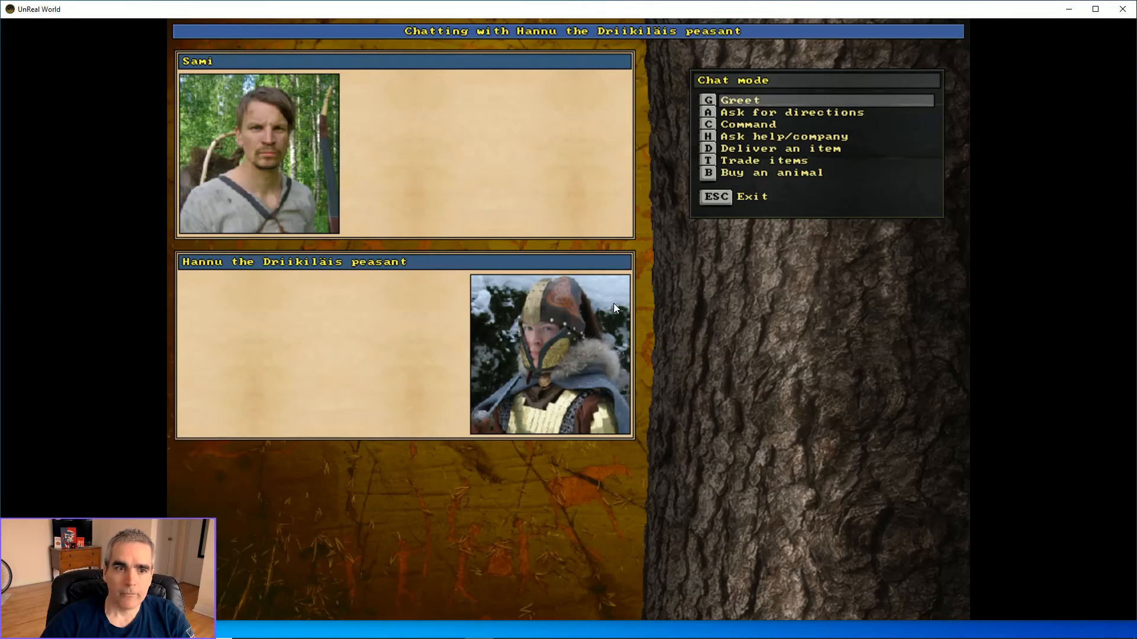
key(g)
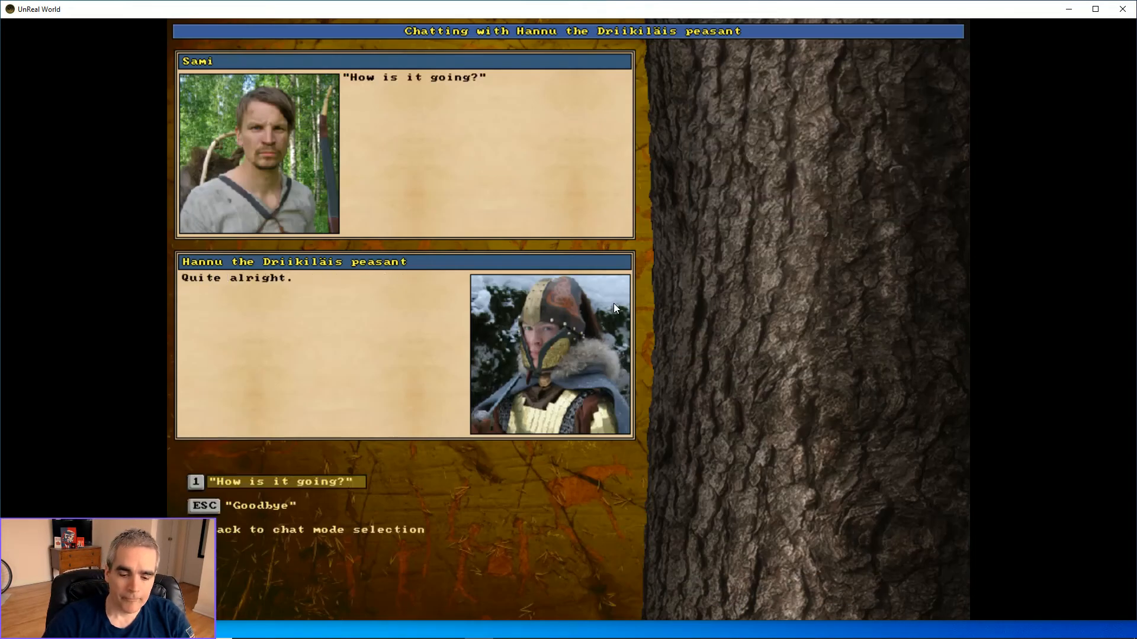
key(Escape)
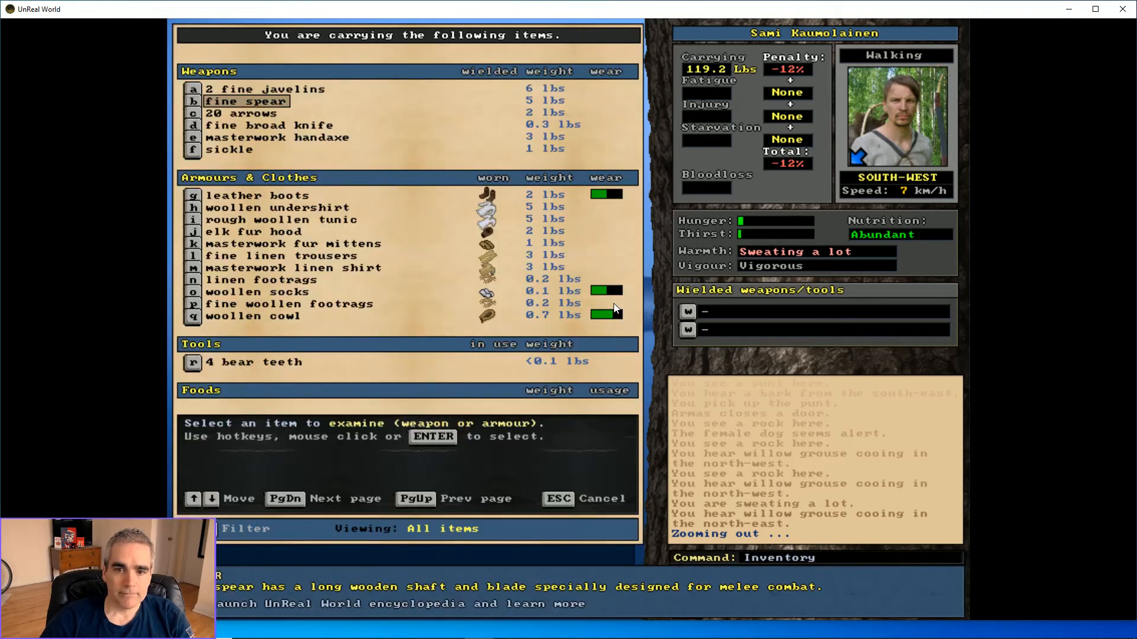
Scroll the inventory to confirm the punt is carried, then close it
scroll(down, 3)
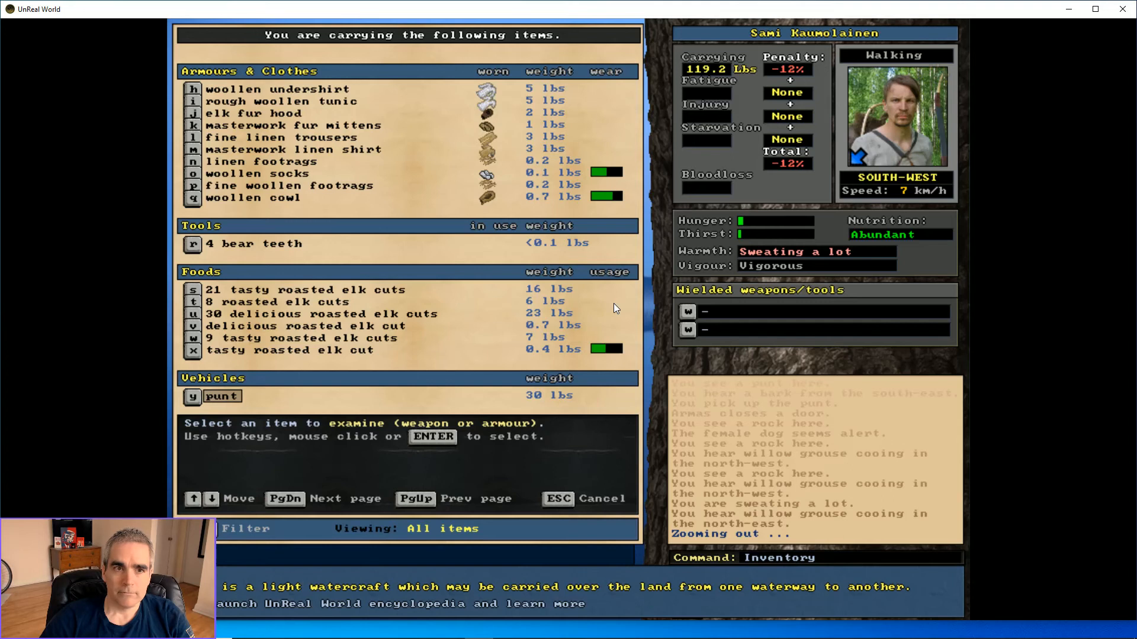
key(escape)
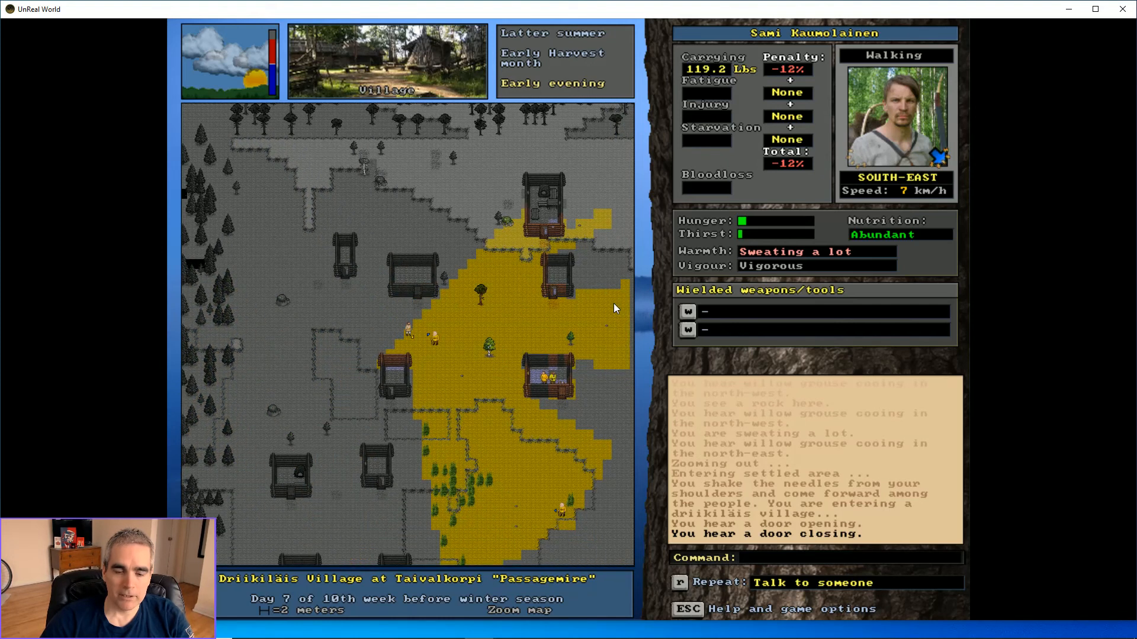
Hear the old man's weather forecast, then walk on between the houses
click(435, 337)
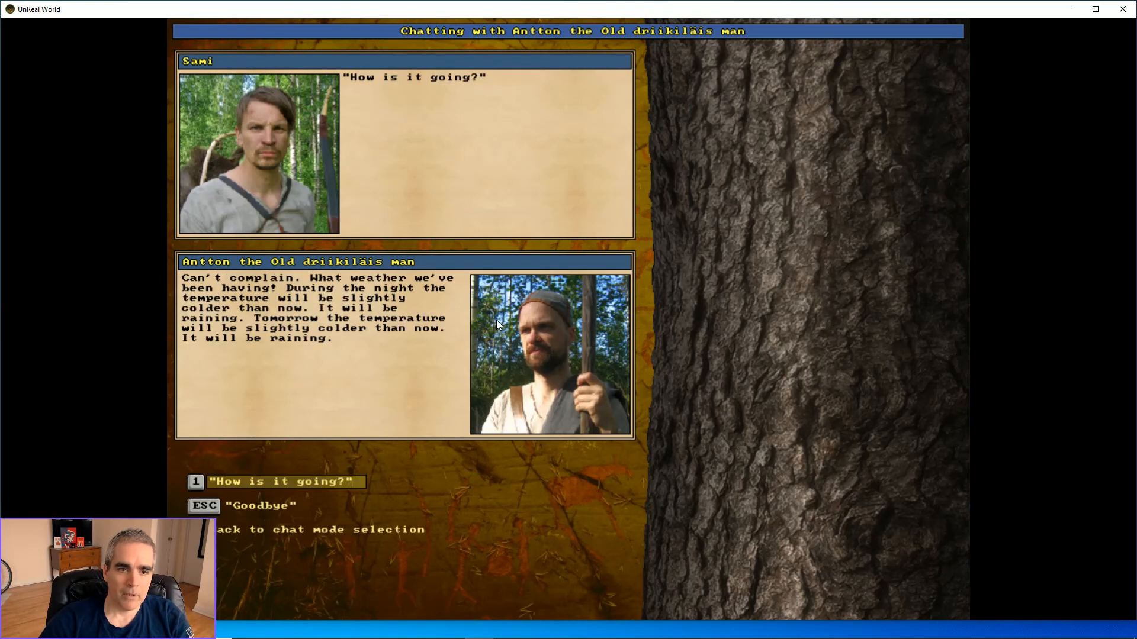
key(Escape)
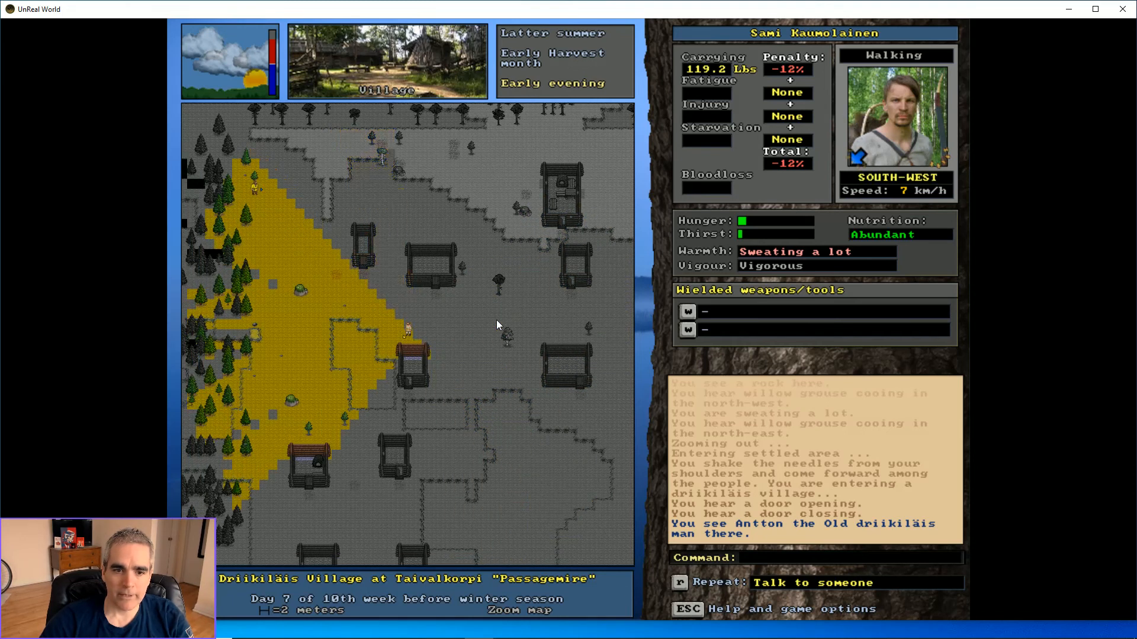
key(Down)
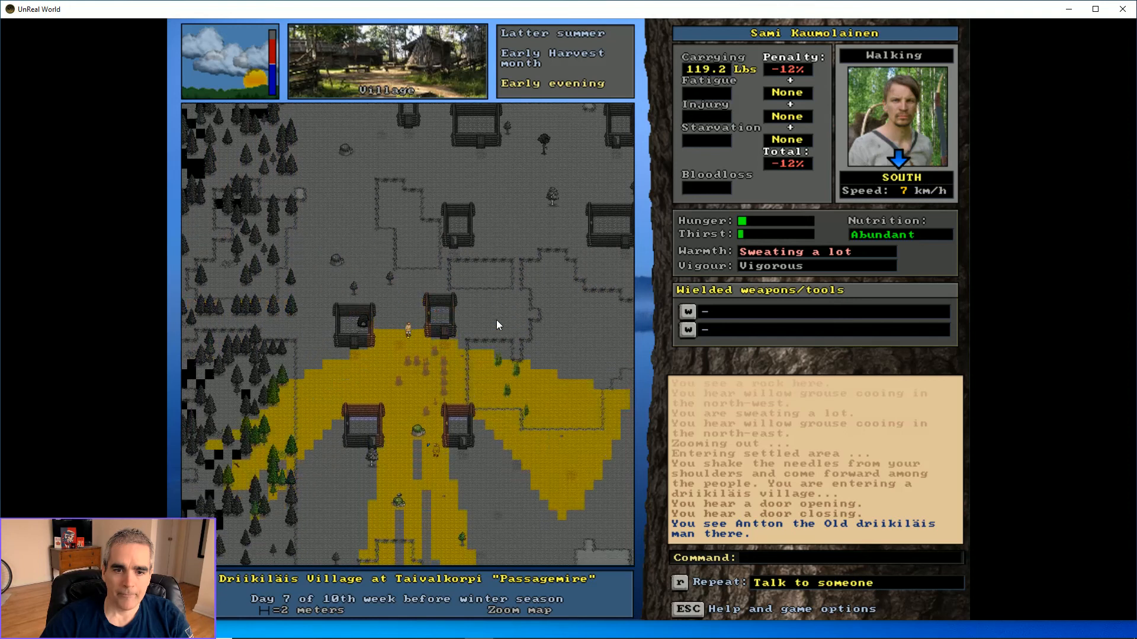
key(Right)
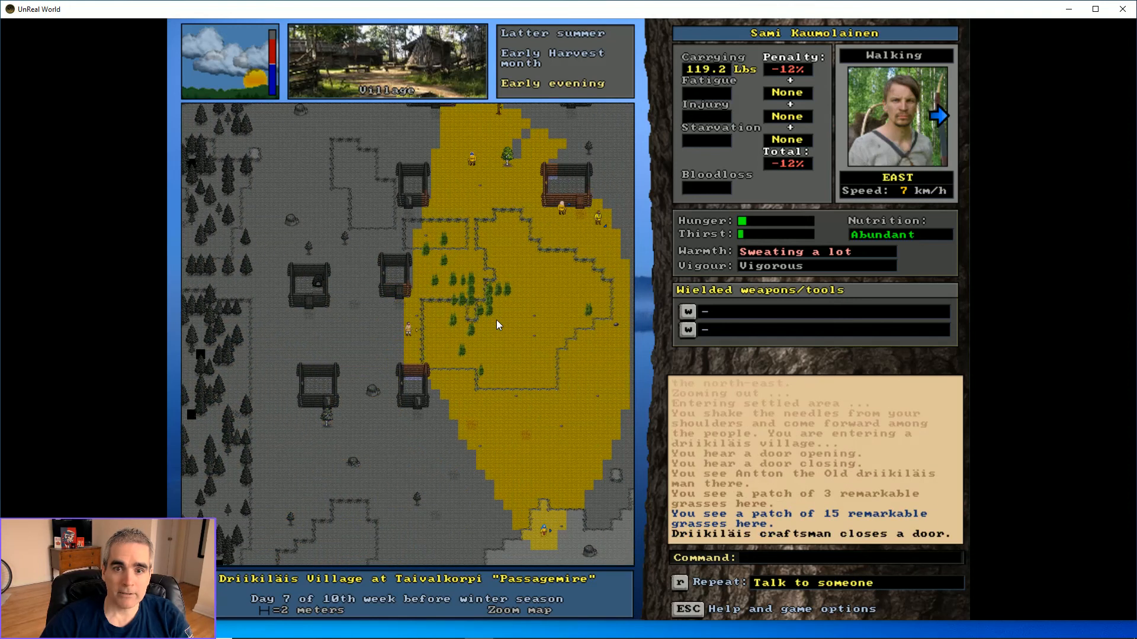
click(563, 216)
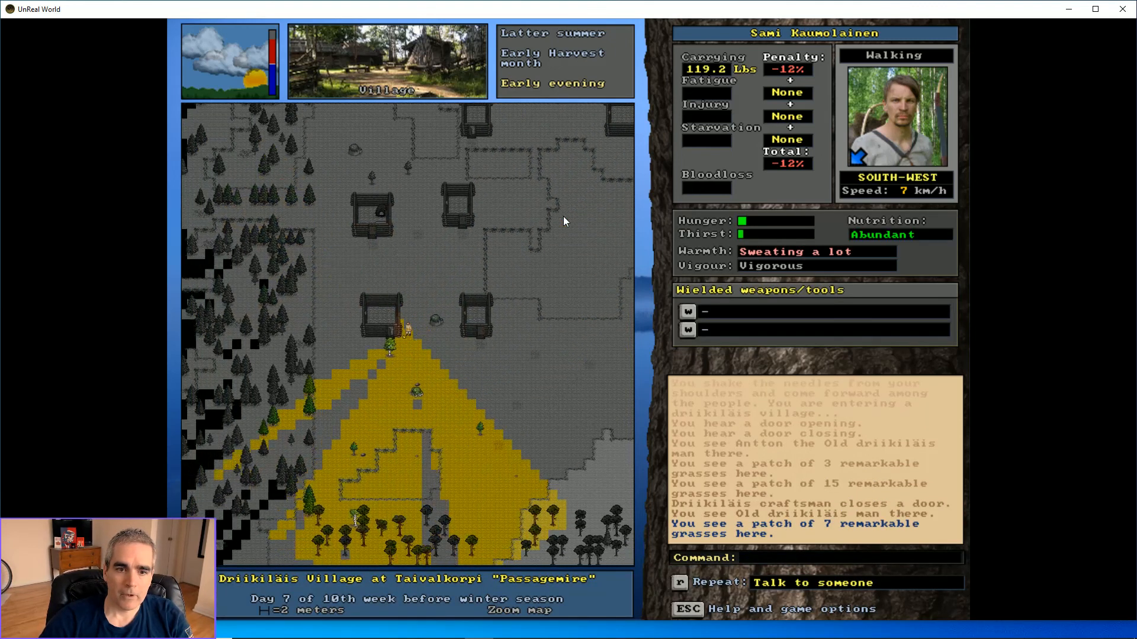
Walk up to a house, open its door, and continue north through the village
key(up)
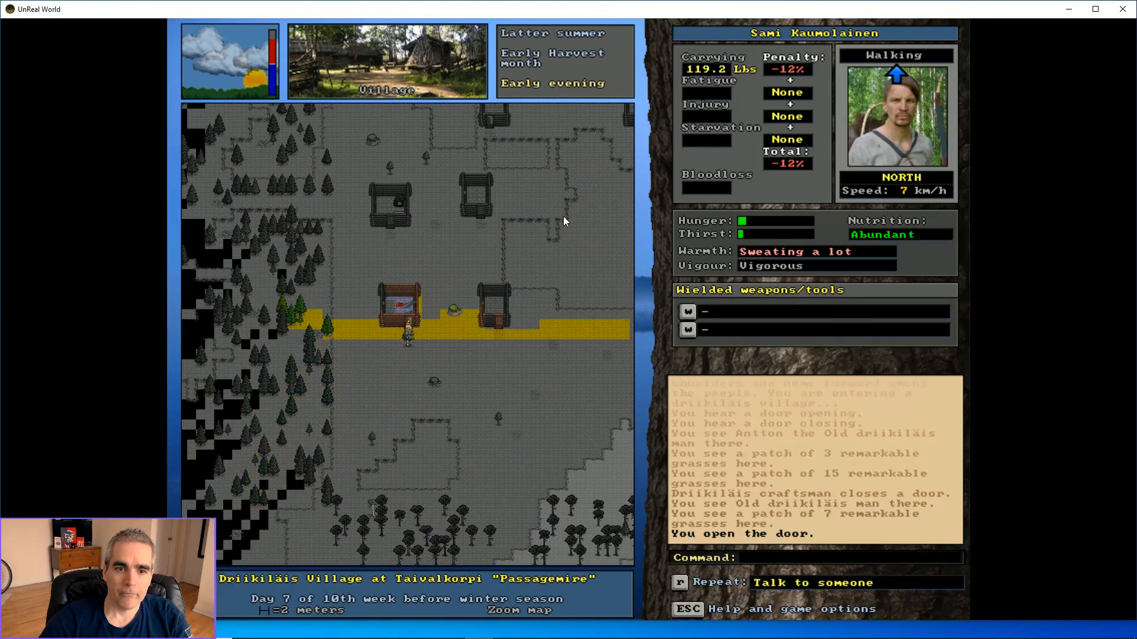
key(Right)
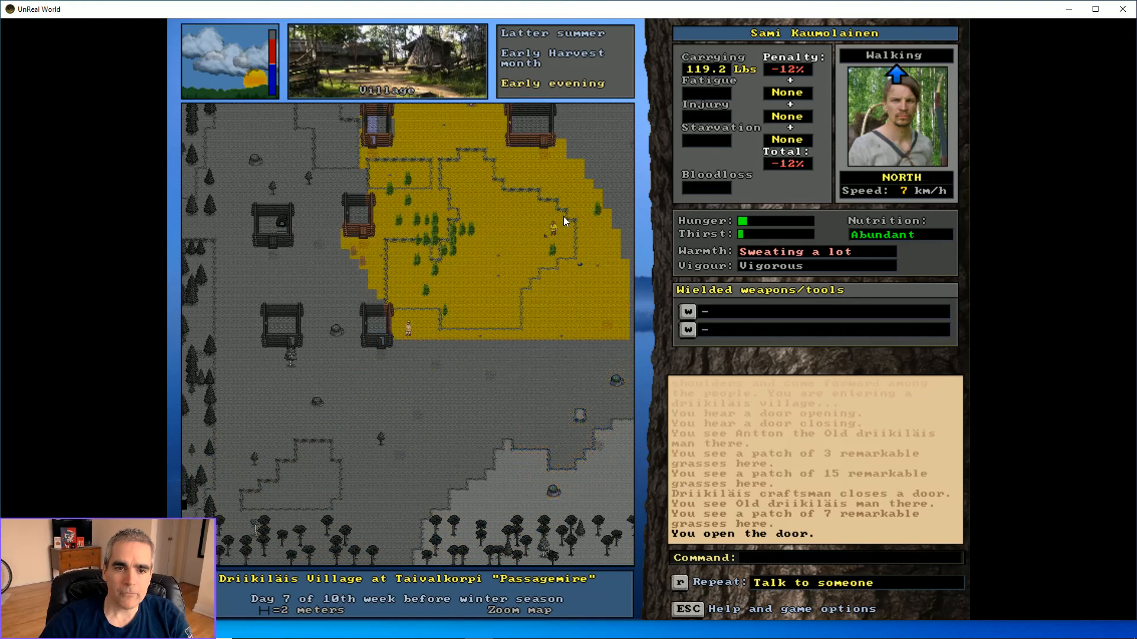
key(Left)
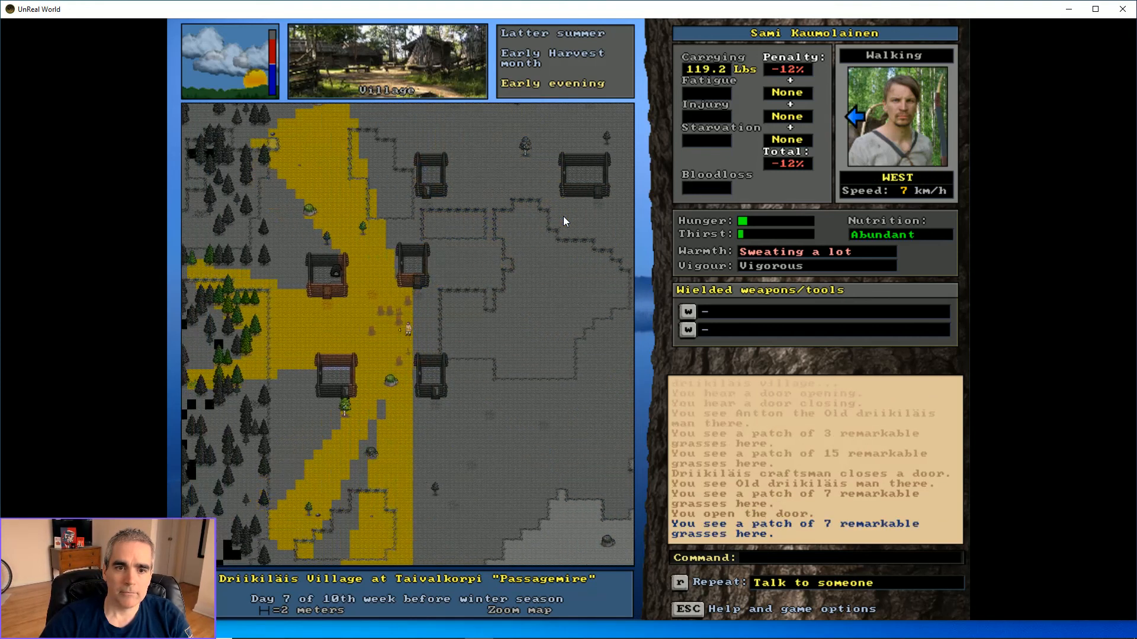
key(9)
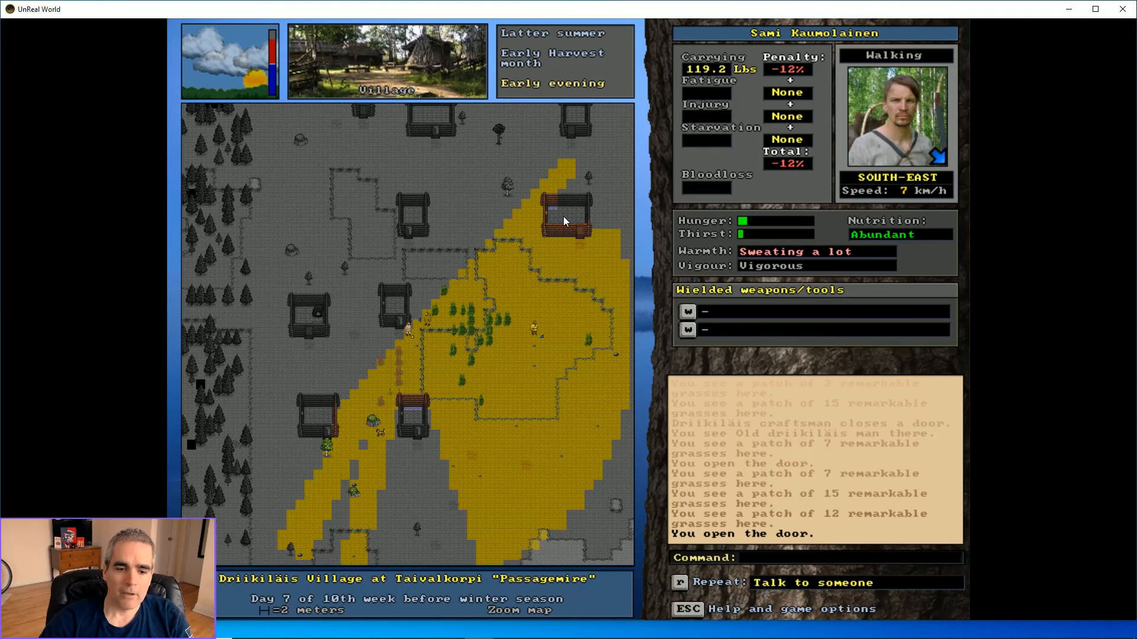
mouse_move(334, 627)
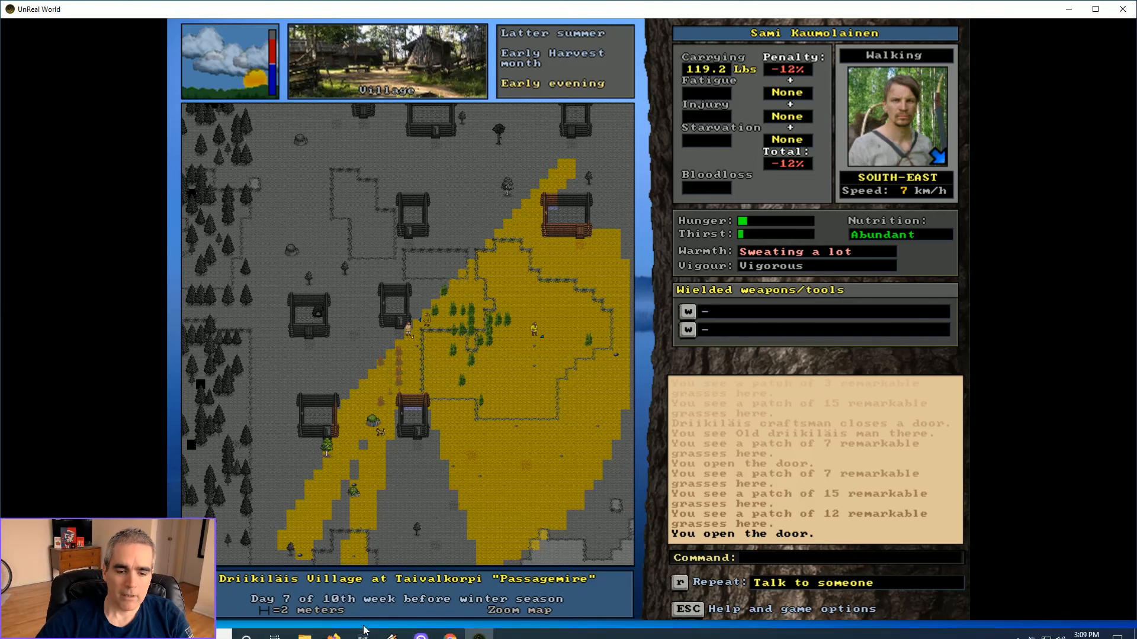
mouse_move(489, 246)
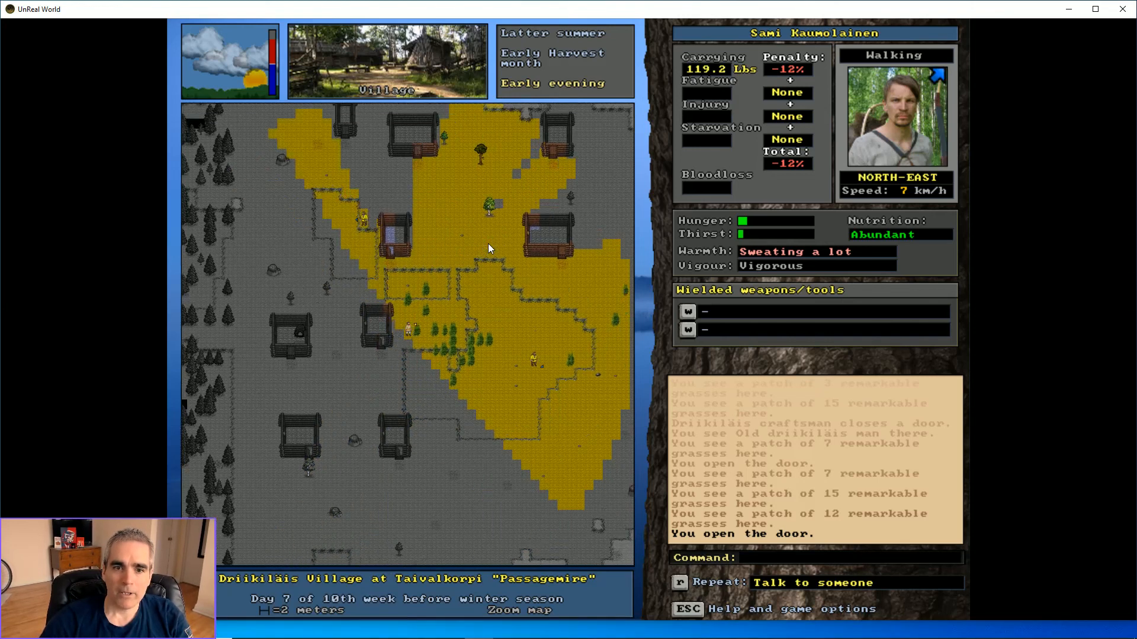
key(up)
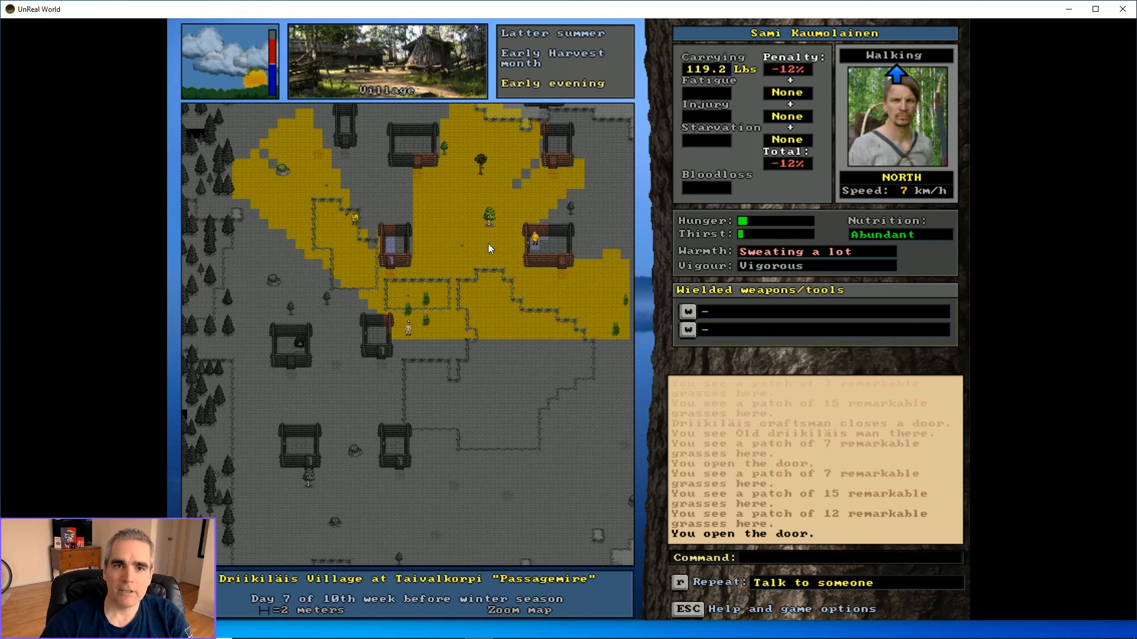